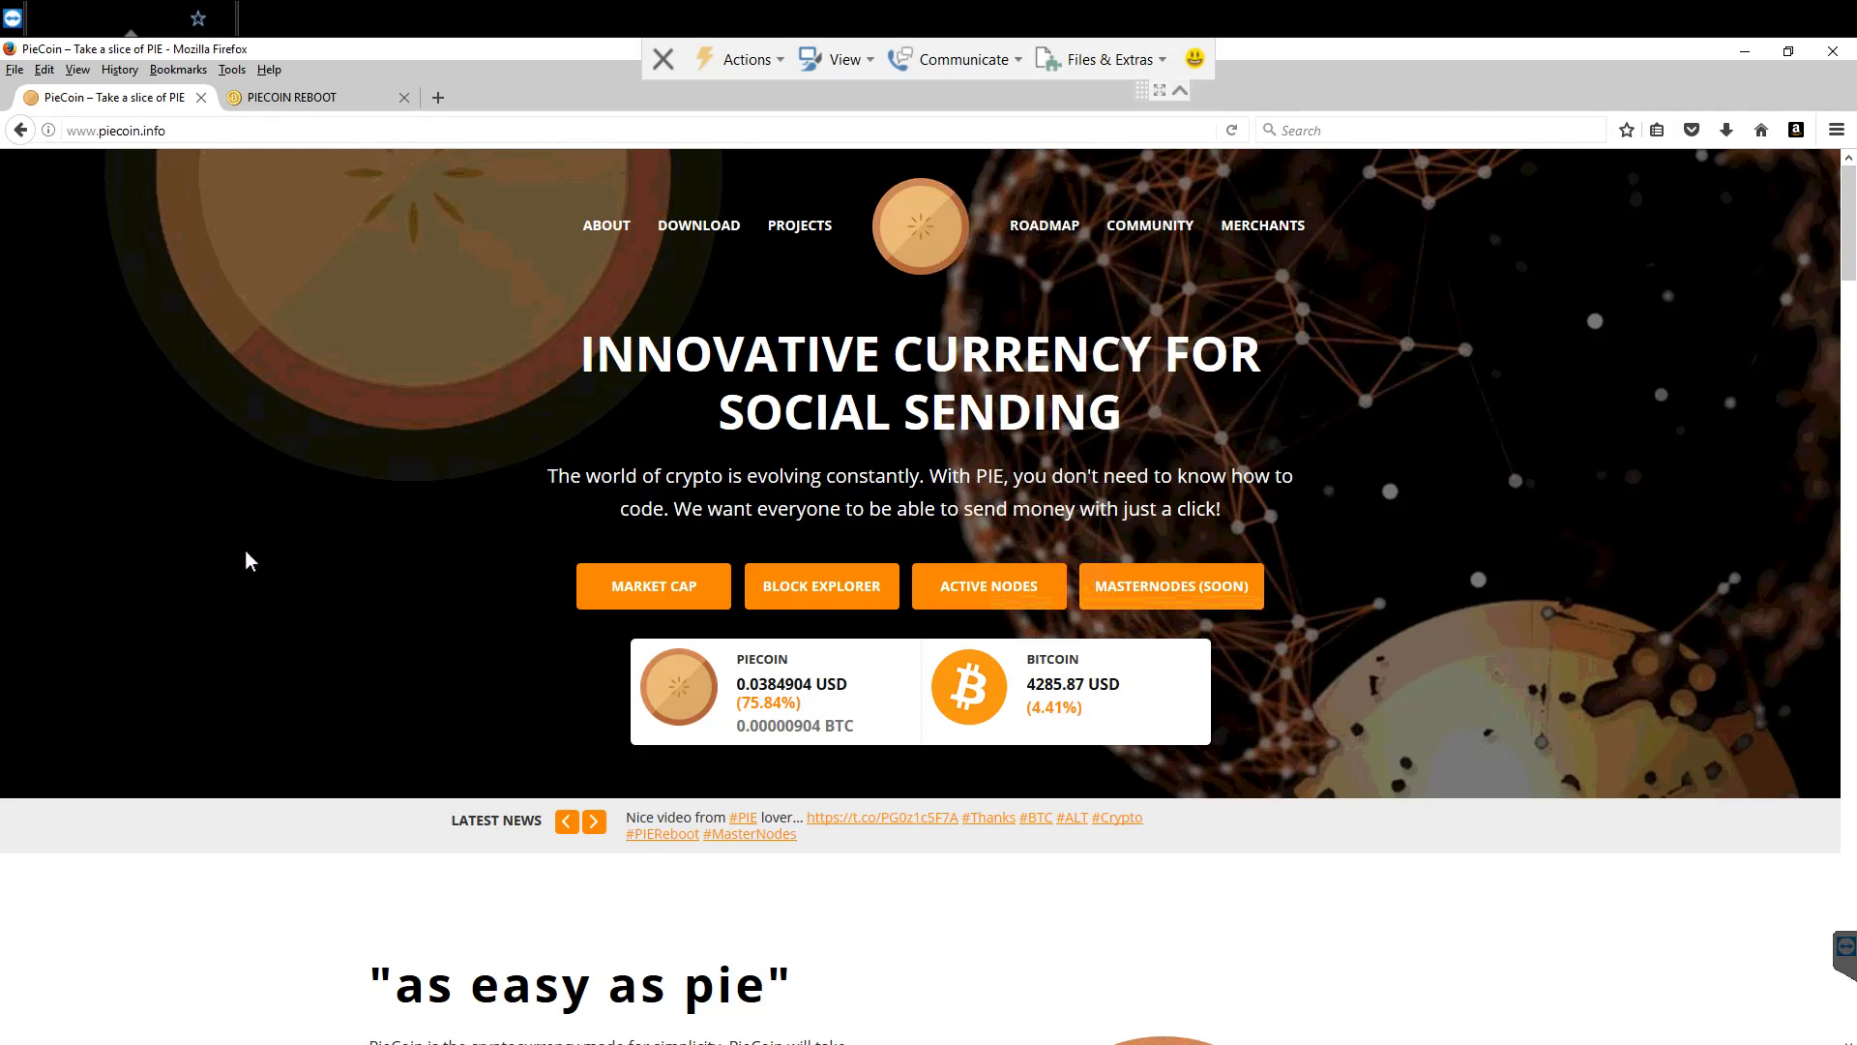
mouse_move(808, 512)
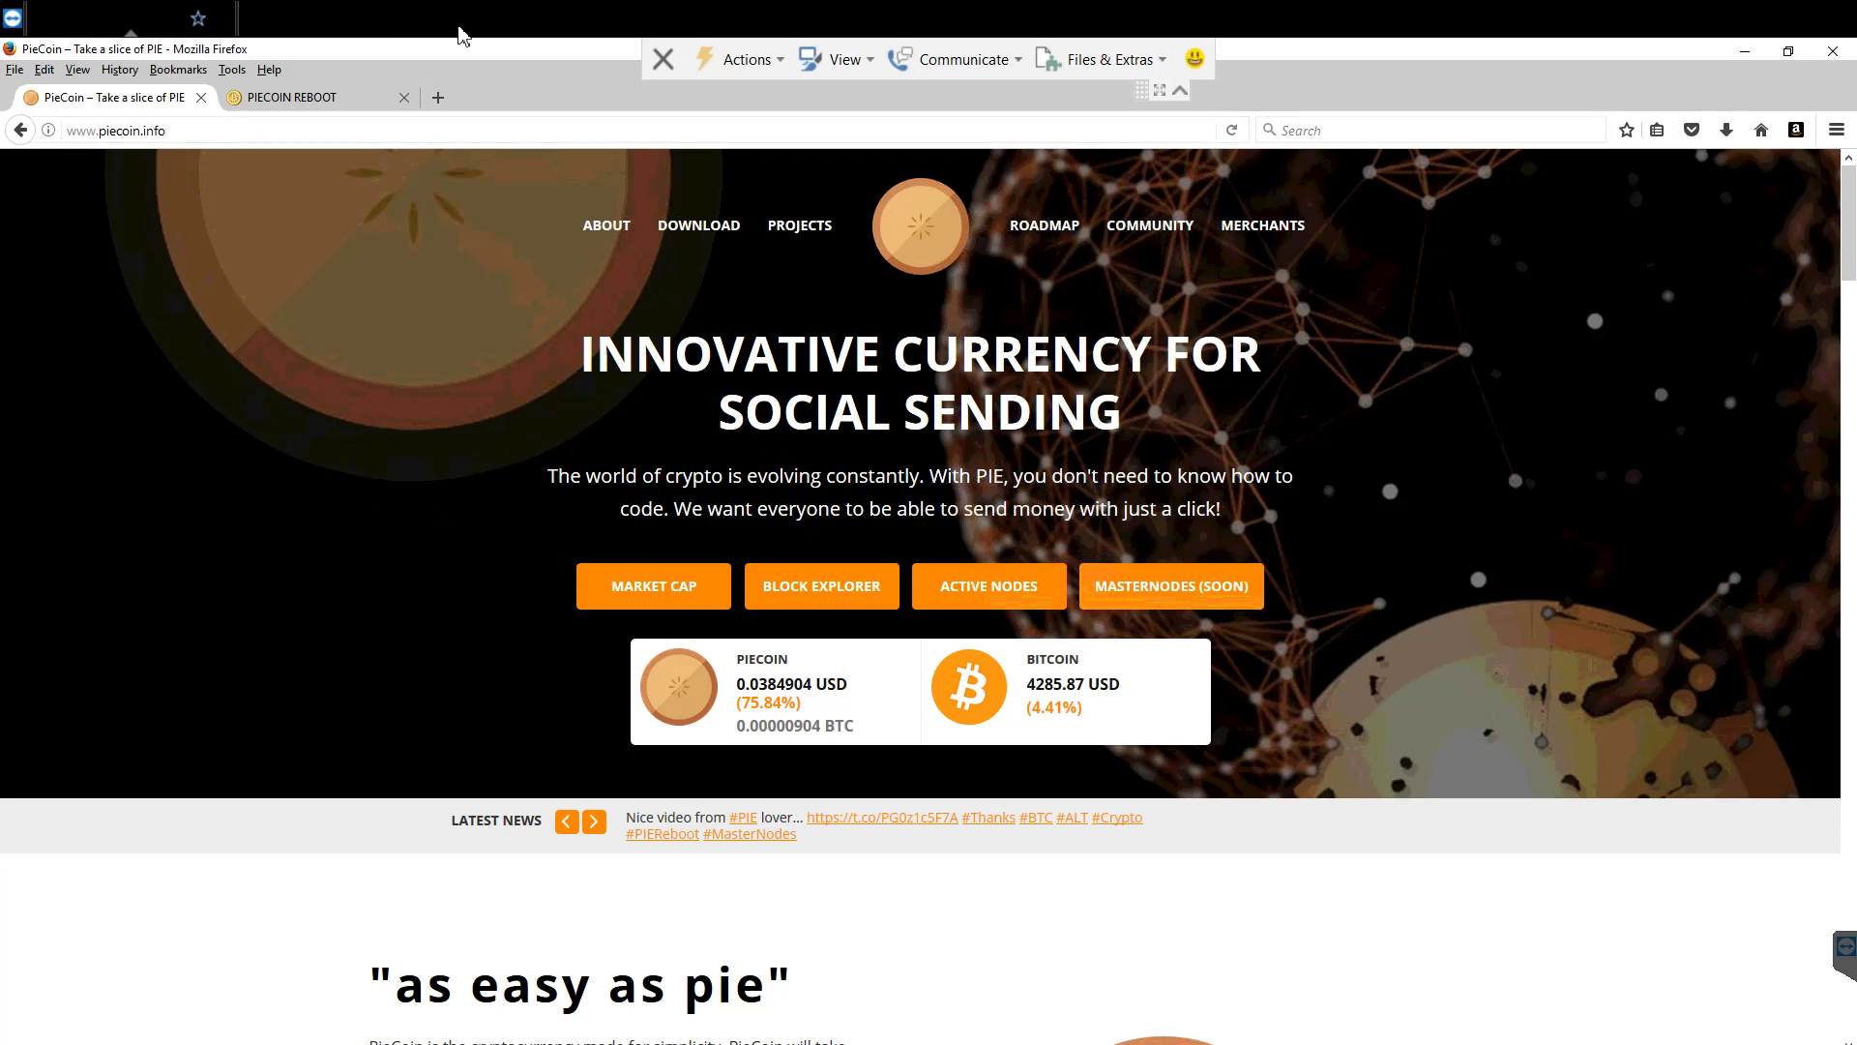
- Scroll piecoin.info down to the Download Wallets section listing the Windows wallet archive
scroll("down", 3)
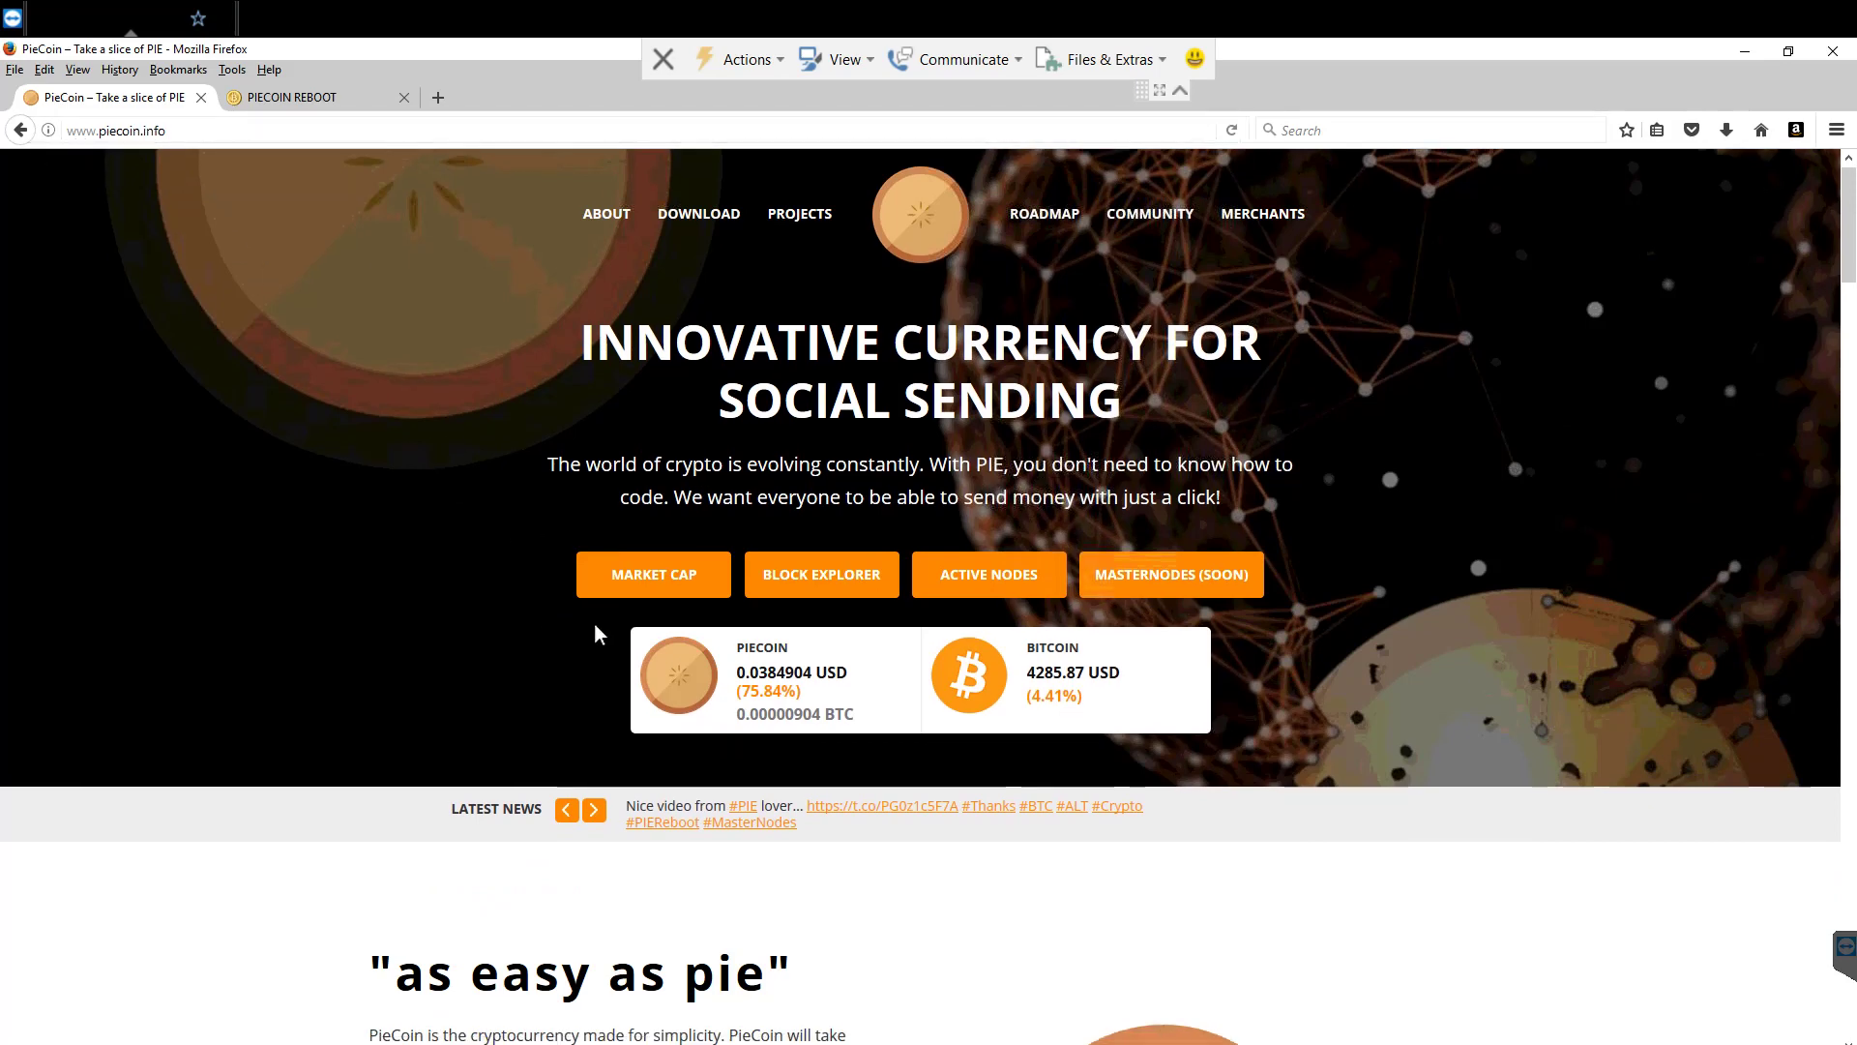
scroll("down", 3)
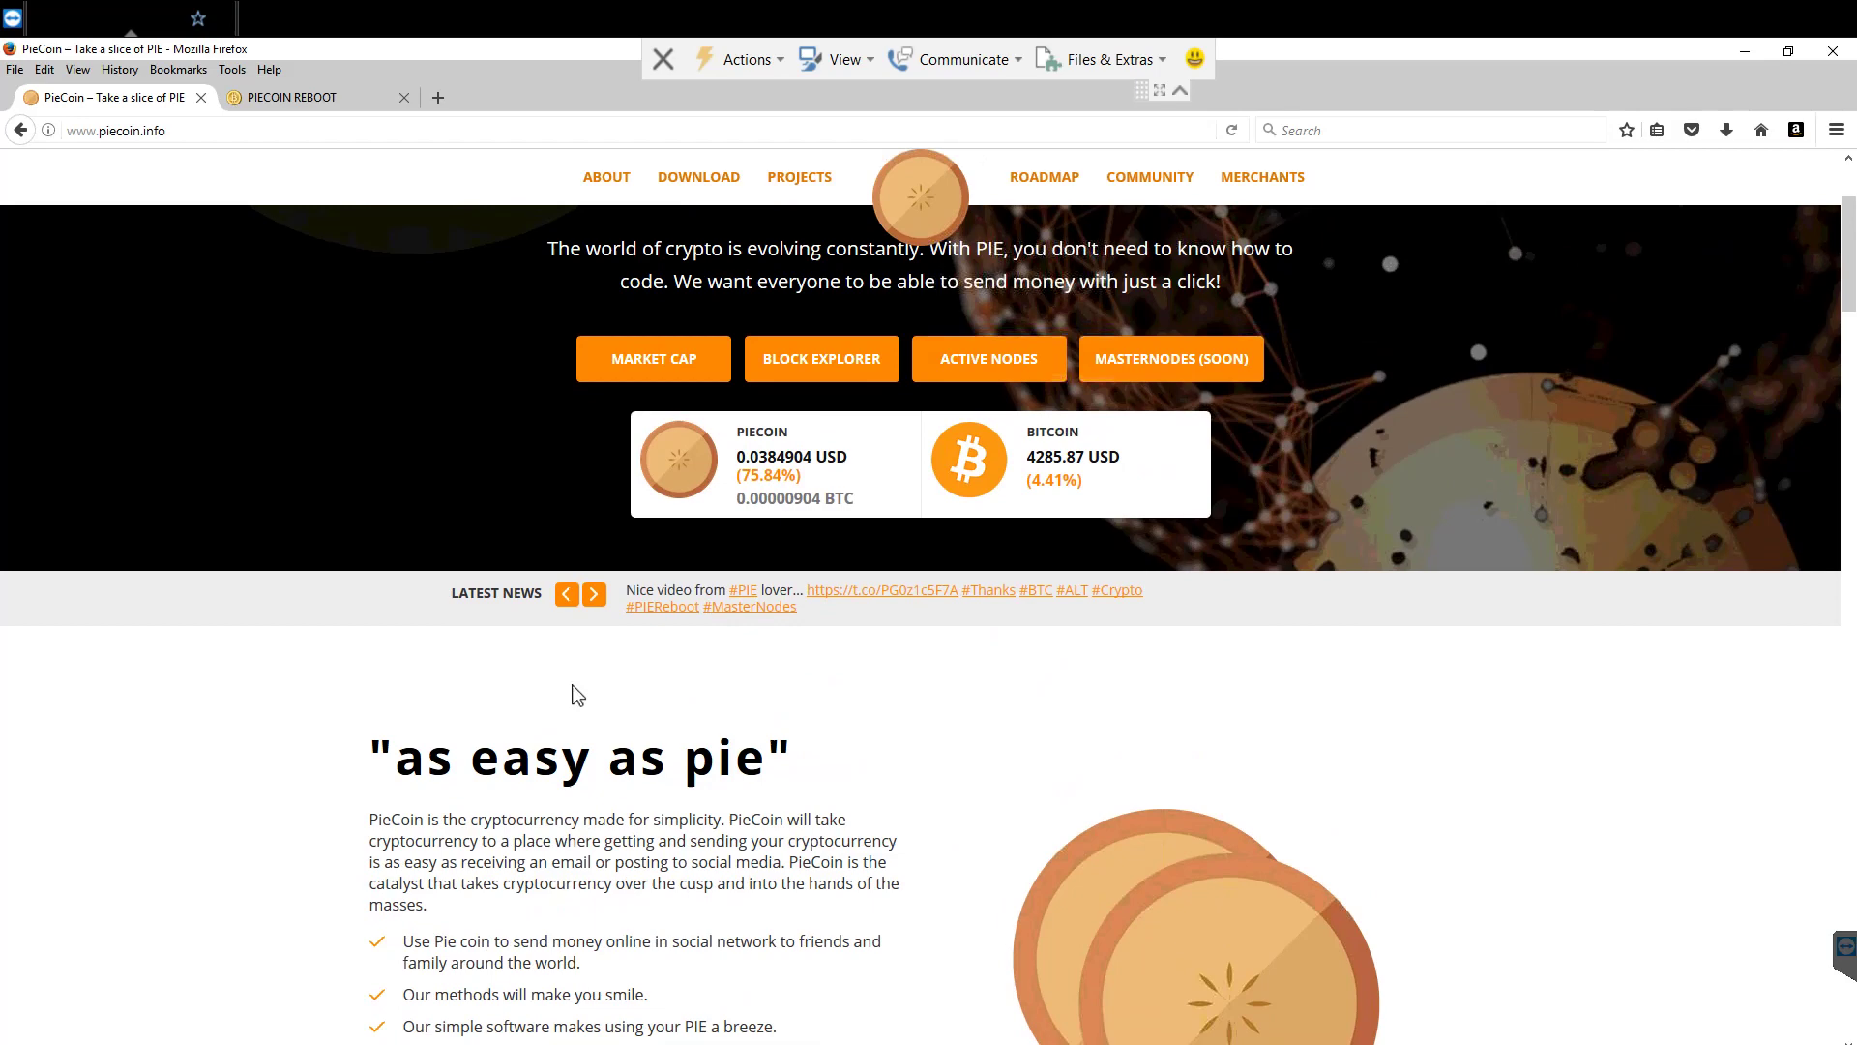
scroll("down", 3)
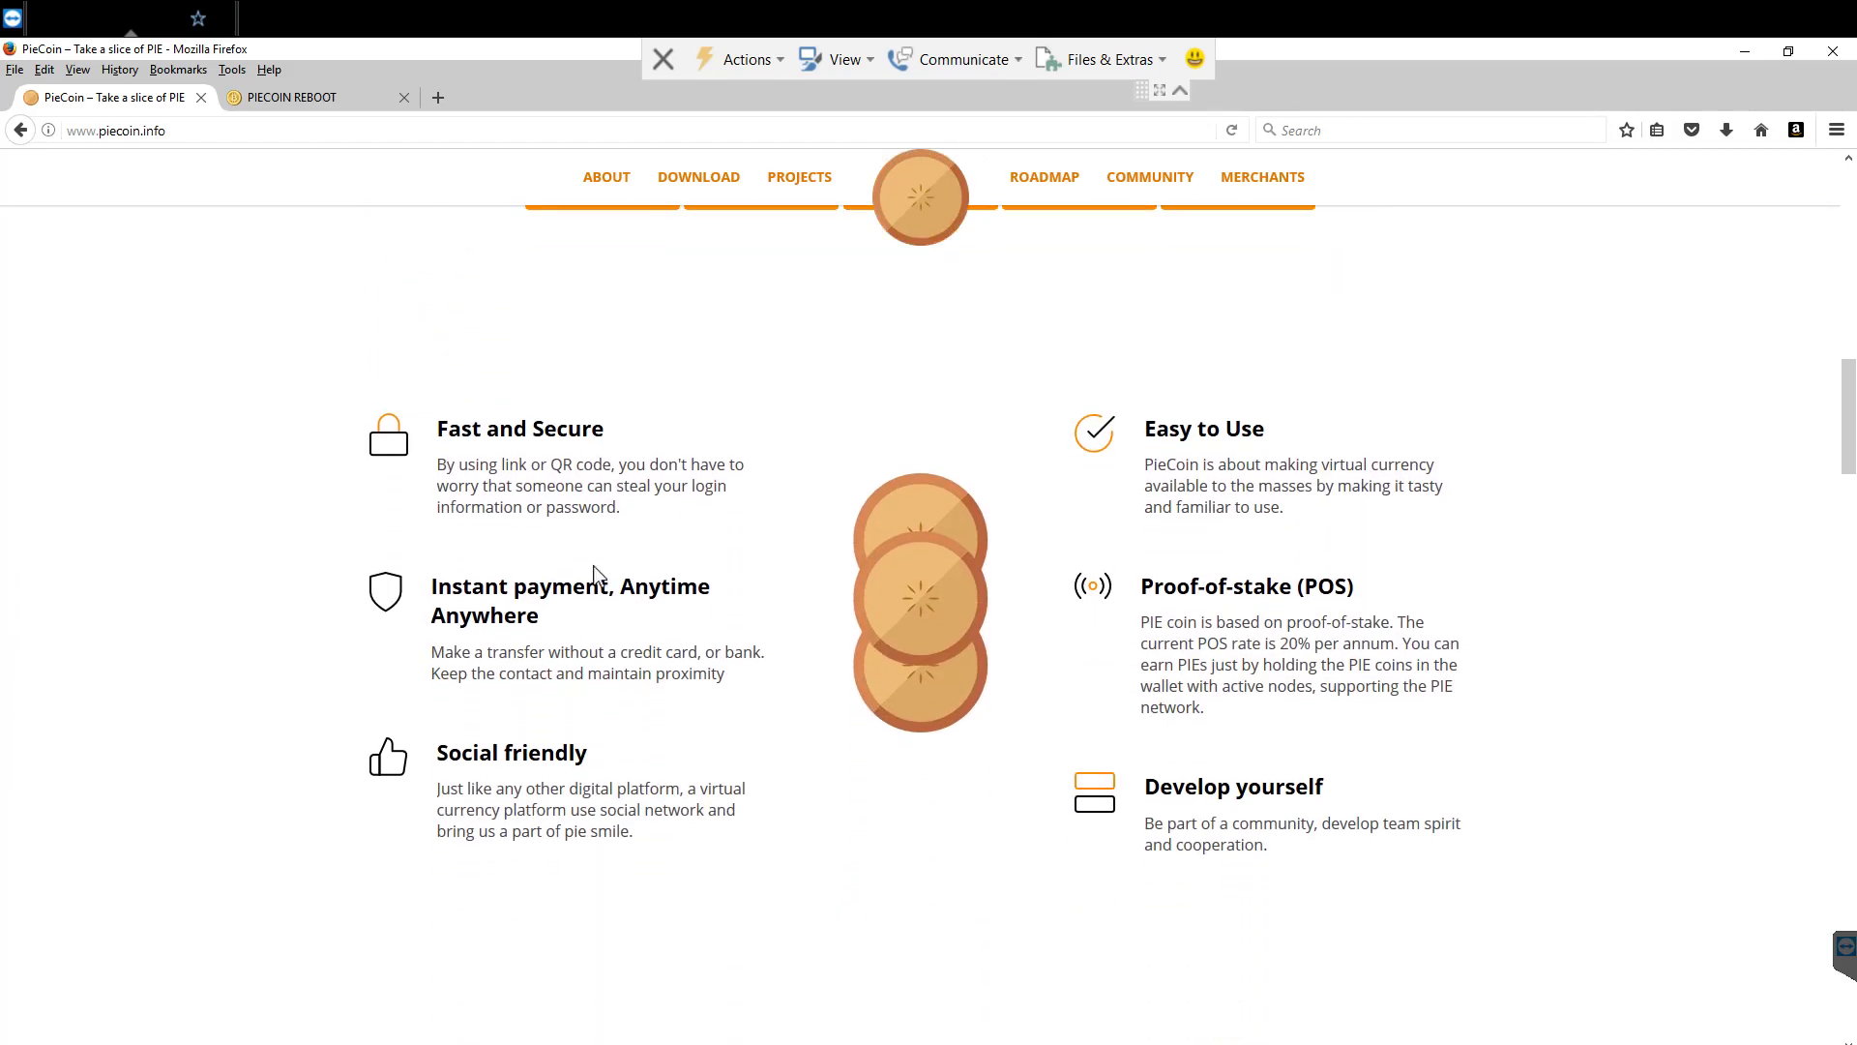
scroll("down", 3)
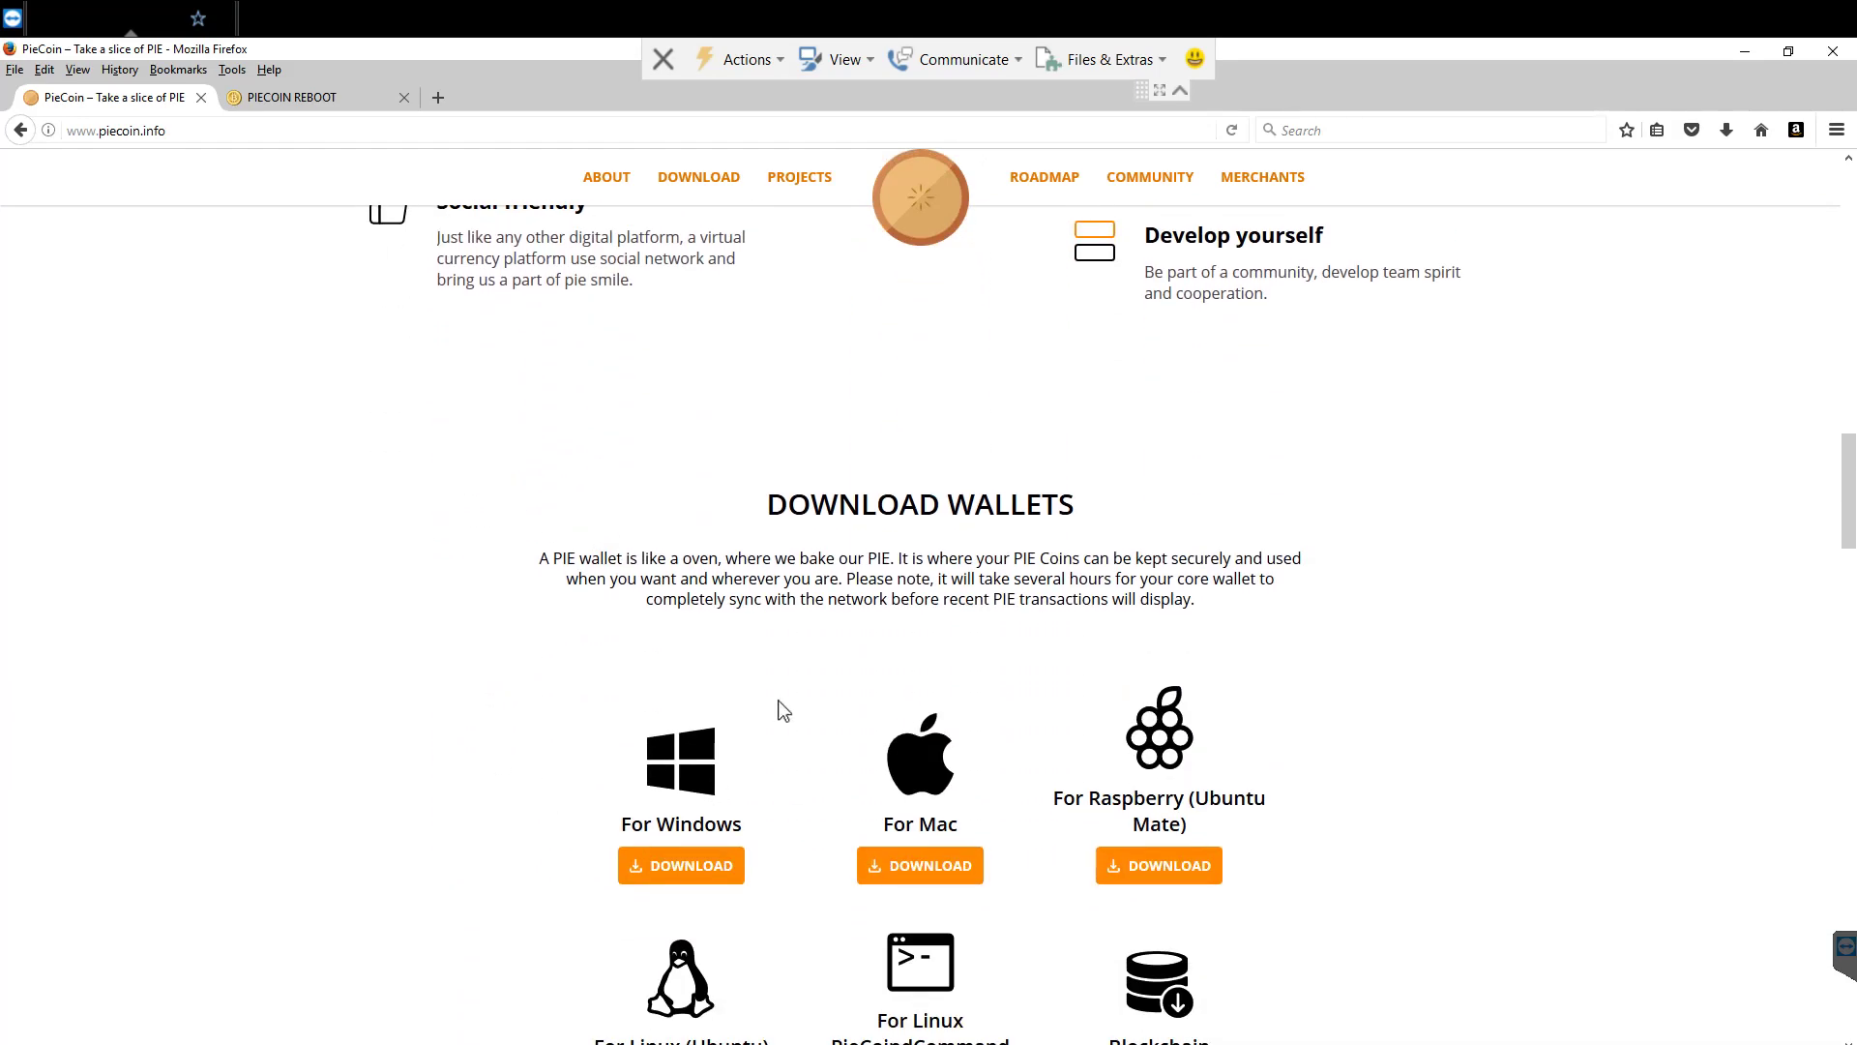
scroll("down", 3)
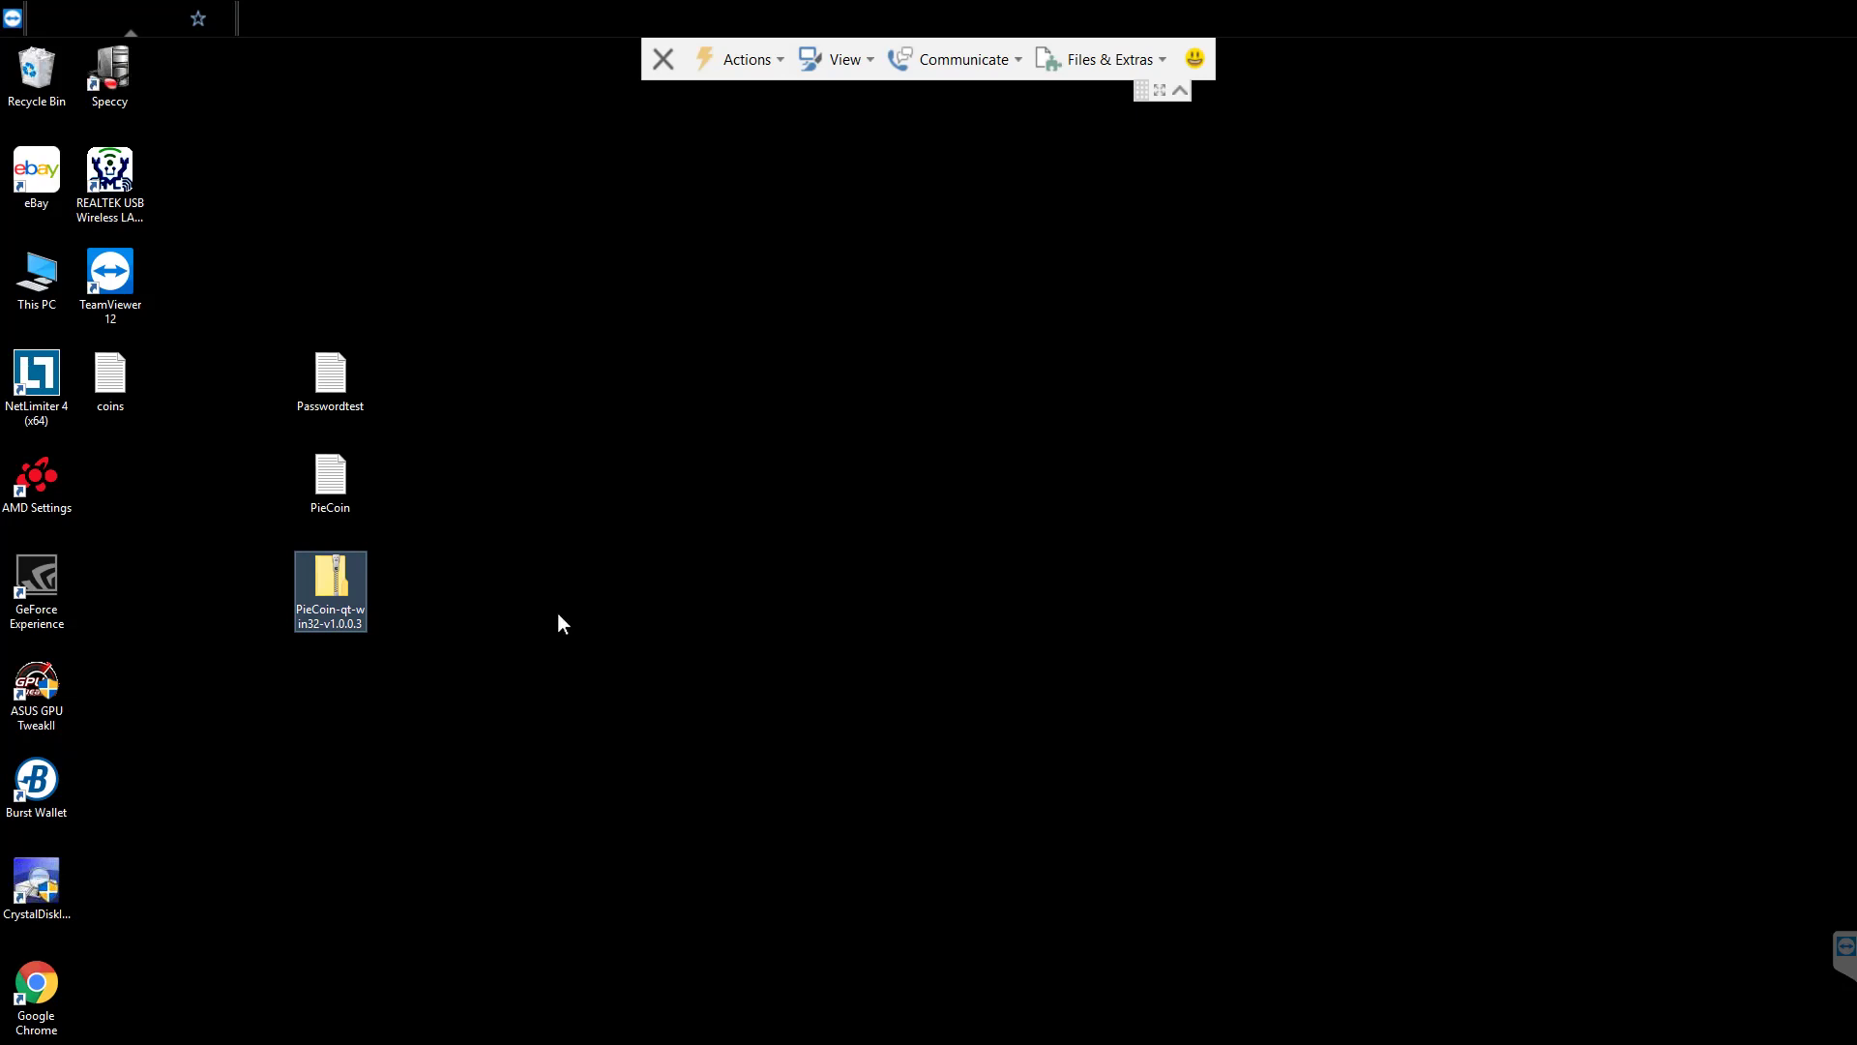
- Extract the PieCoin-qt-win32-v1.0.0.3 archive into C:\Piecoin via Extract All
right_click(329, 580)
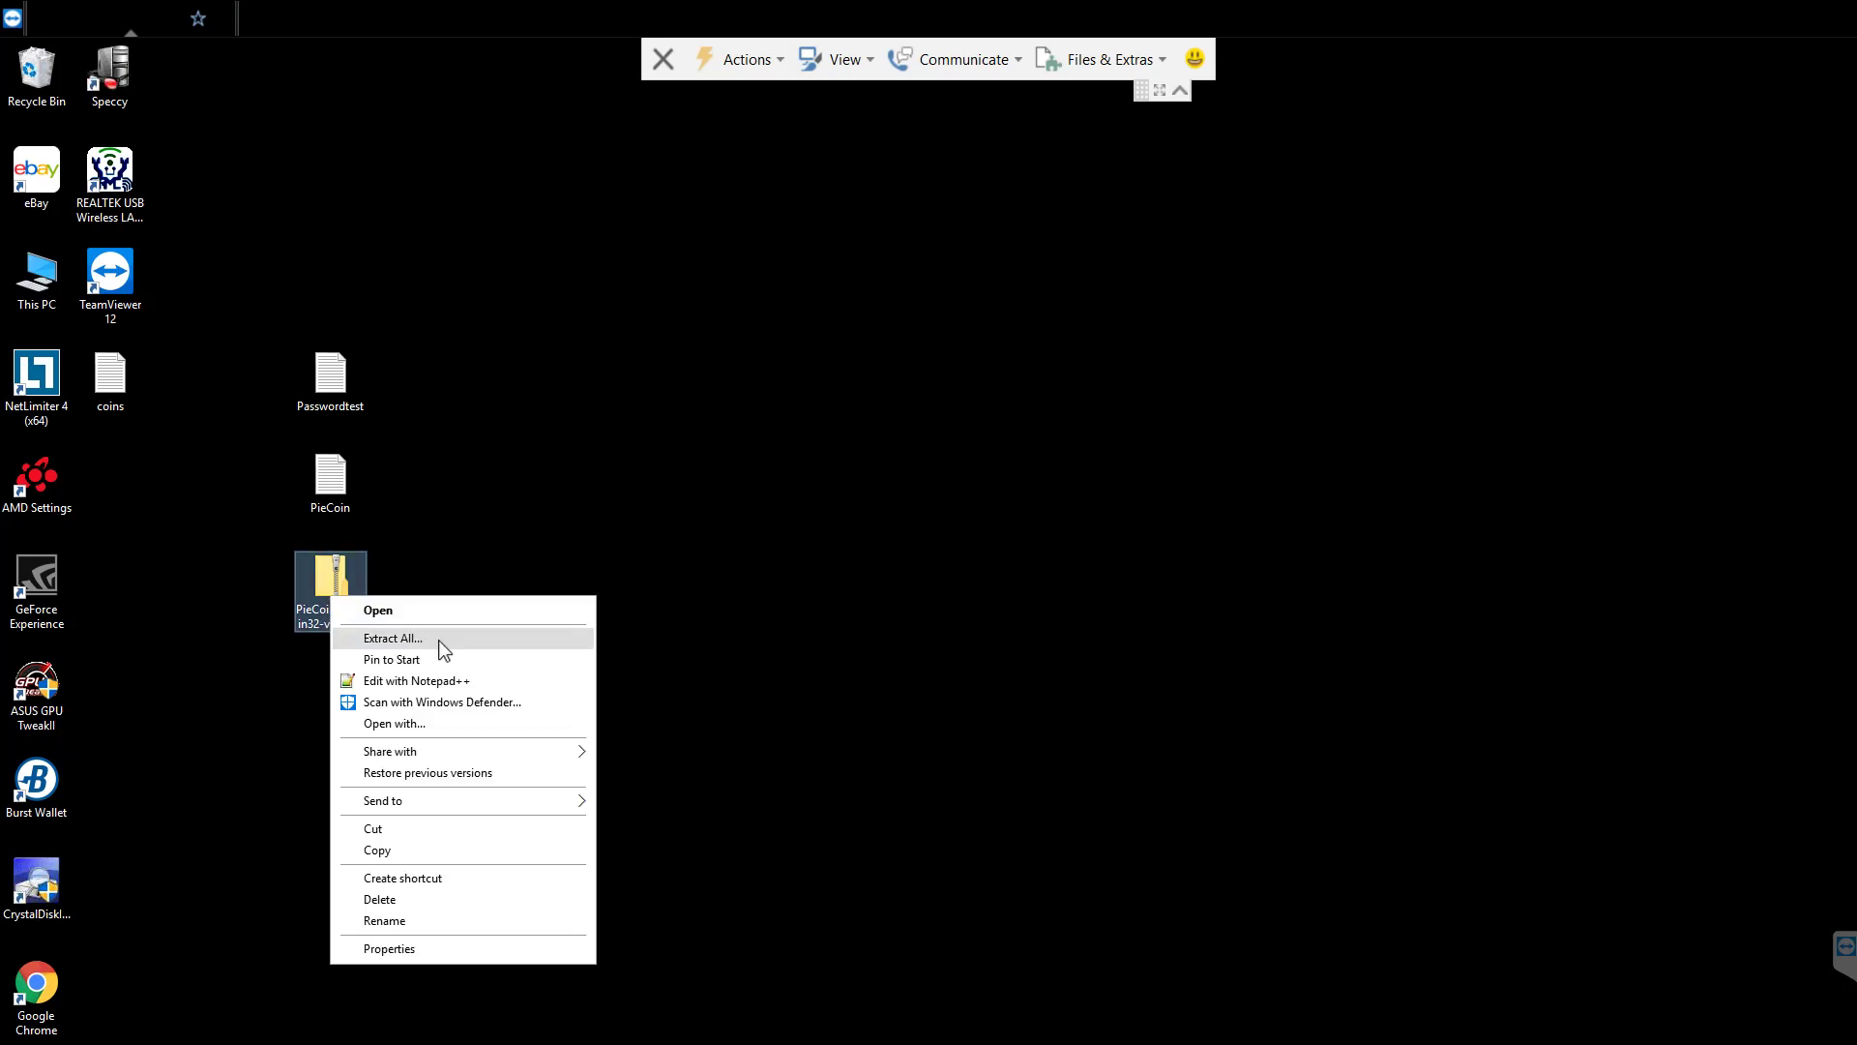
left_click(393, 636)
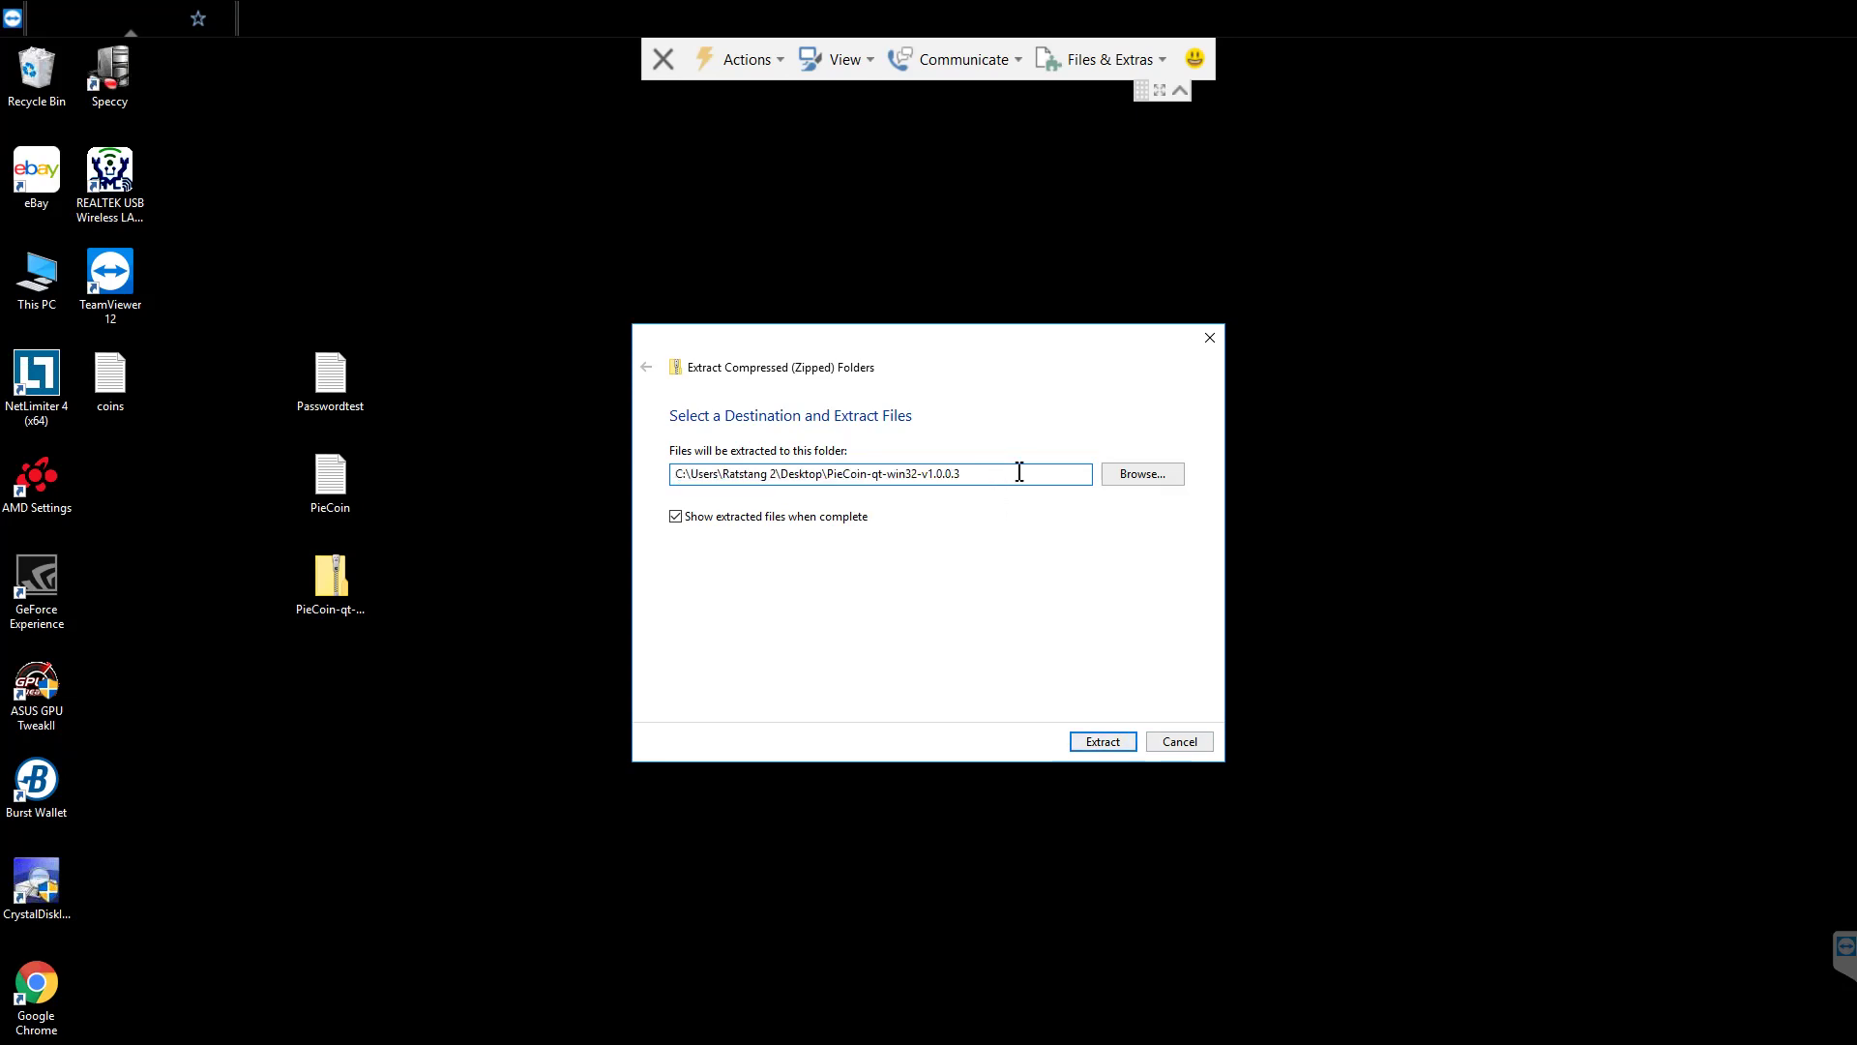
type("C:\\Piecoin")
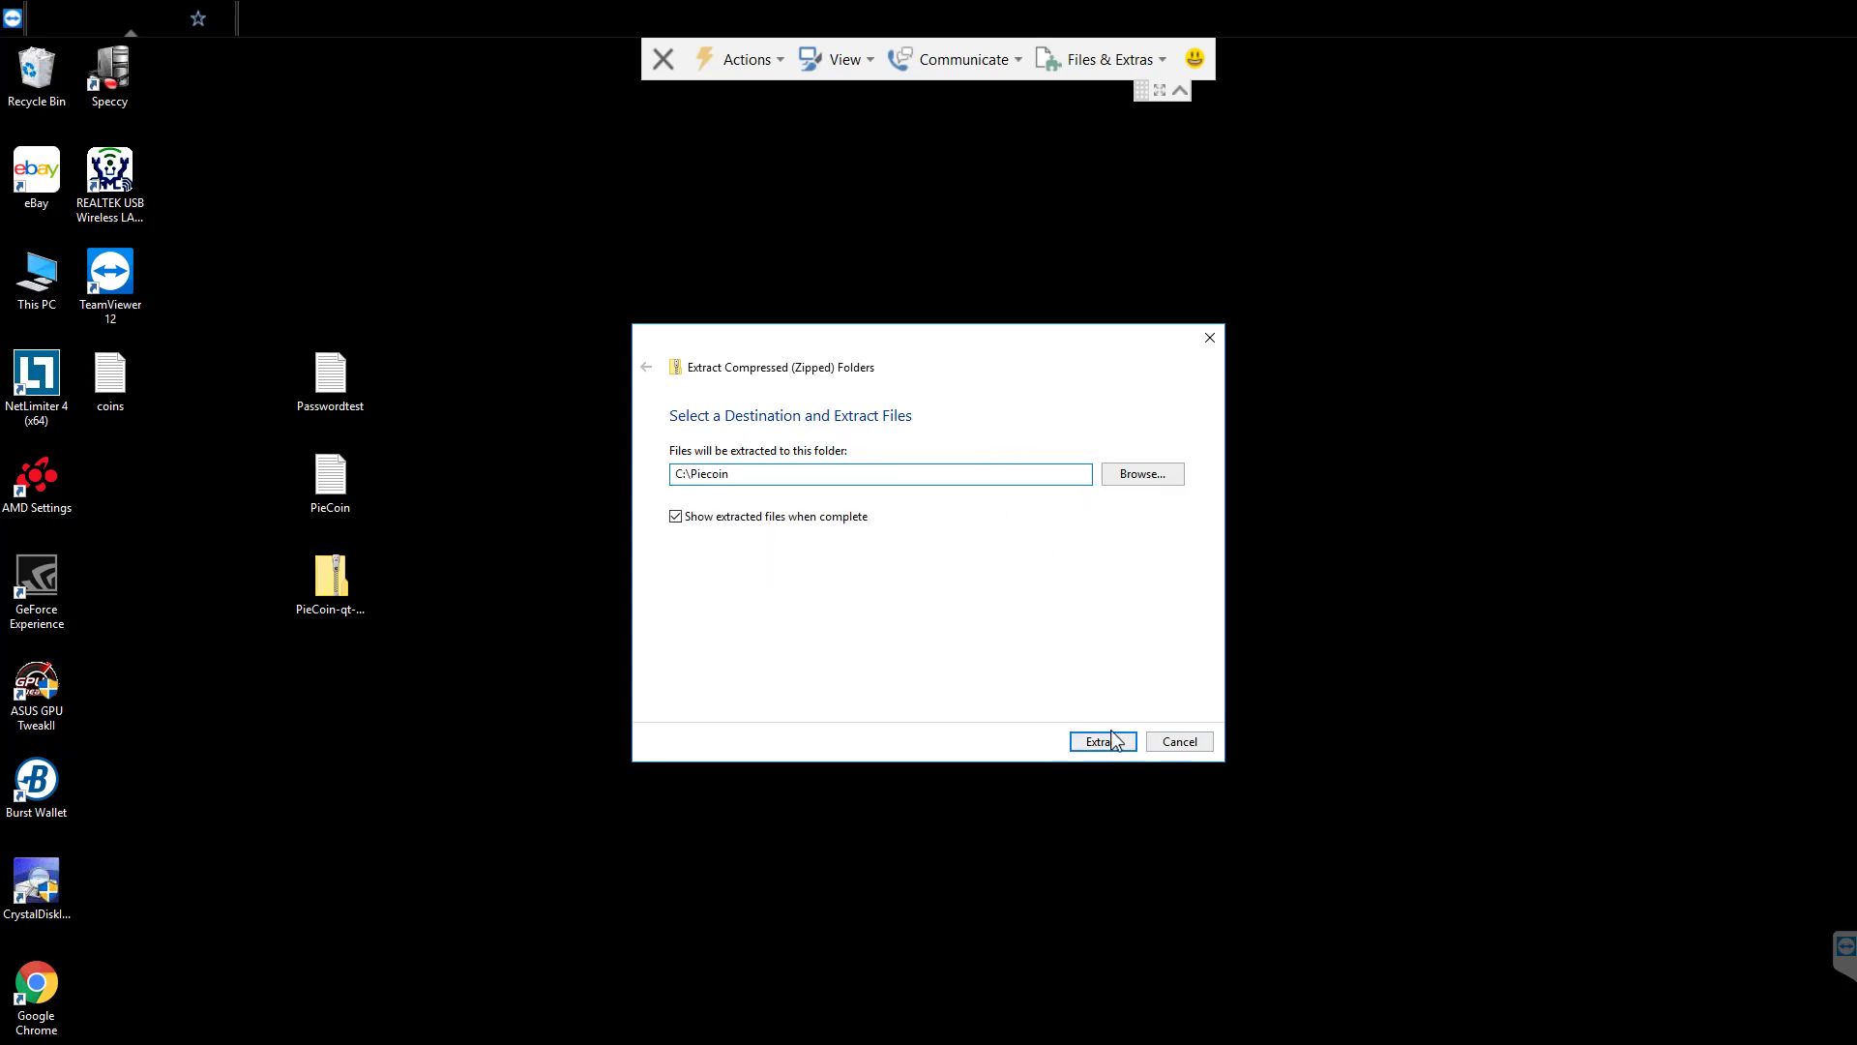
left_click(1101, 741)
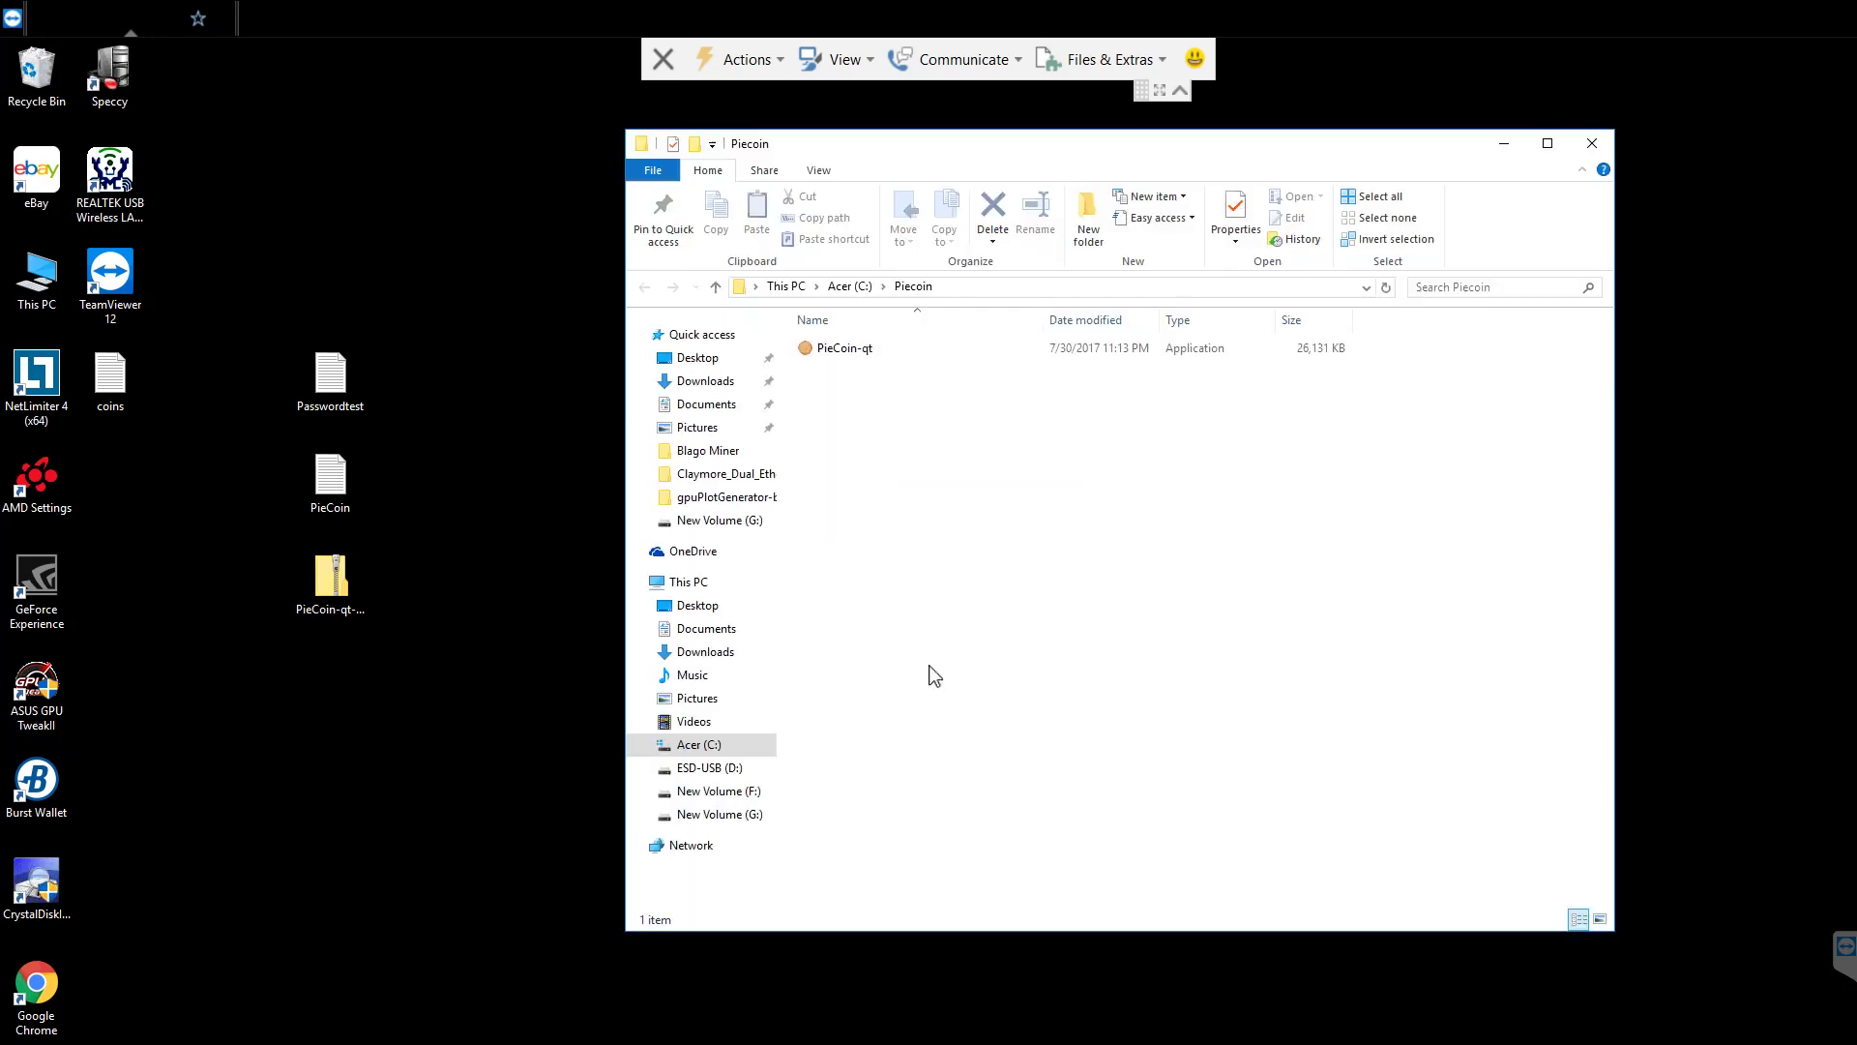
- Launch PieCoin-qt from C:\Piecoin so the wallet loads and begins syncing
left_click(842, 346)
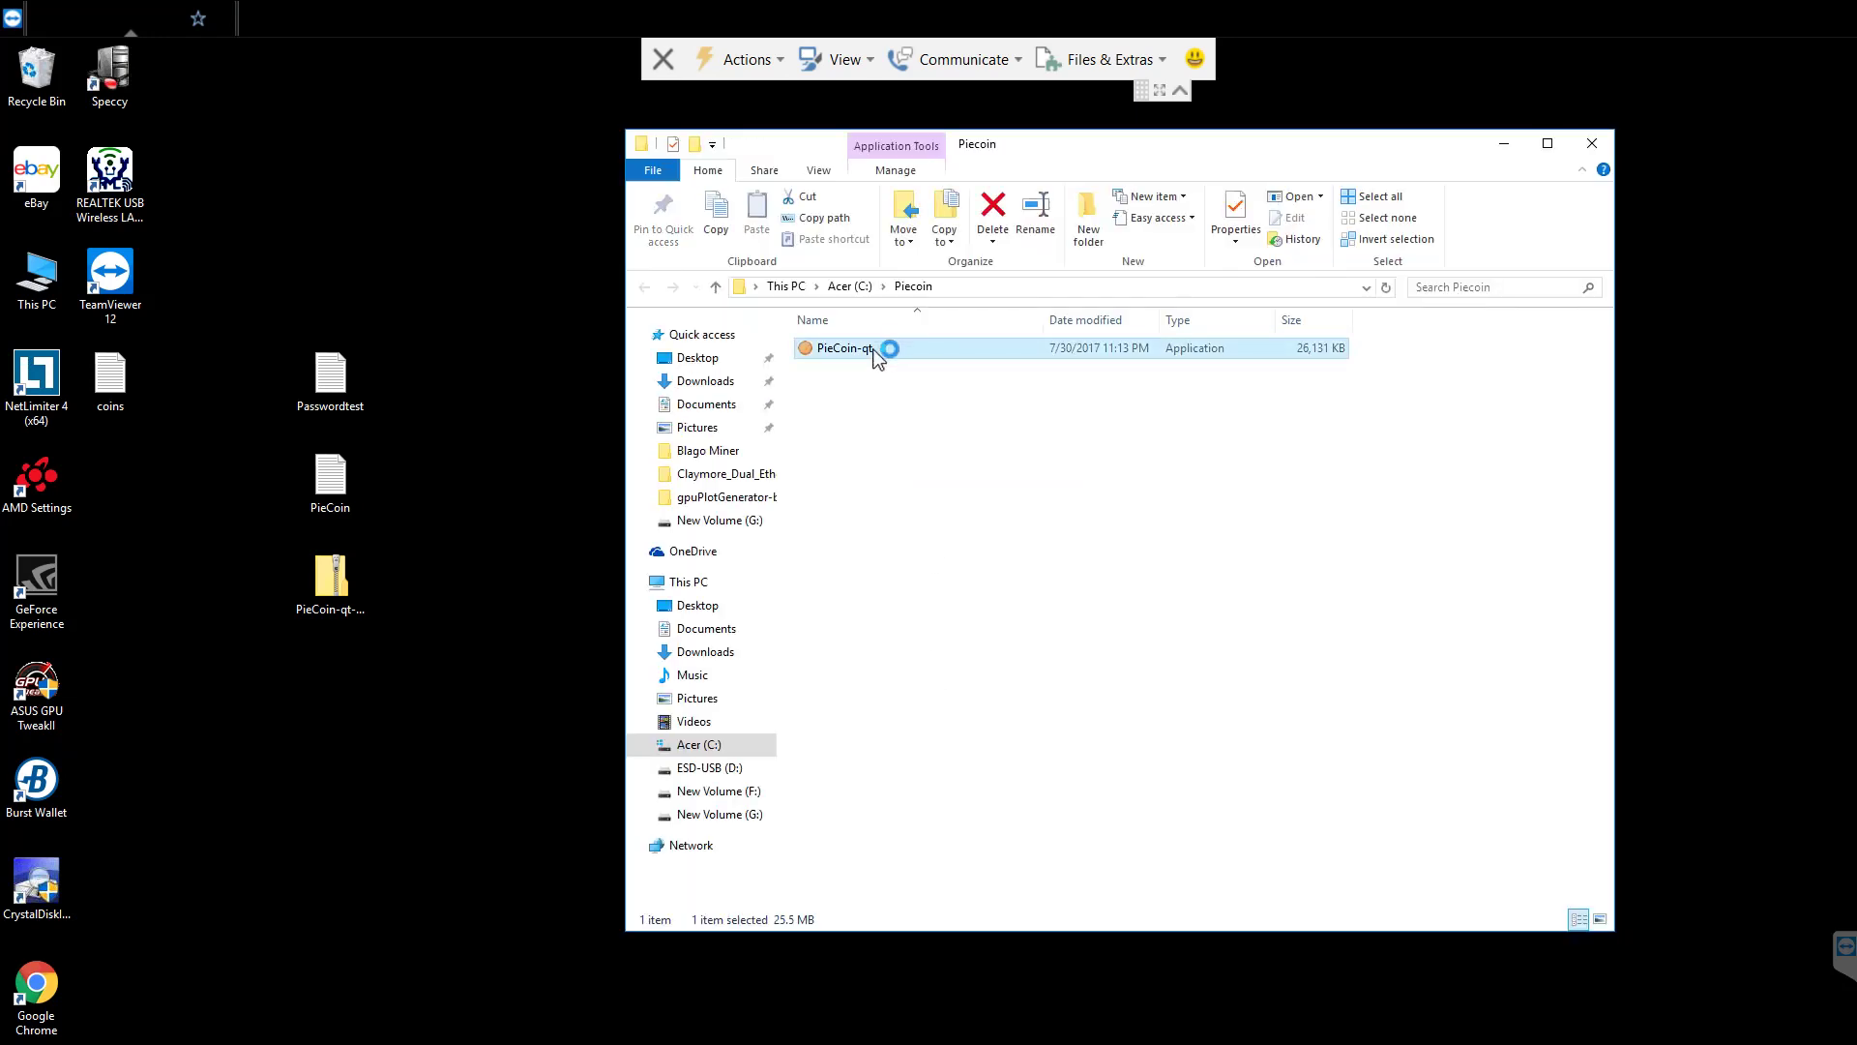
double_click(841, 347)
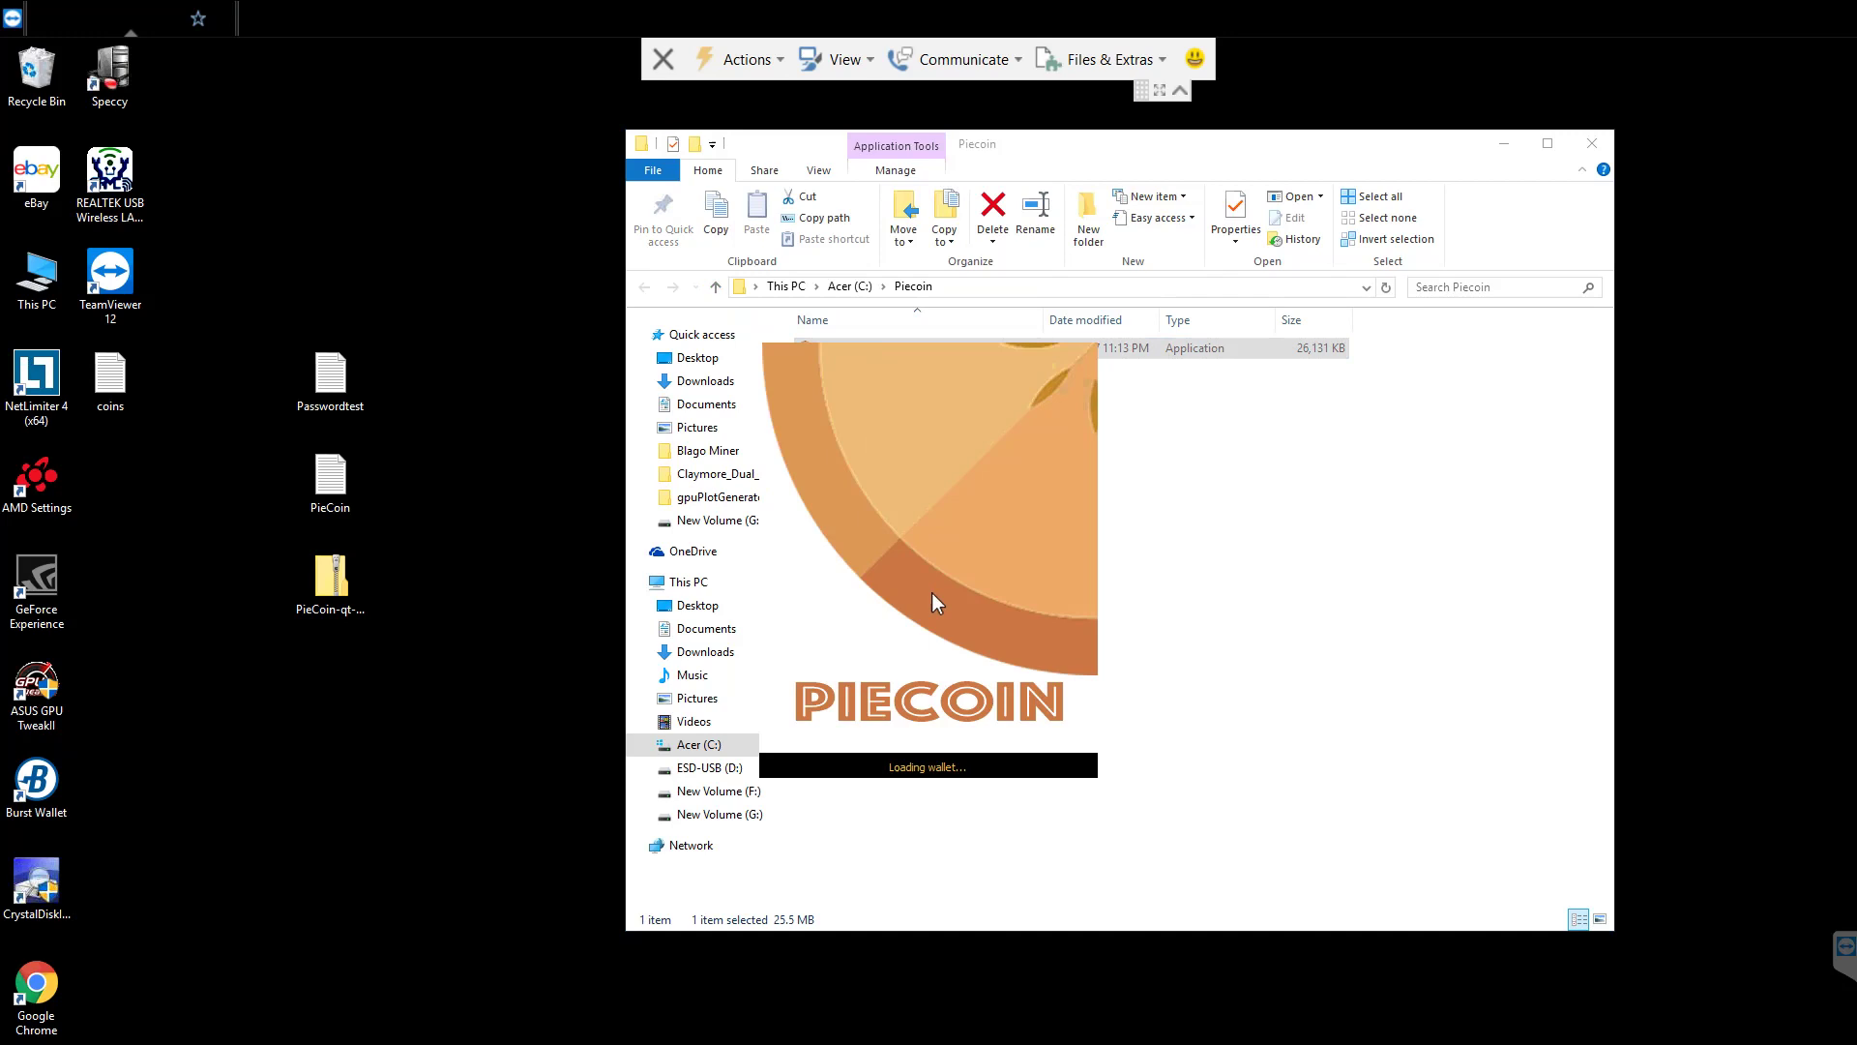
mouse_move(1016, 137)
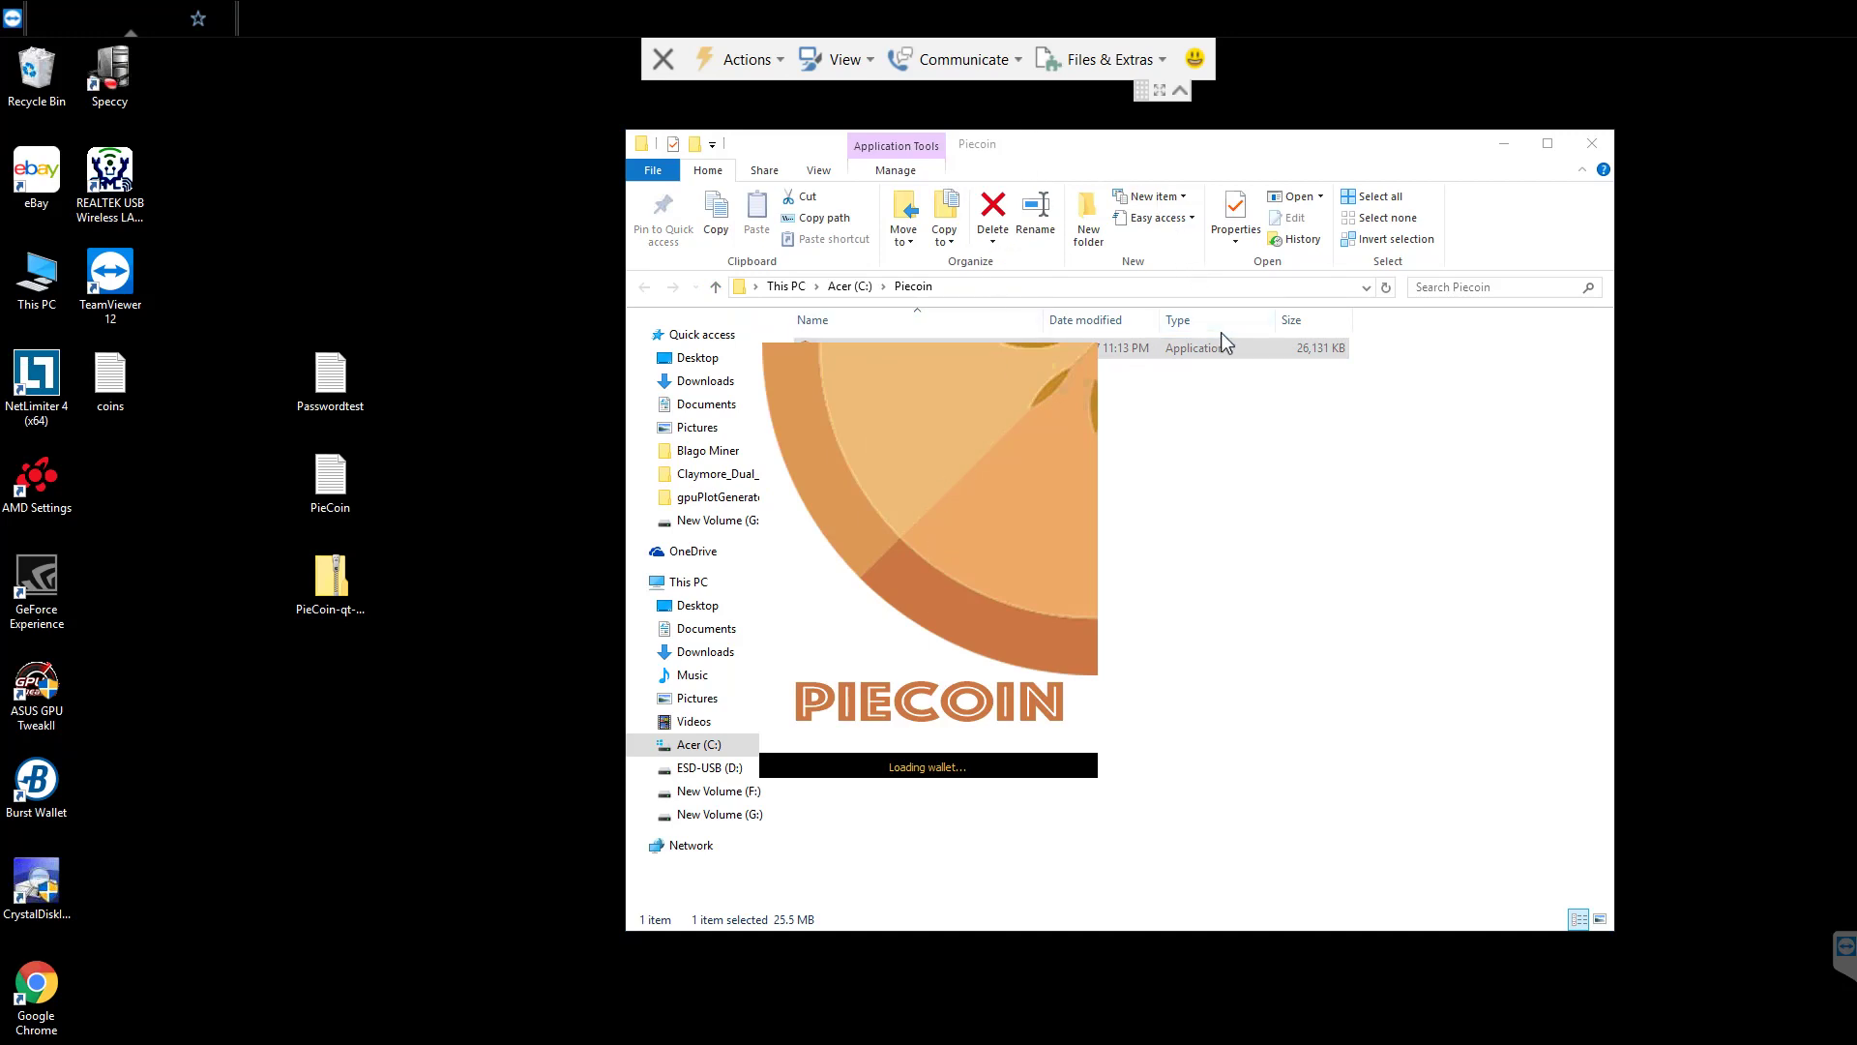
mouse_move(1277, 381)
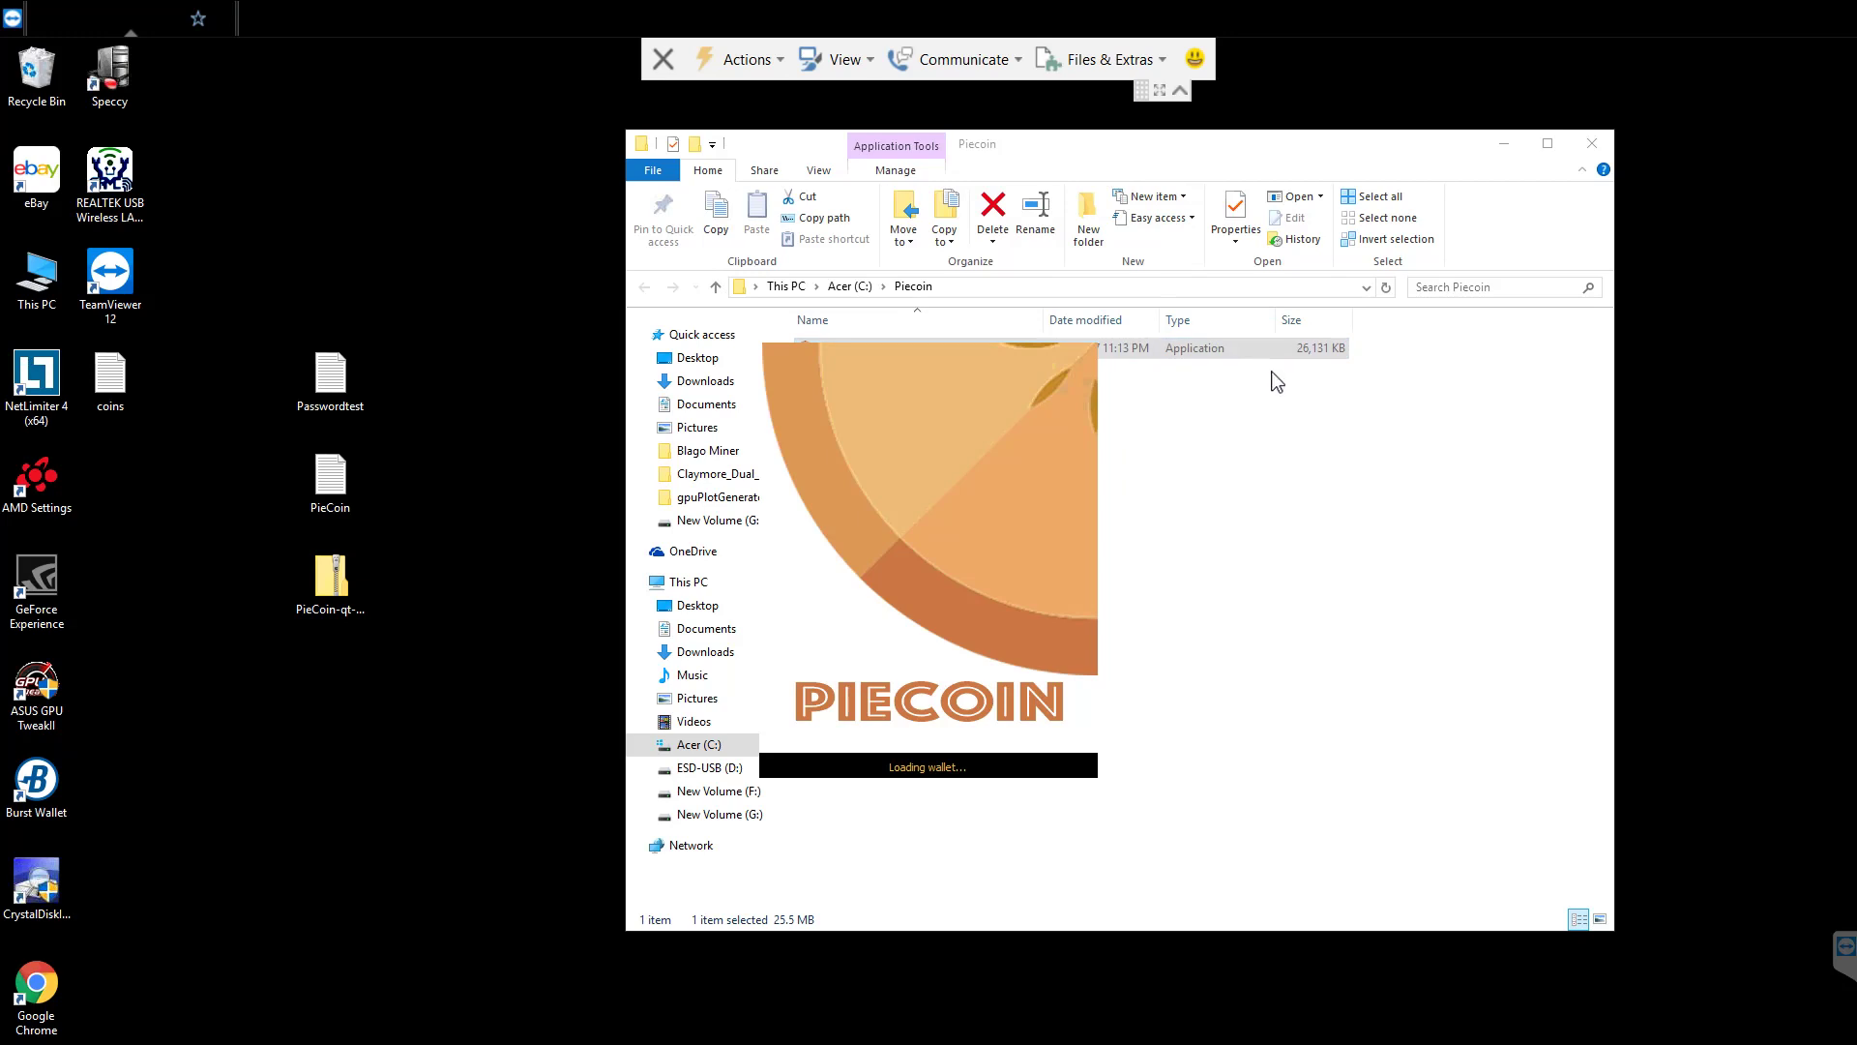
mouse_move(915, 545)
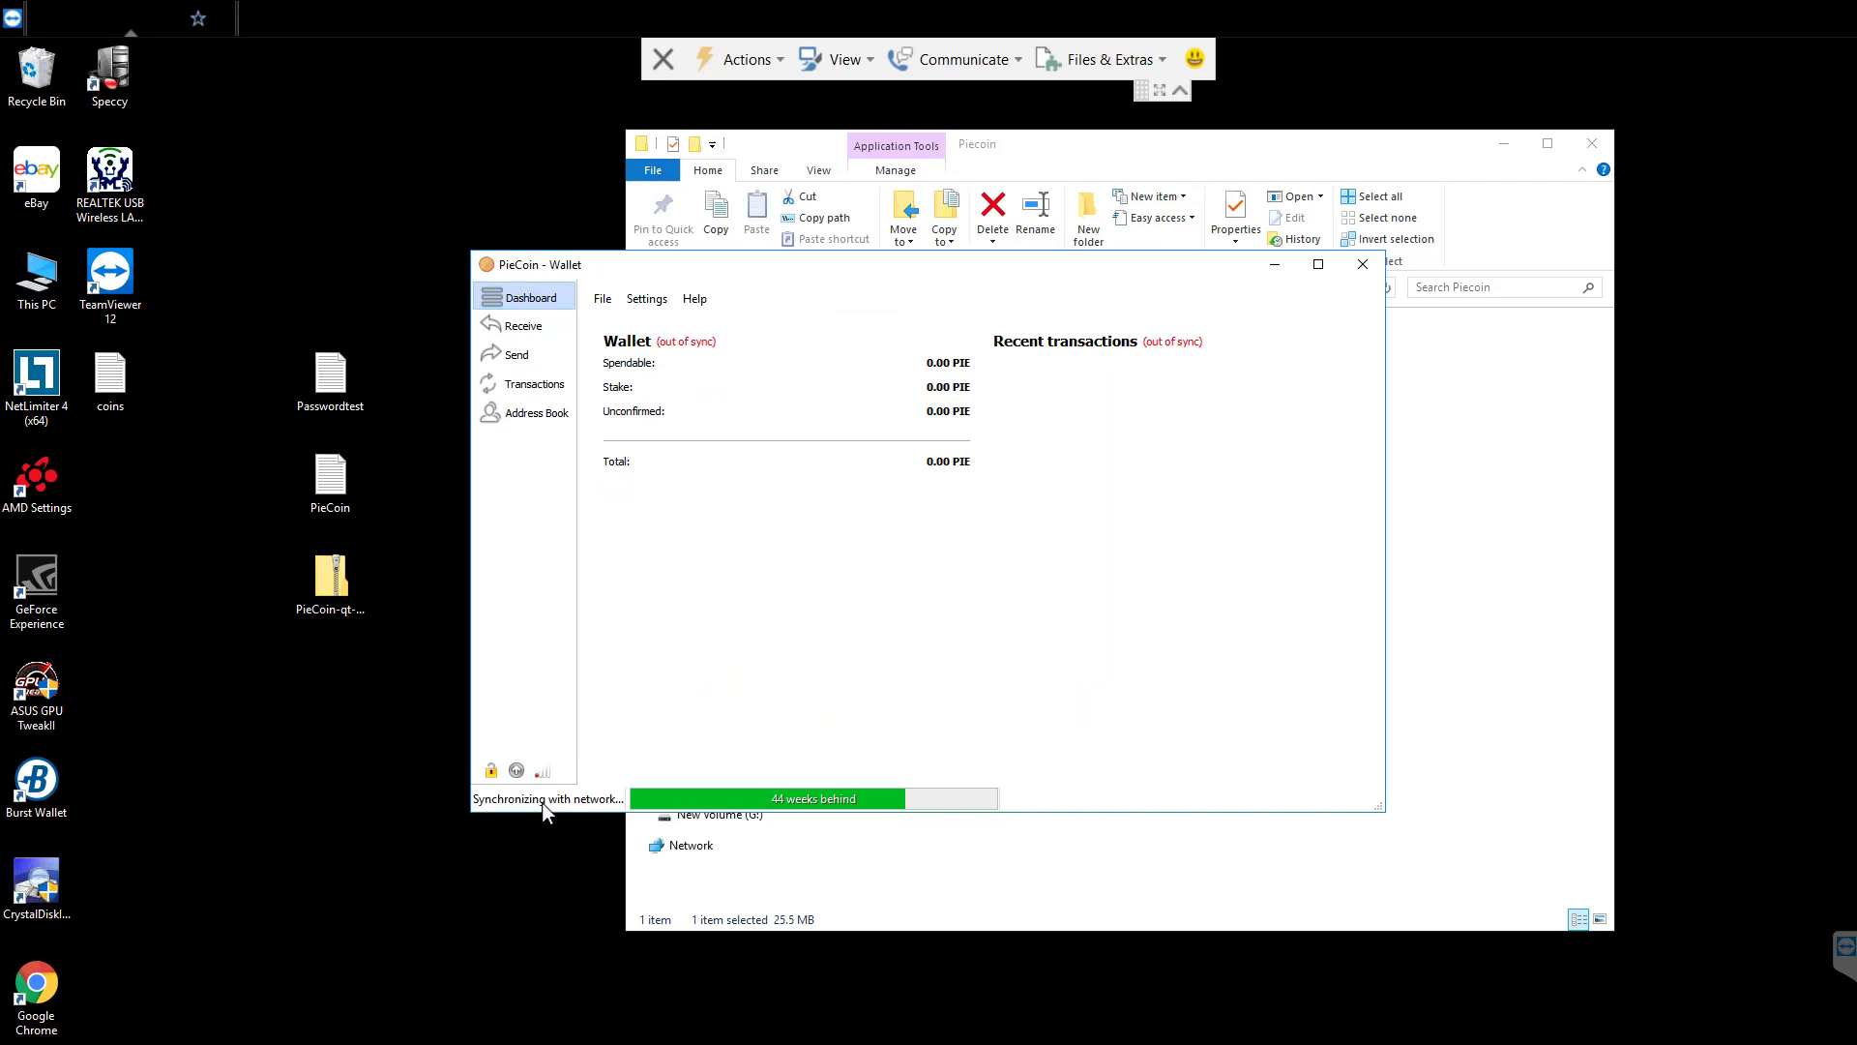
mouse_move(563, 761)
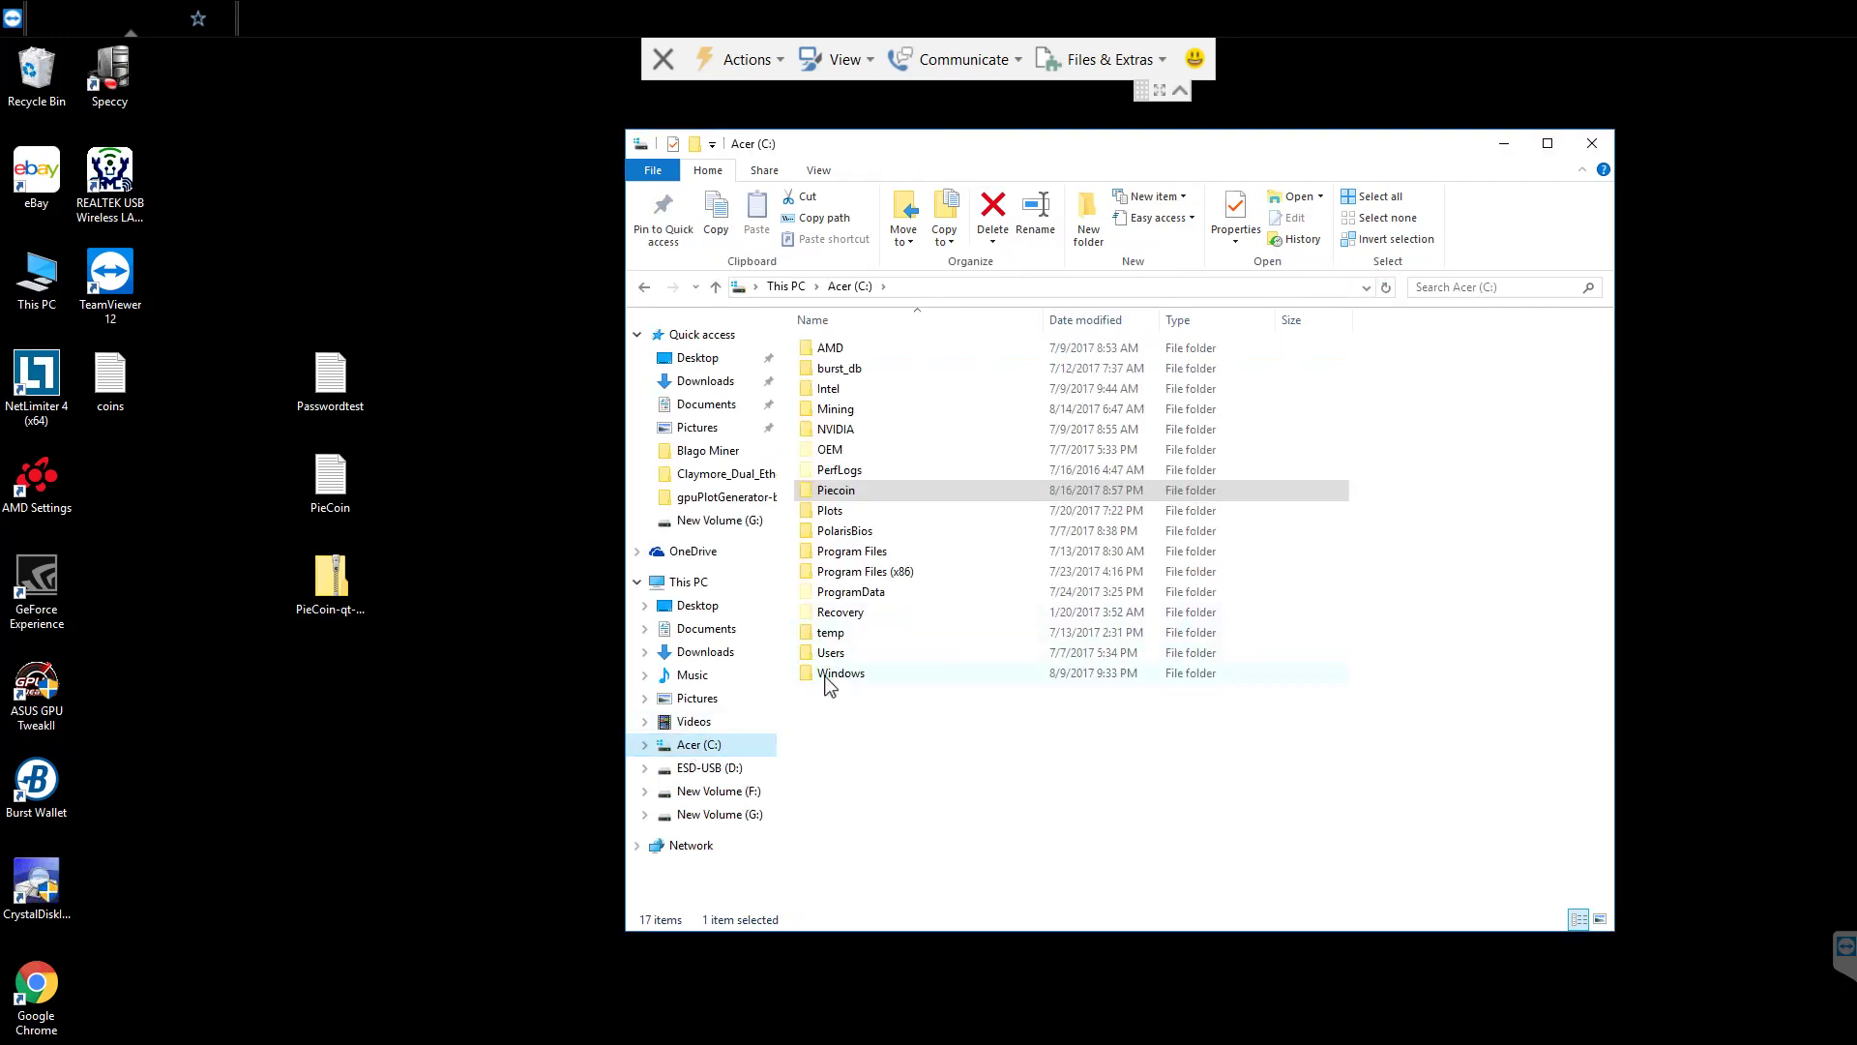
- Show hidden items in the user's home folder and reach the AppData\Roaming\PieCoin data folder
double_click(832, 652)
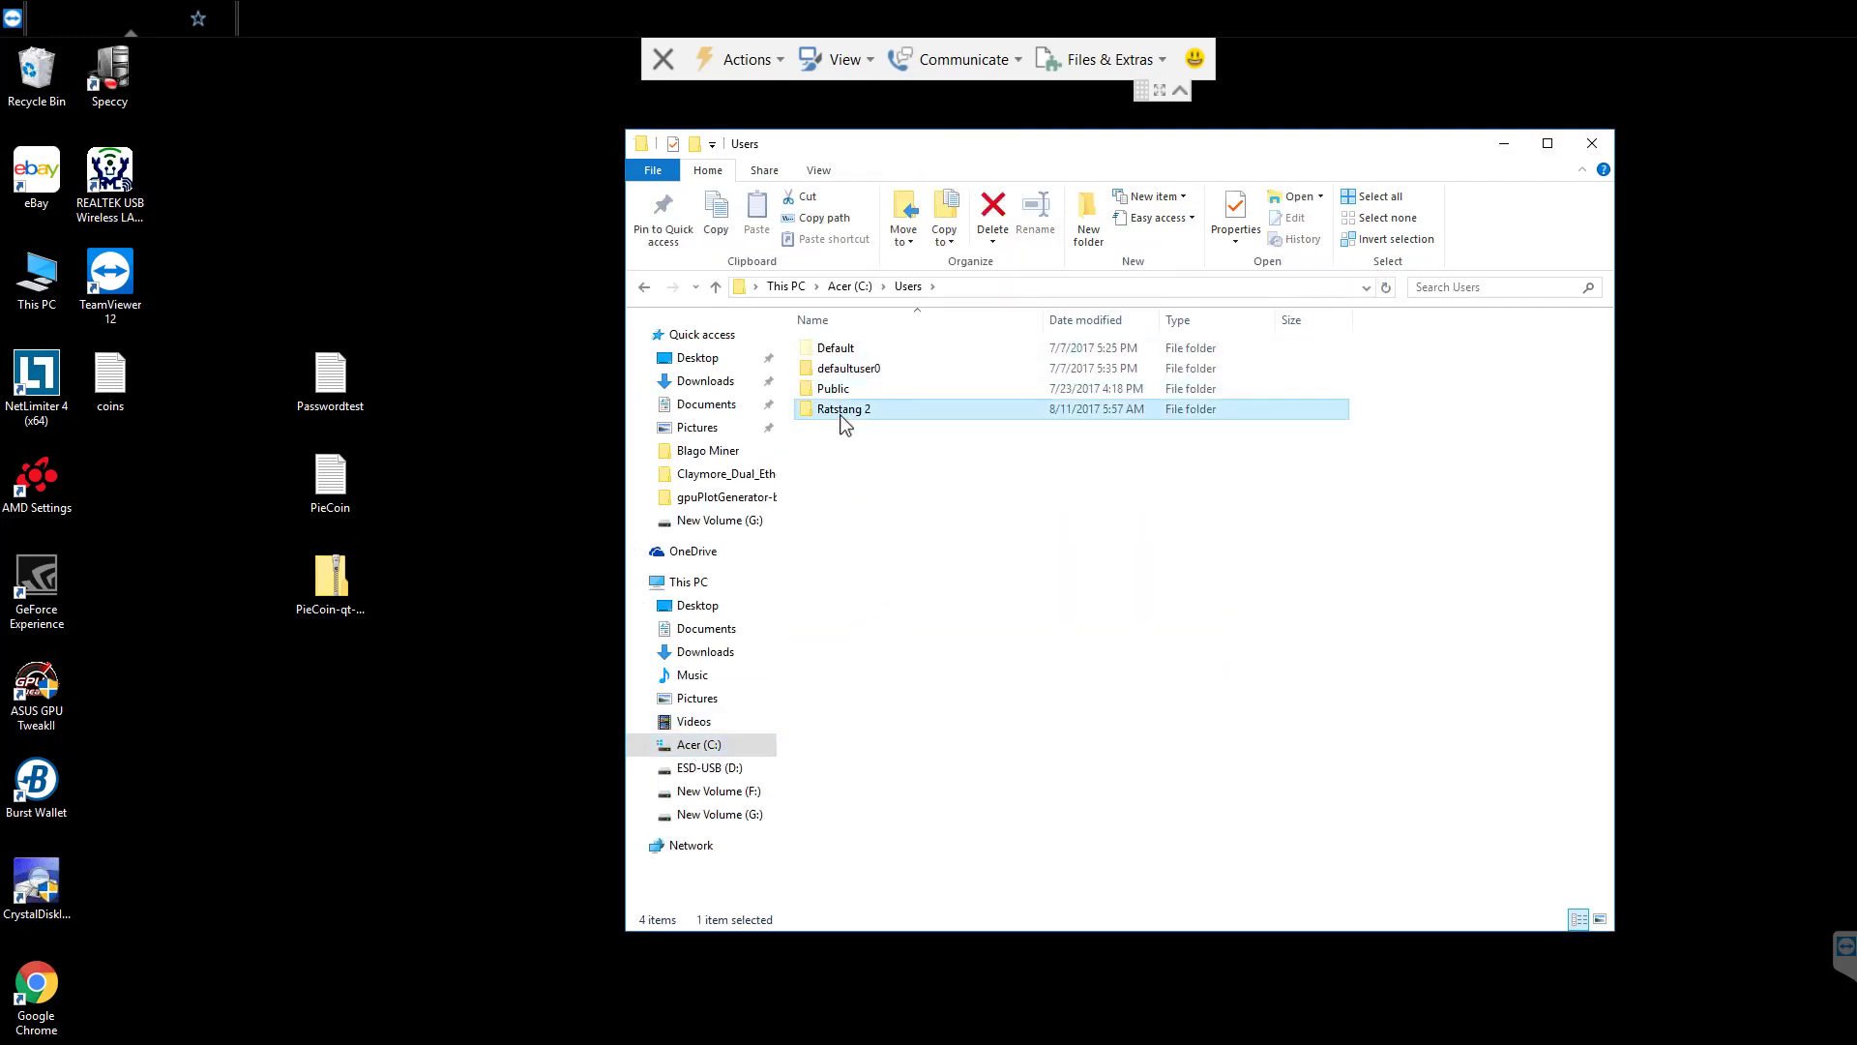
double_click(843, 408)
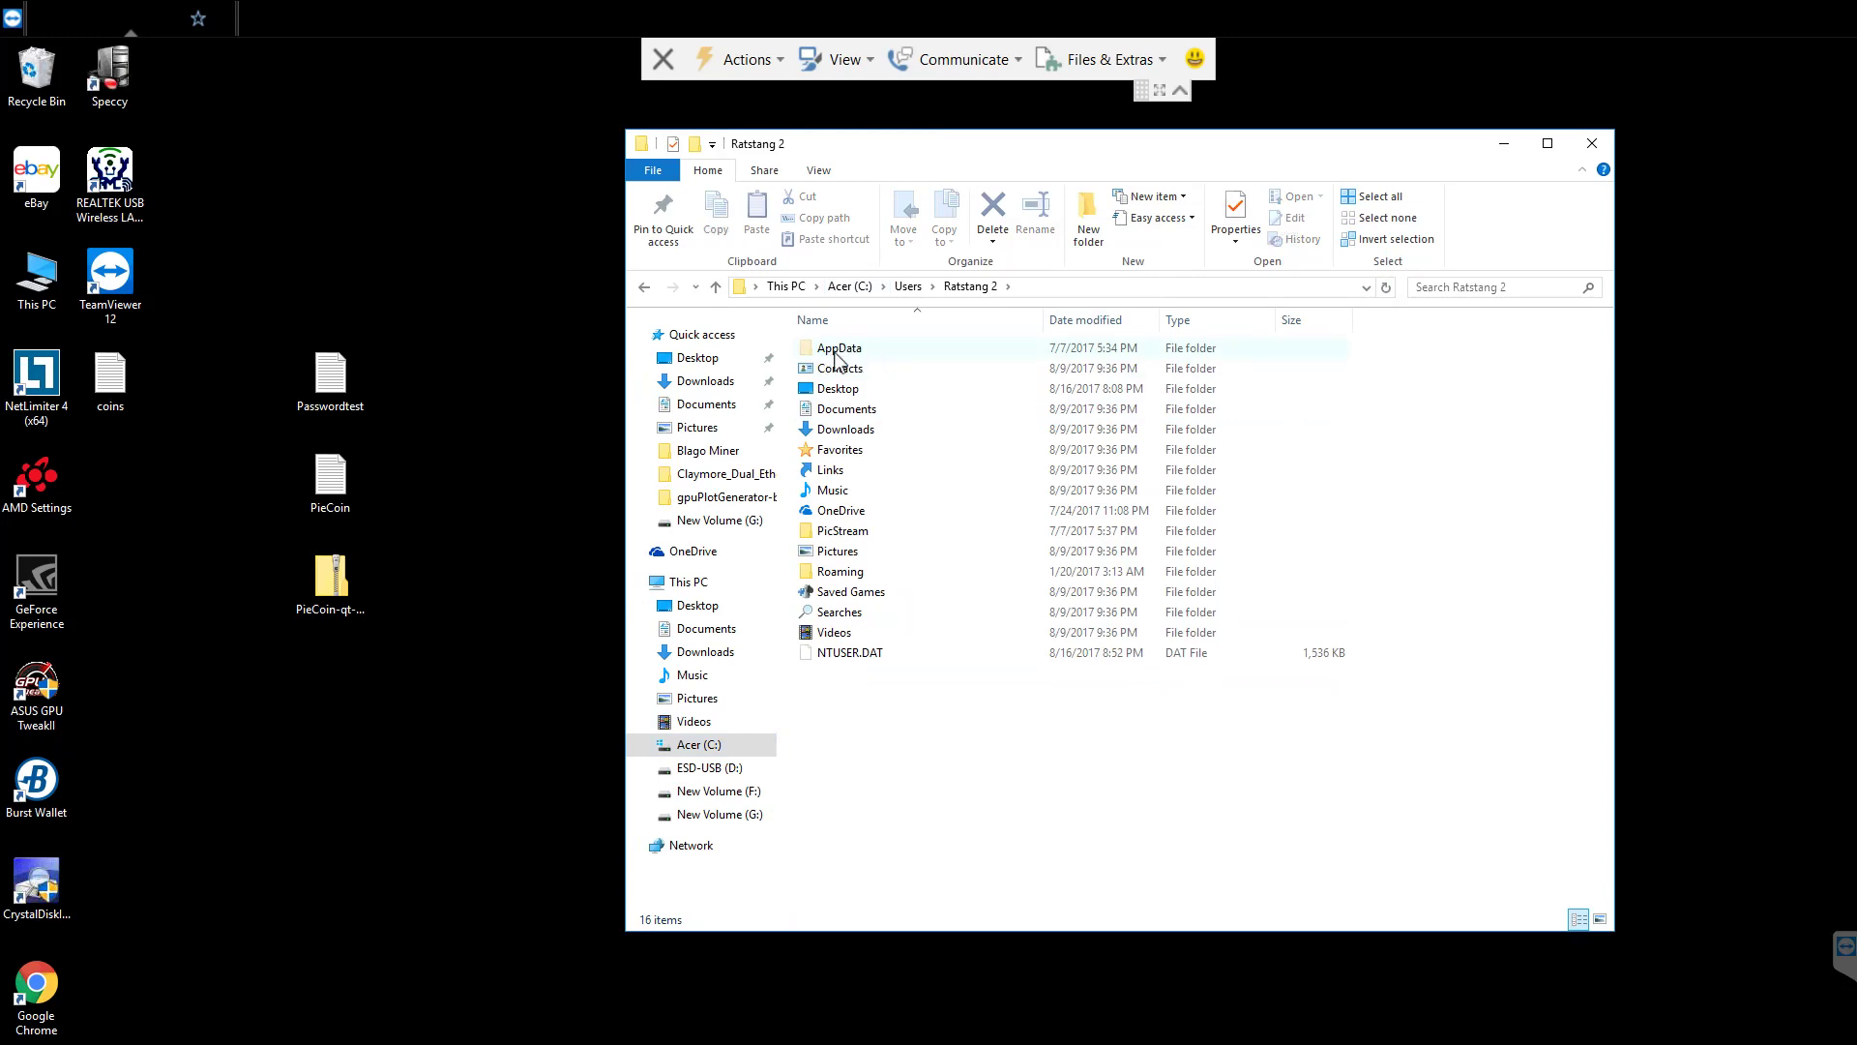
left_click(816, 170)
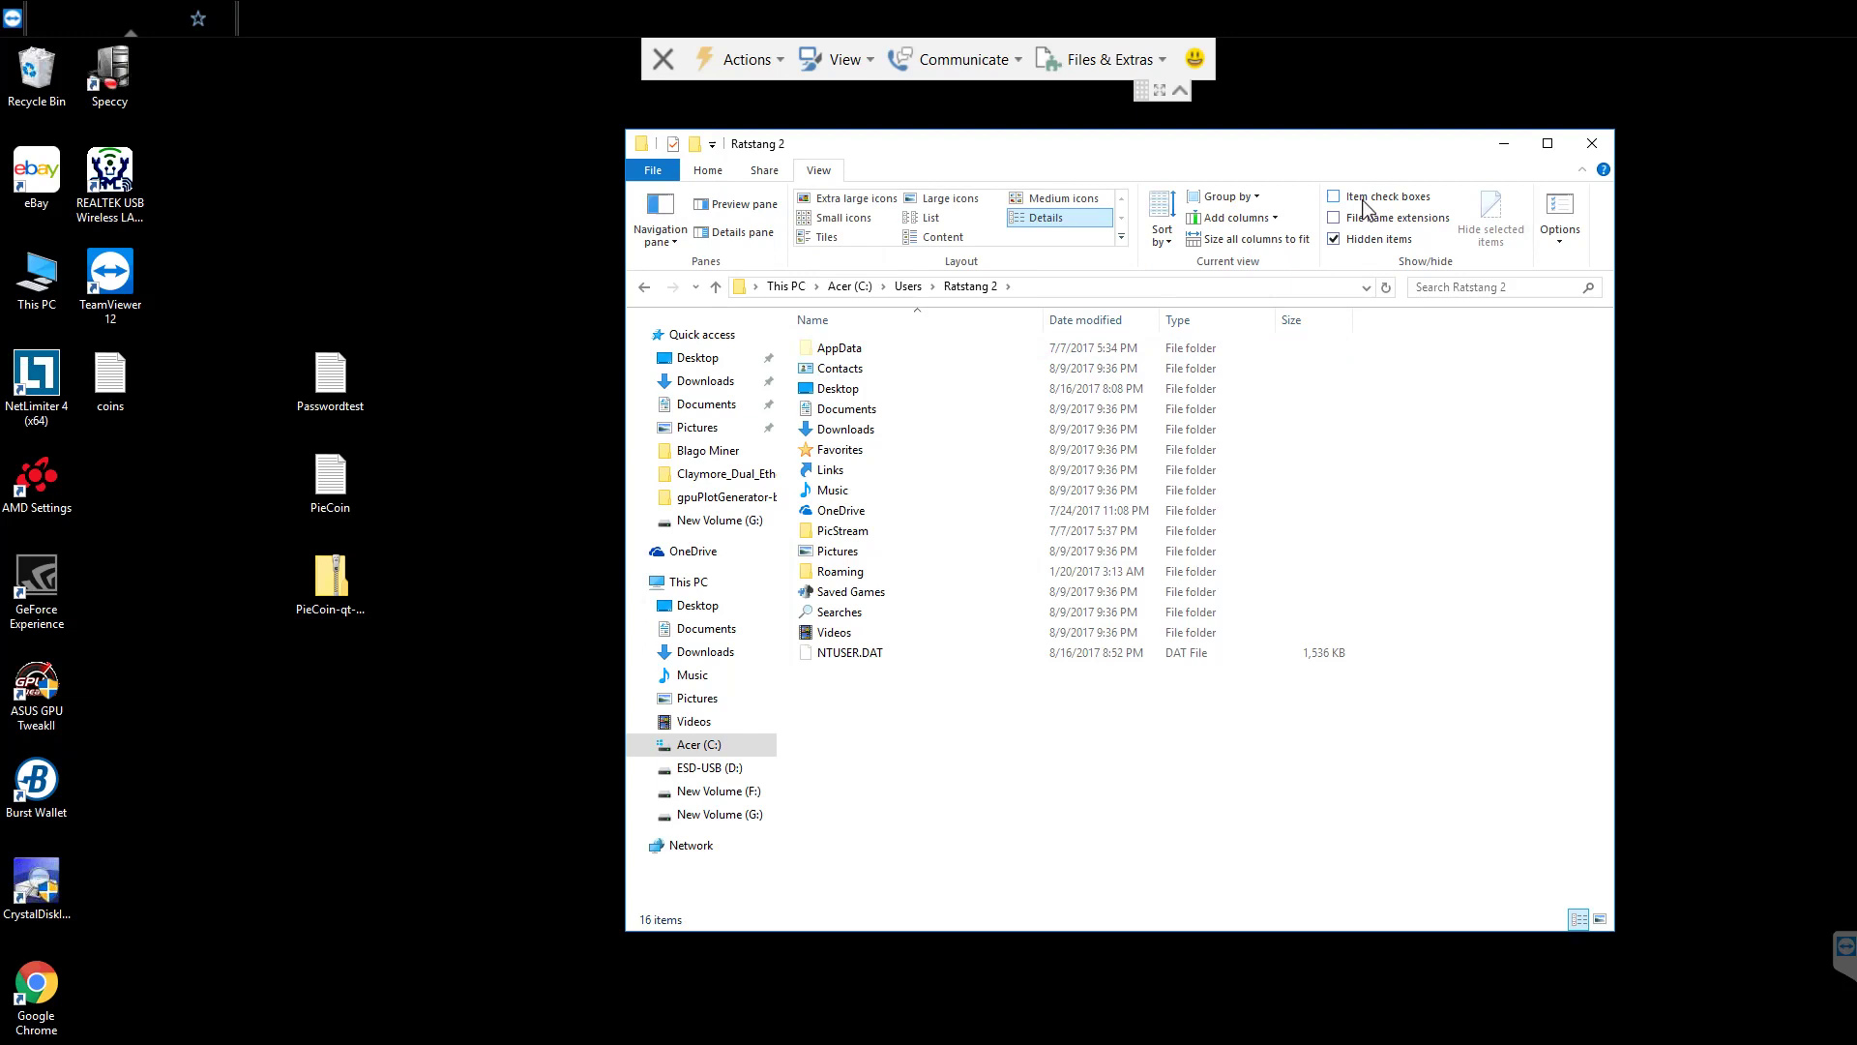
left_click(1333, 240)
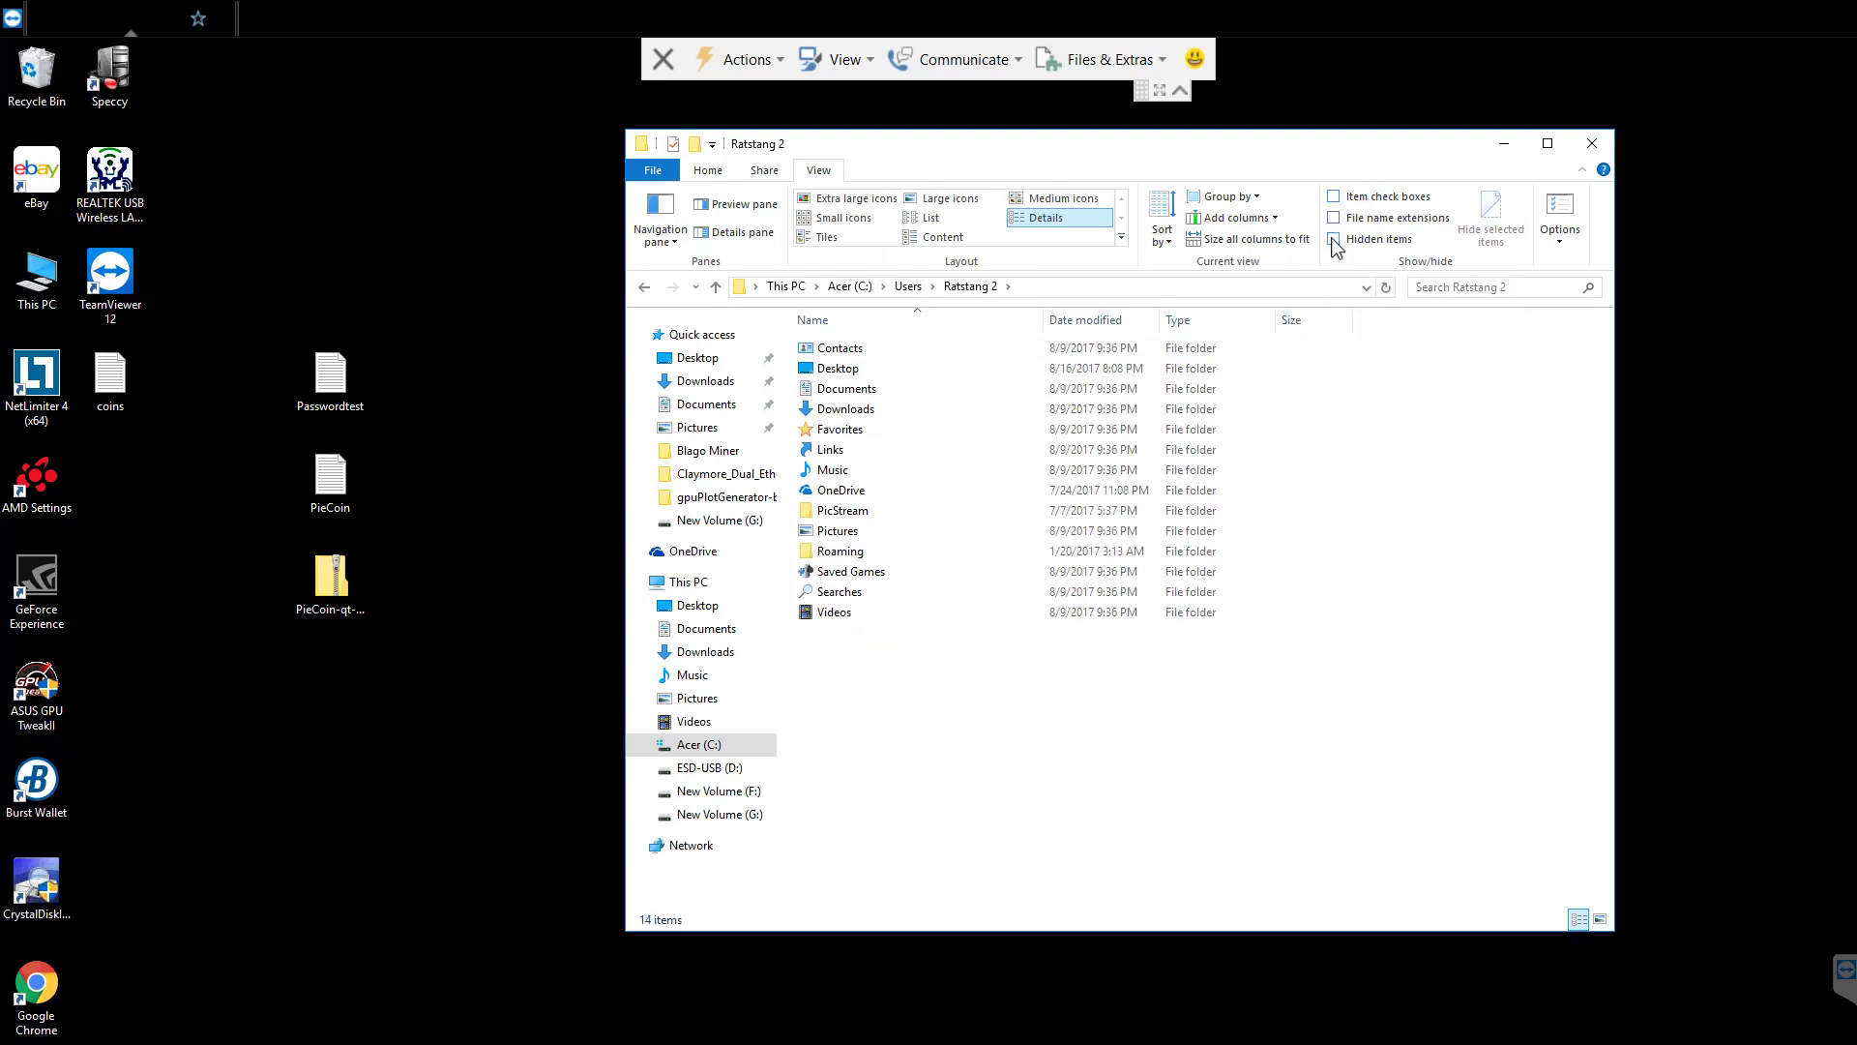
left_click(1335, 240)
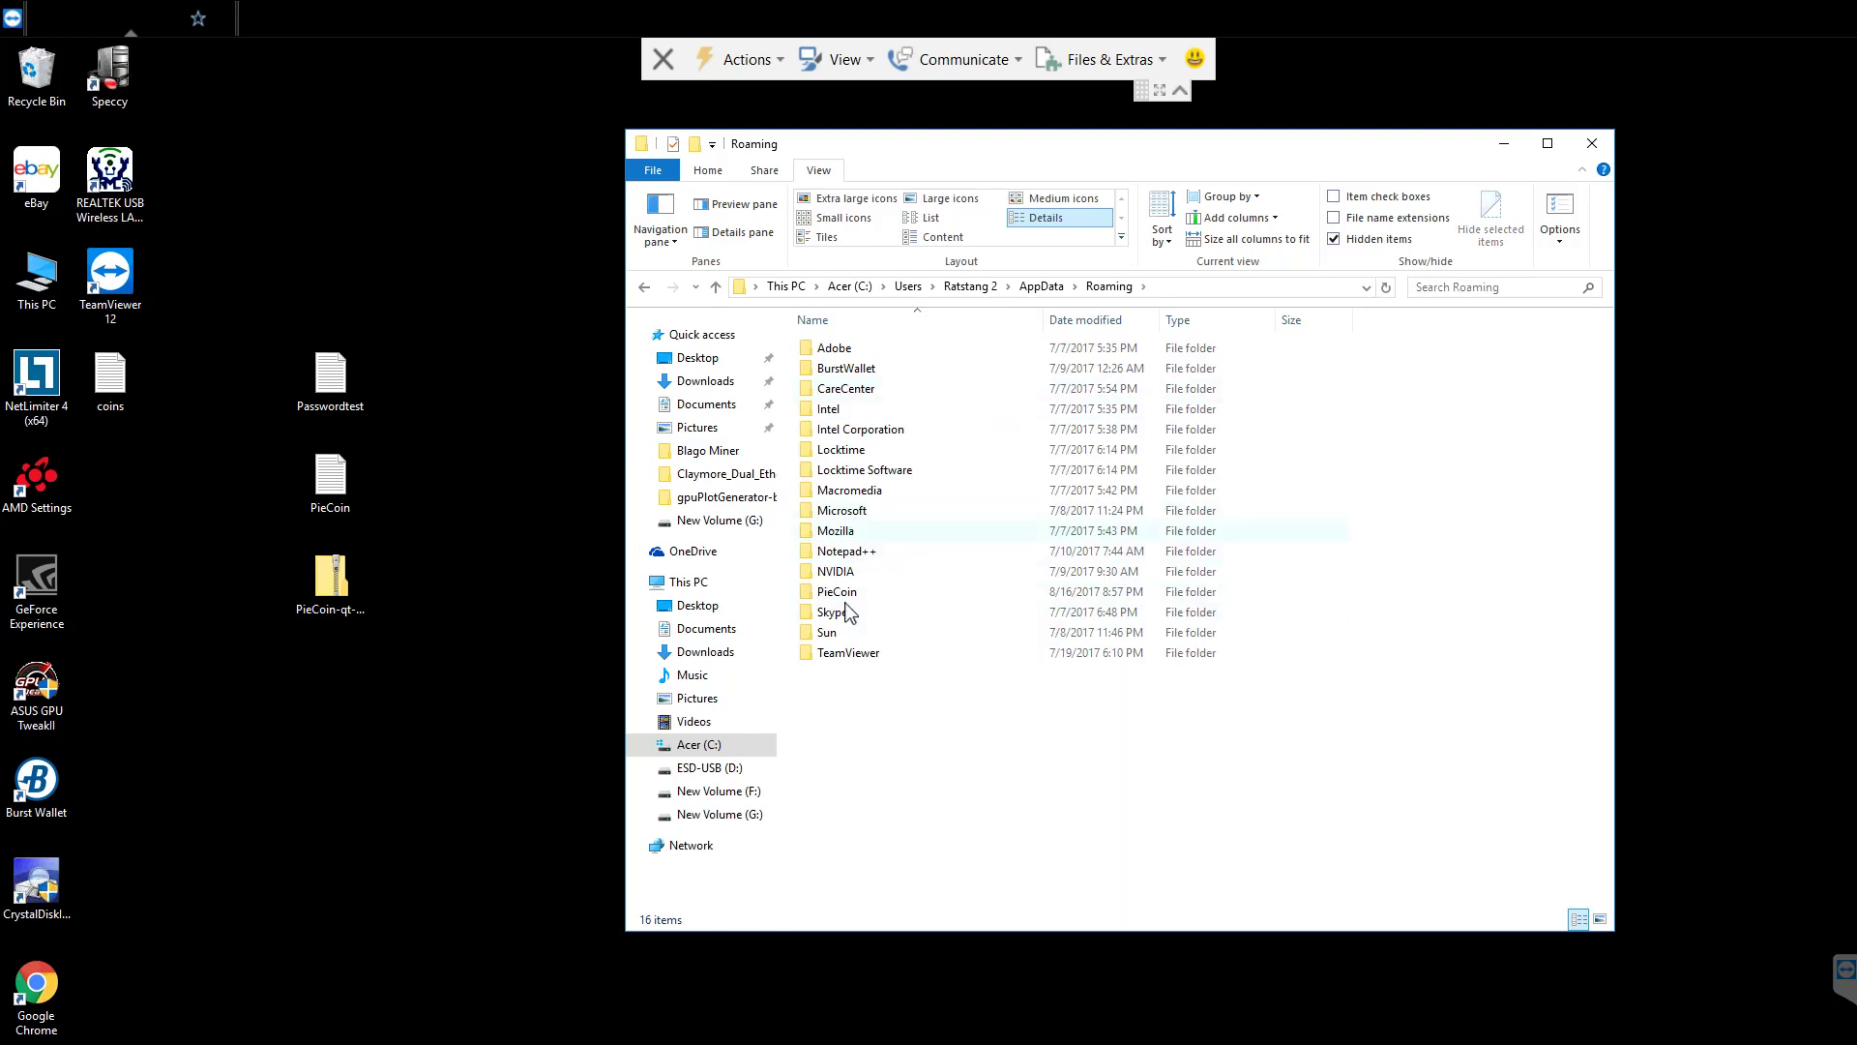
double_click(836, 592)
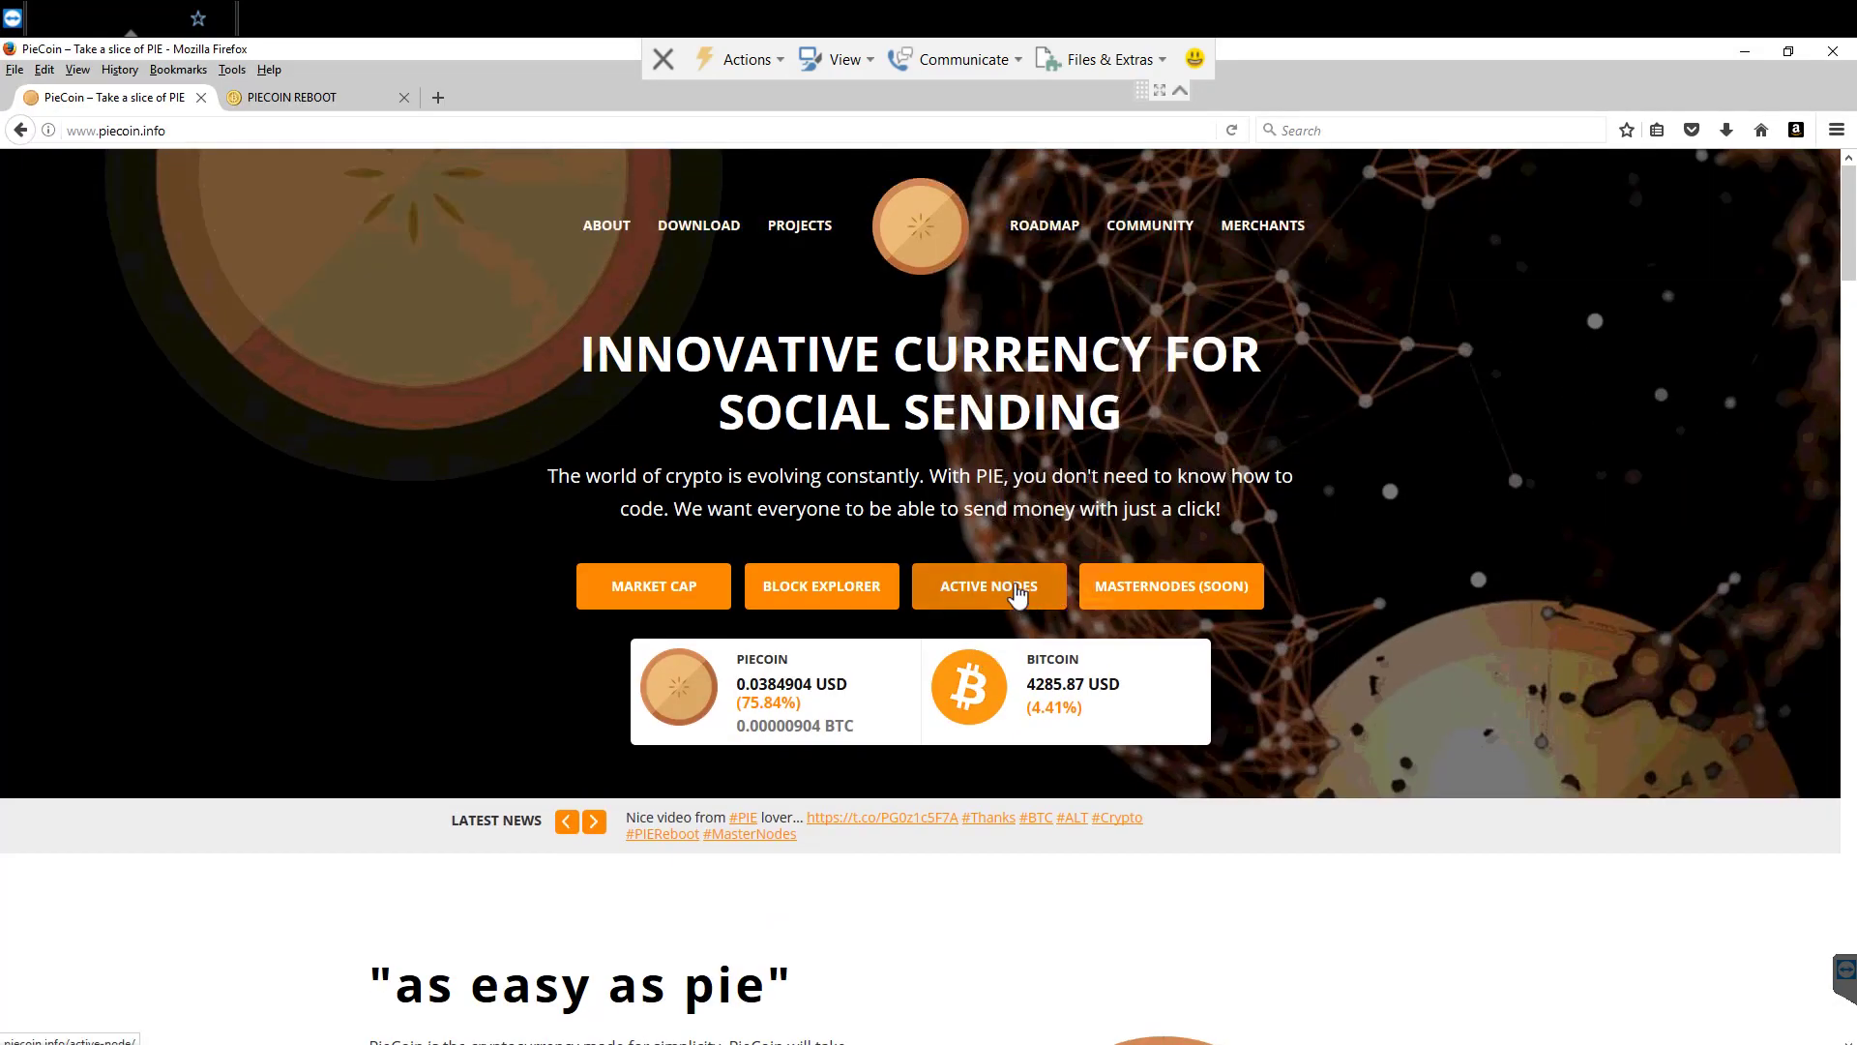
- View the Active Nodes page and its full addnode list file, then return to the nodes page
left_click(989, 585)
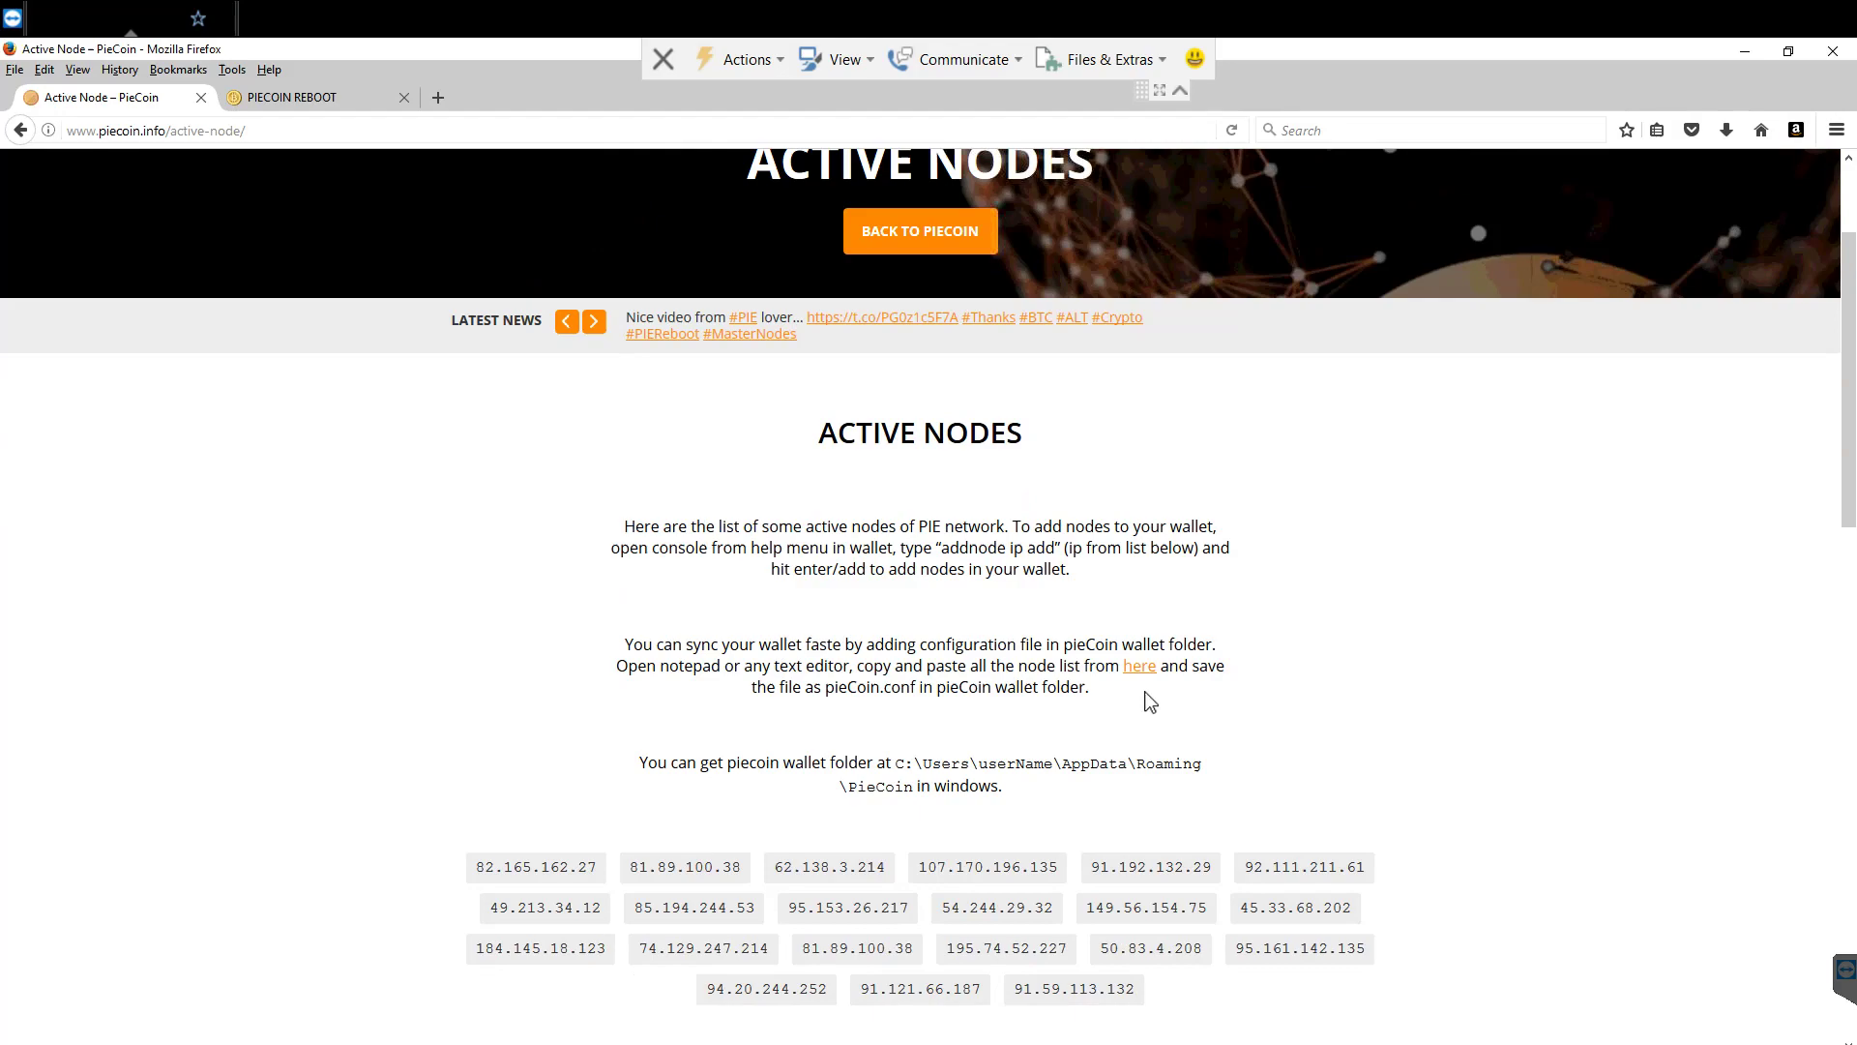
left_click(1138, 663)
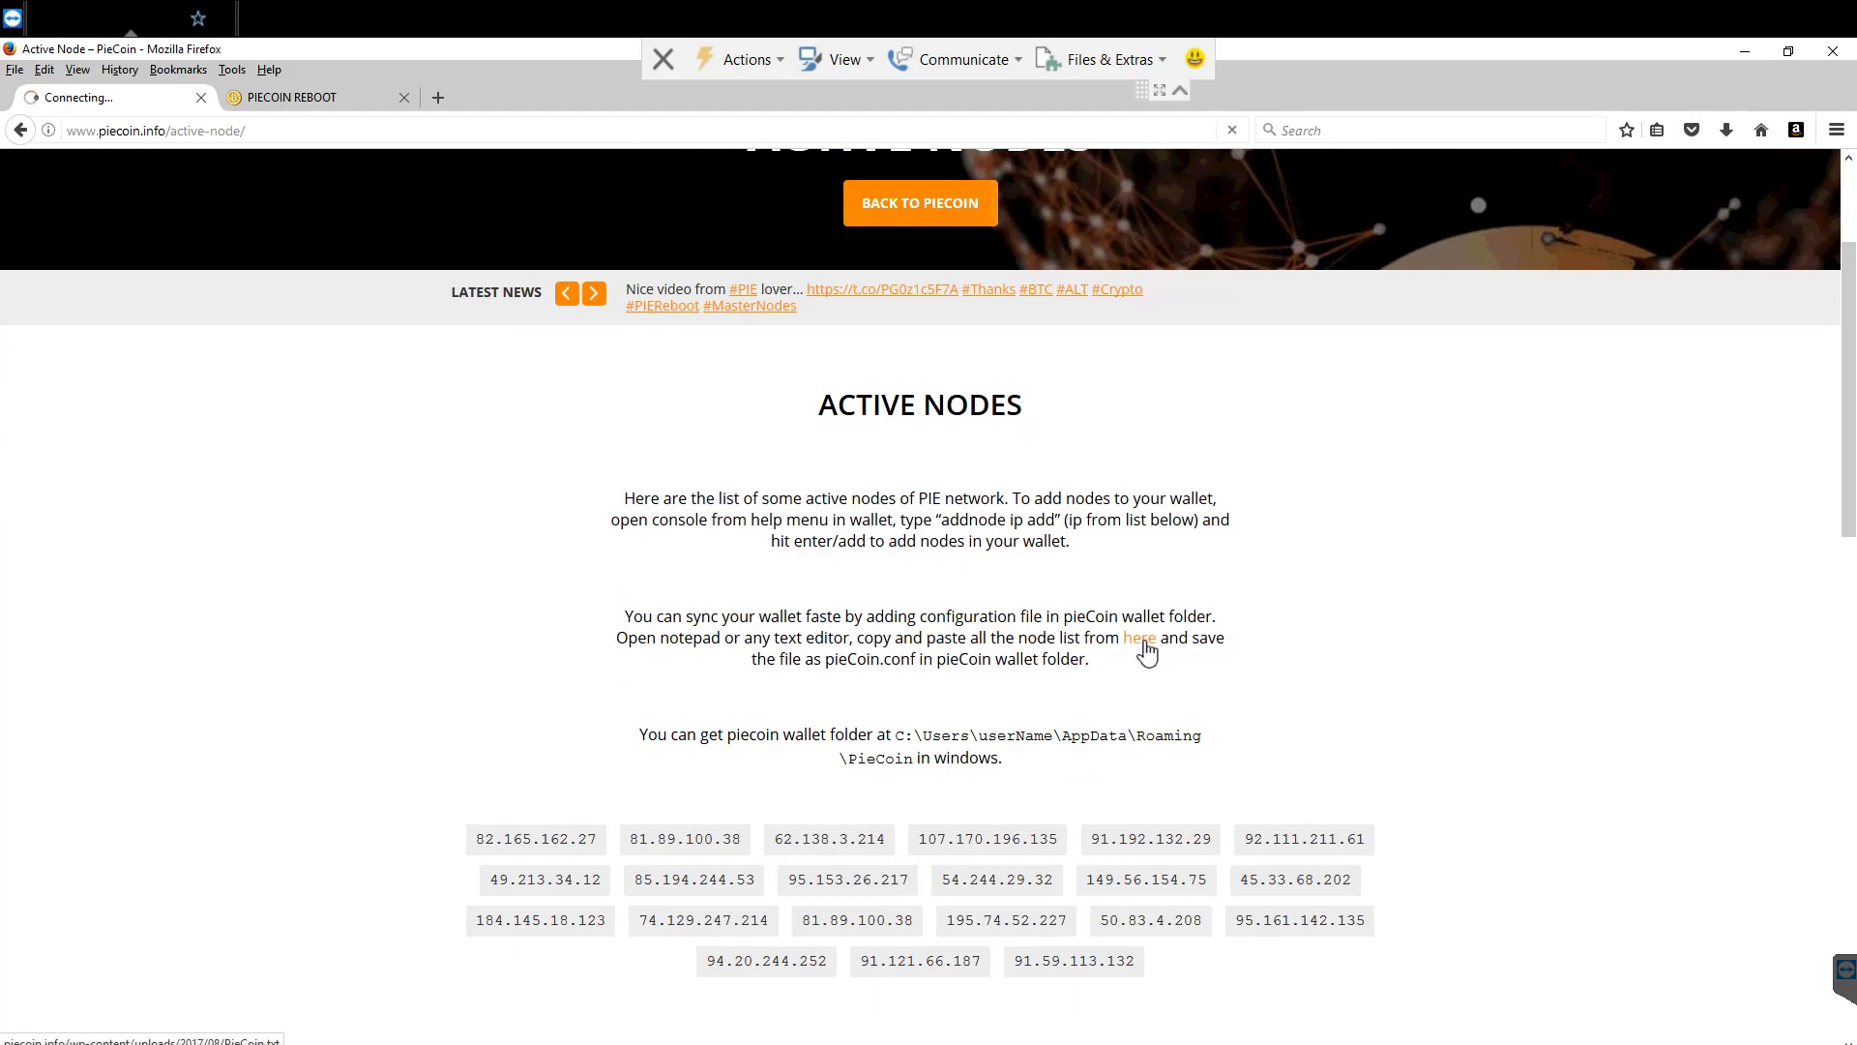
left_click(1137, 637)
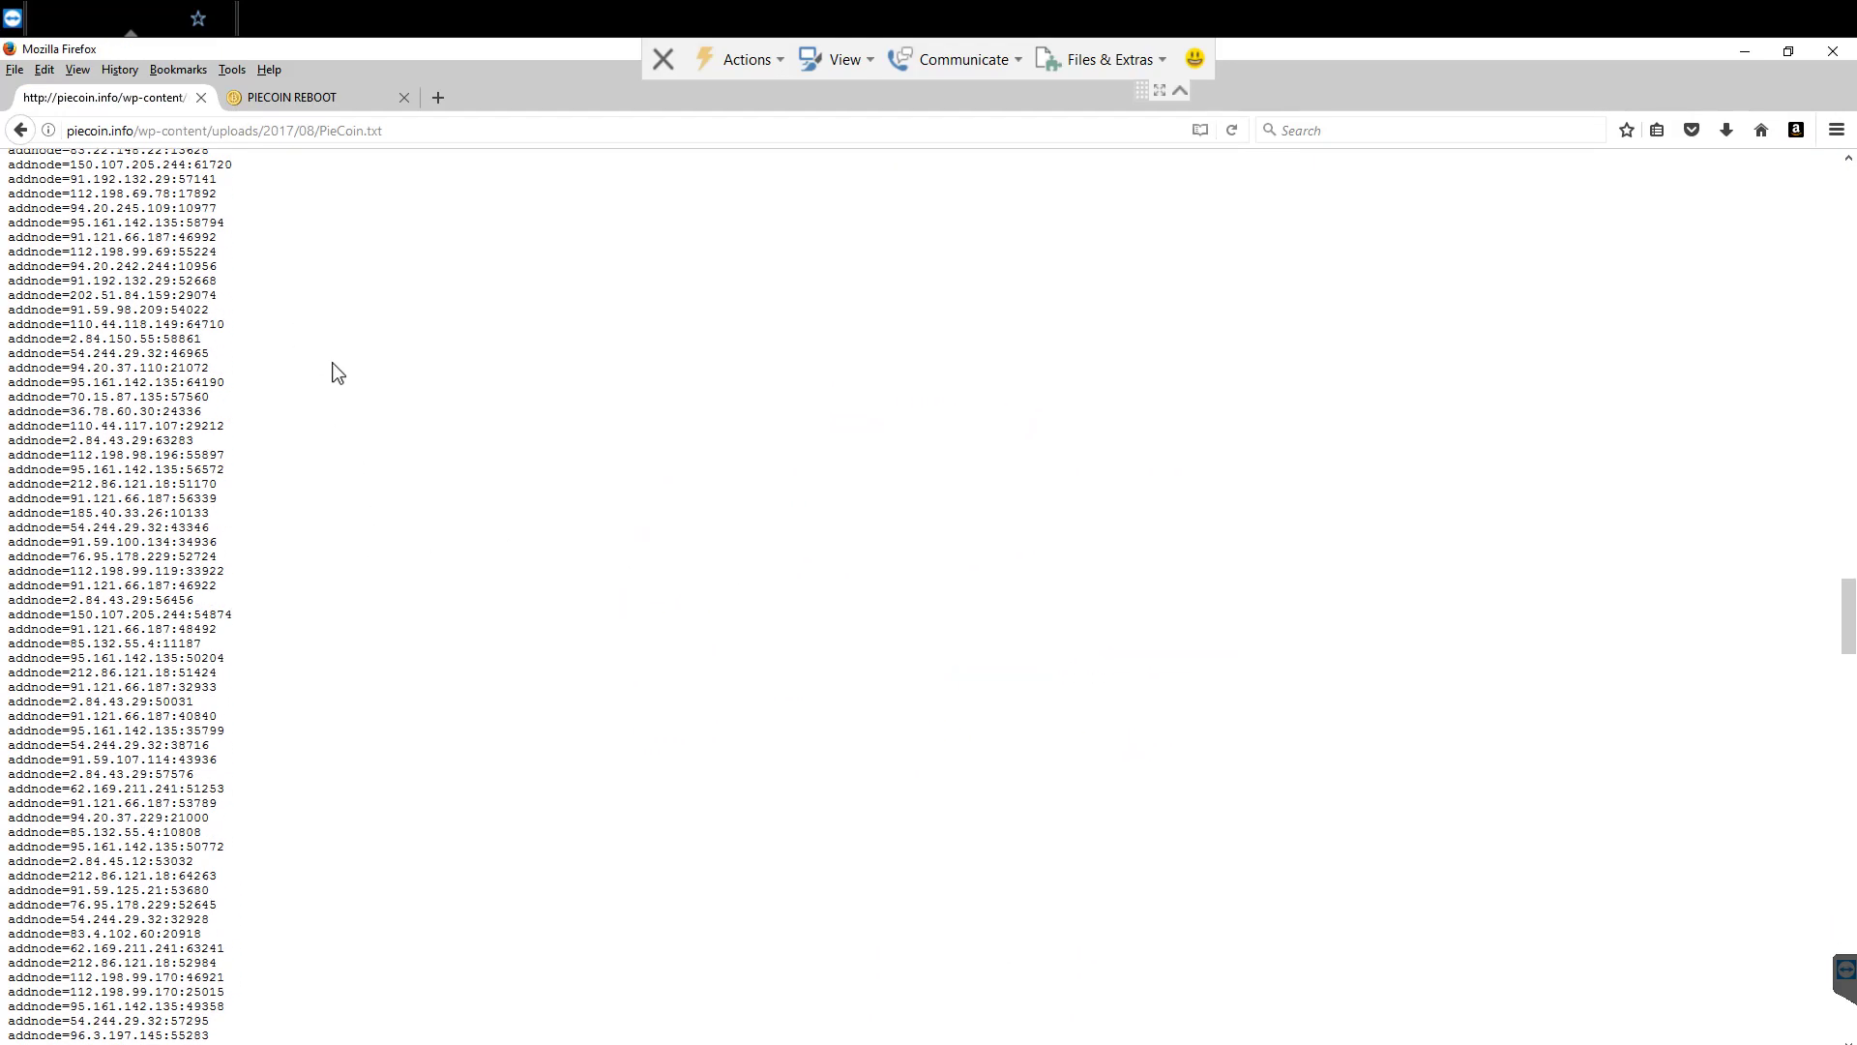
left_click(20, 129)
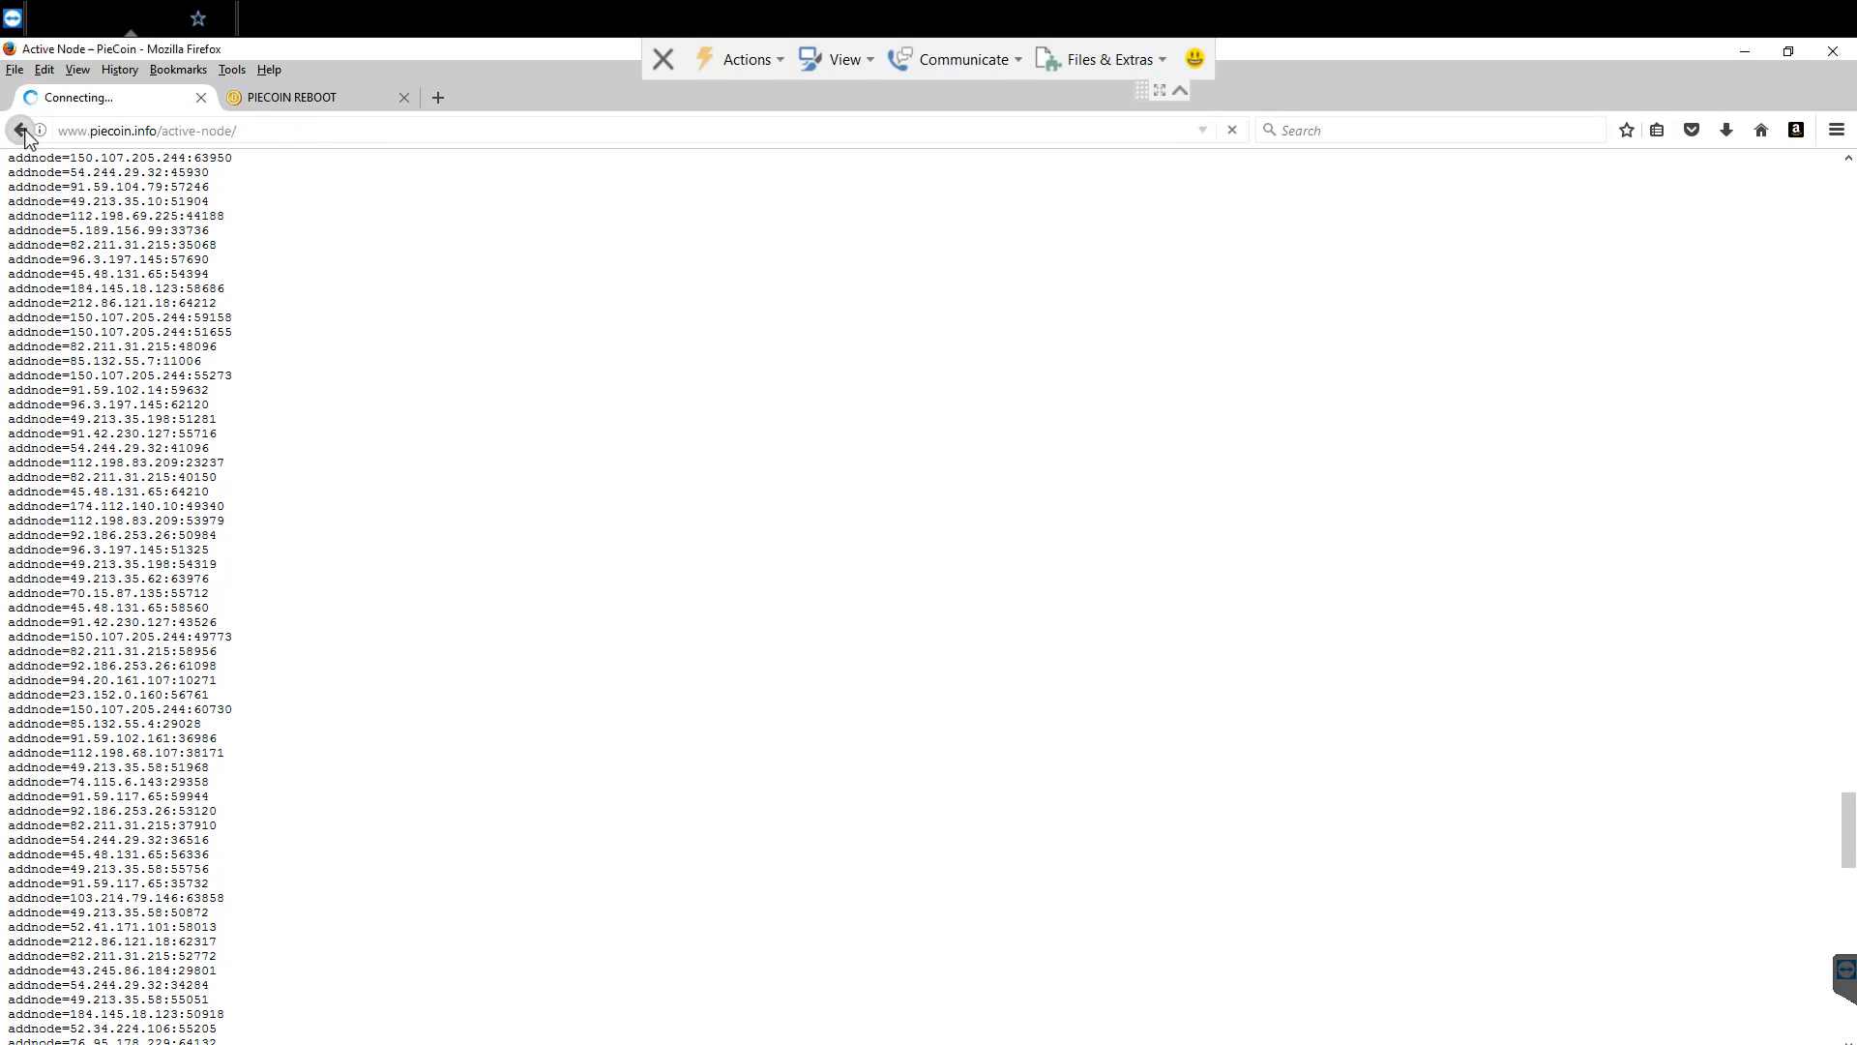
right_click(1130, 639)
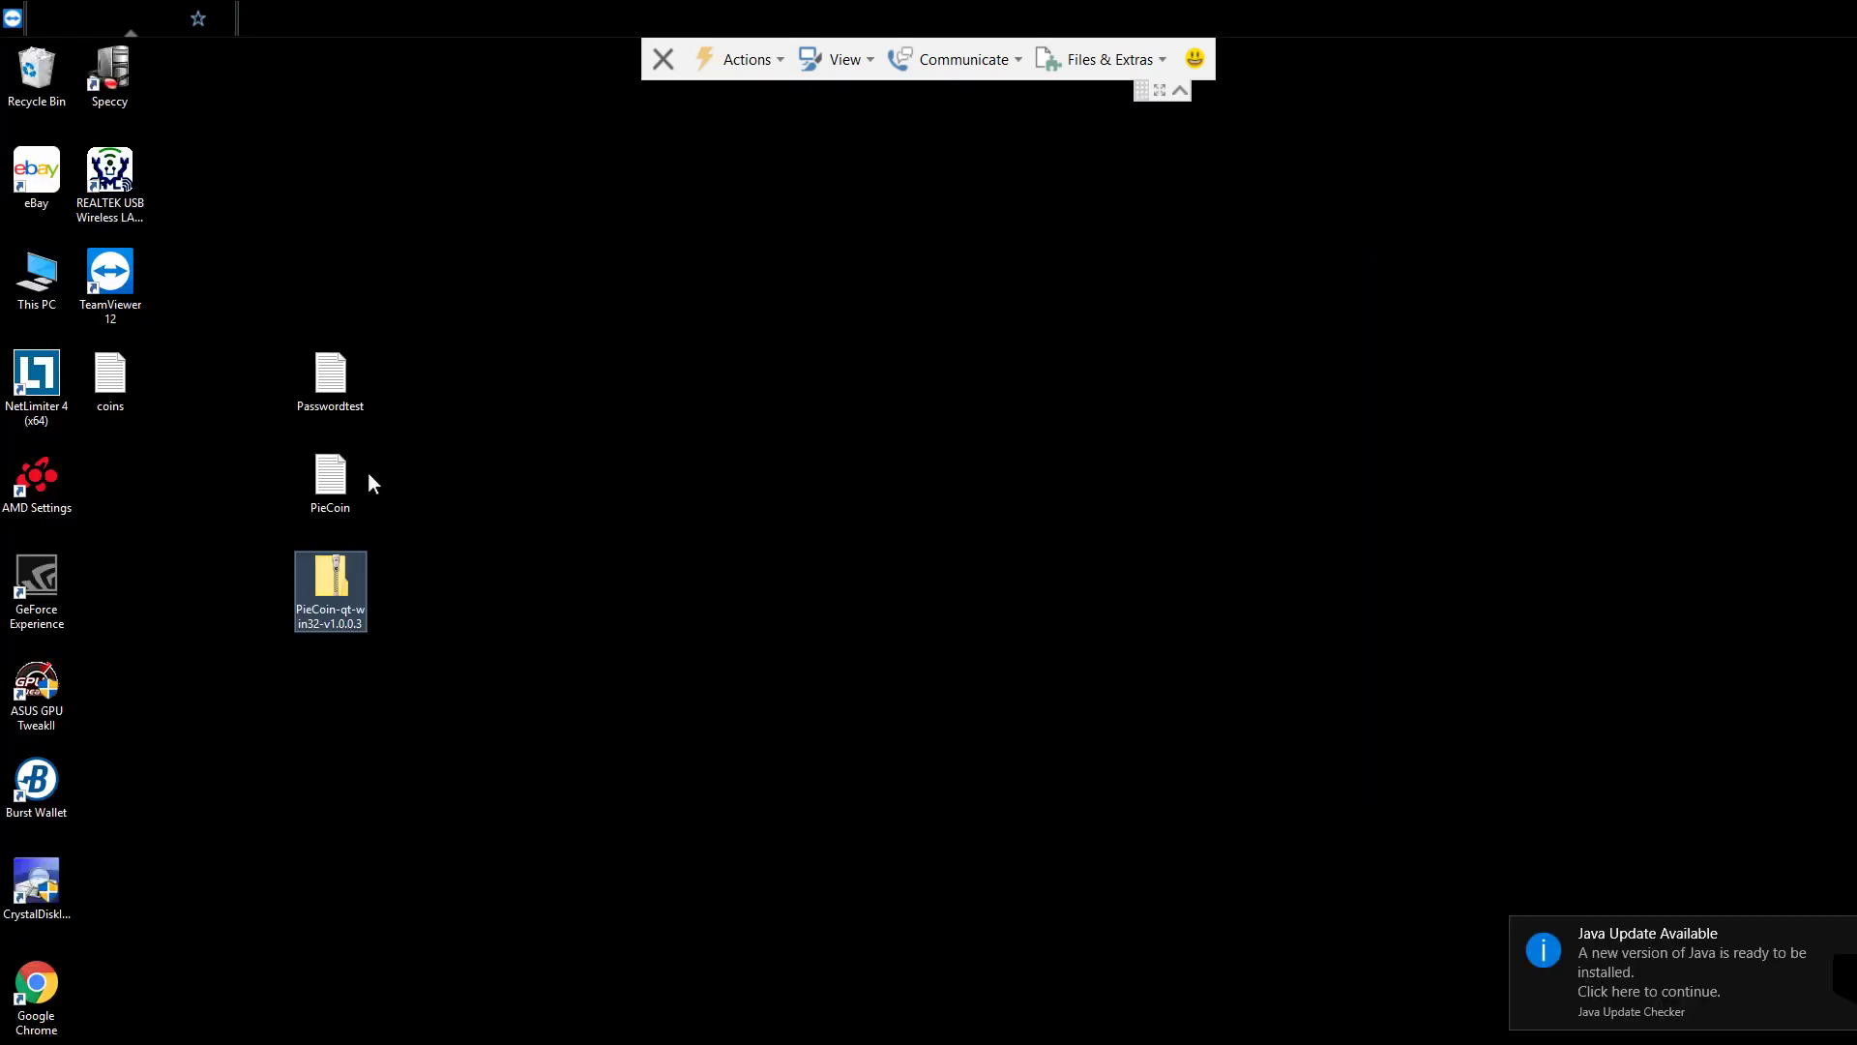
- Copy the desktop PieCoin node list into AppData\Roaming\PieCoin and view it in Notepad
right_click(372, 482)
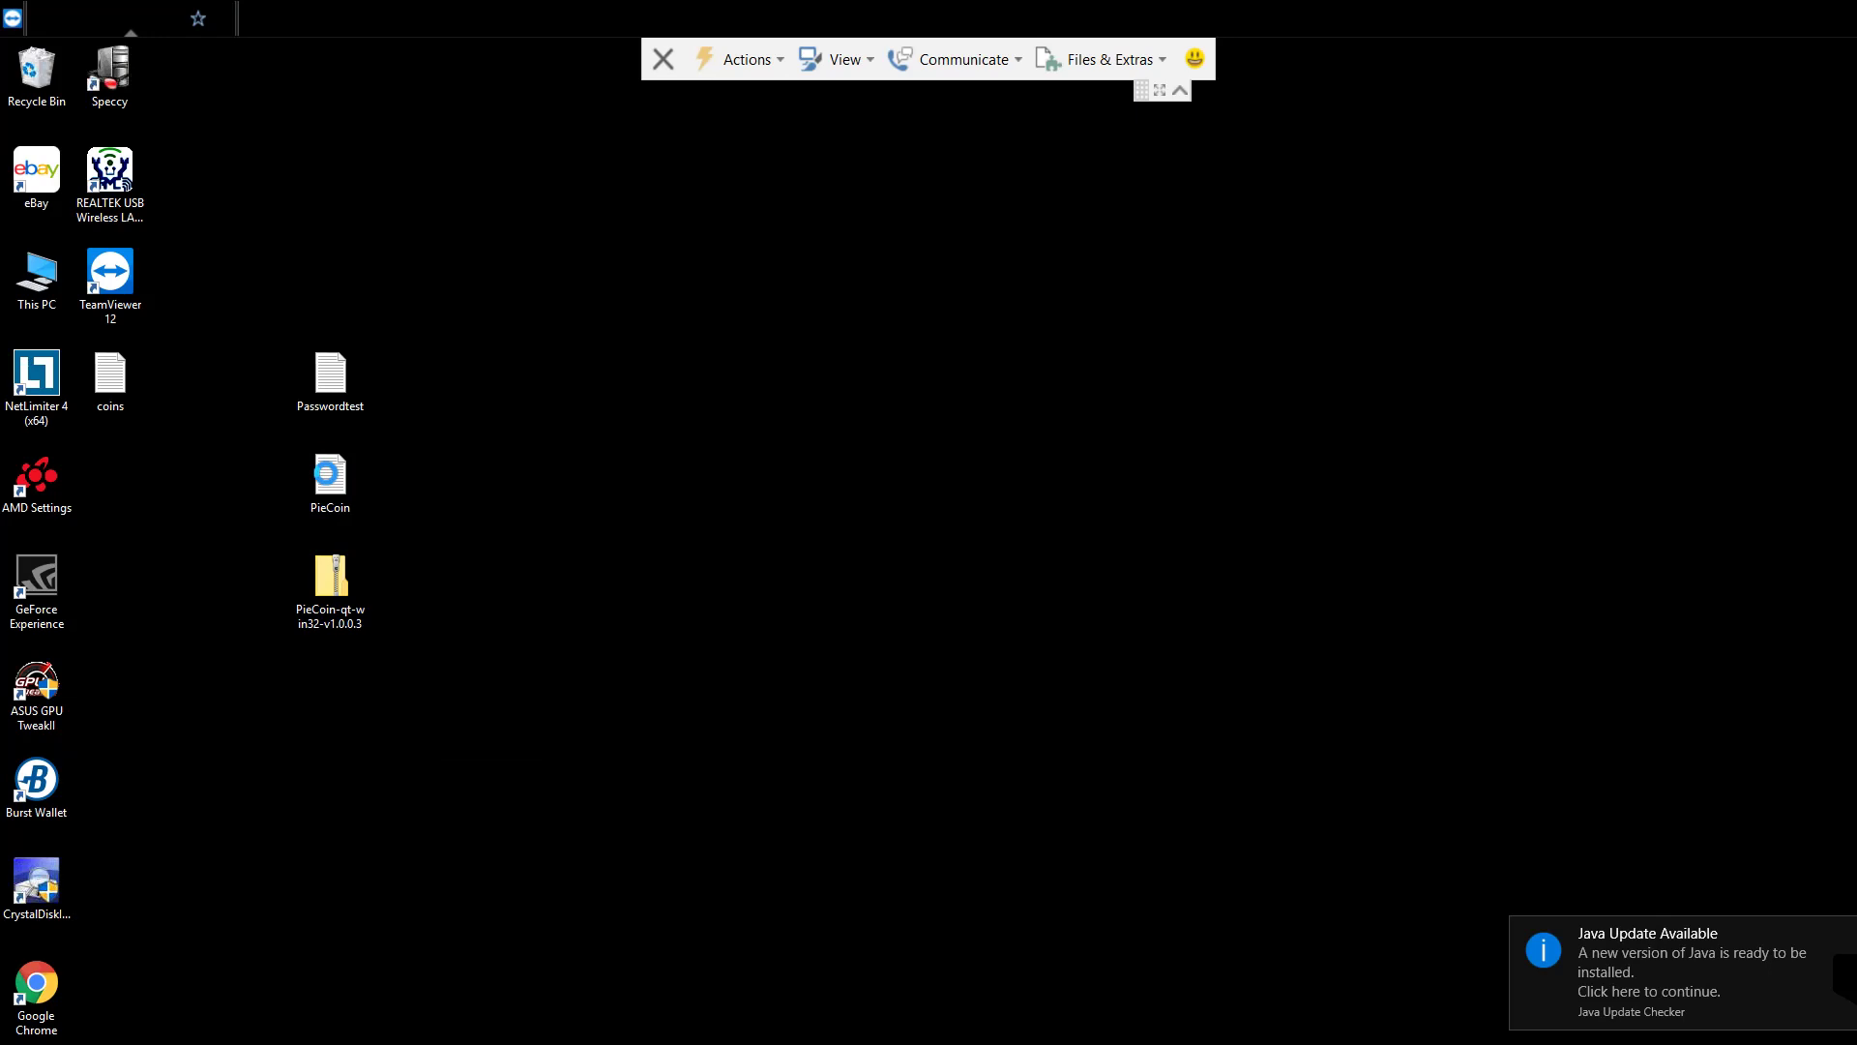
right_click(329, 481)
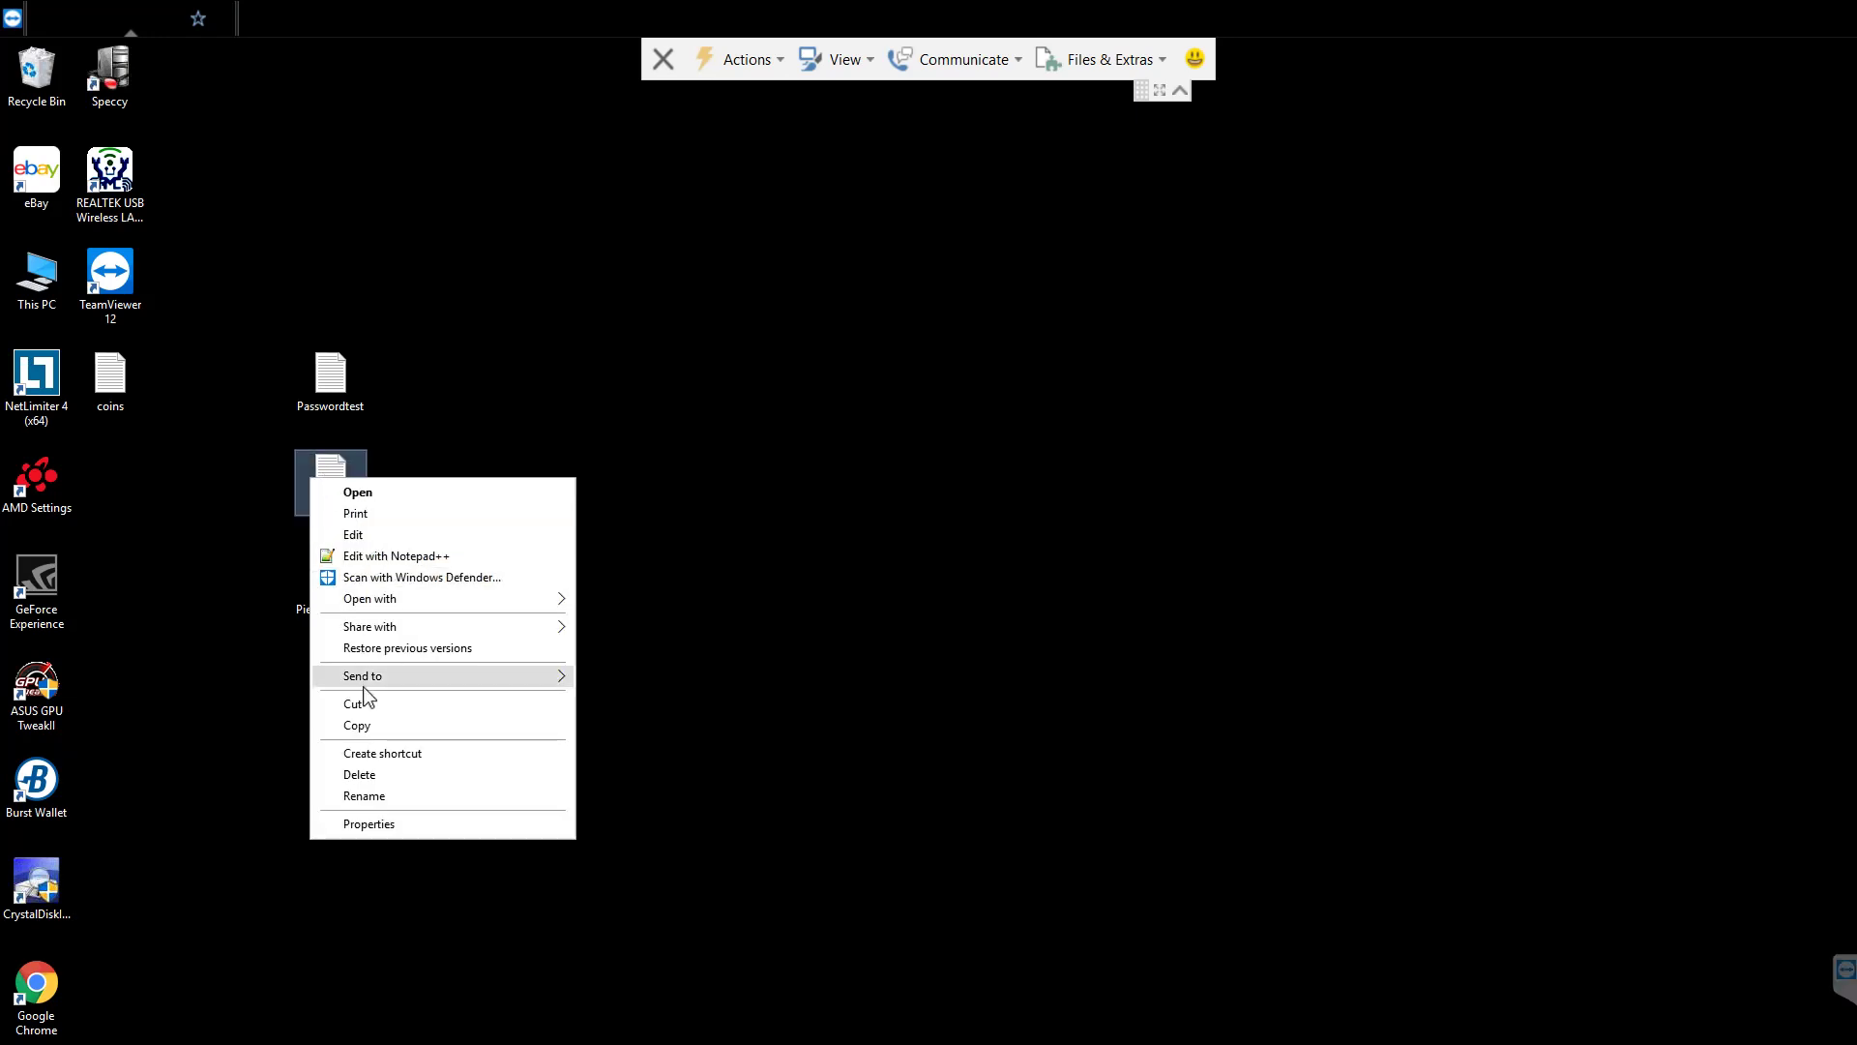
left_click(356, 492)
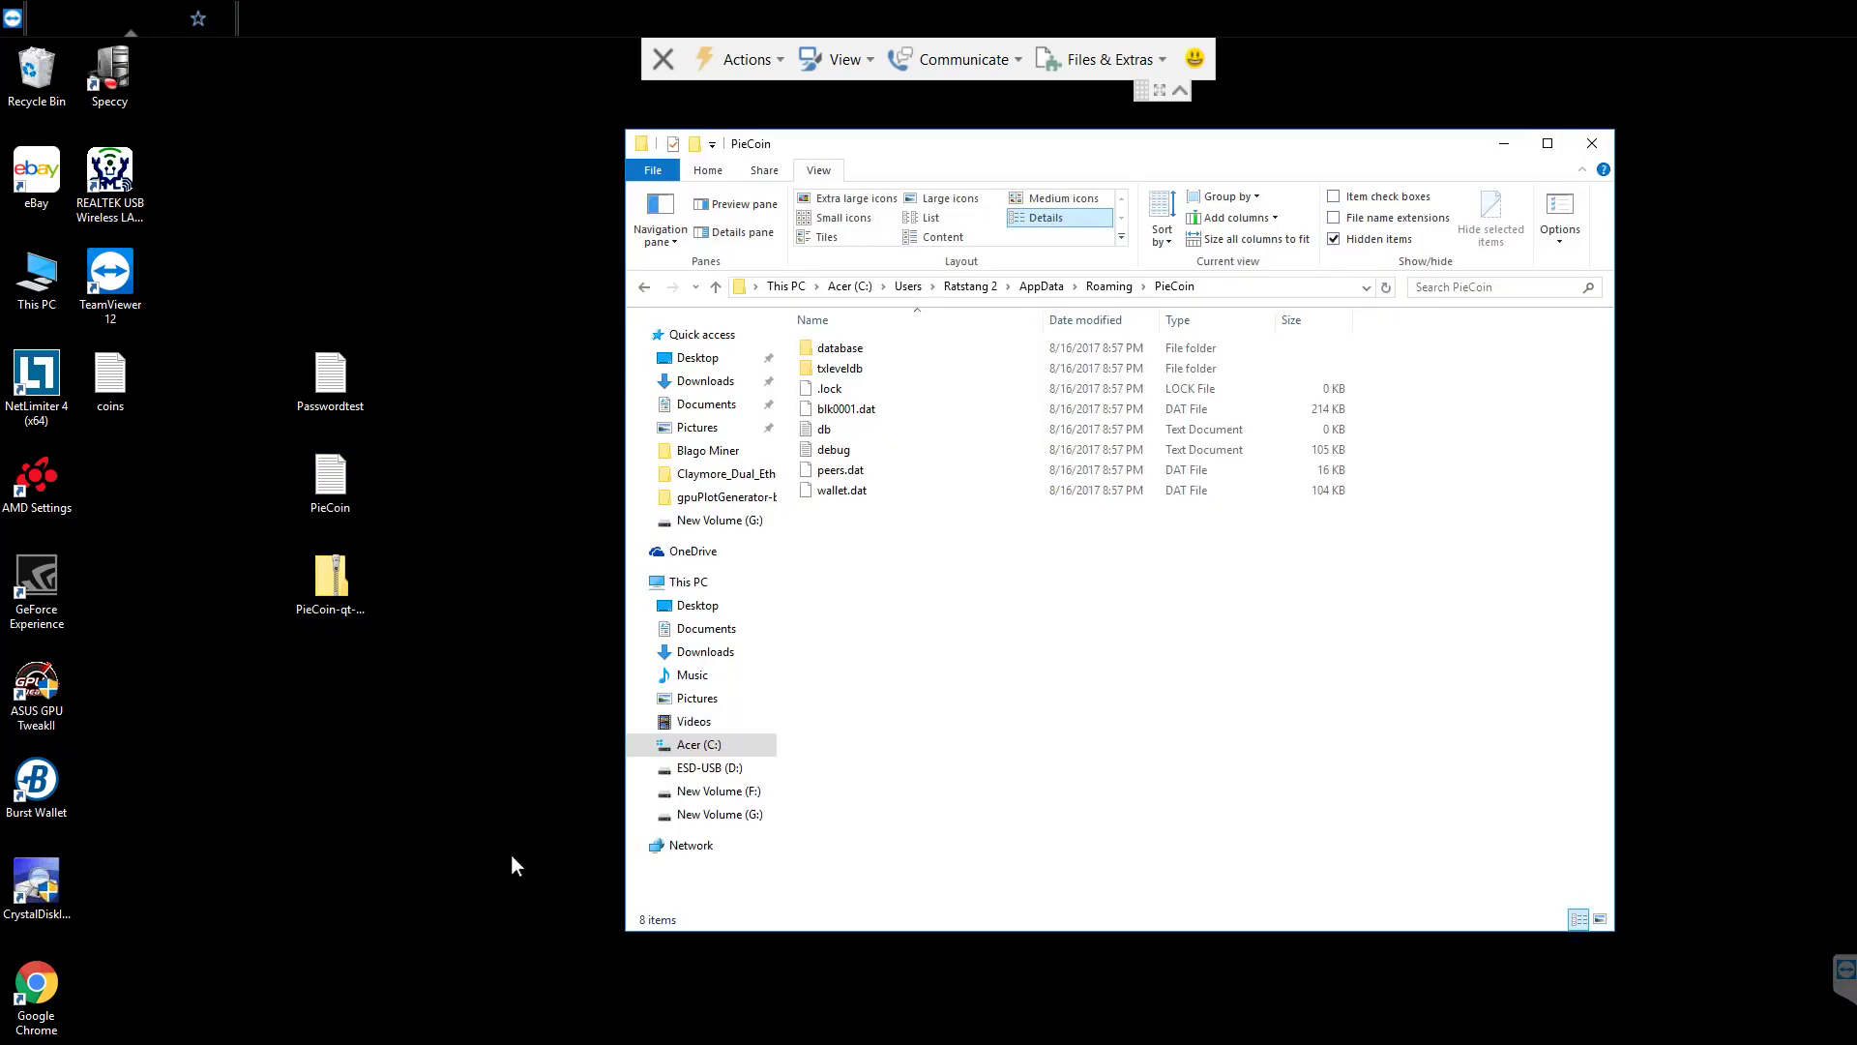
mouse_move(1260, 319)
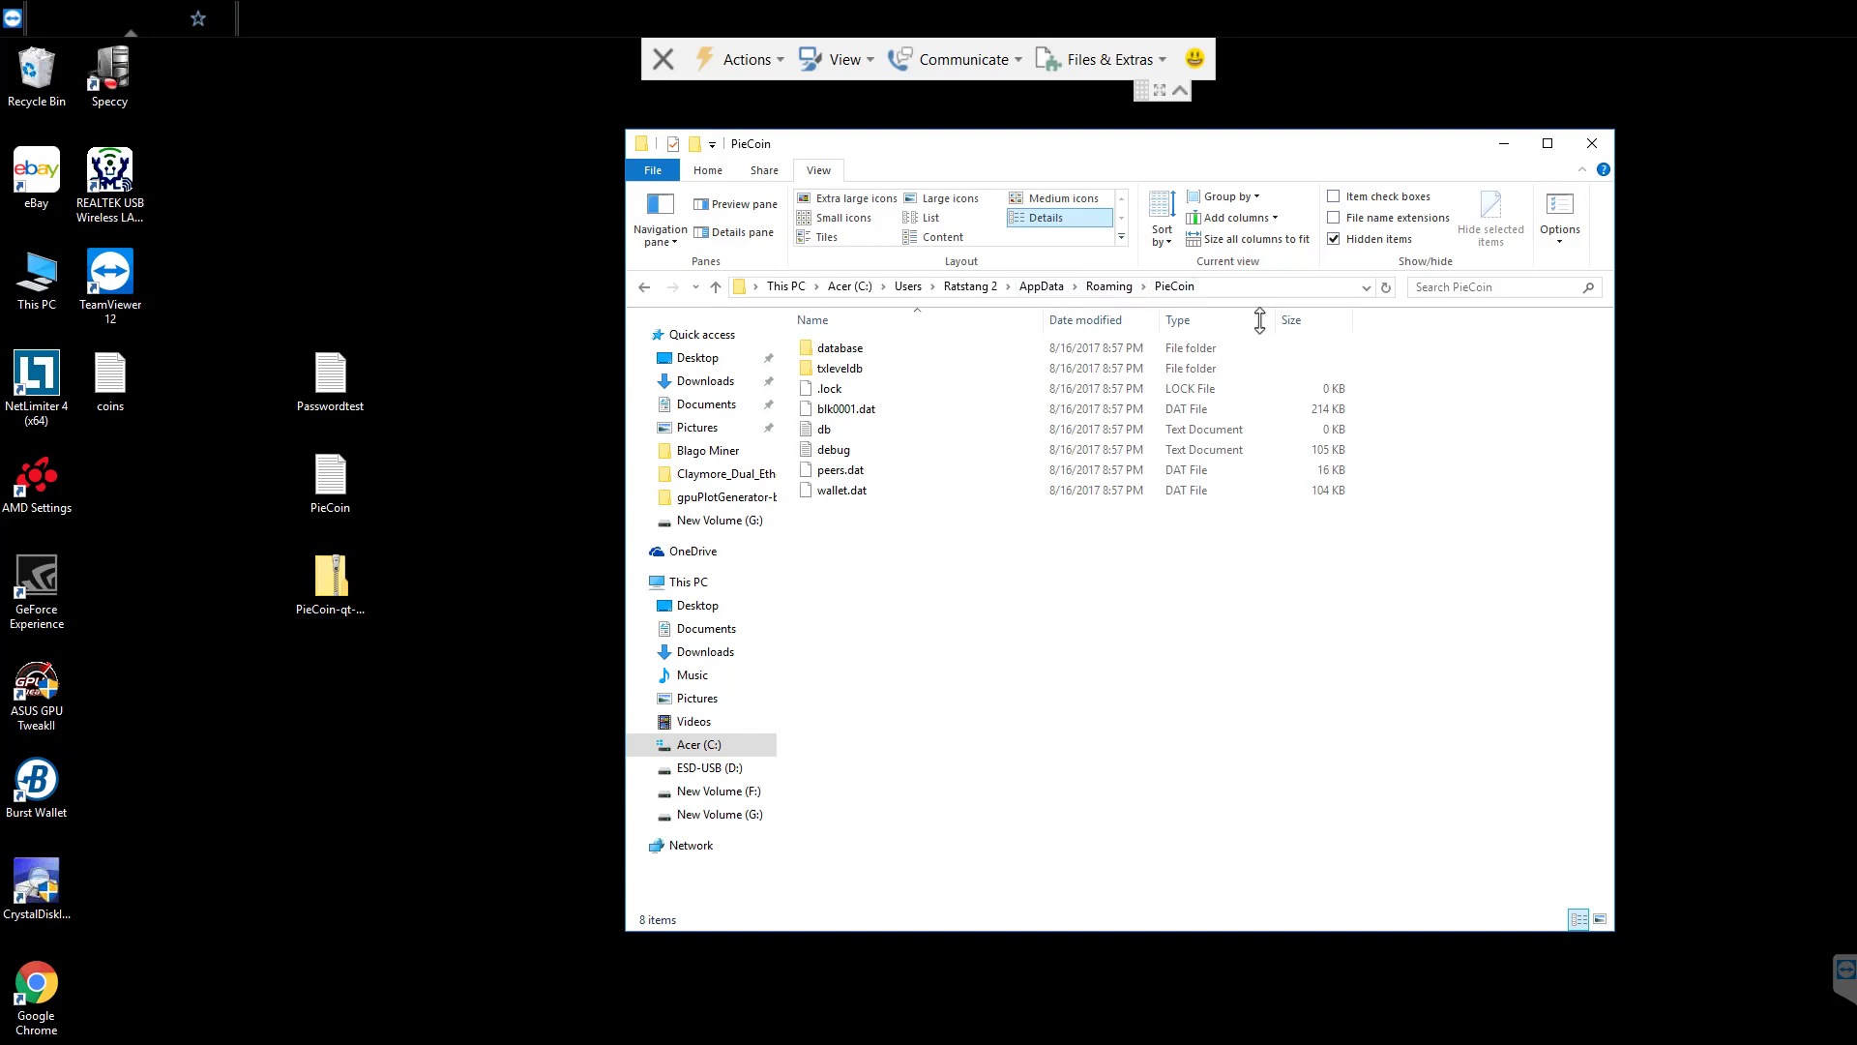
right_click(859, 542)
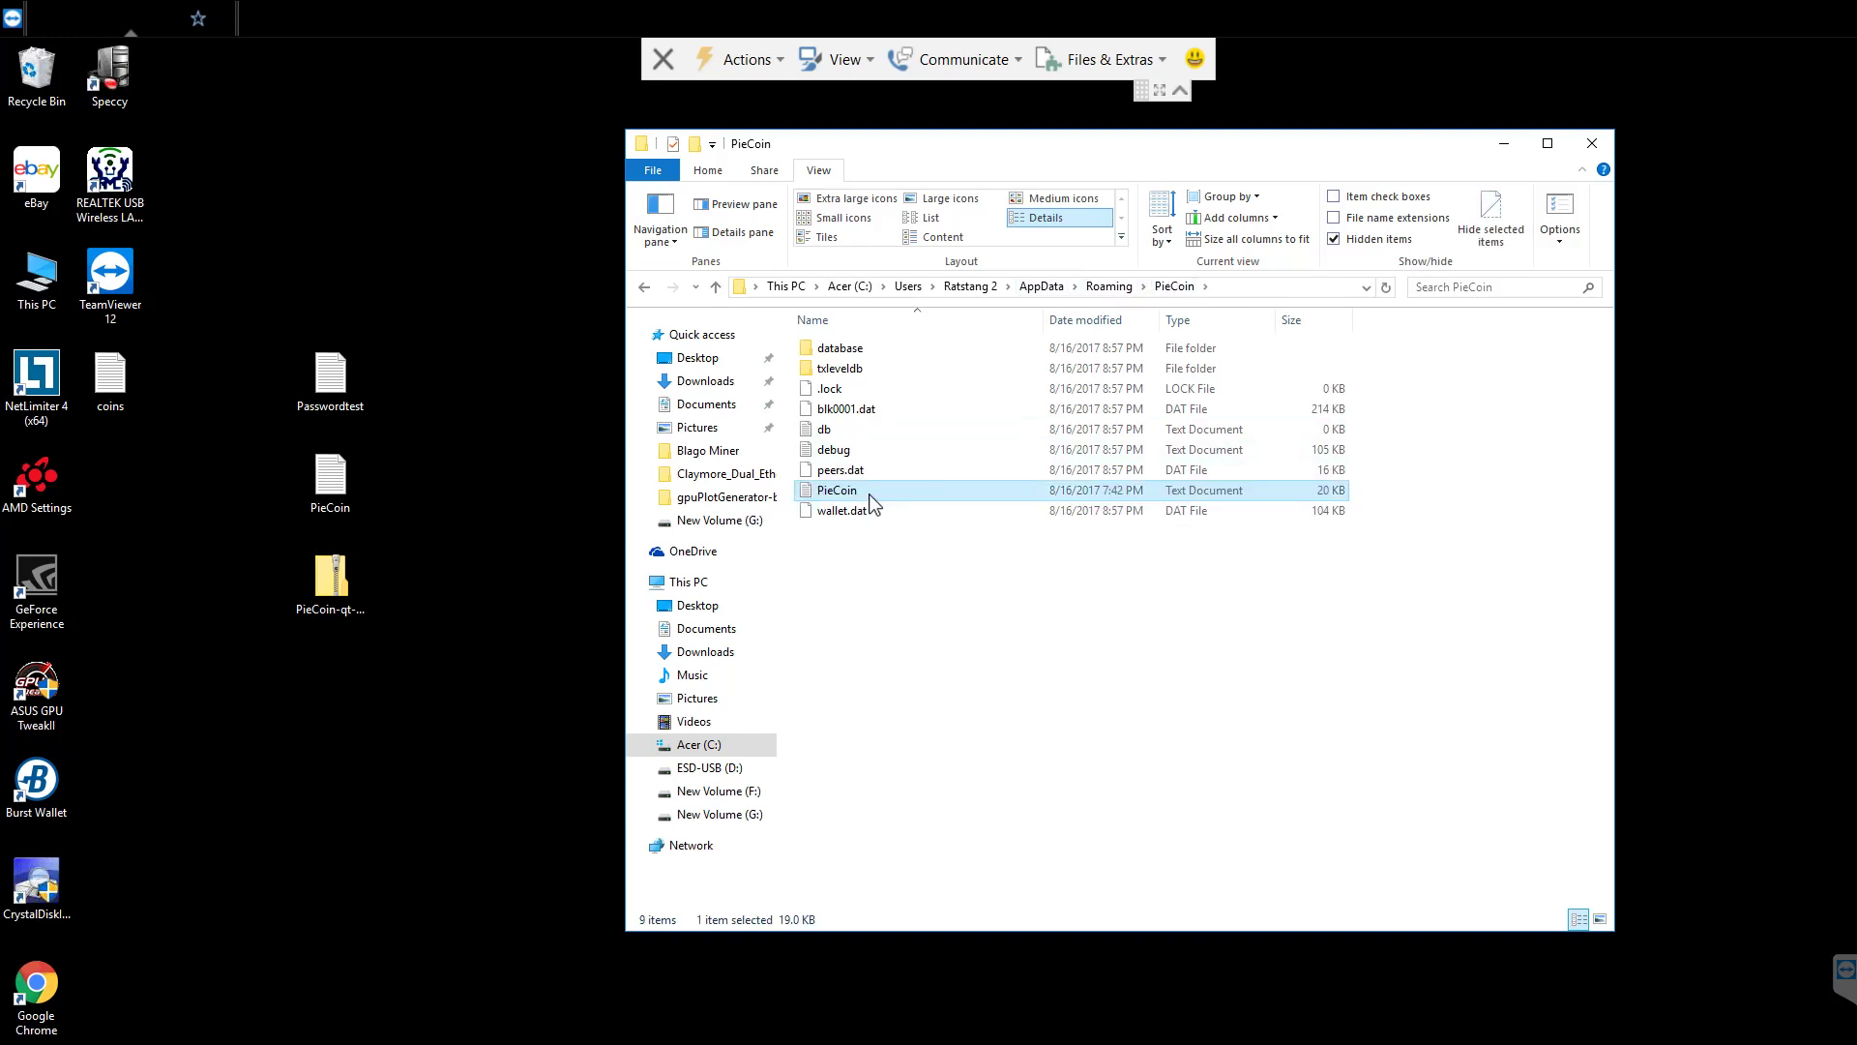
right_click(836, 489)
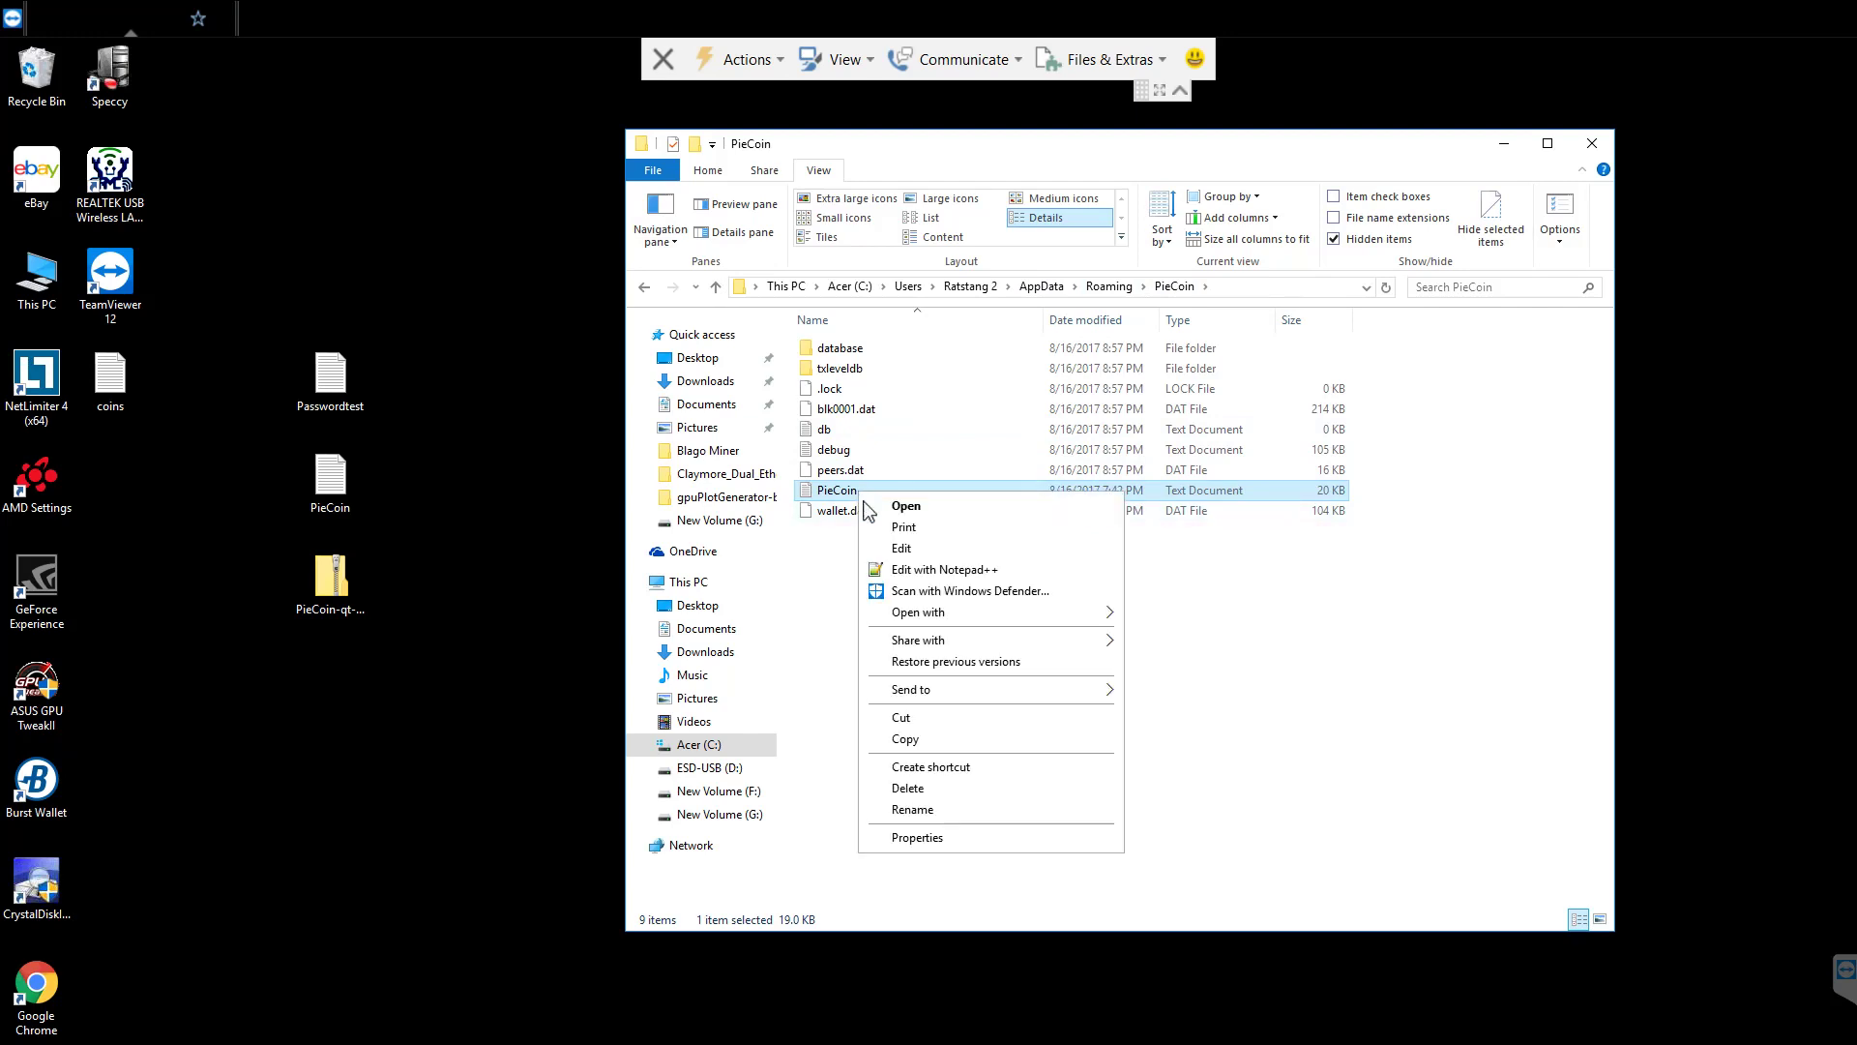
left_click(906, 505)
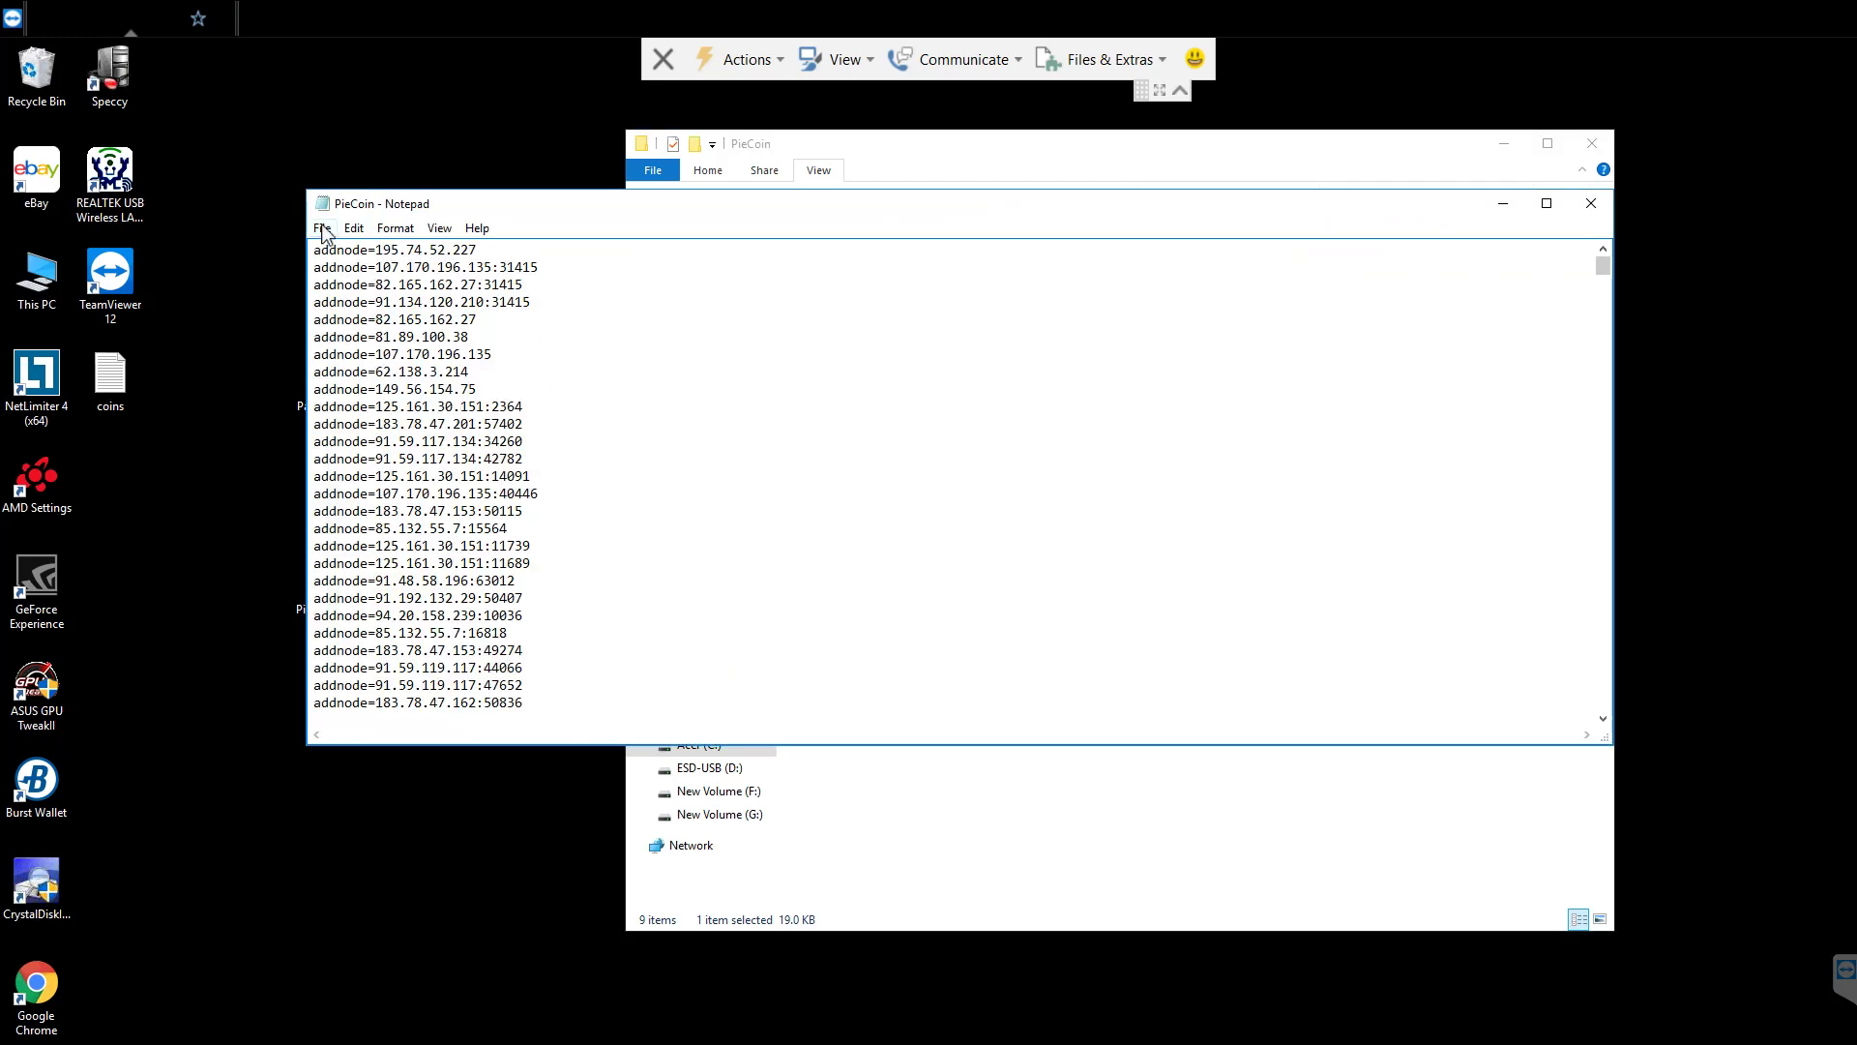
- Save the addnode list as pieCoin.conf (All Files type) in the PieCoin data folder
left_click(323, 228)
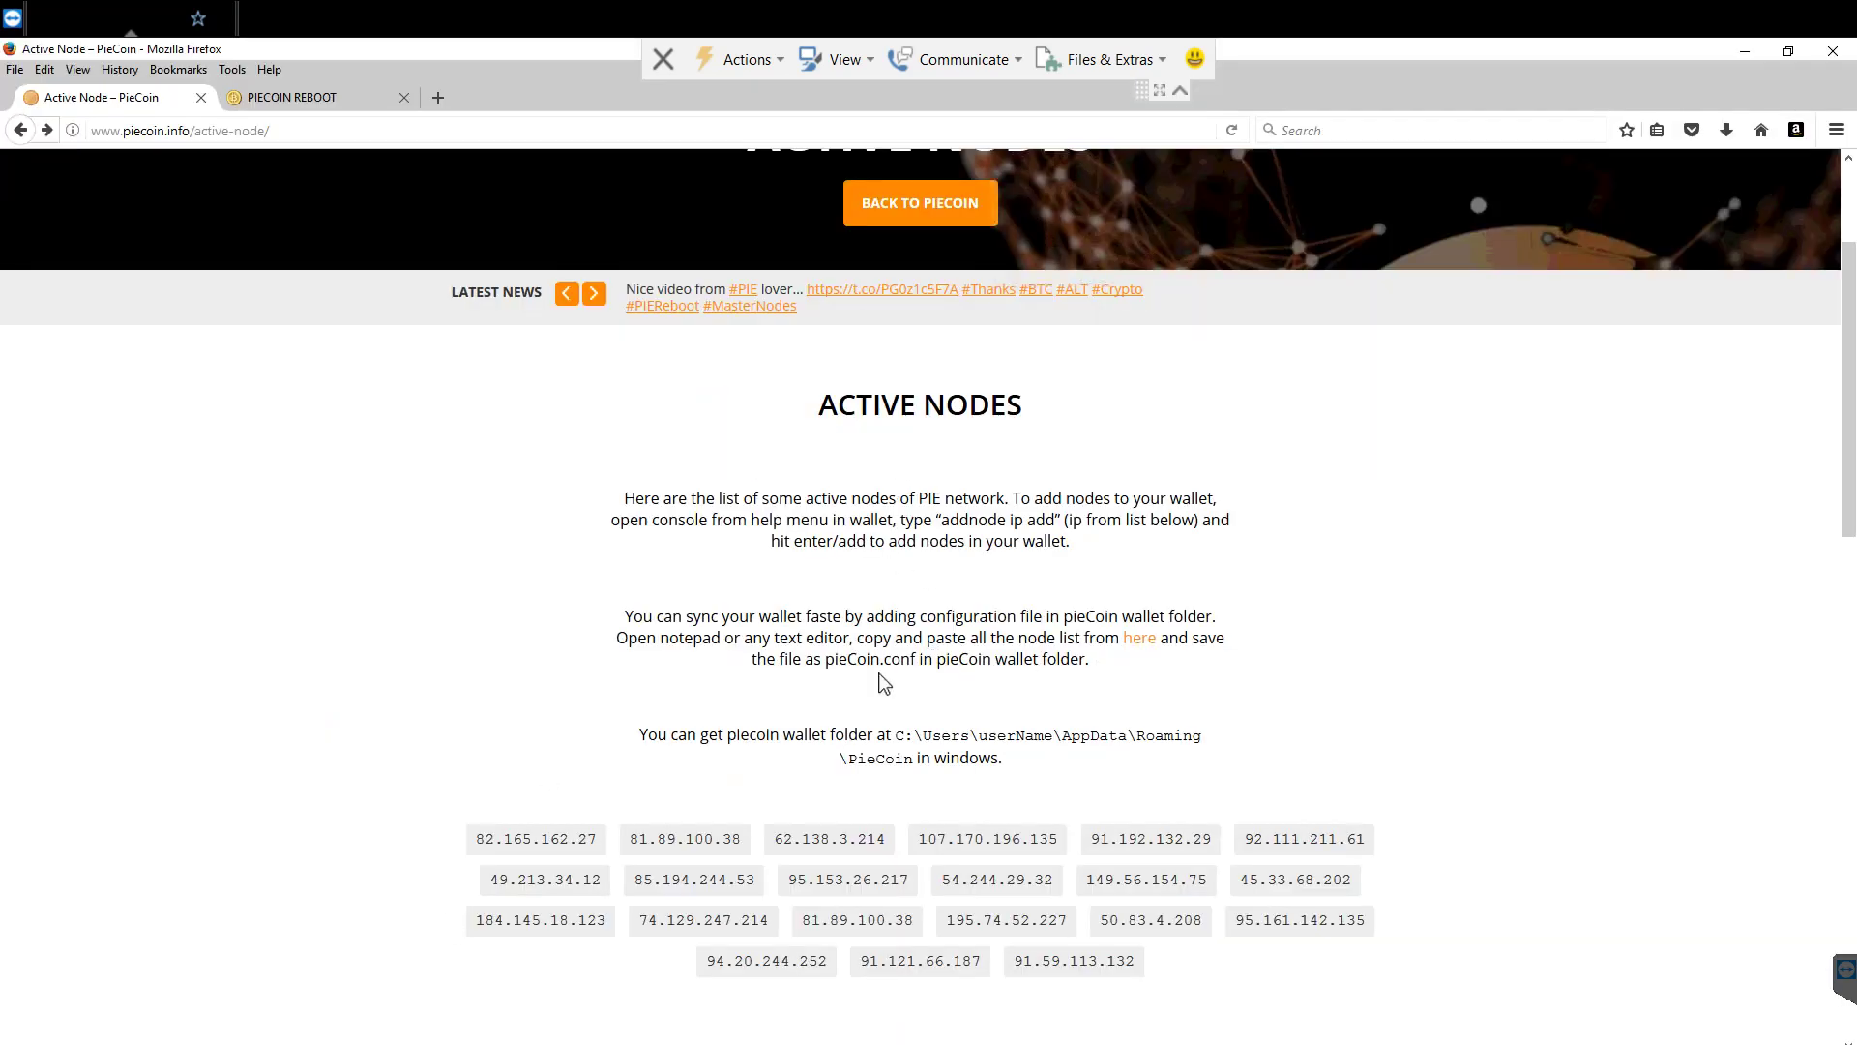
double_click(828, 658)
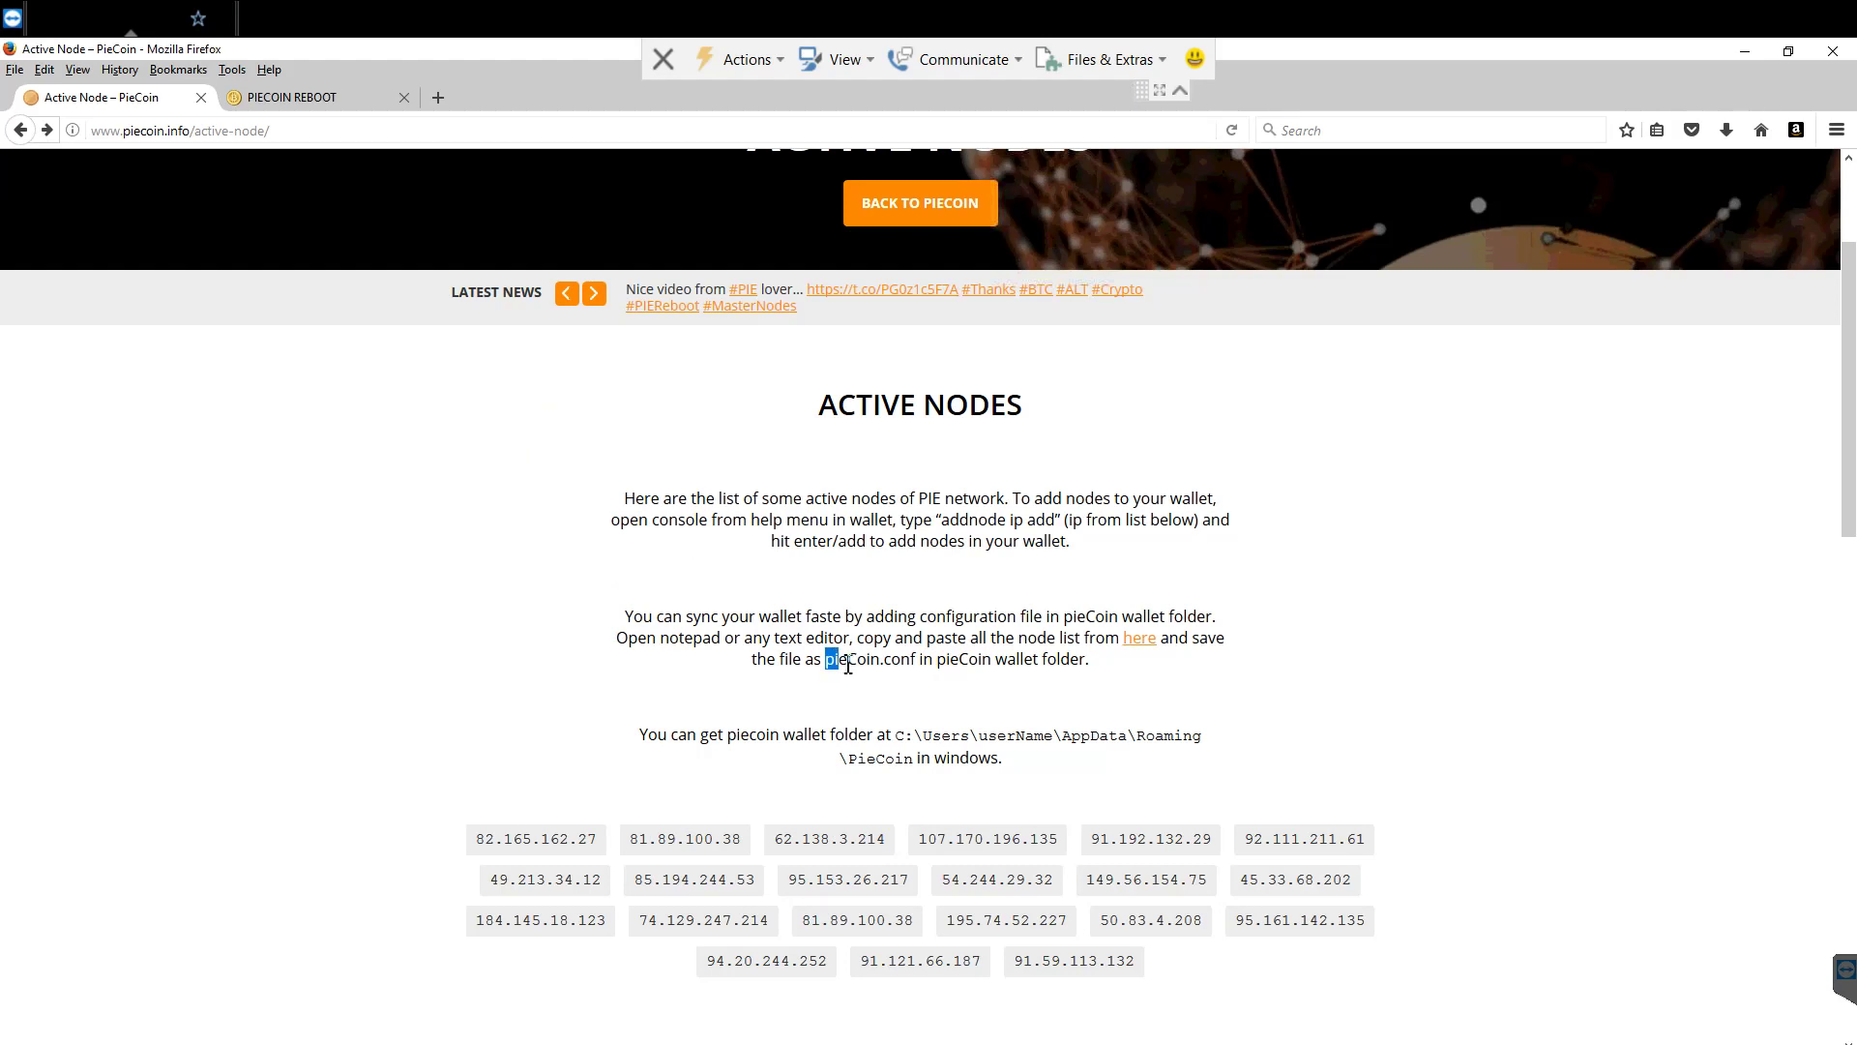
left_click_drag(822, 658, 915, 658)
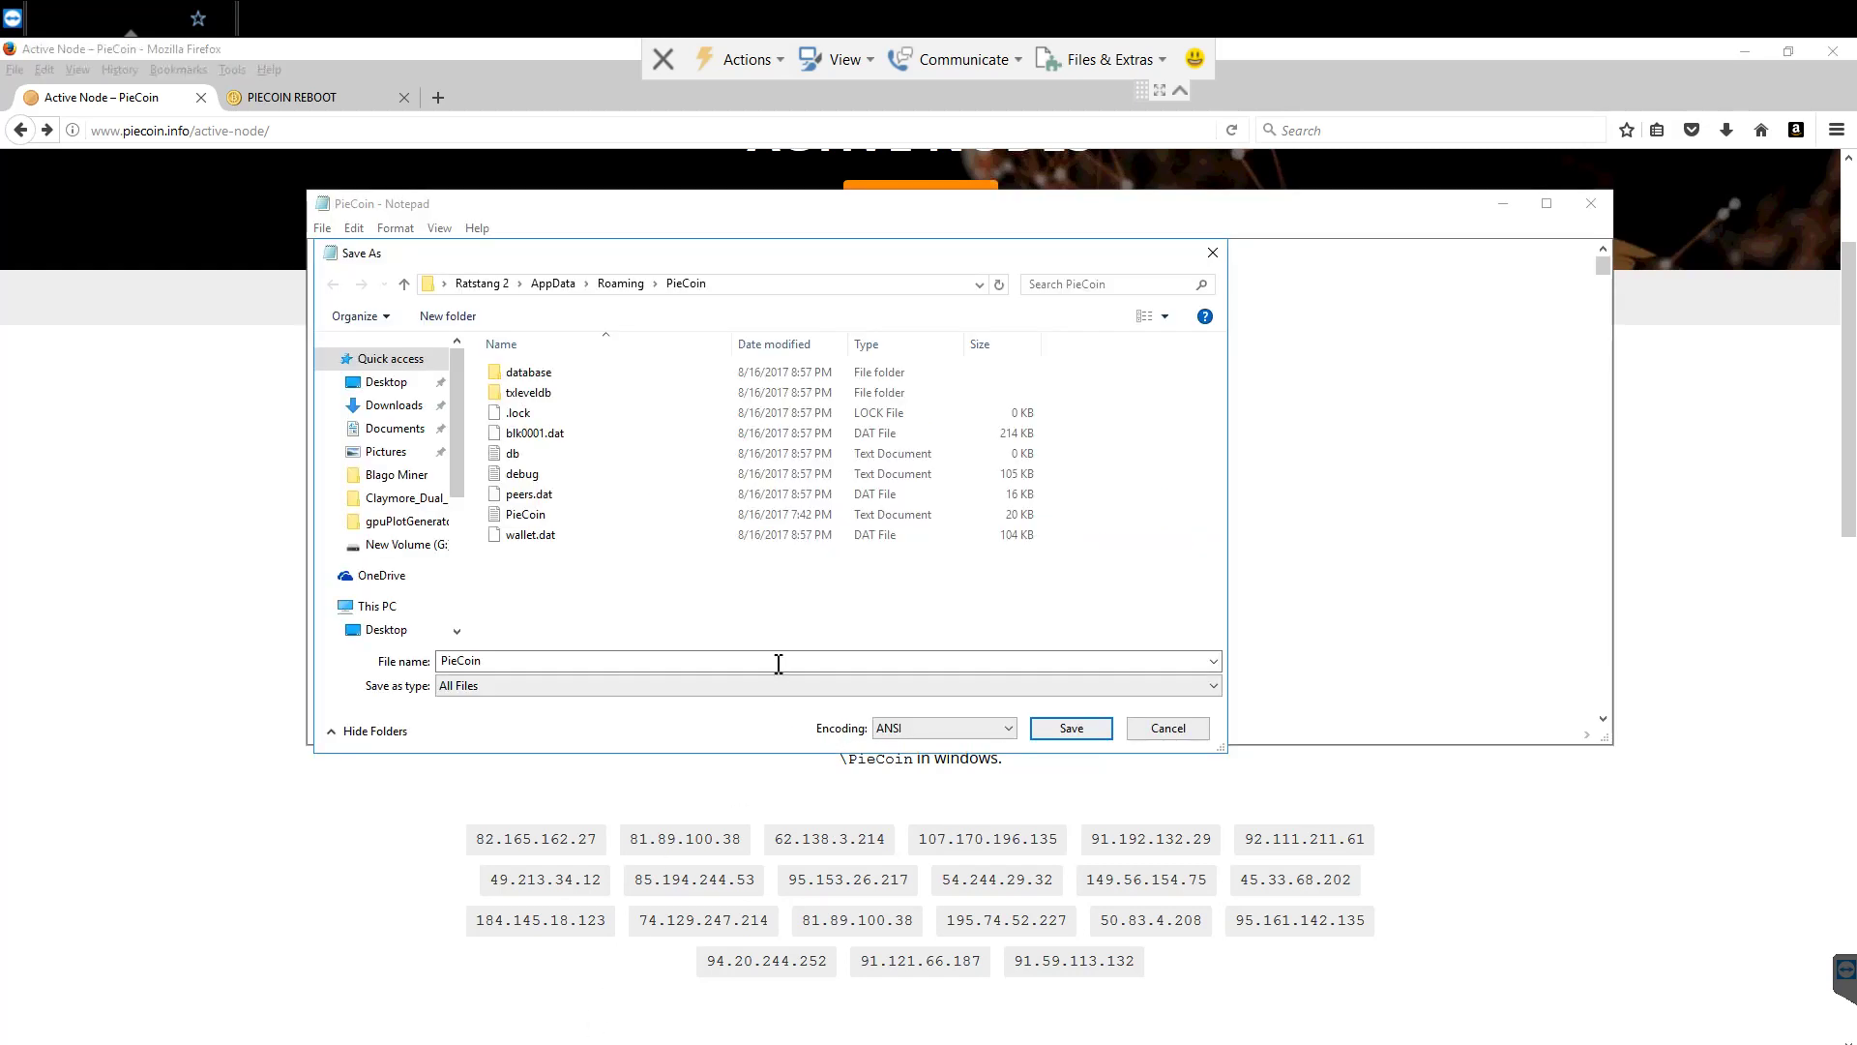
type("pieCoin.conf")
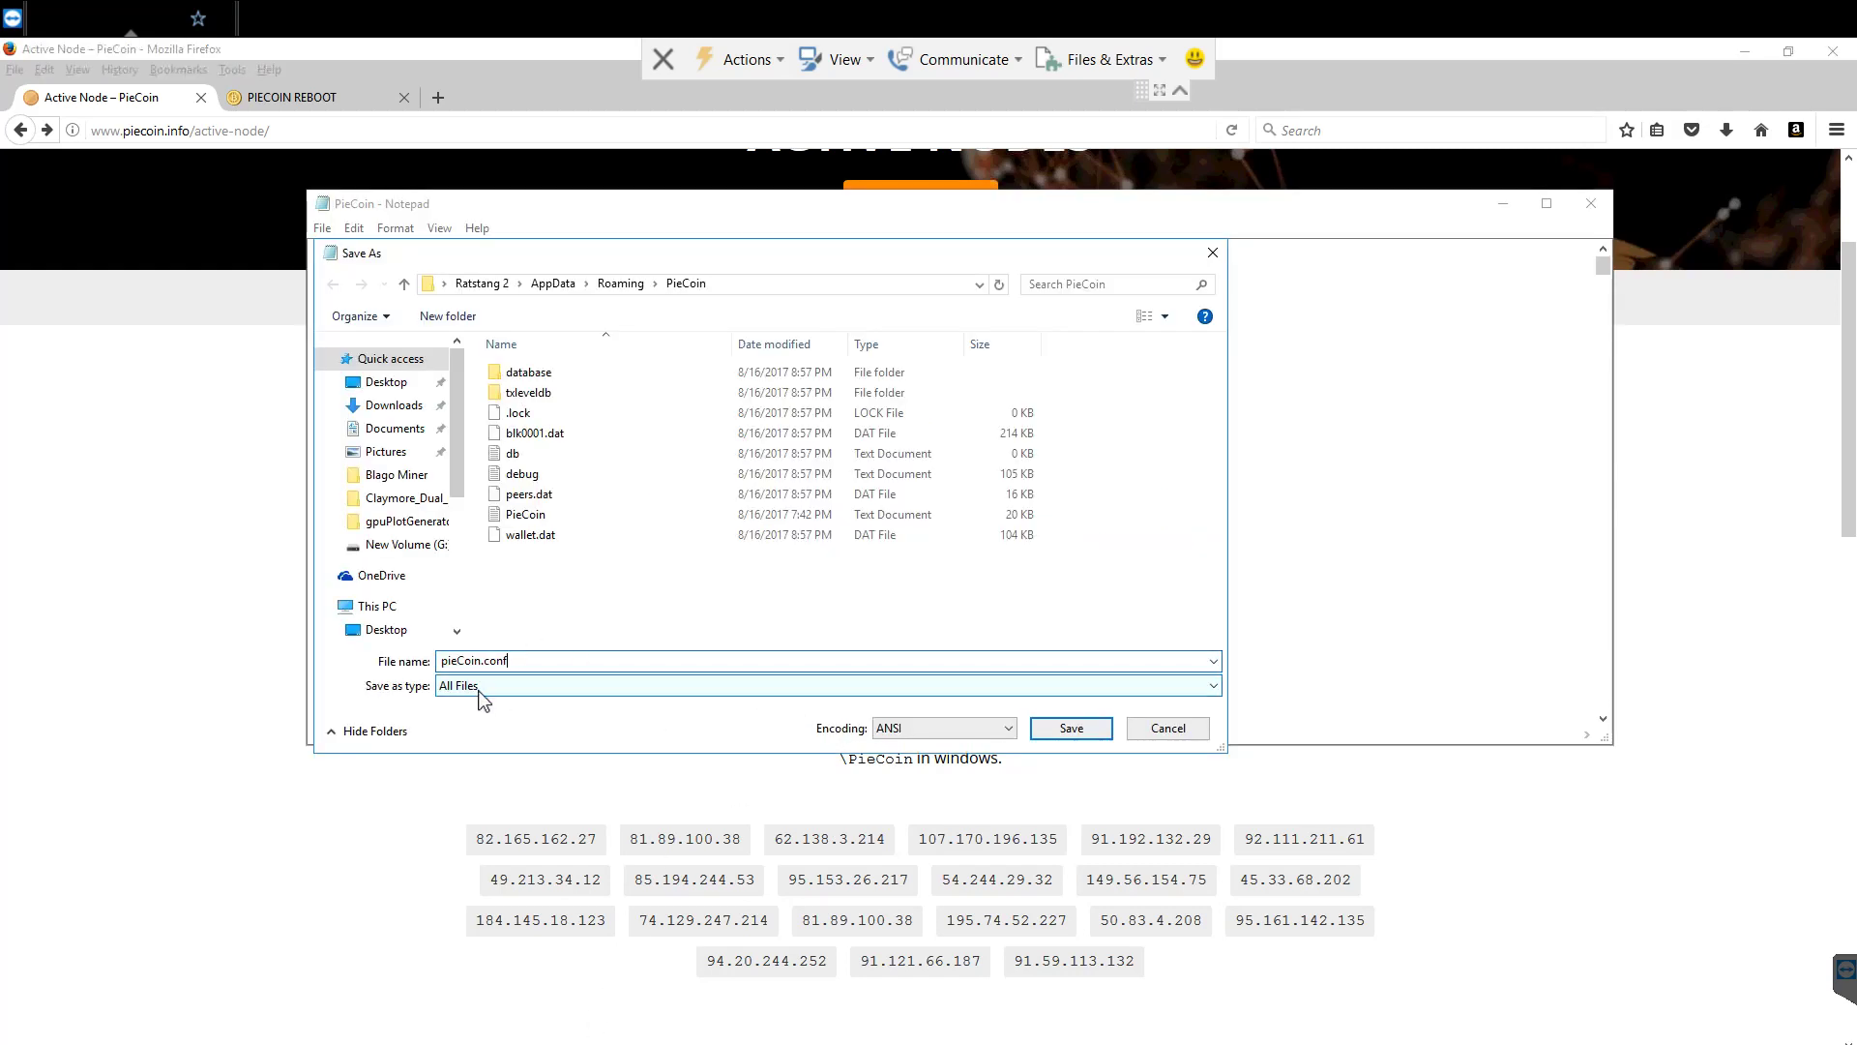
left_click(1068, 727)
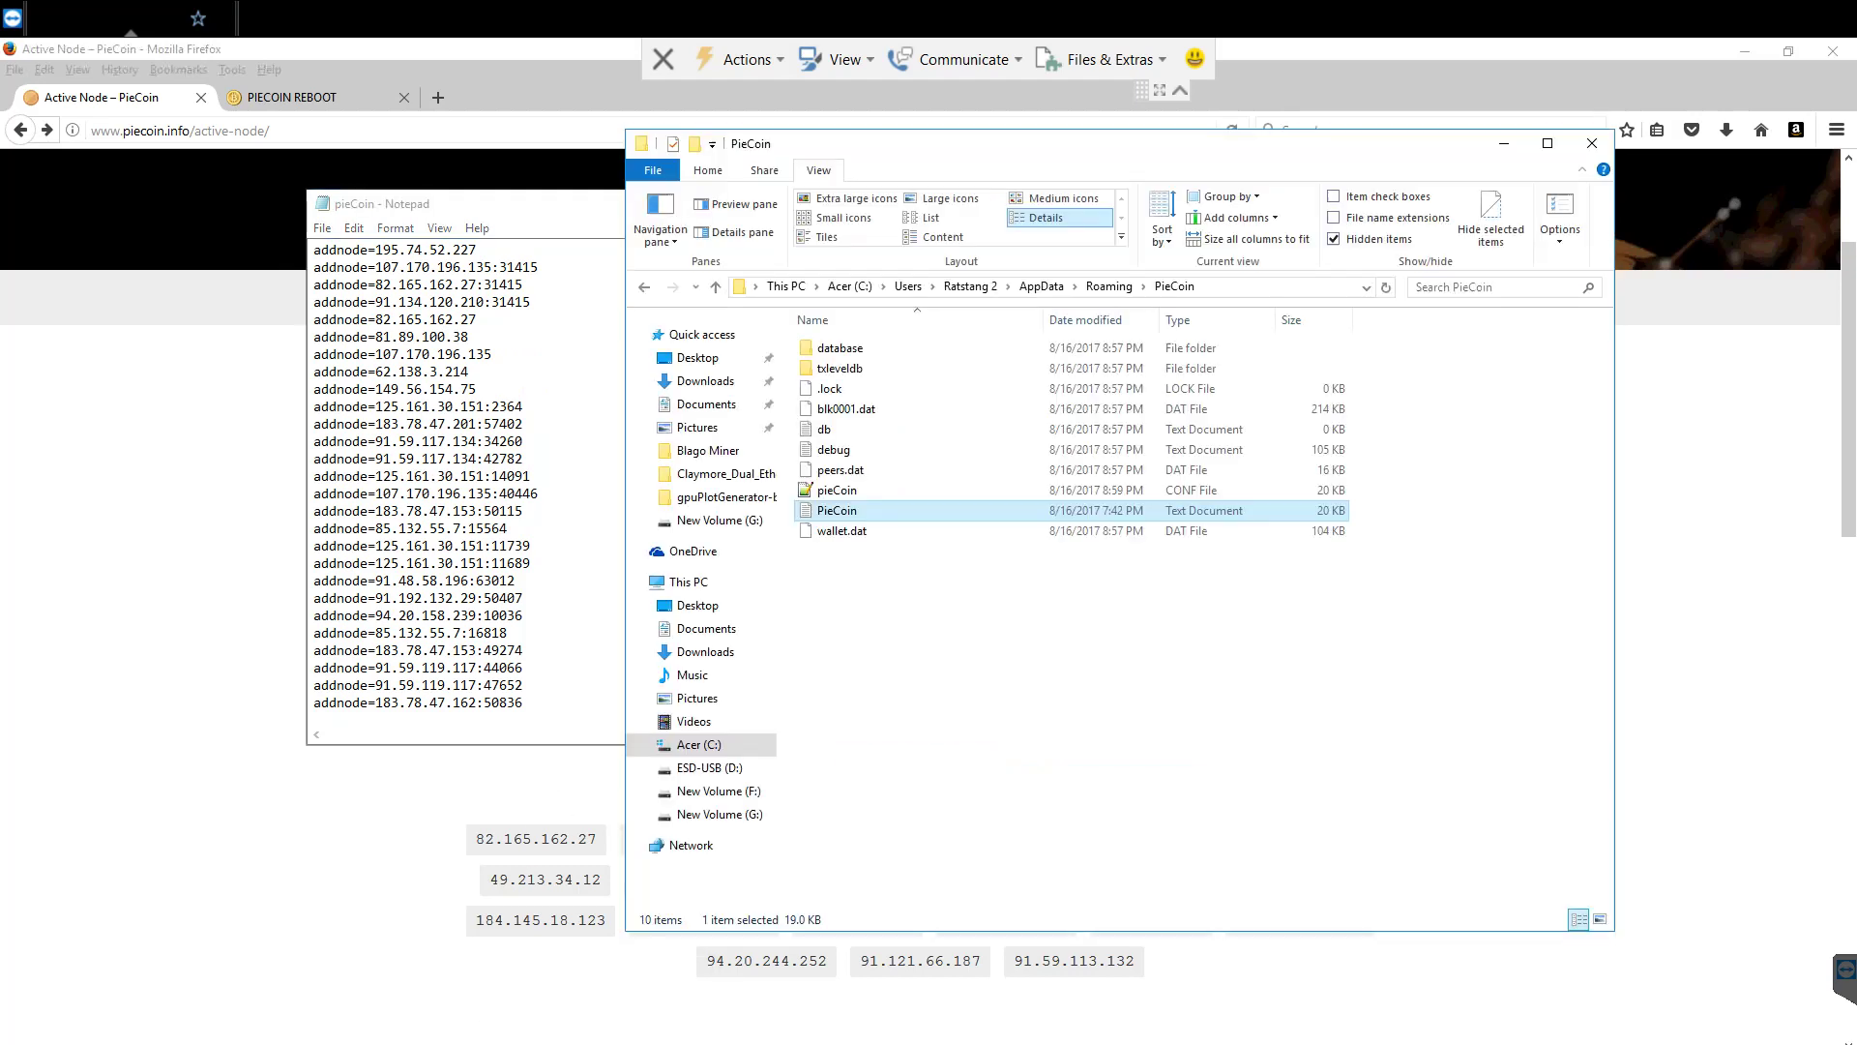
- Delete the leftover PieCoin text document so only pieCoin.conf remains in the data folder
left_click(836, 489)
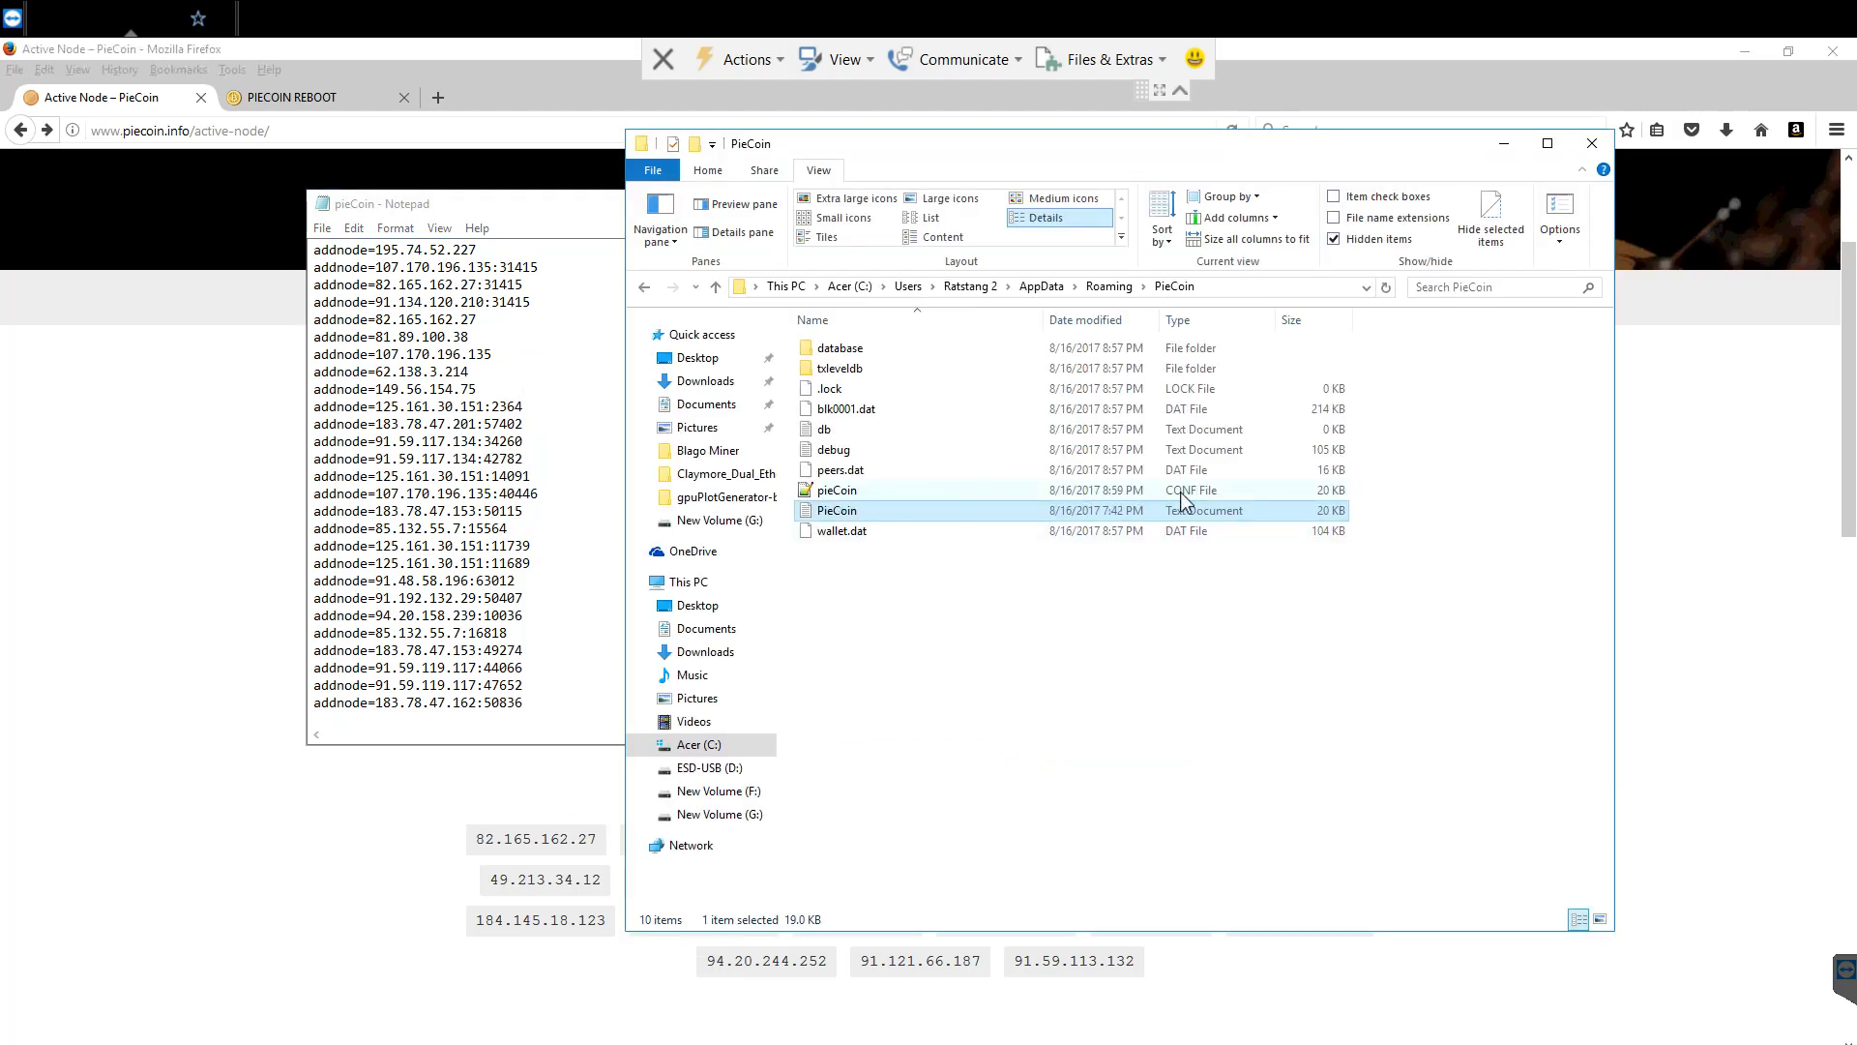
left_click(836, 489)
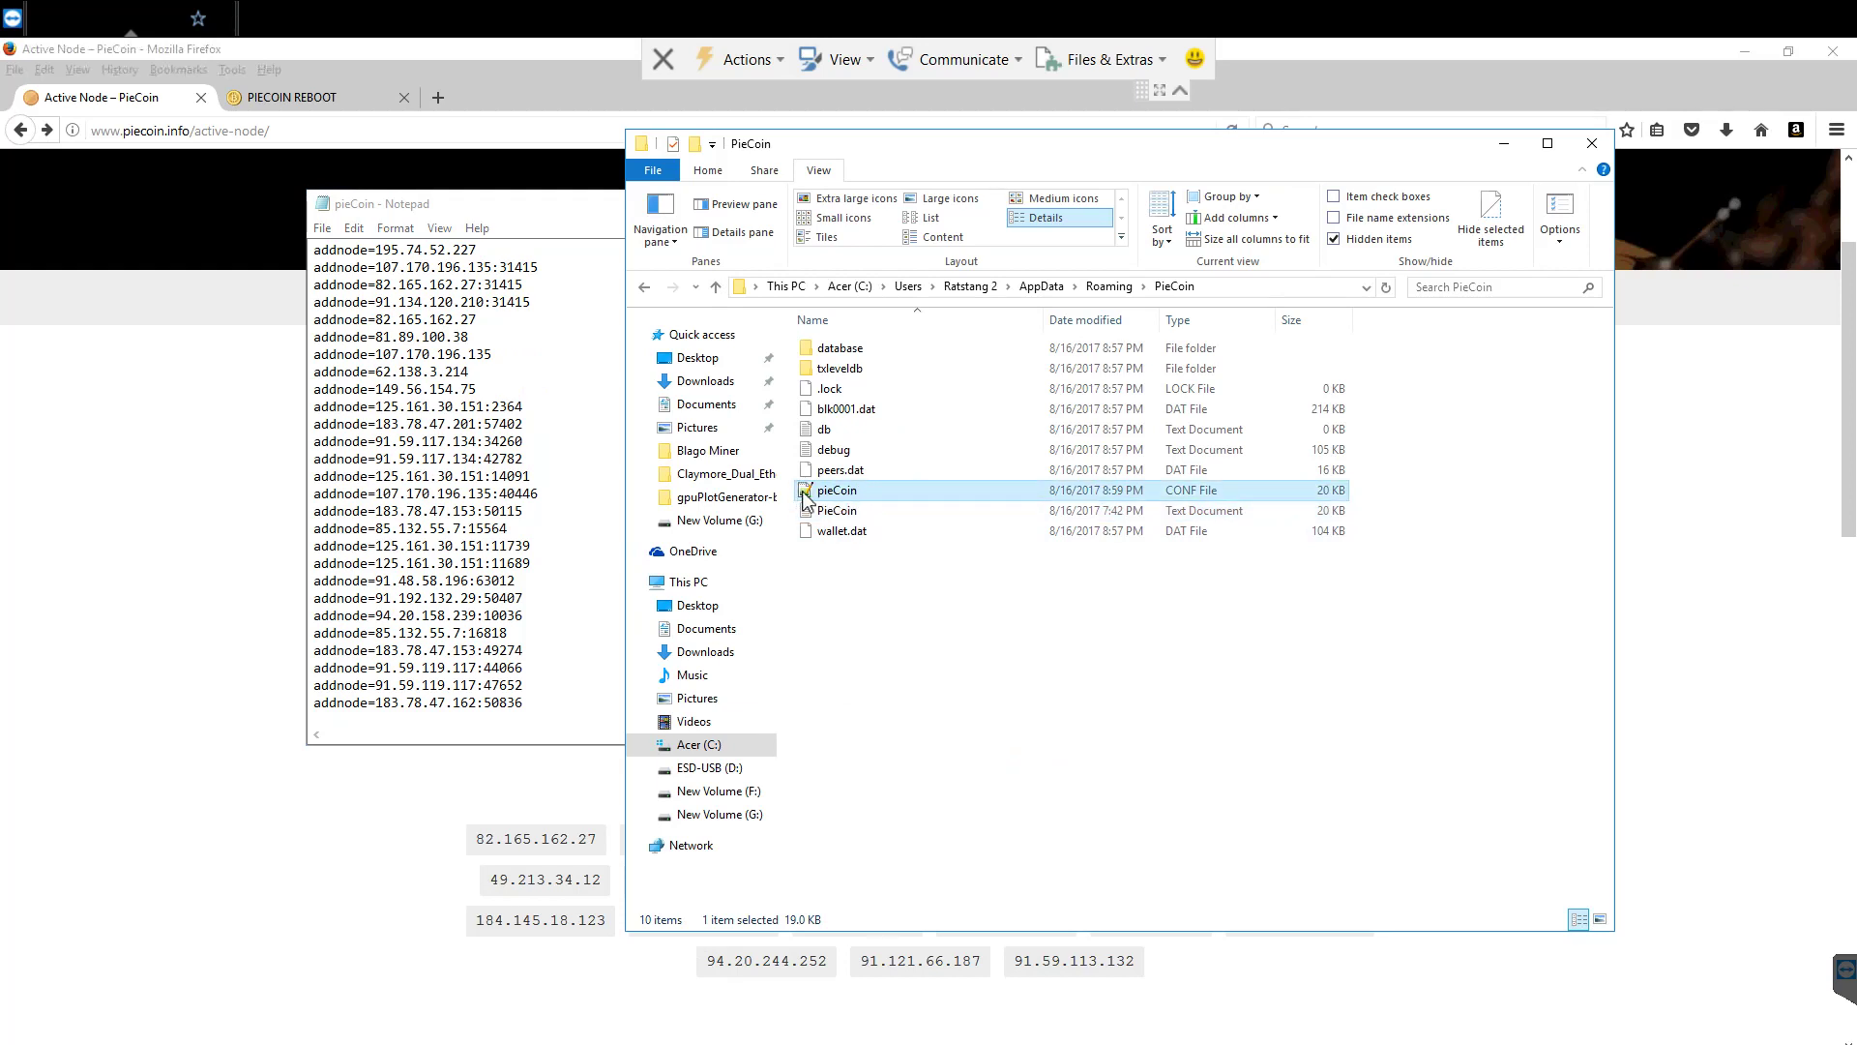
right_click(836, 489)
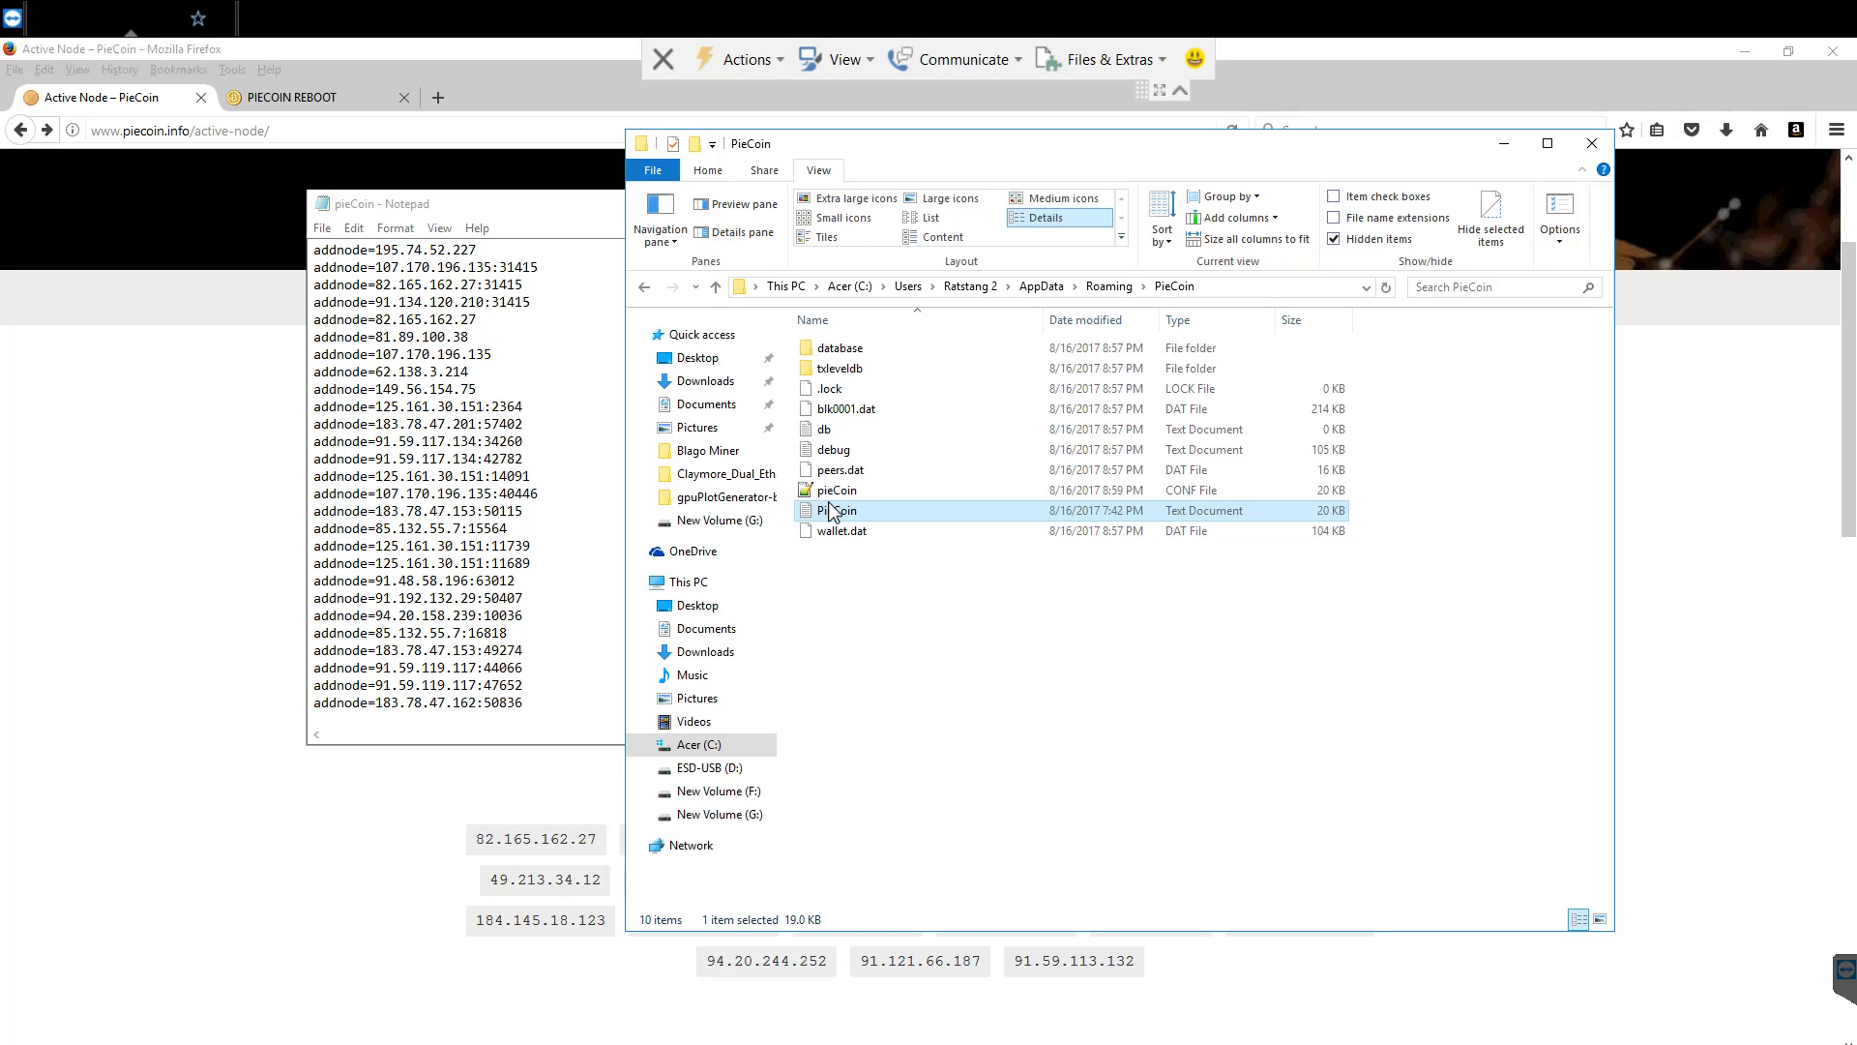
right_click(838, 511)
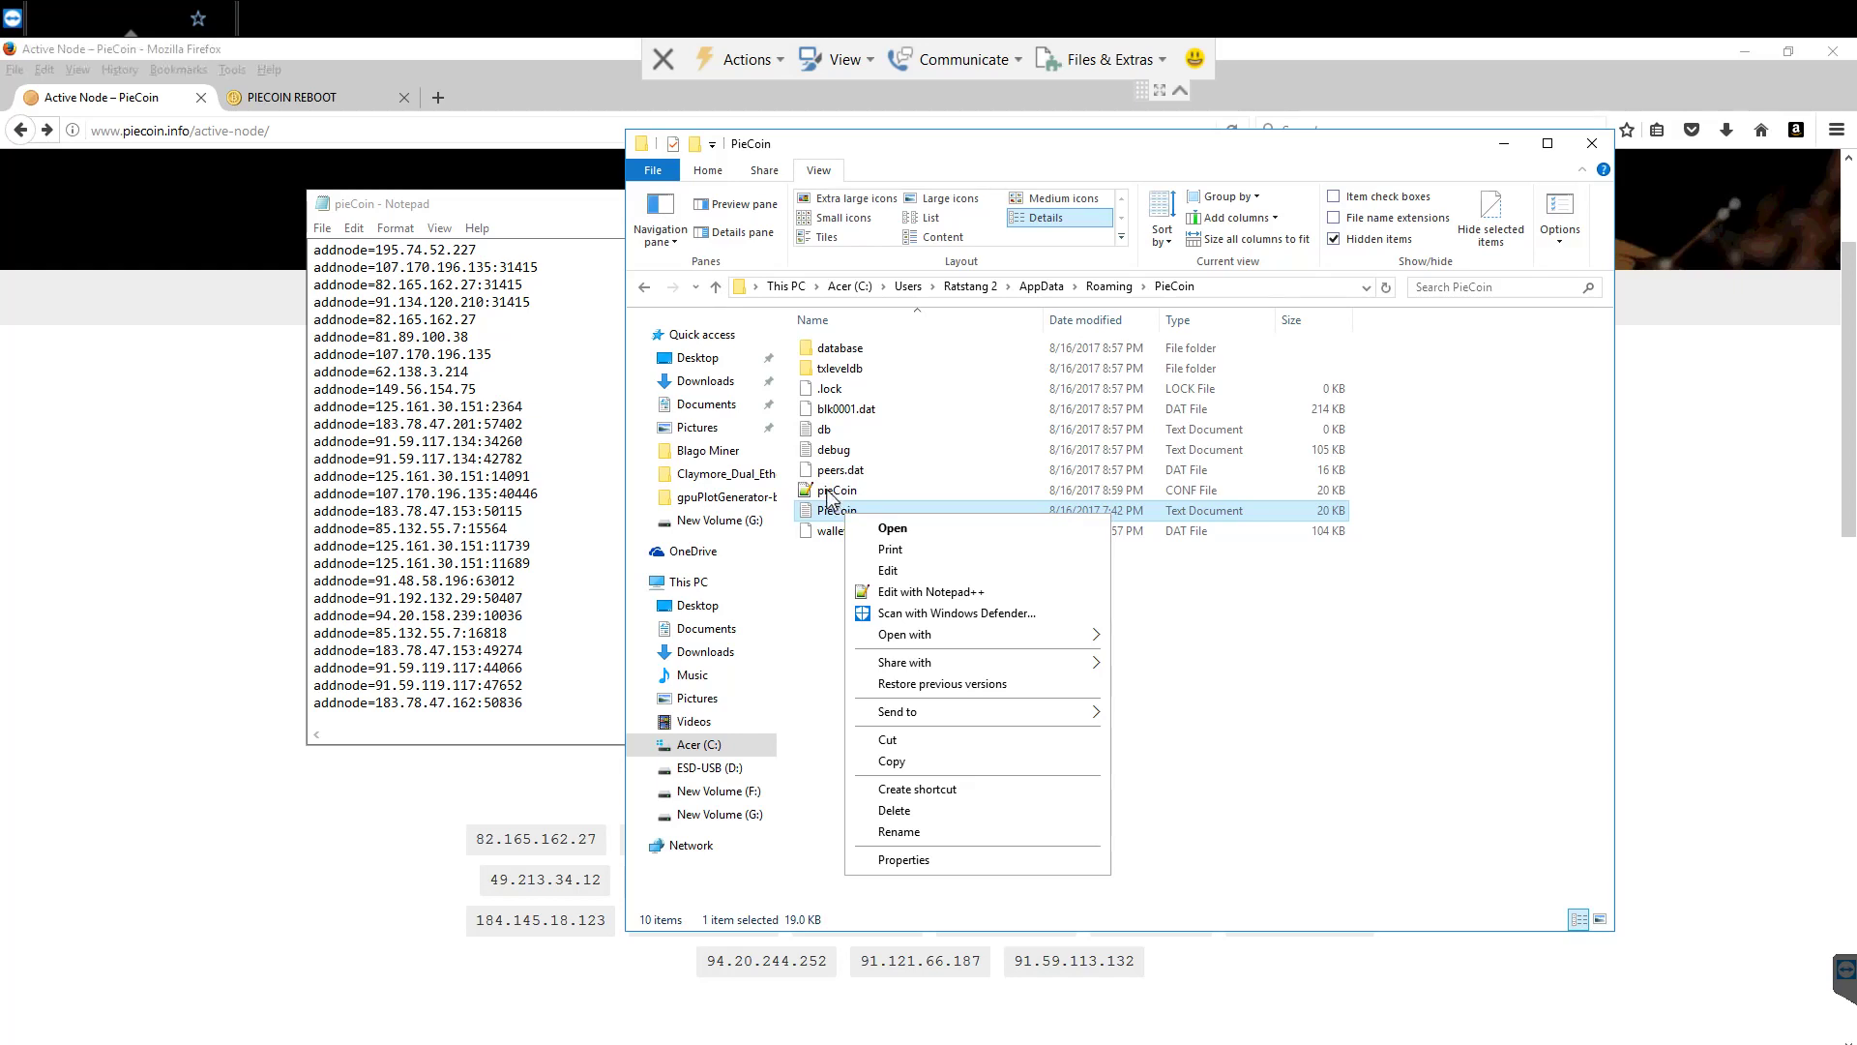
left_click(900, 830)
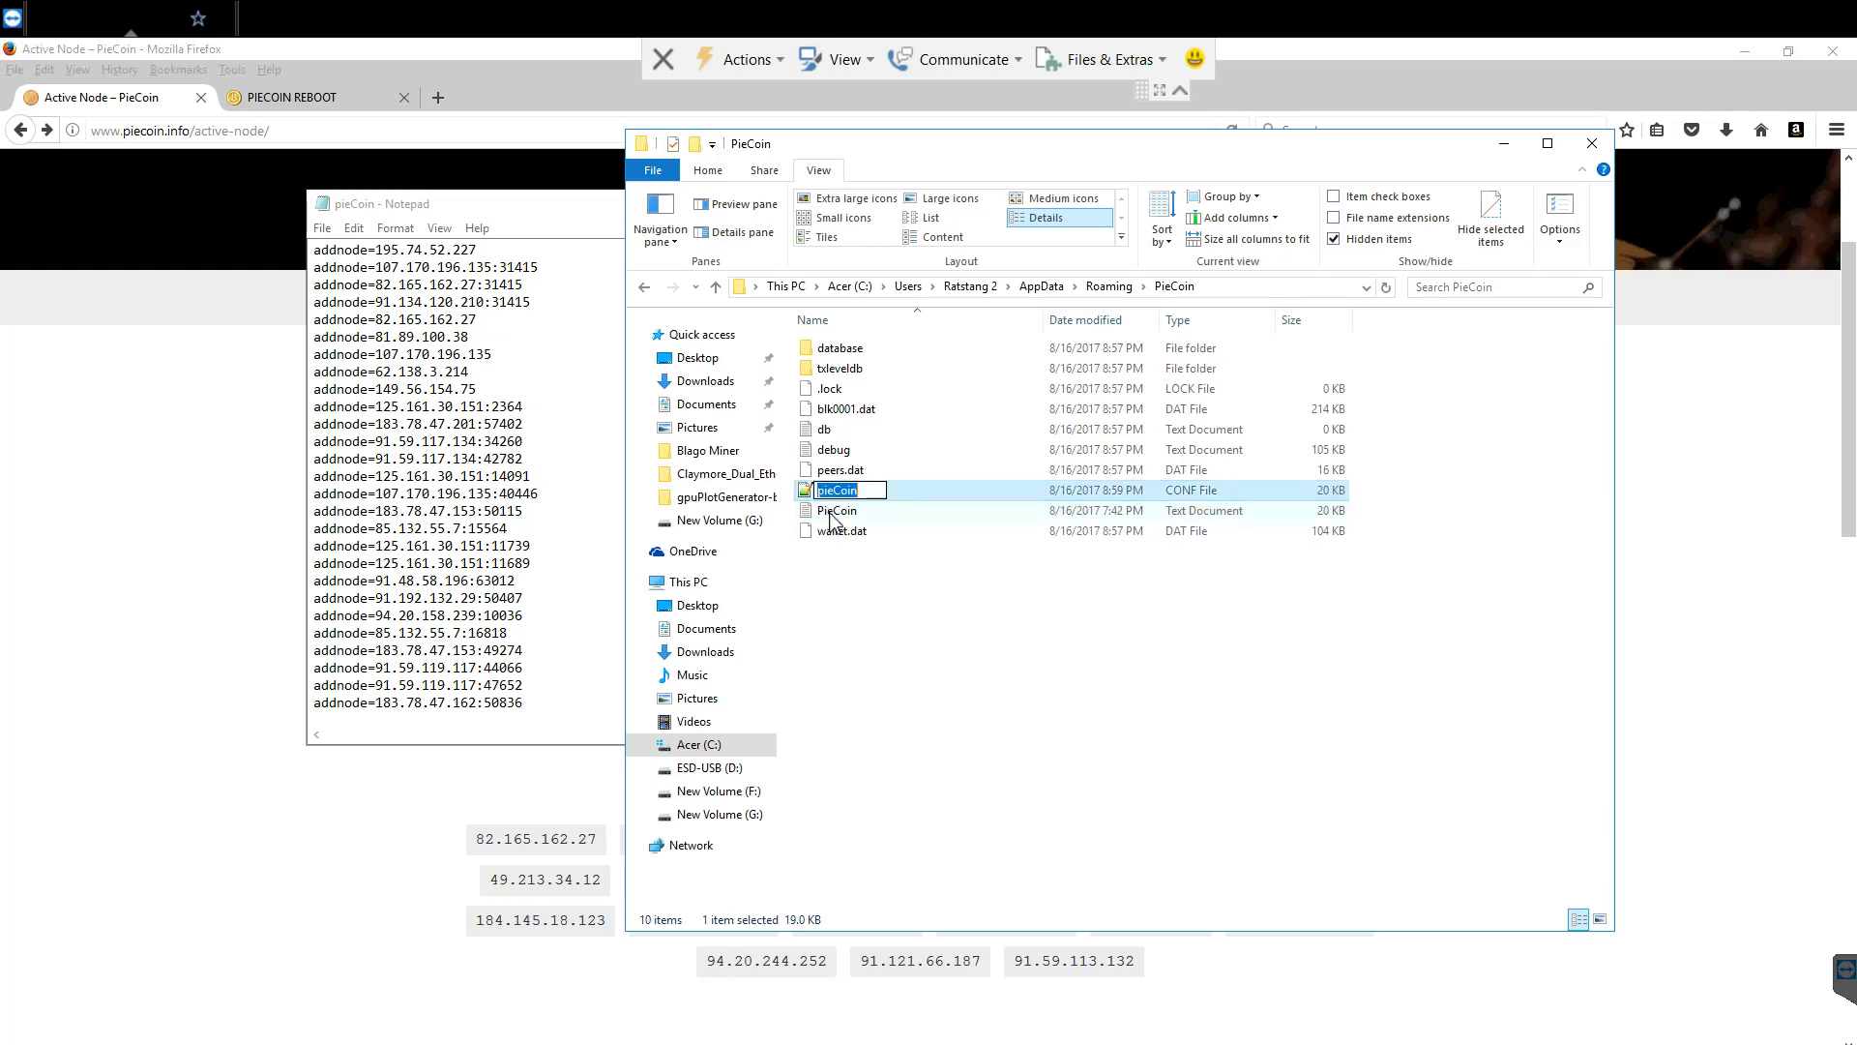
right_click(836, 511)
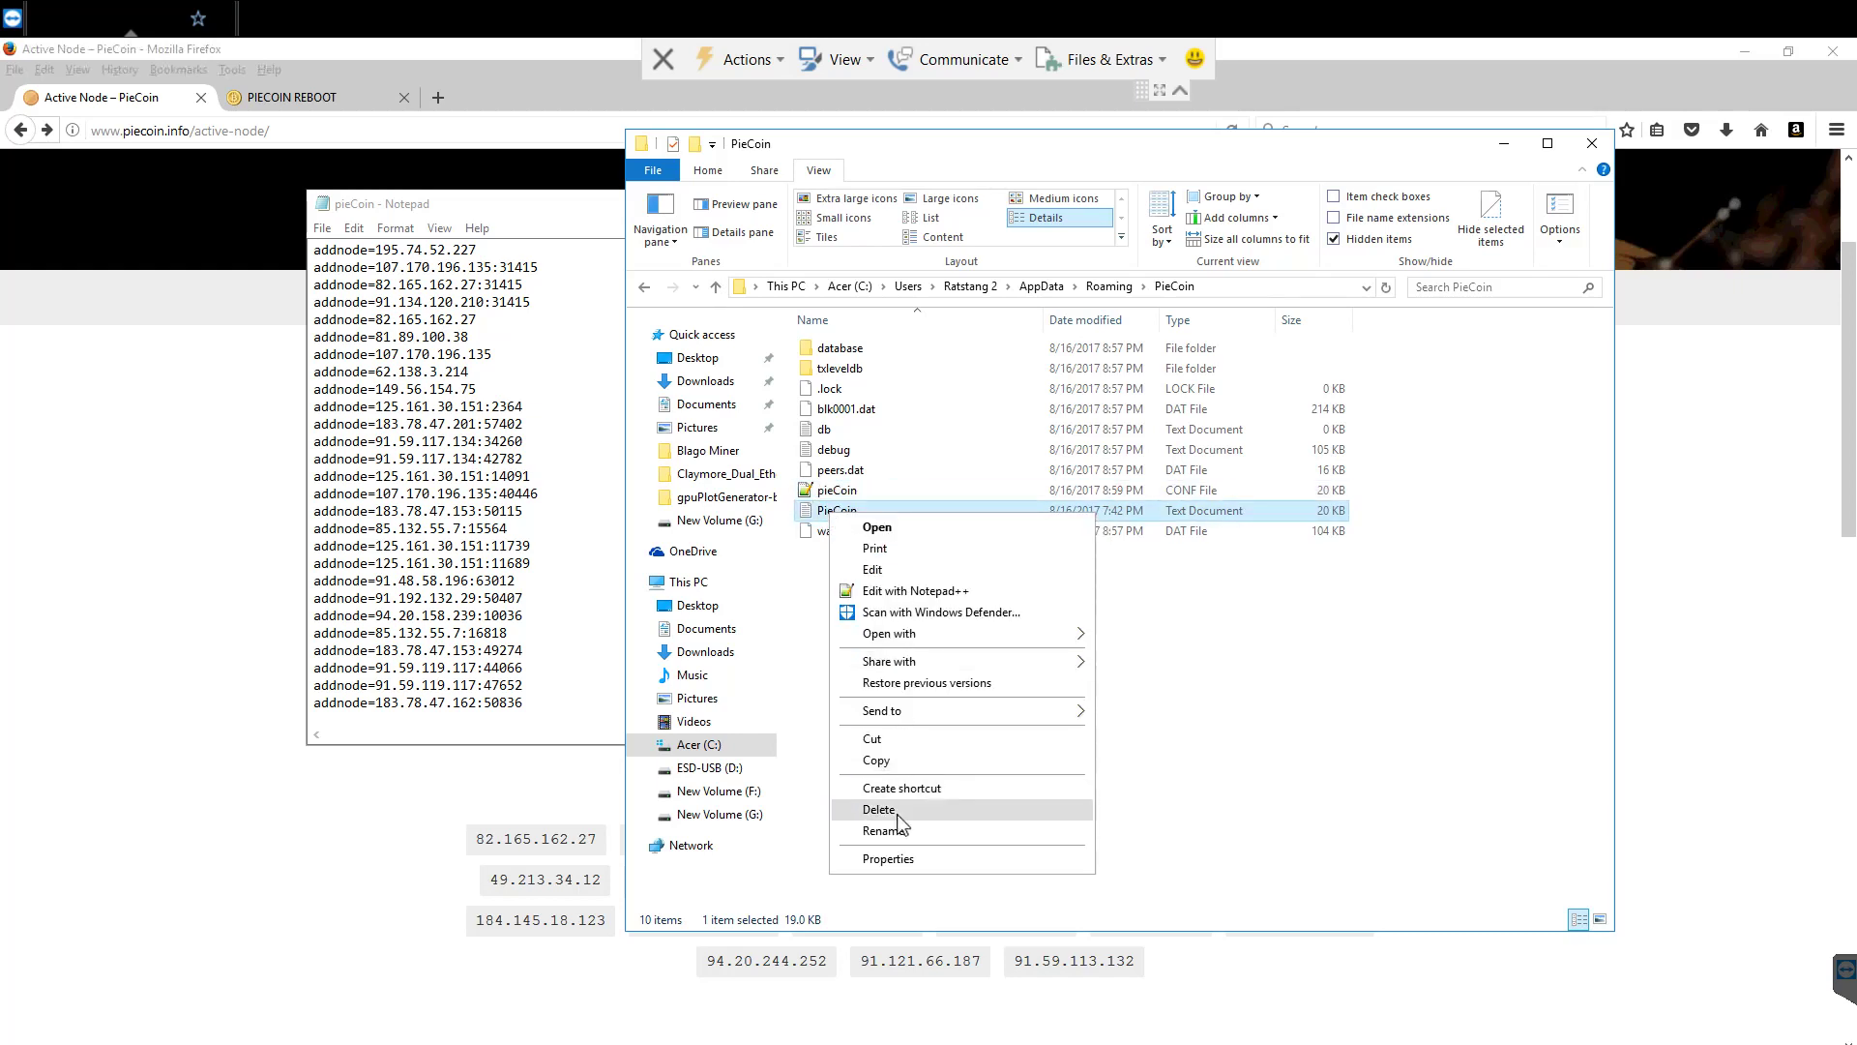
left_click(879, 809)
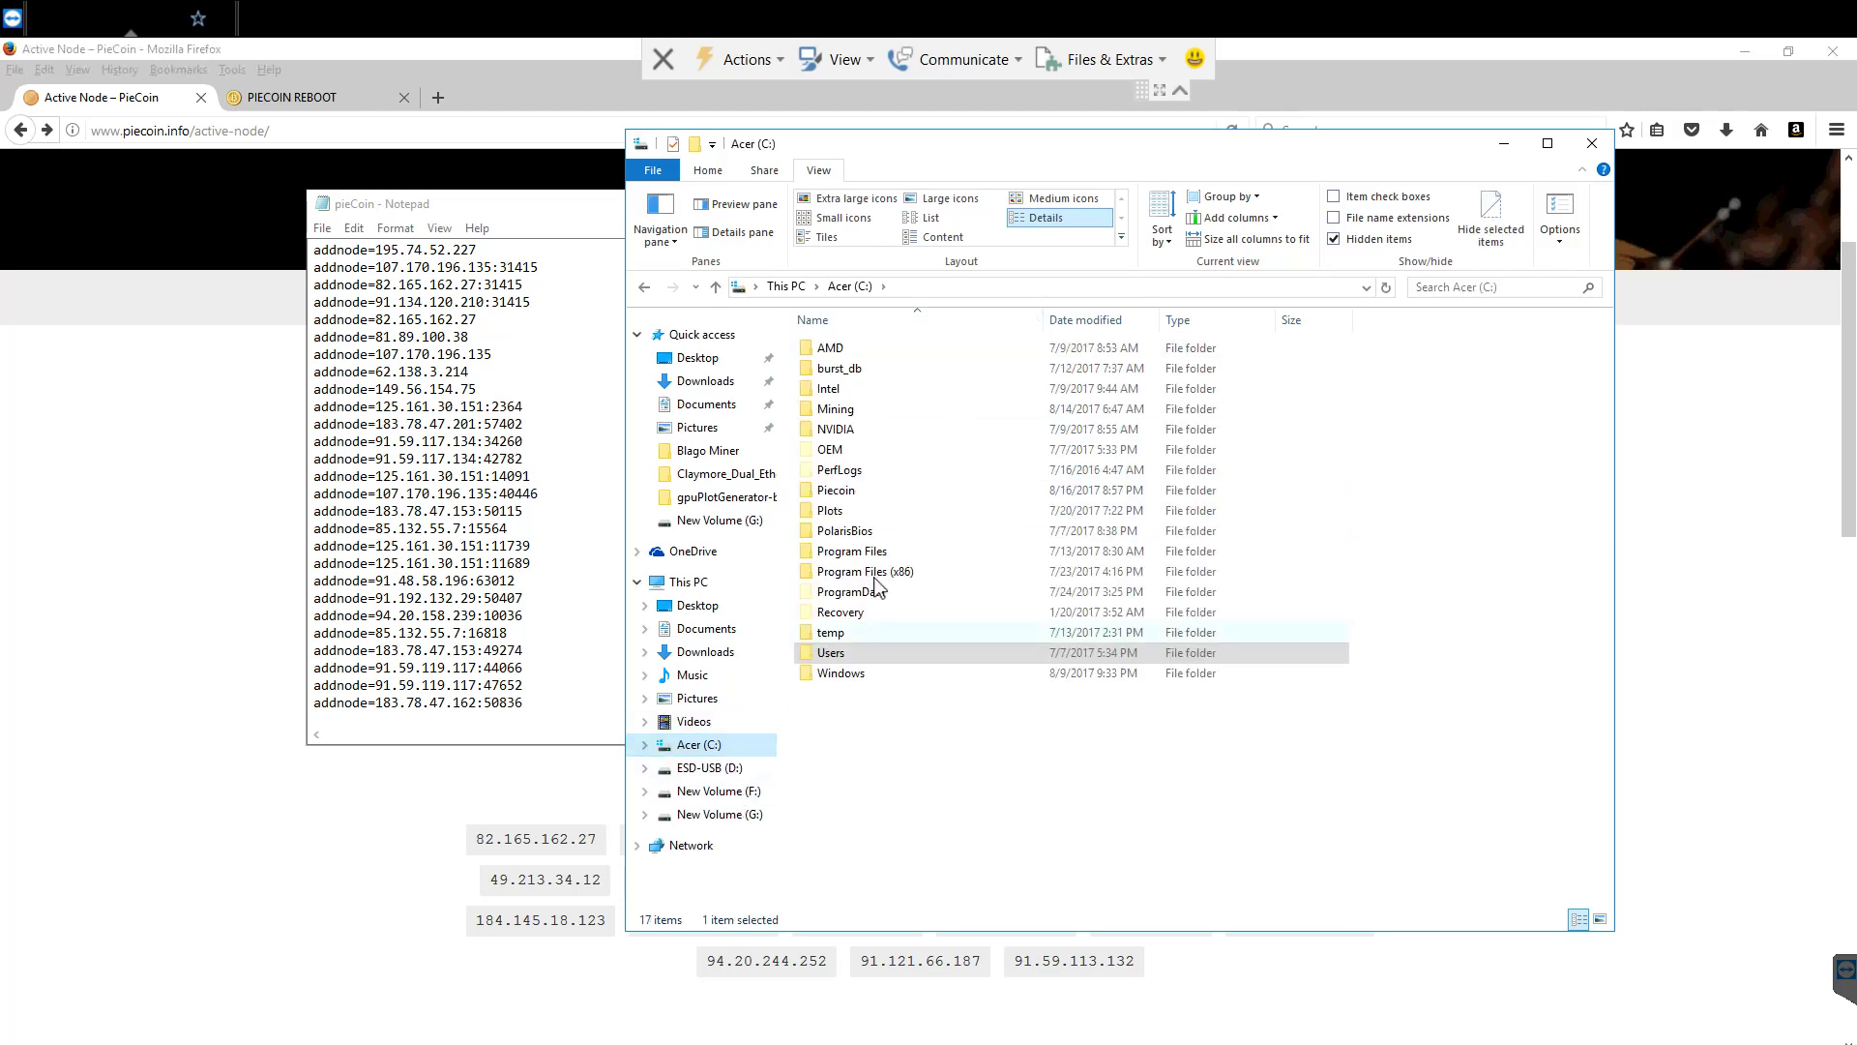
- Relaunch PieCoin-qt from C:\Piecoin and reach the Settings menu for wallet encryption
double_click(835, 490)
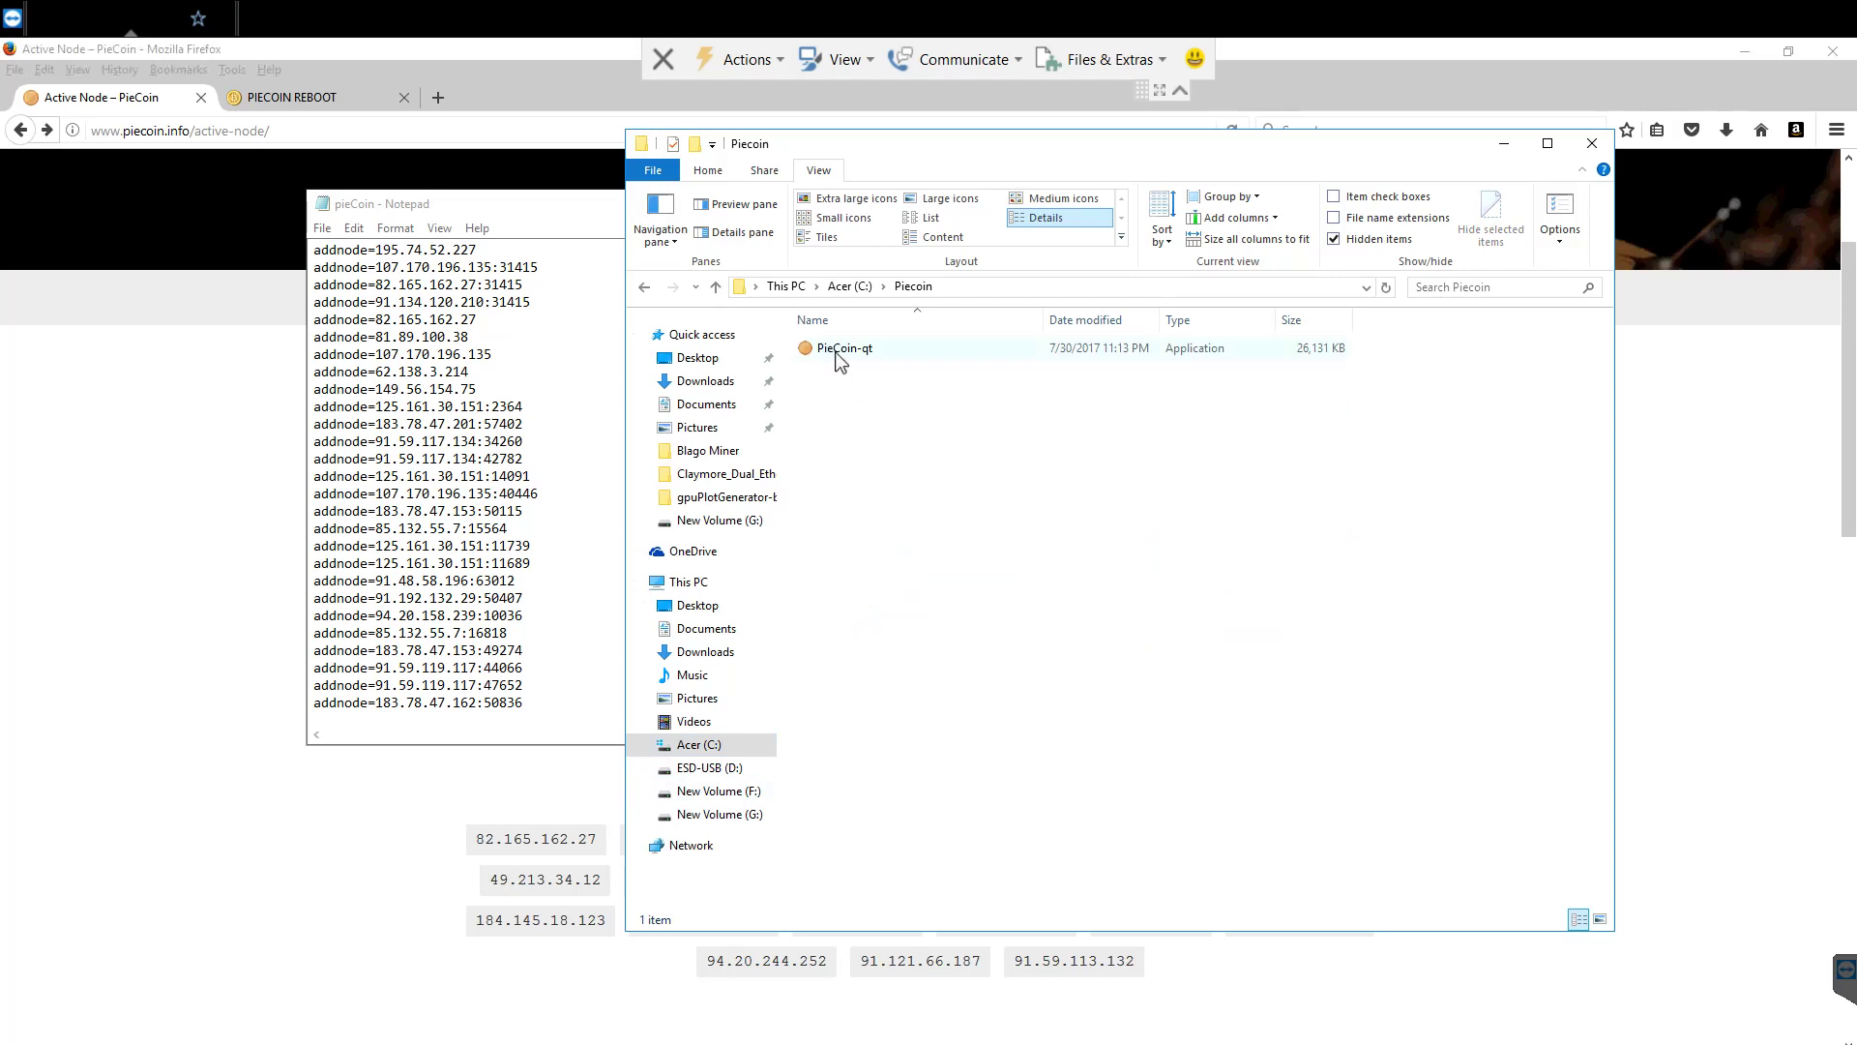
mouse_move(866, 362)
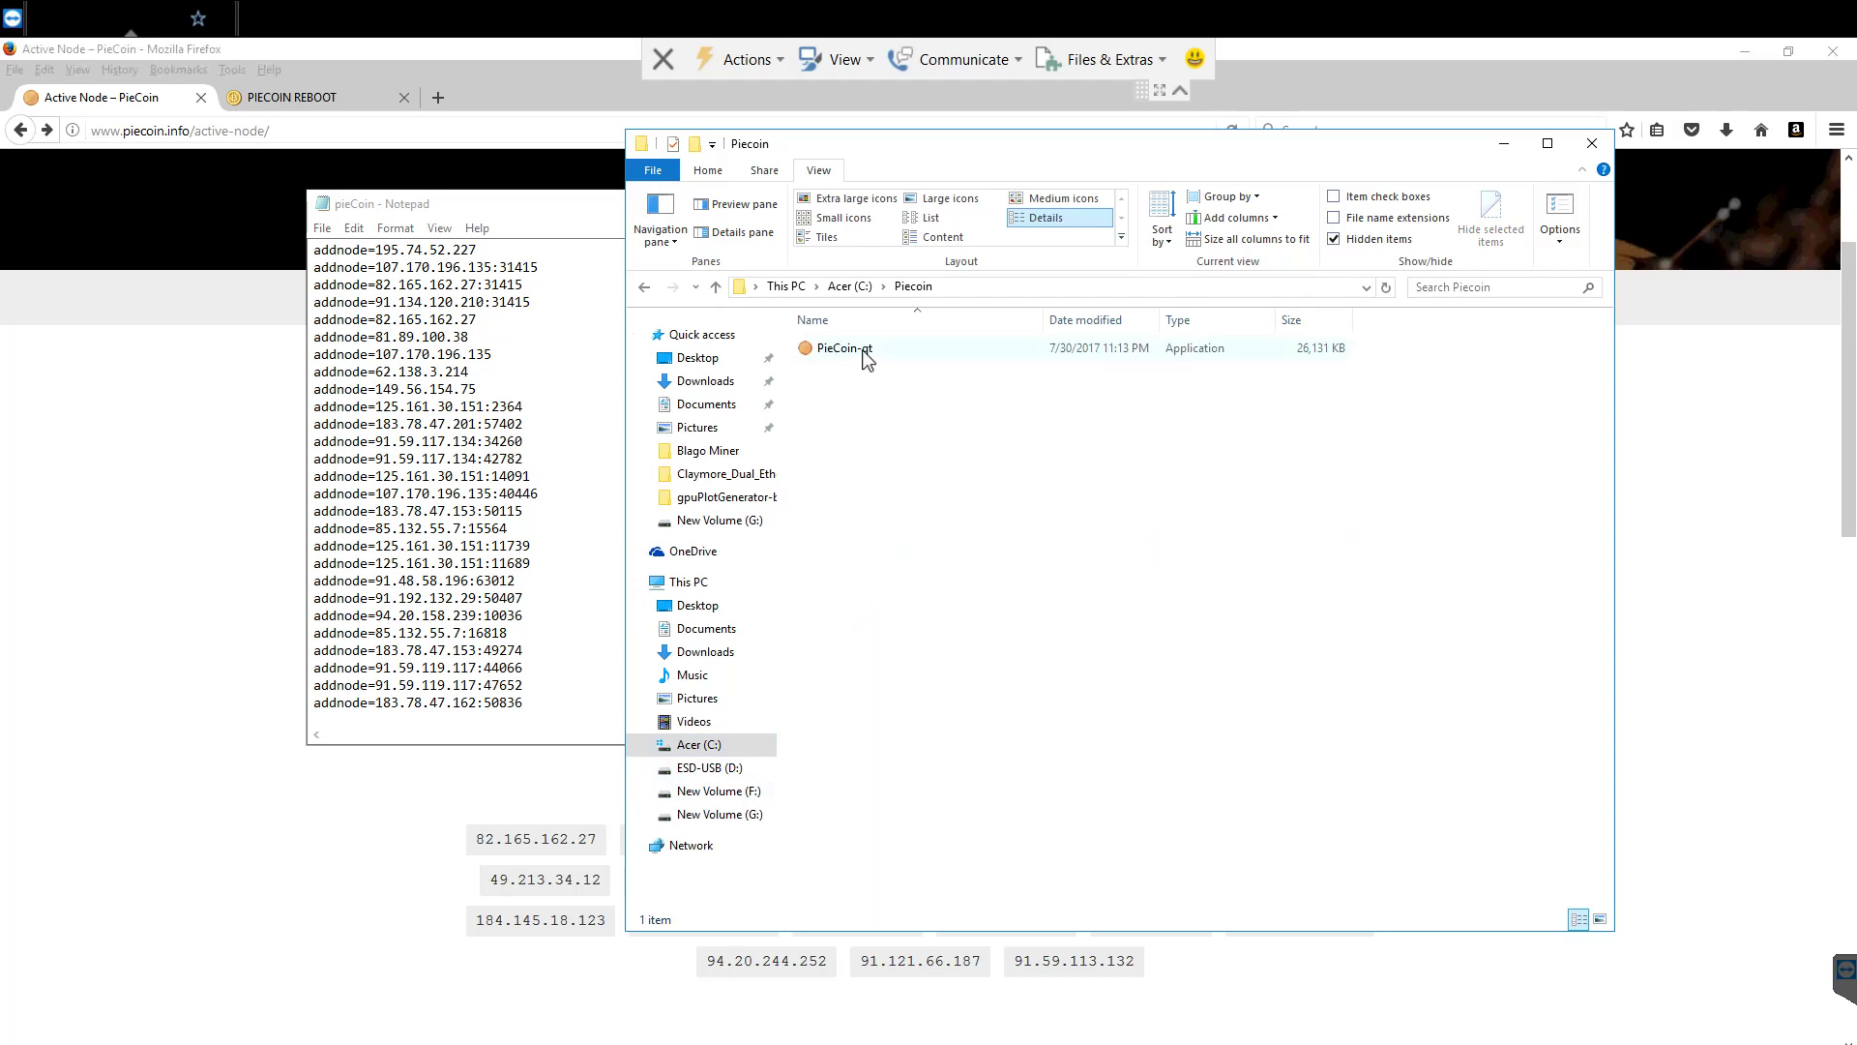
double_click(843, 347)
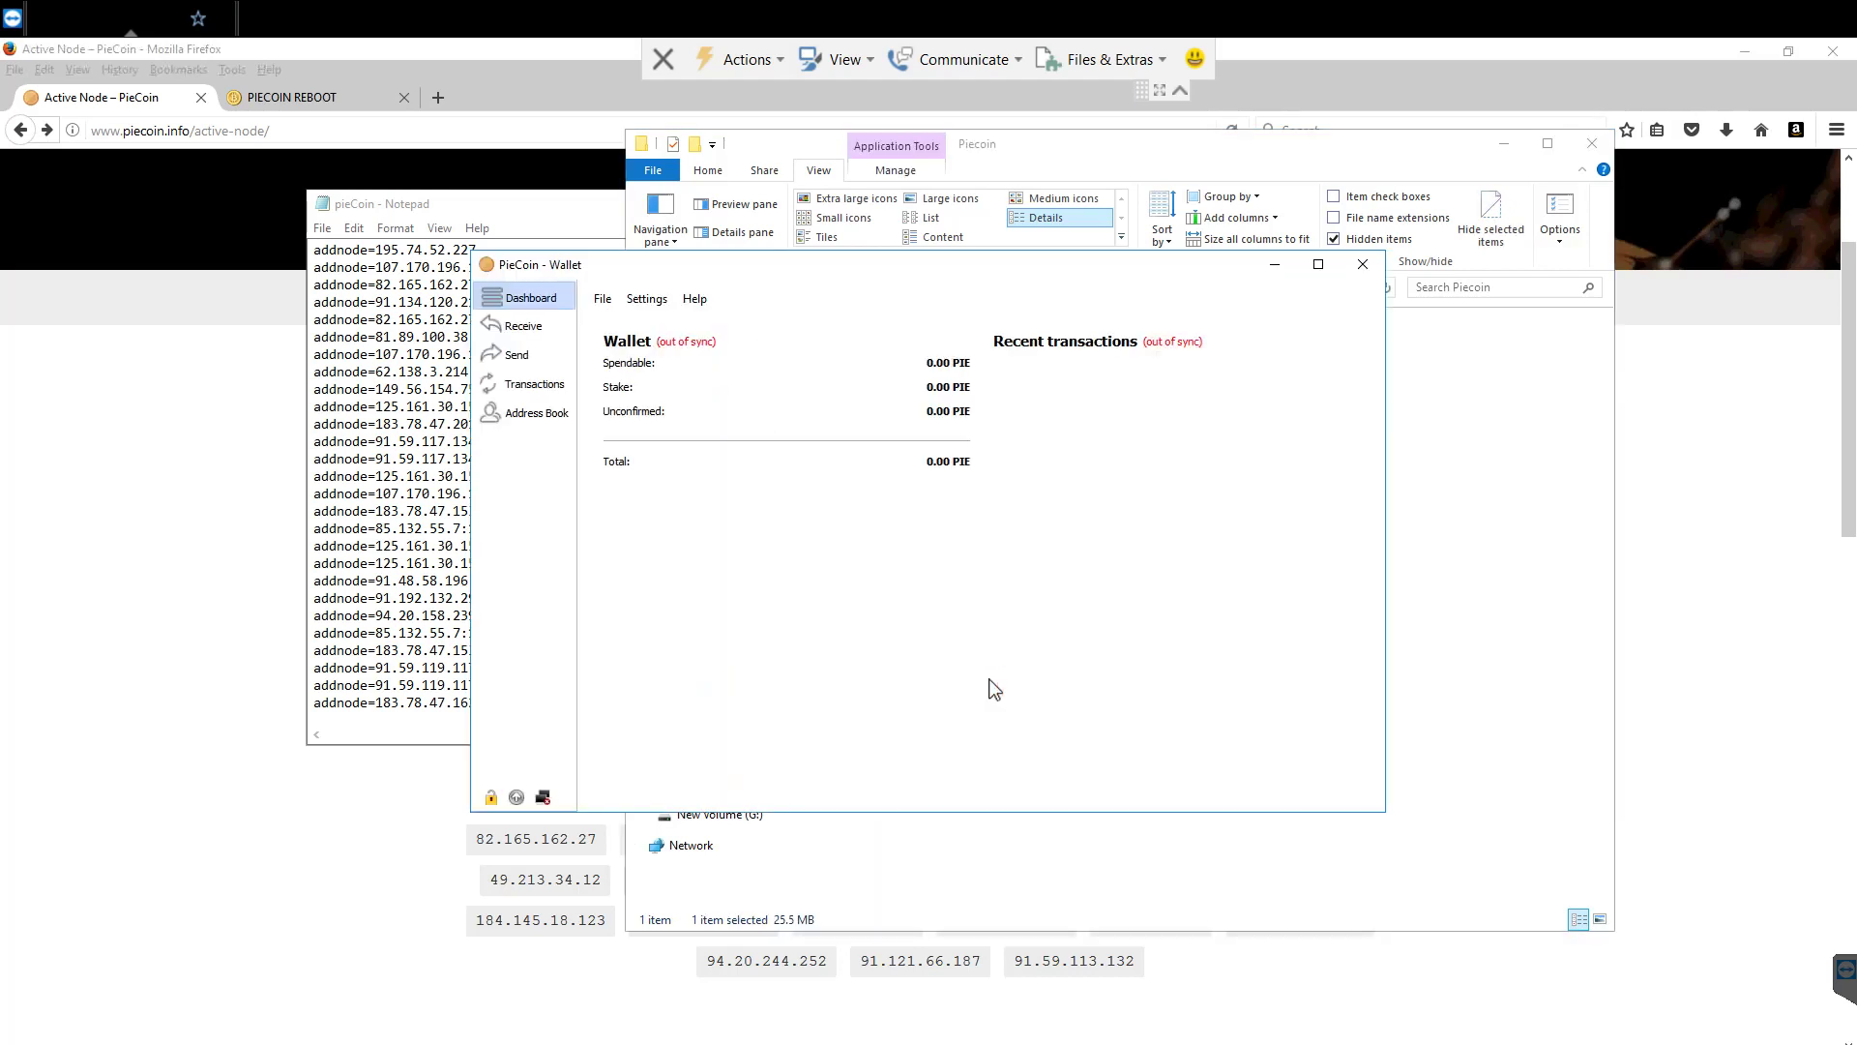
mouse_move(920, 563)
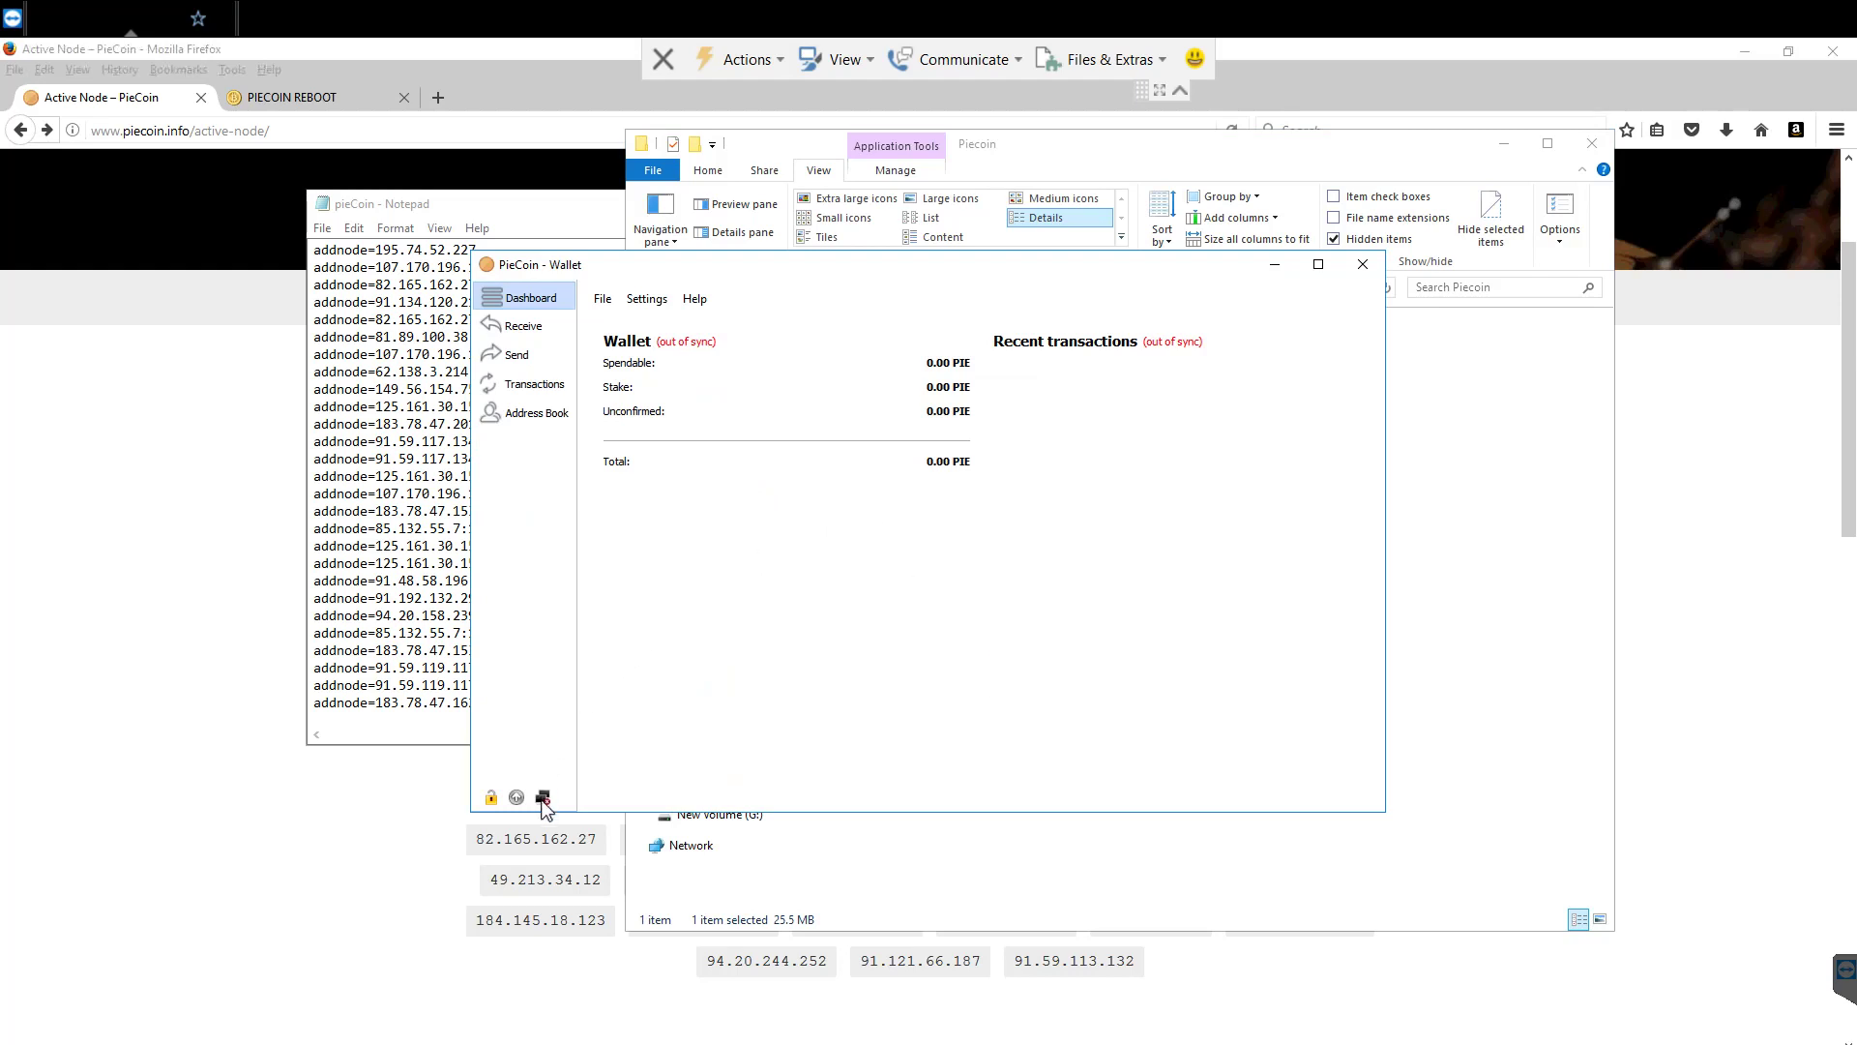
mouse_move(542, 795)
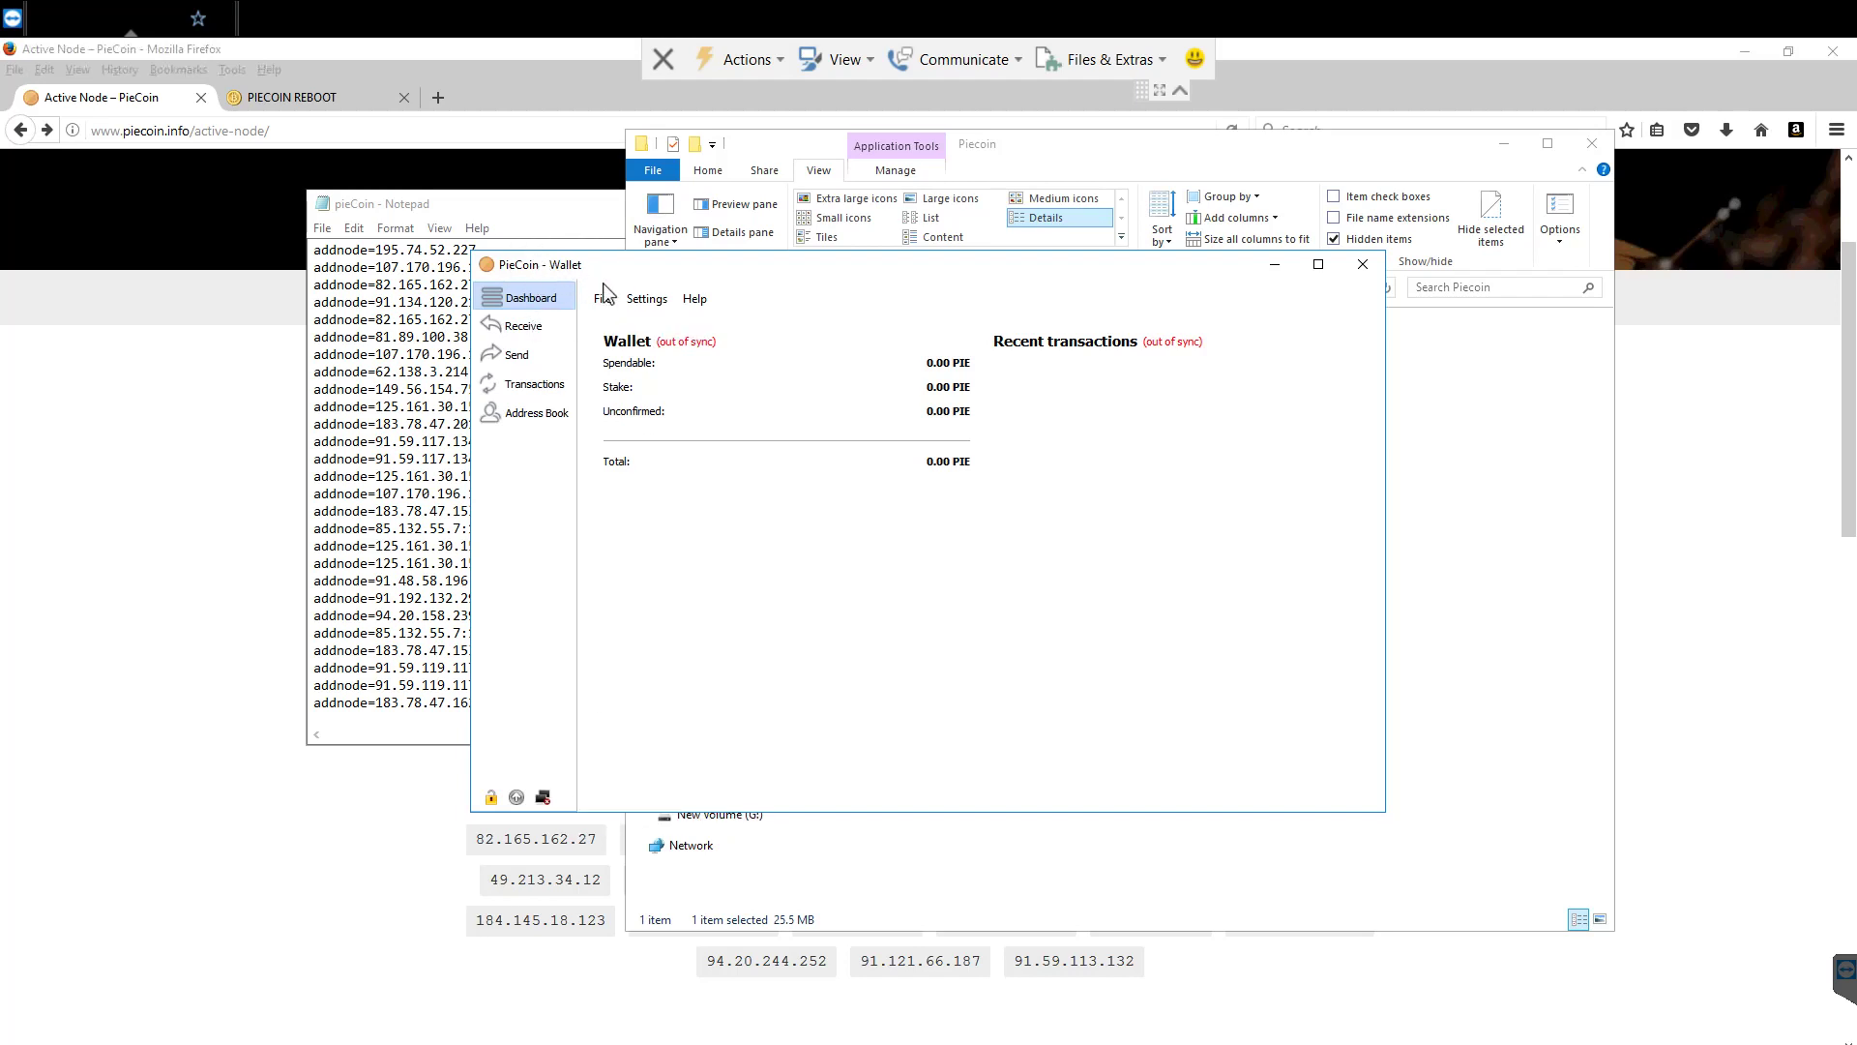
left_click(646, 298)
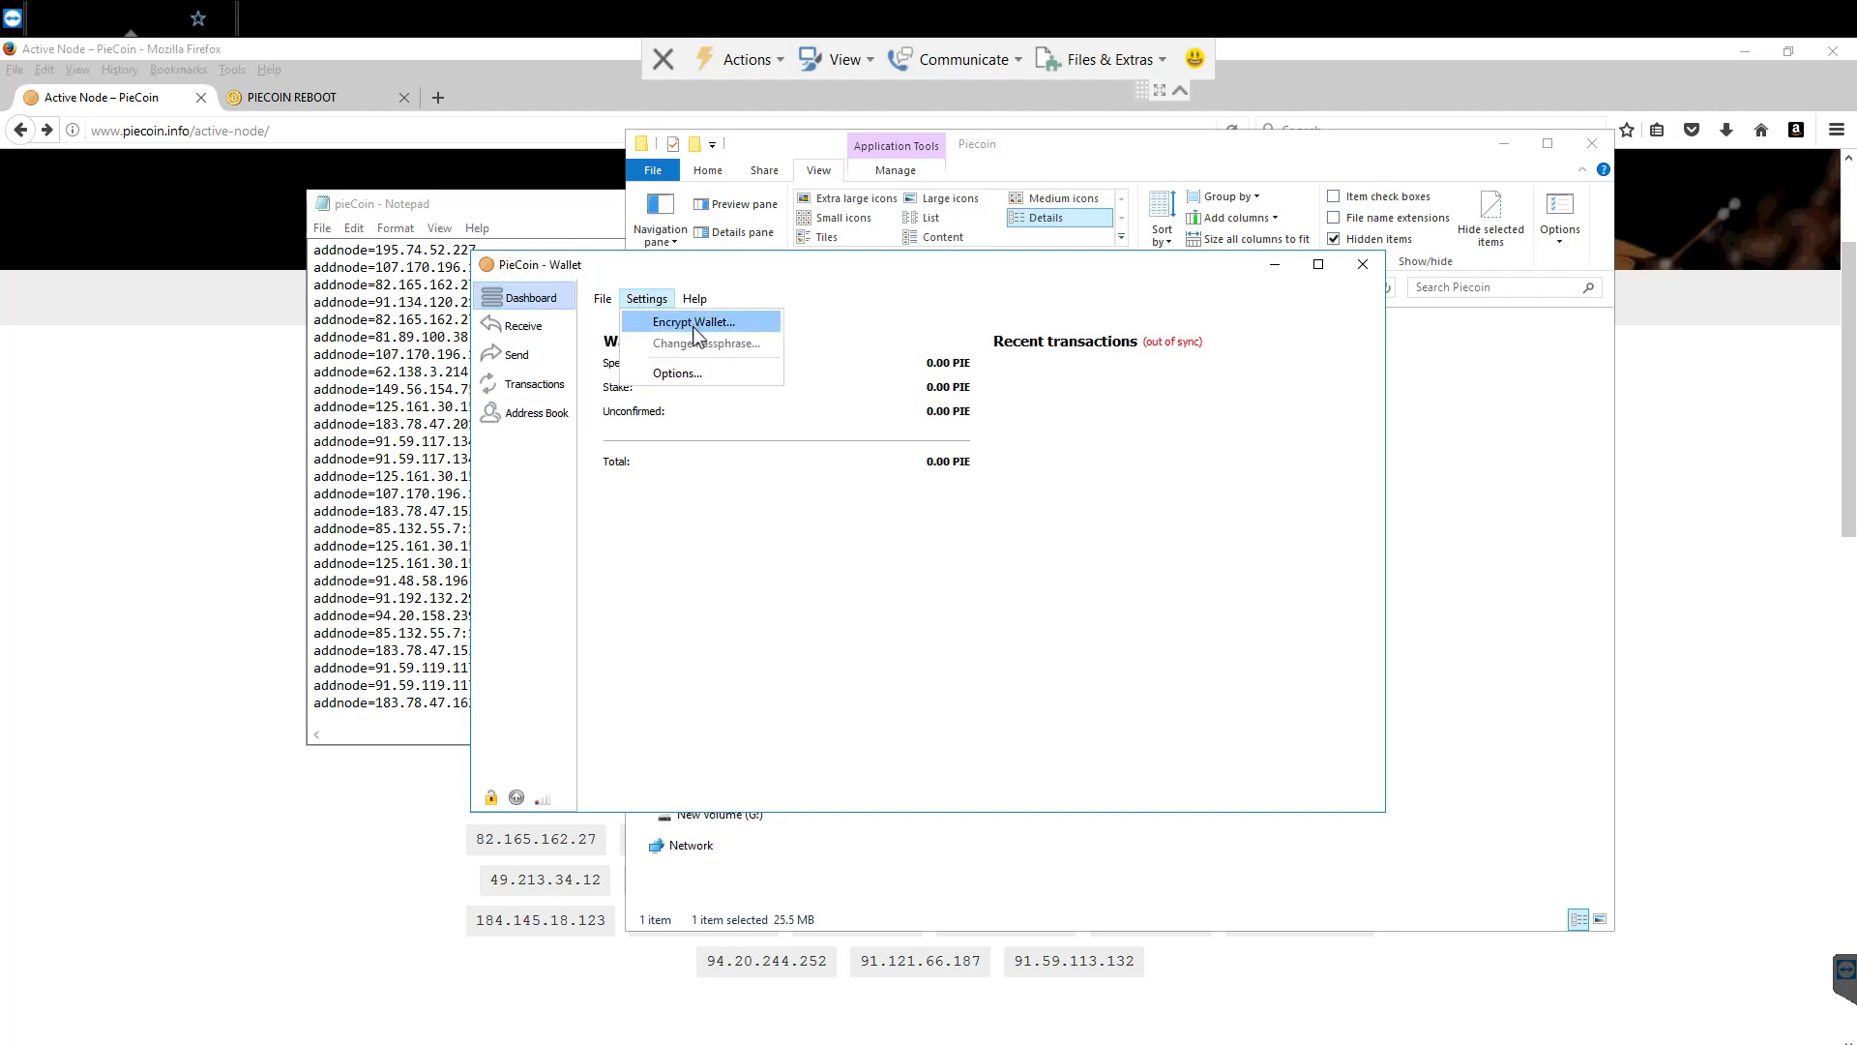
- Start Encrypt wallet and fill both passphrase fields from the Passwordtest file
left_click(695, 321)
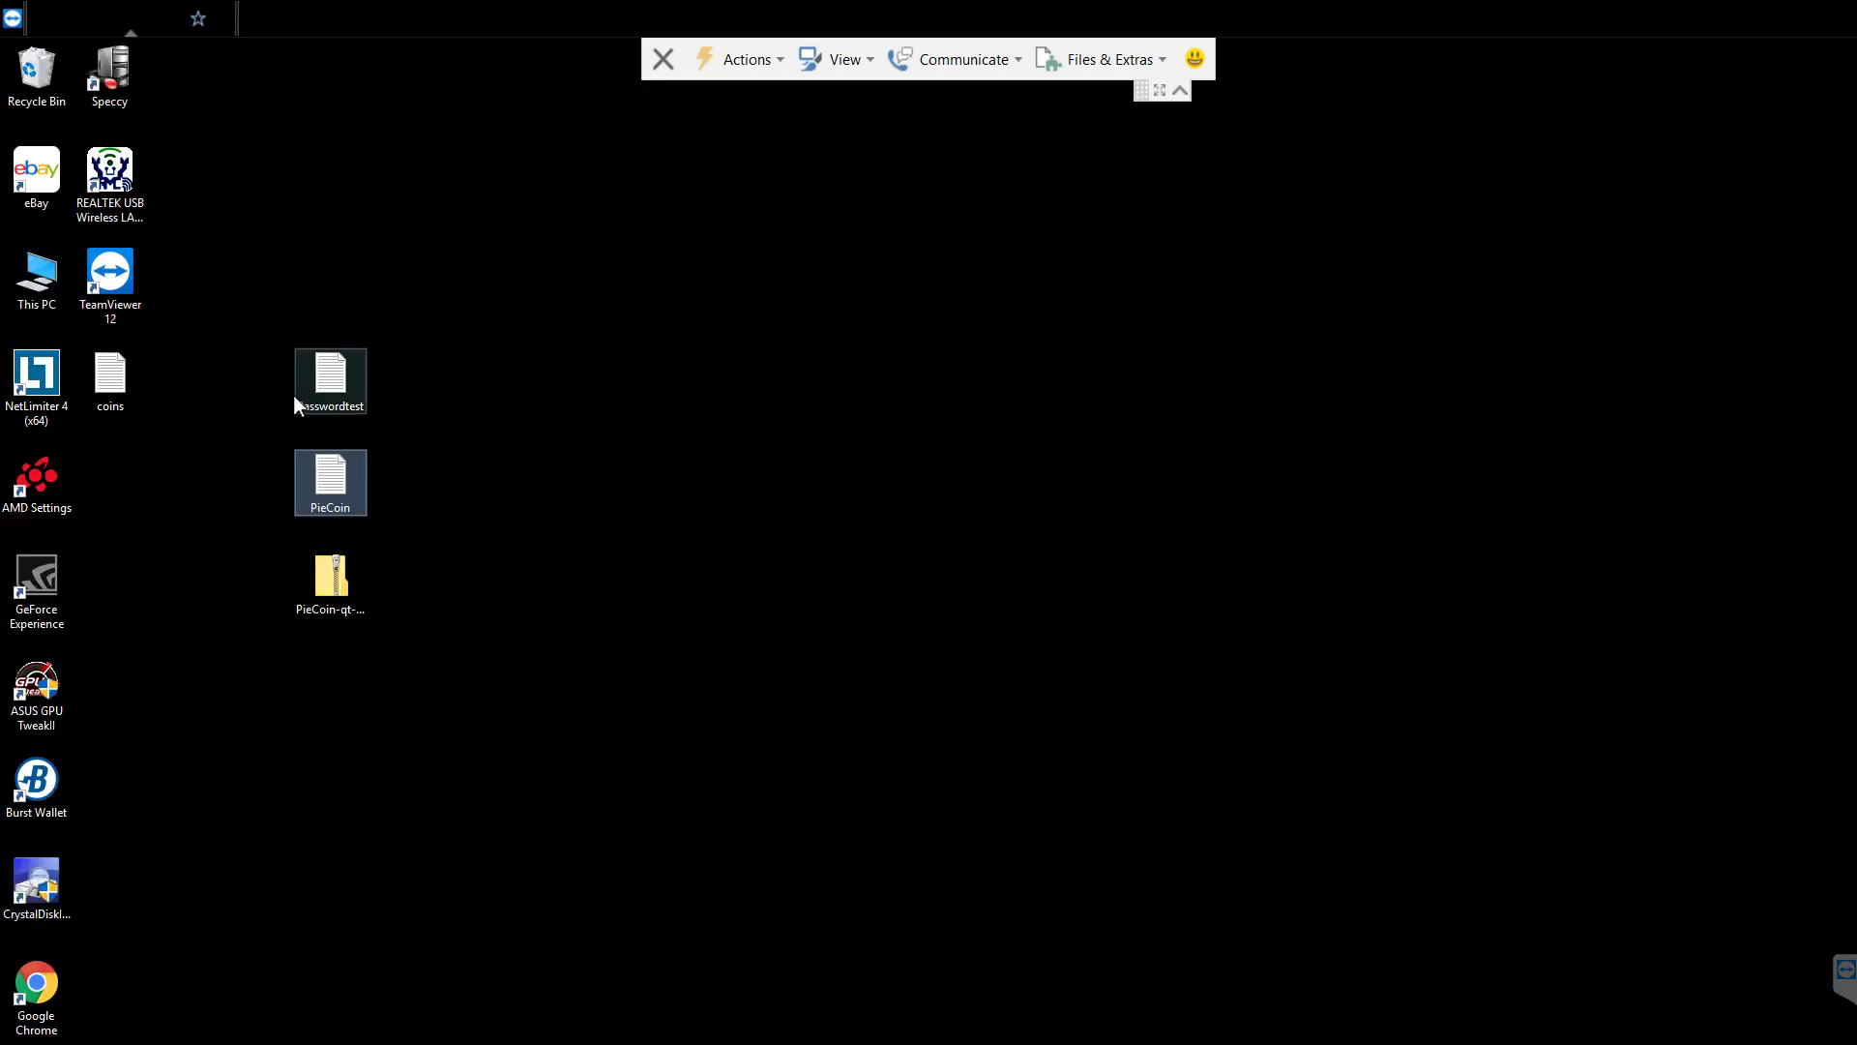
double_click(329, 381)
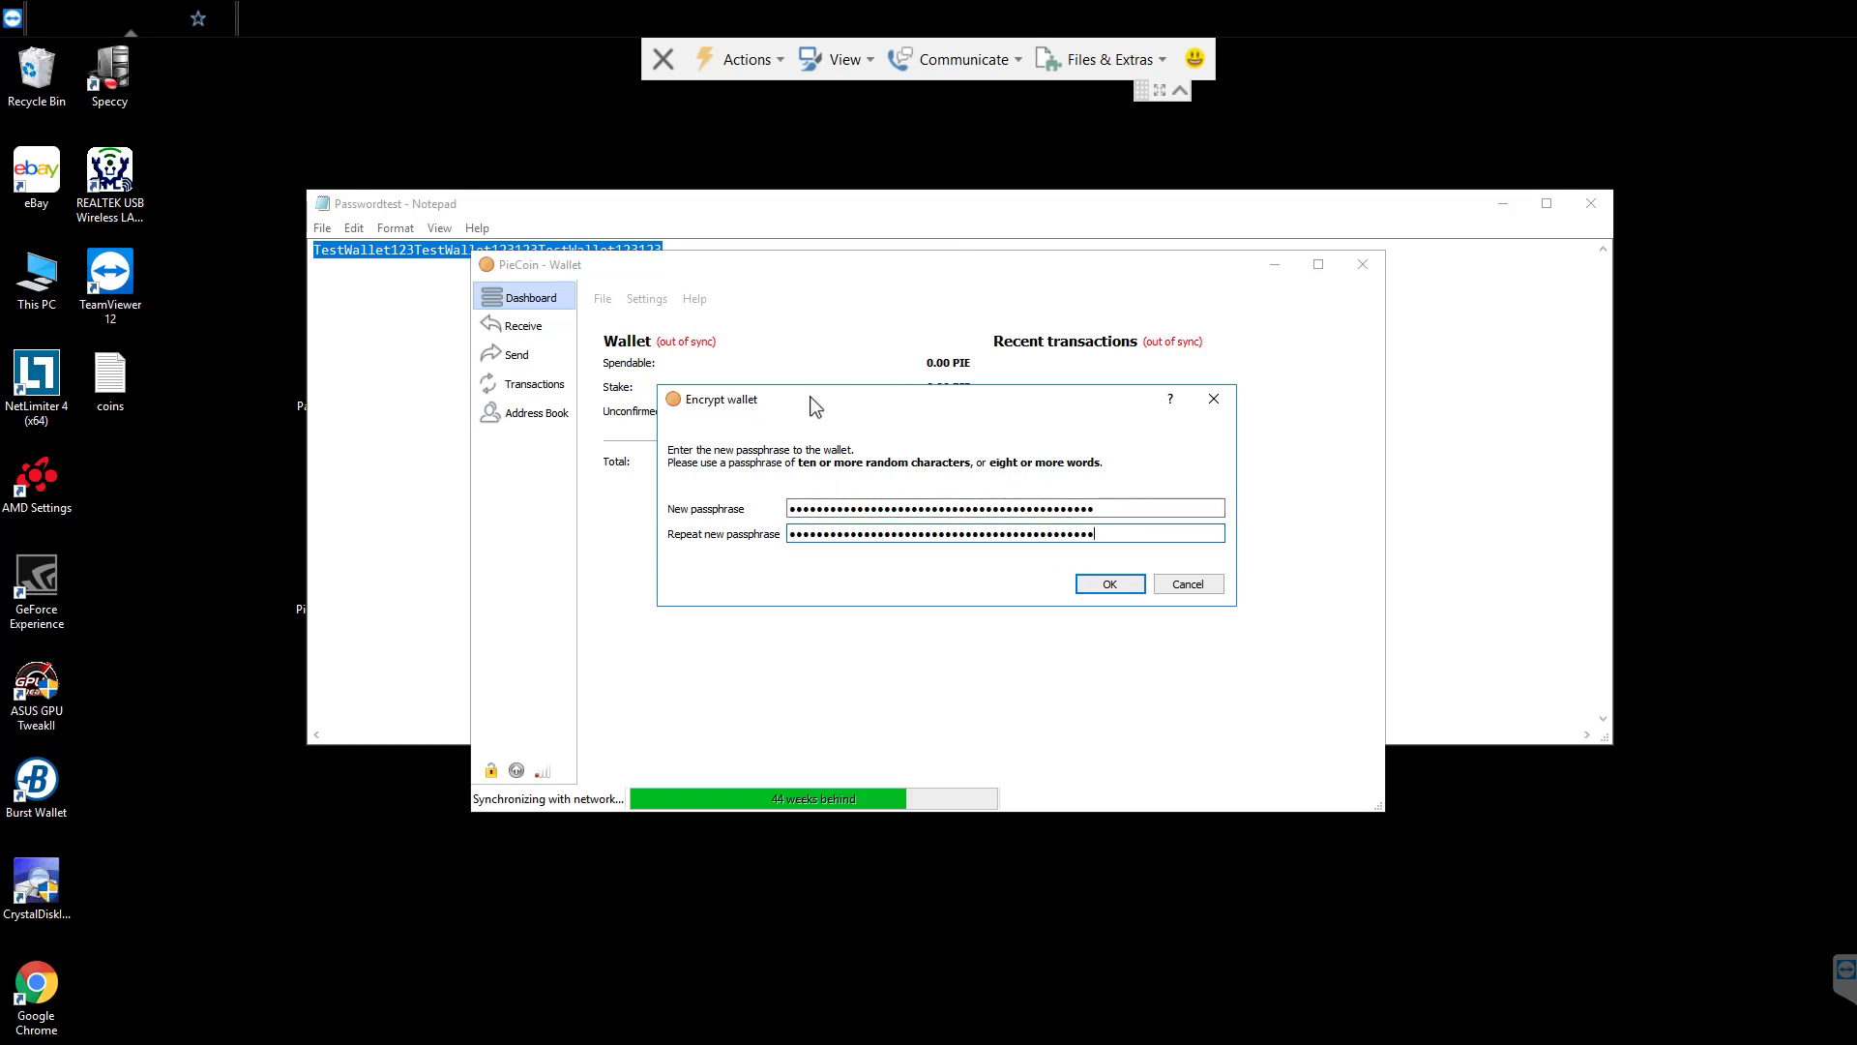
left_click(1004, 509)
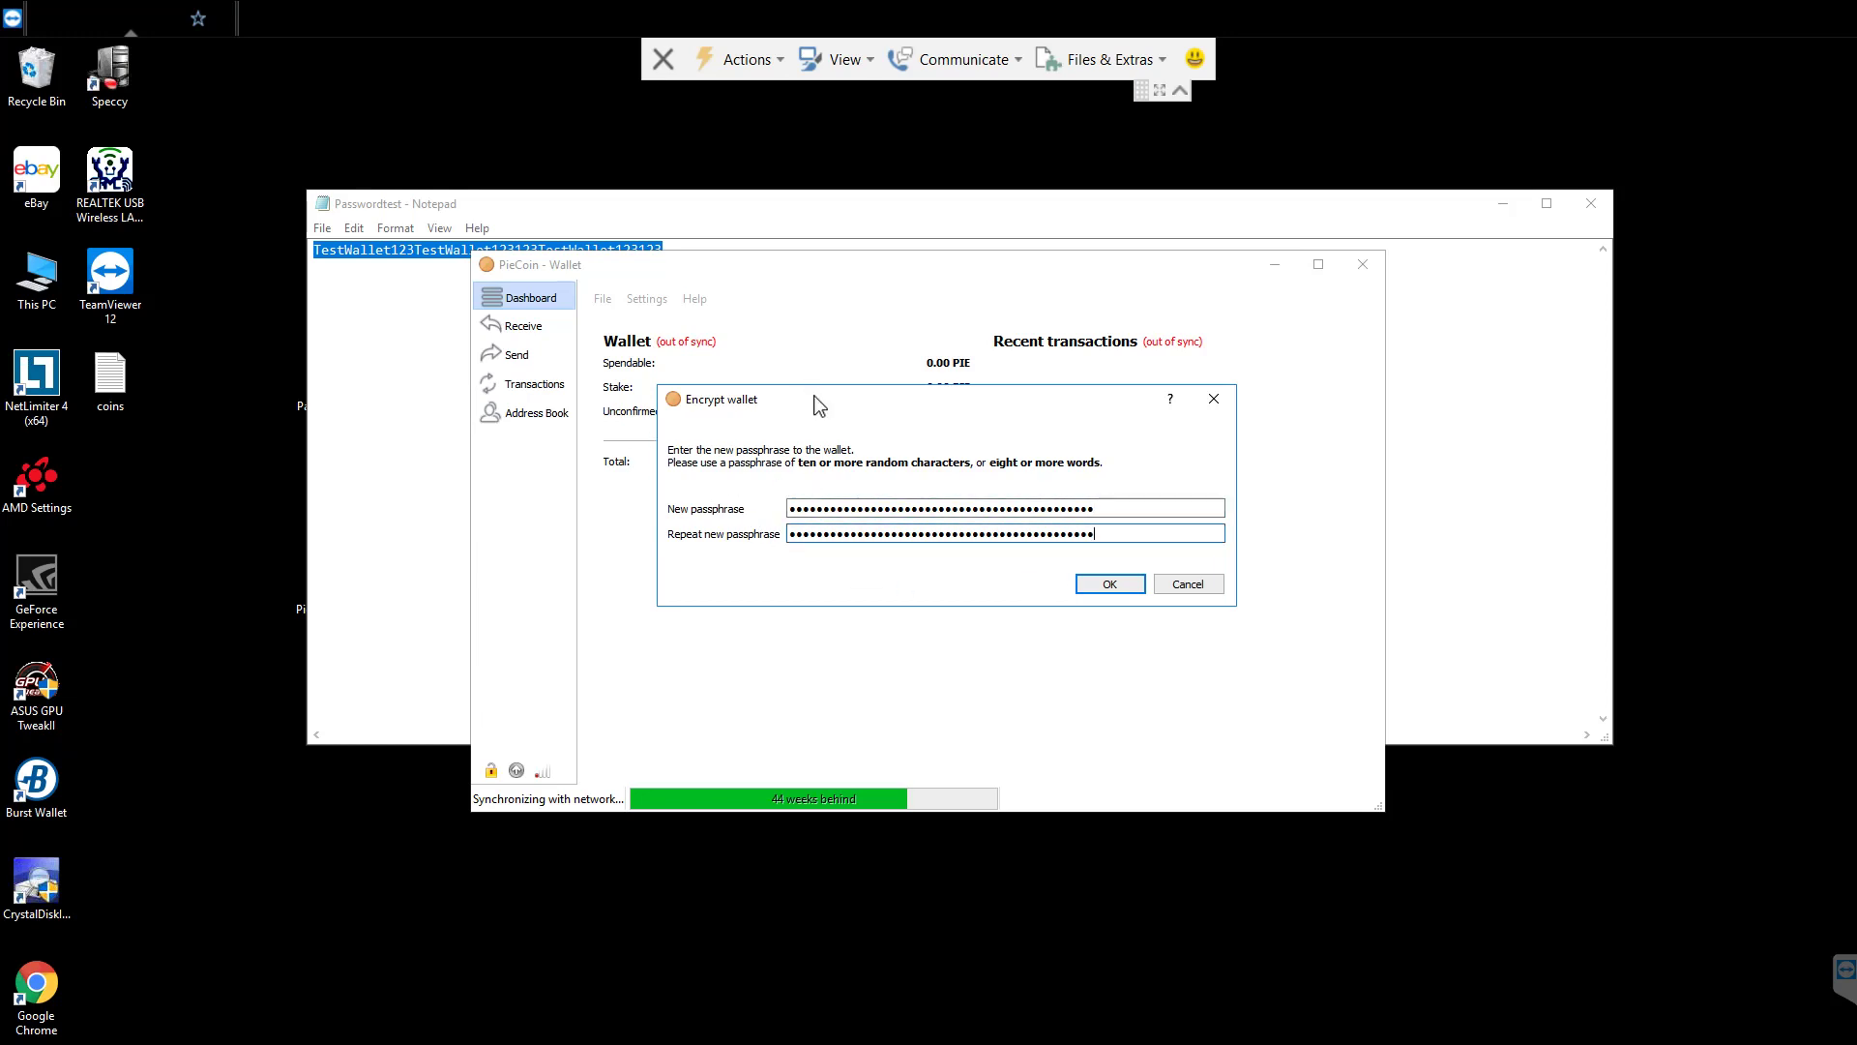
mouse_move(983, 614)
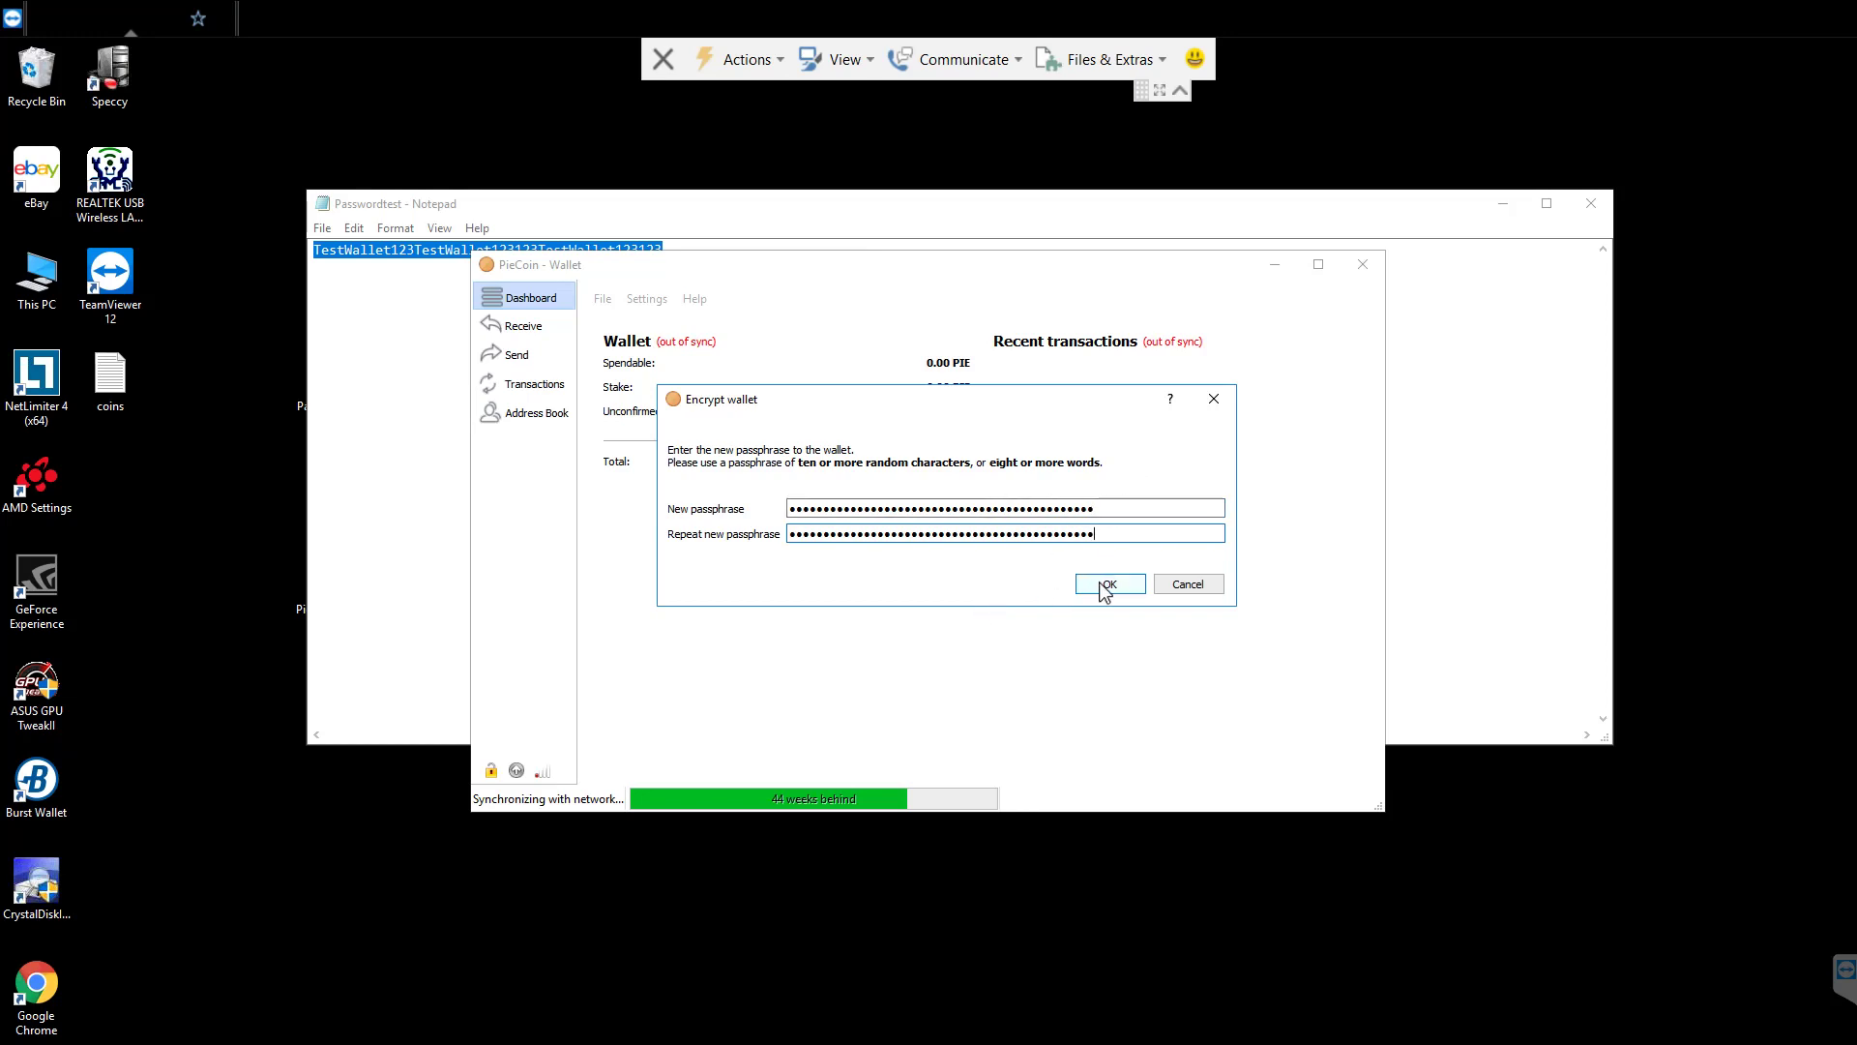
- Confirm the passphrase, accept the encryption warning and acknowledge the wallet-encrypted notice
left_click(1107, 583)
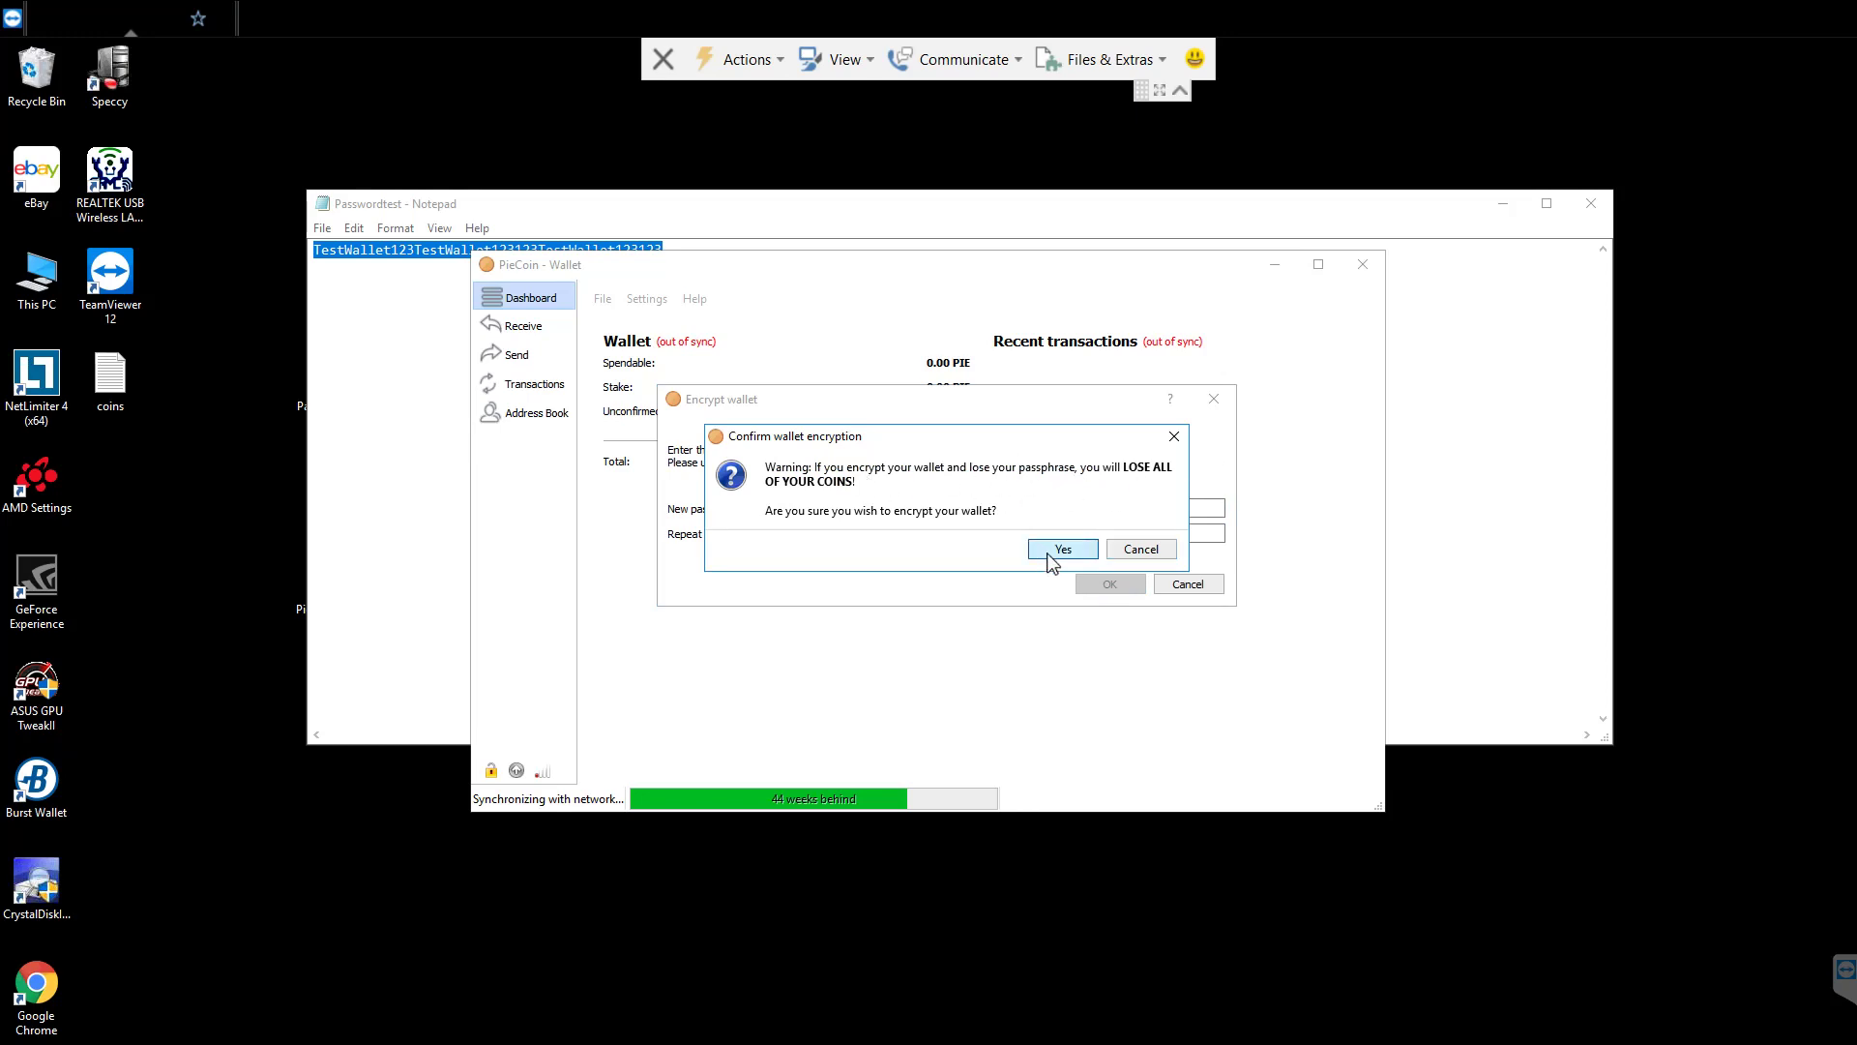
left_click(1060, 548)
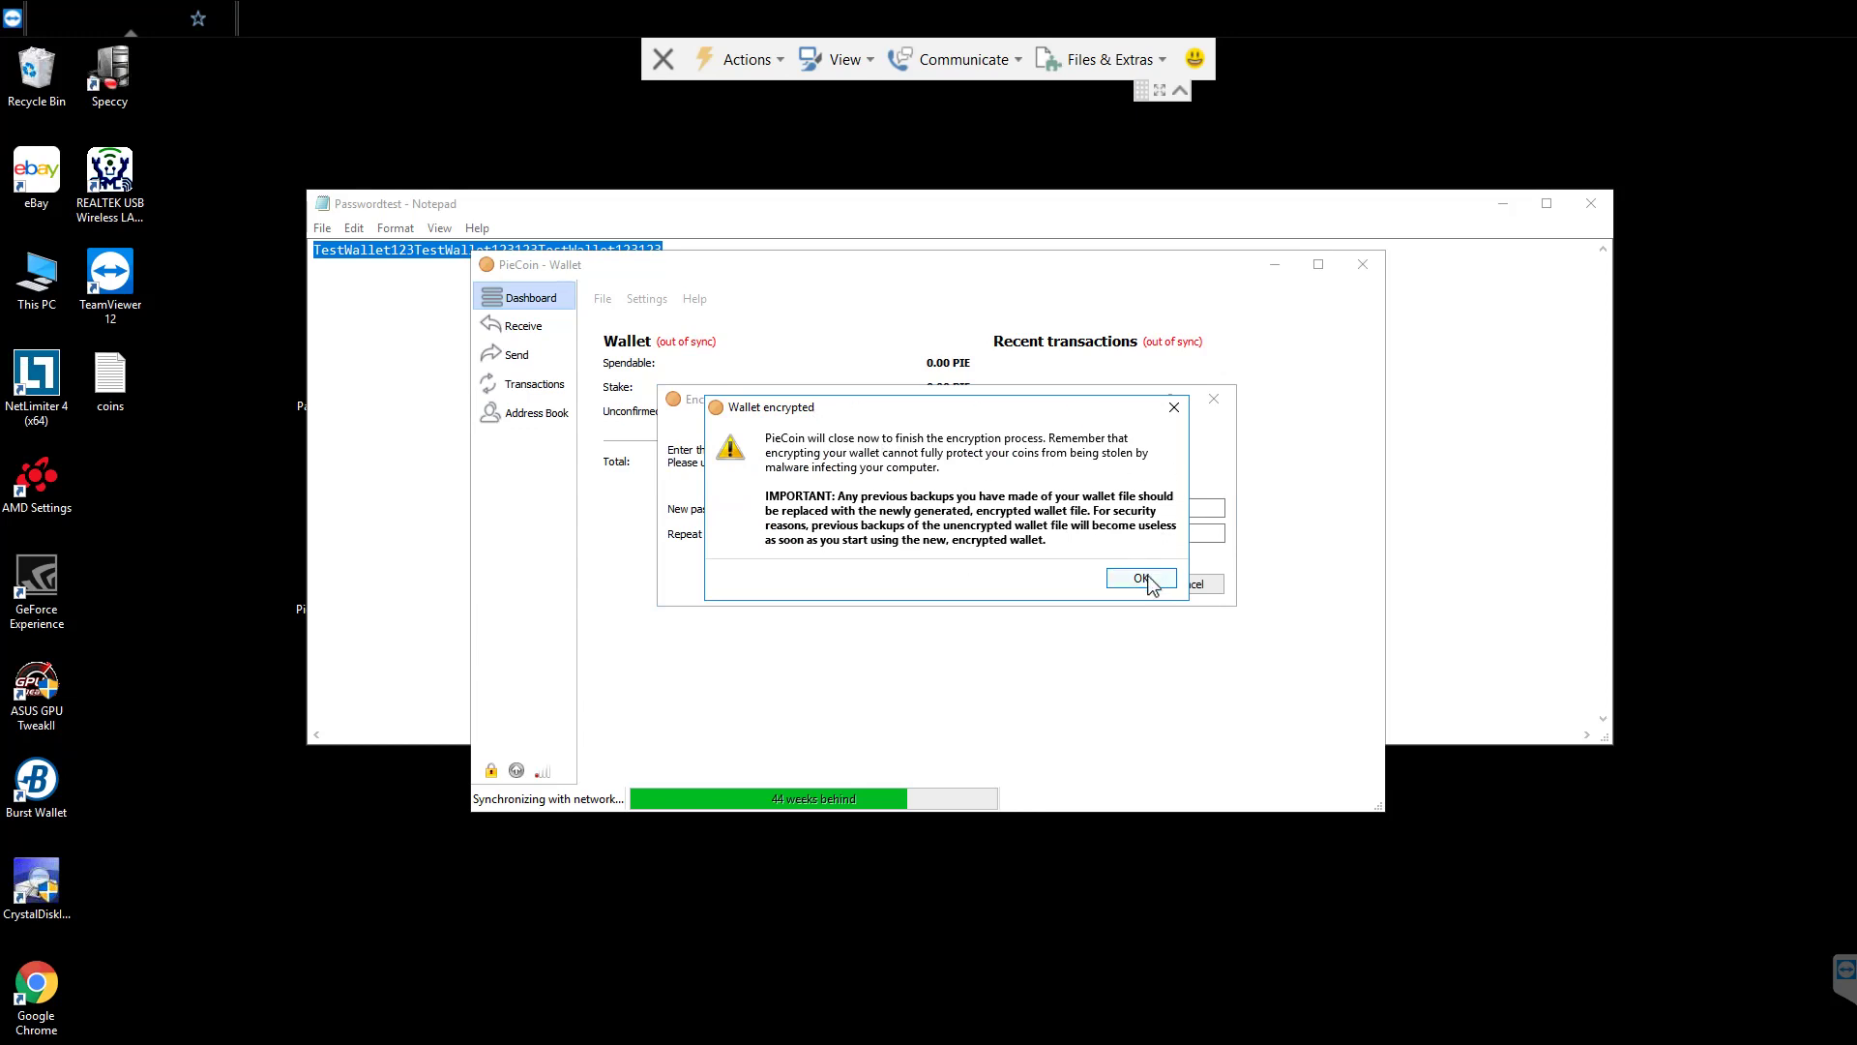
left_click(1137, 579)
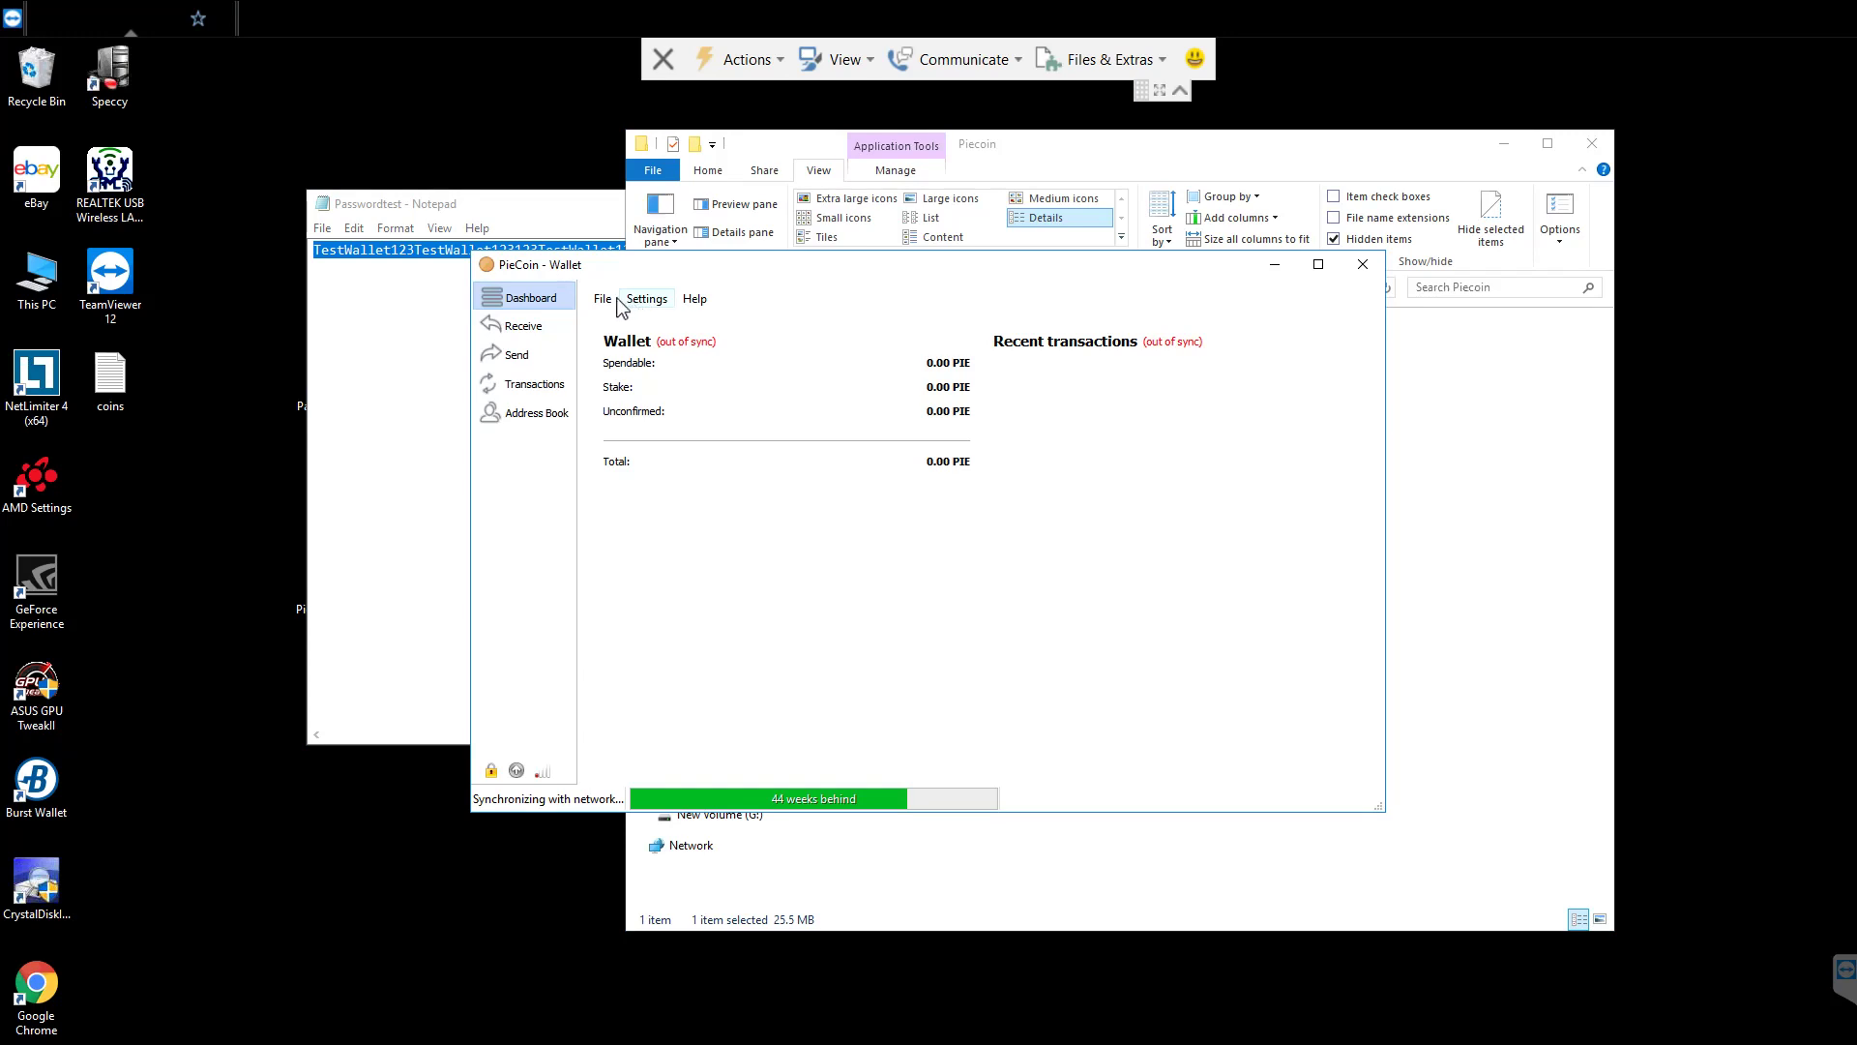
- Save a wallet backup named Walletbackup into the C:\Piecoin folder via File > Backup Wallet
left_click(601, 298)
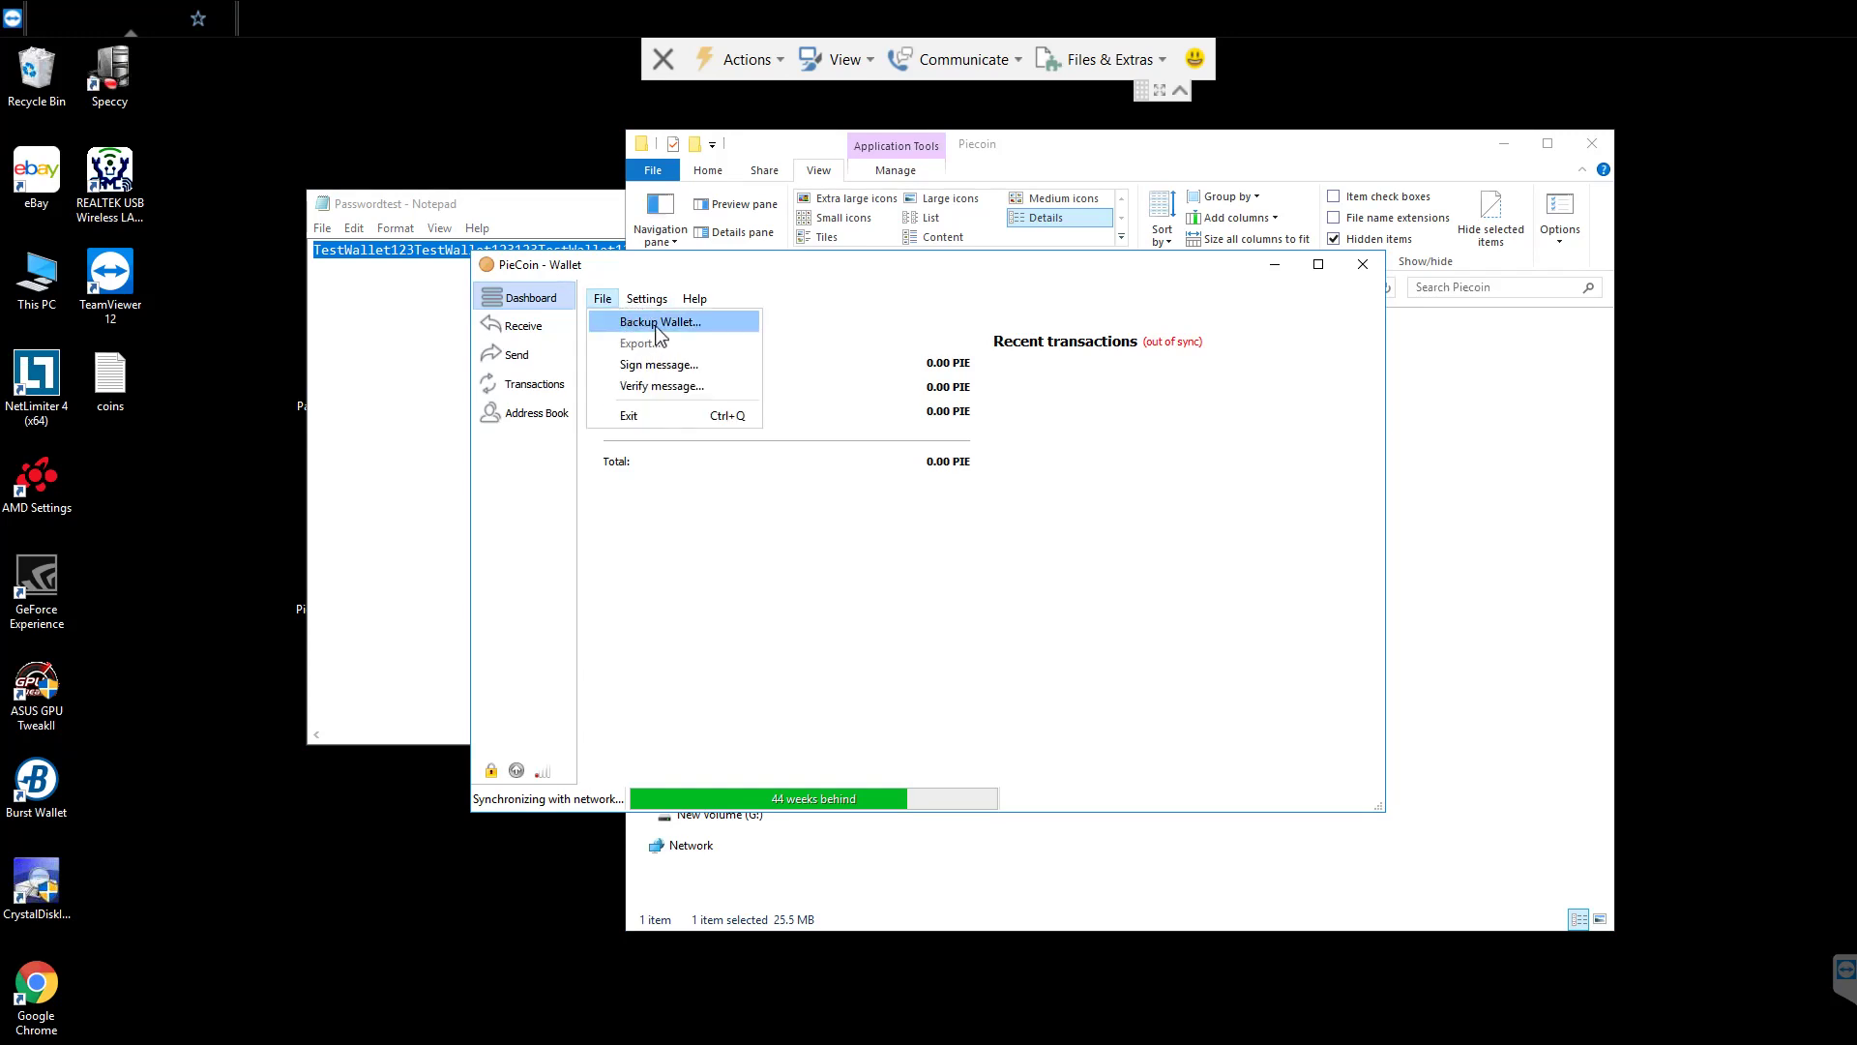
left_click(659, 321)
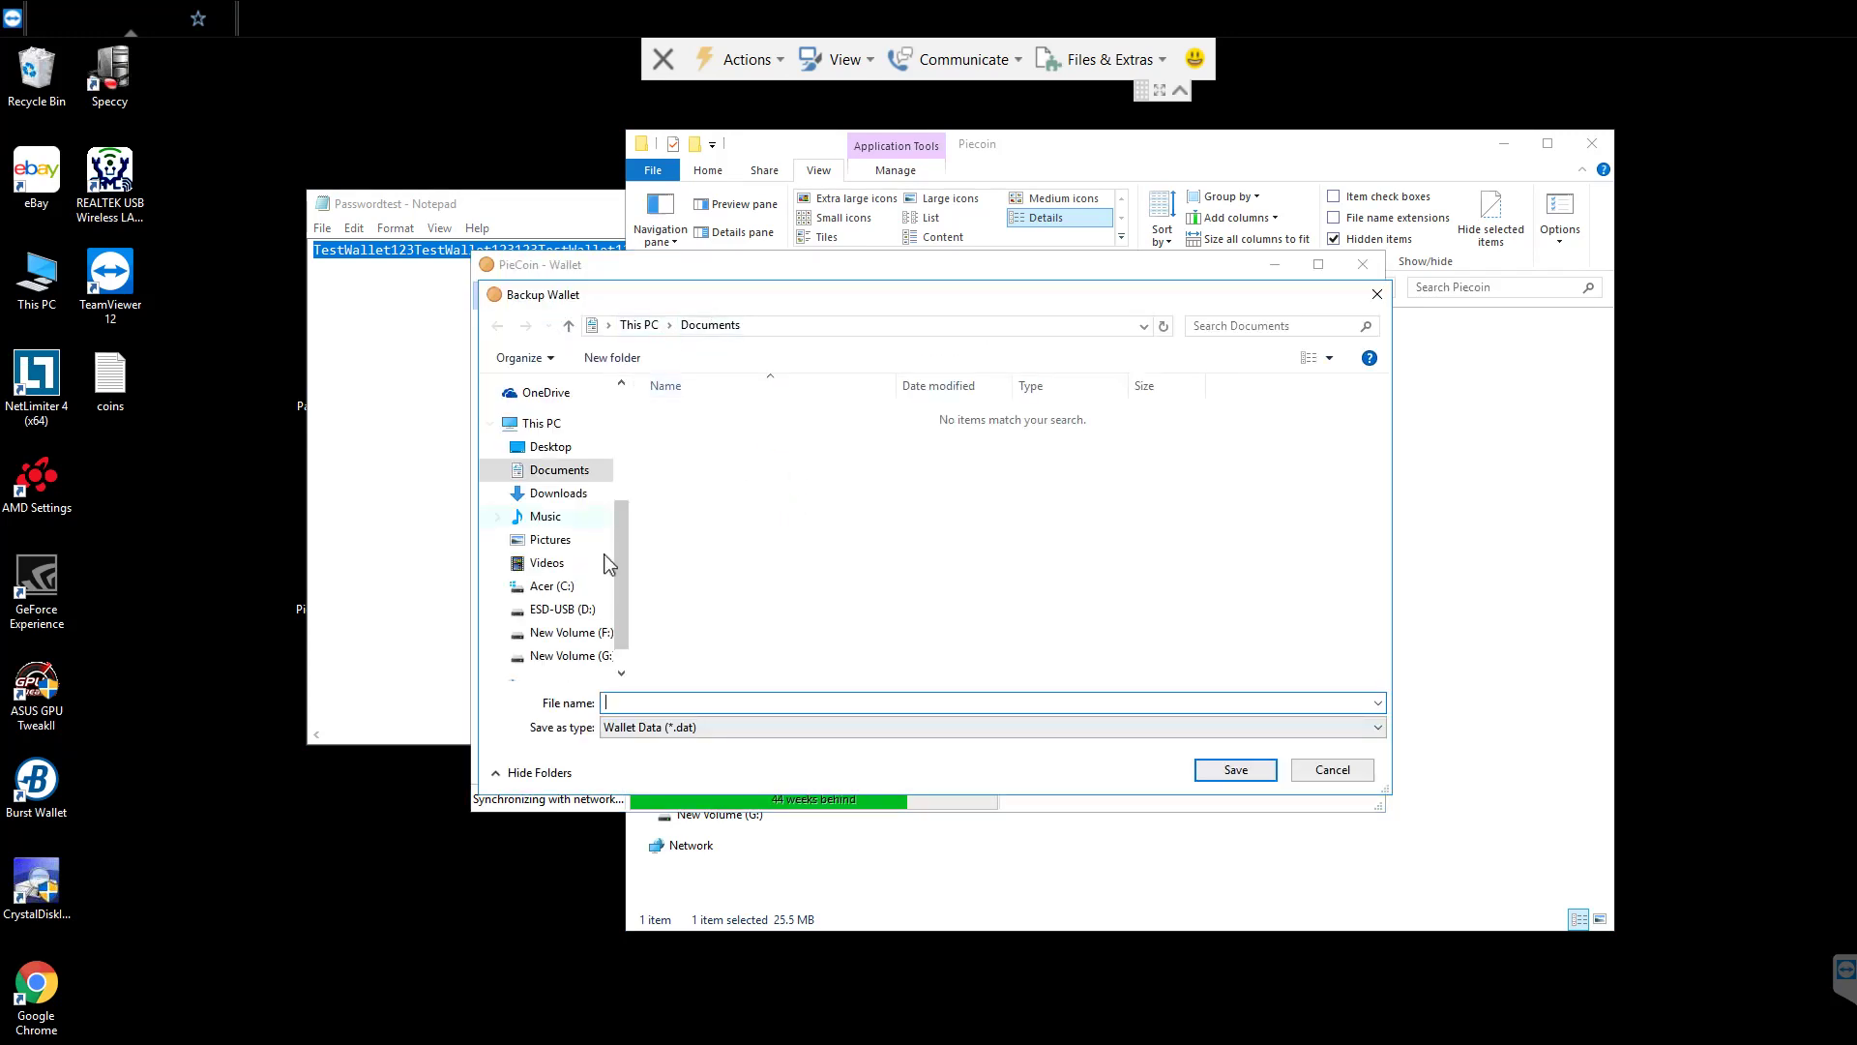
left_click(551, 584)
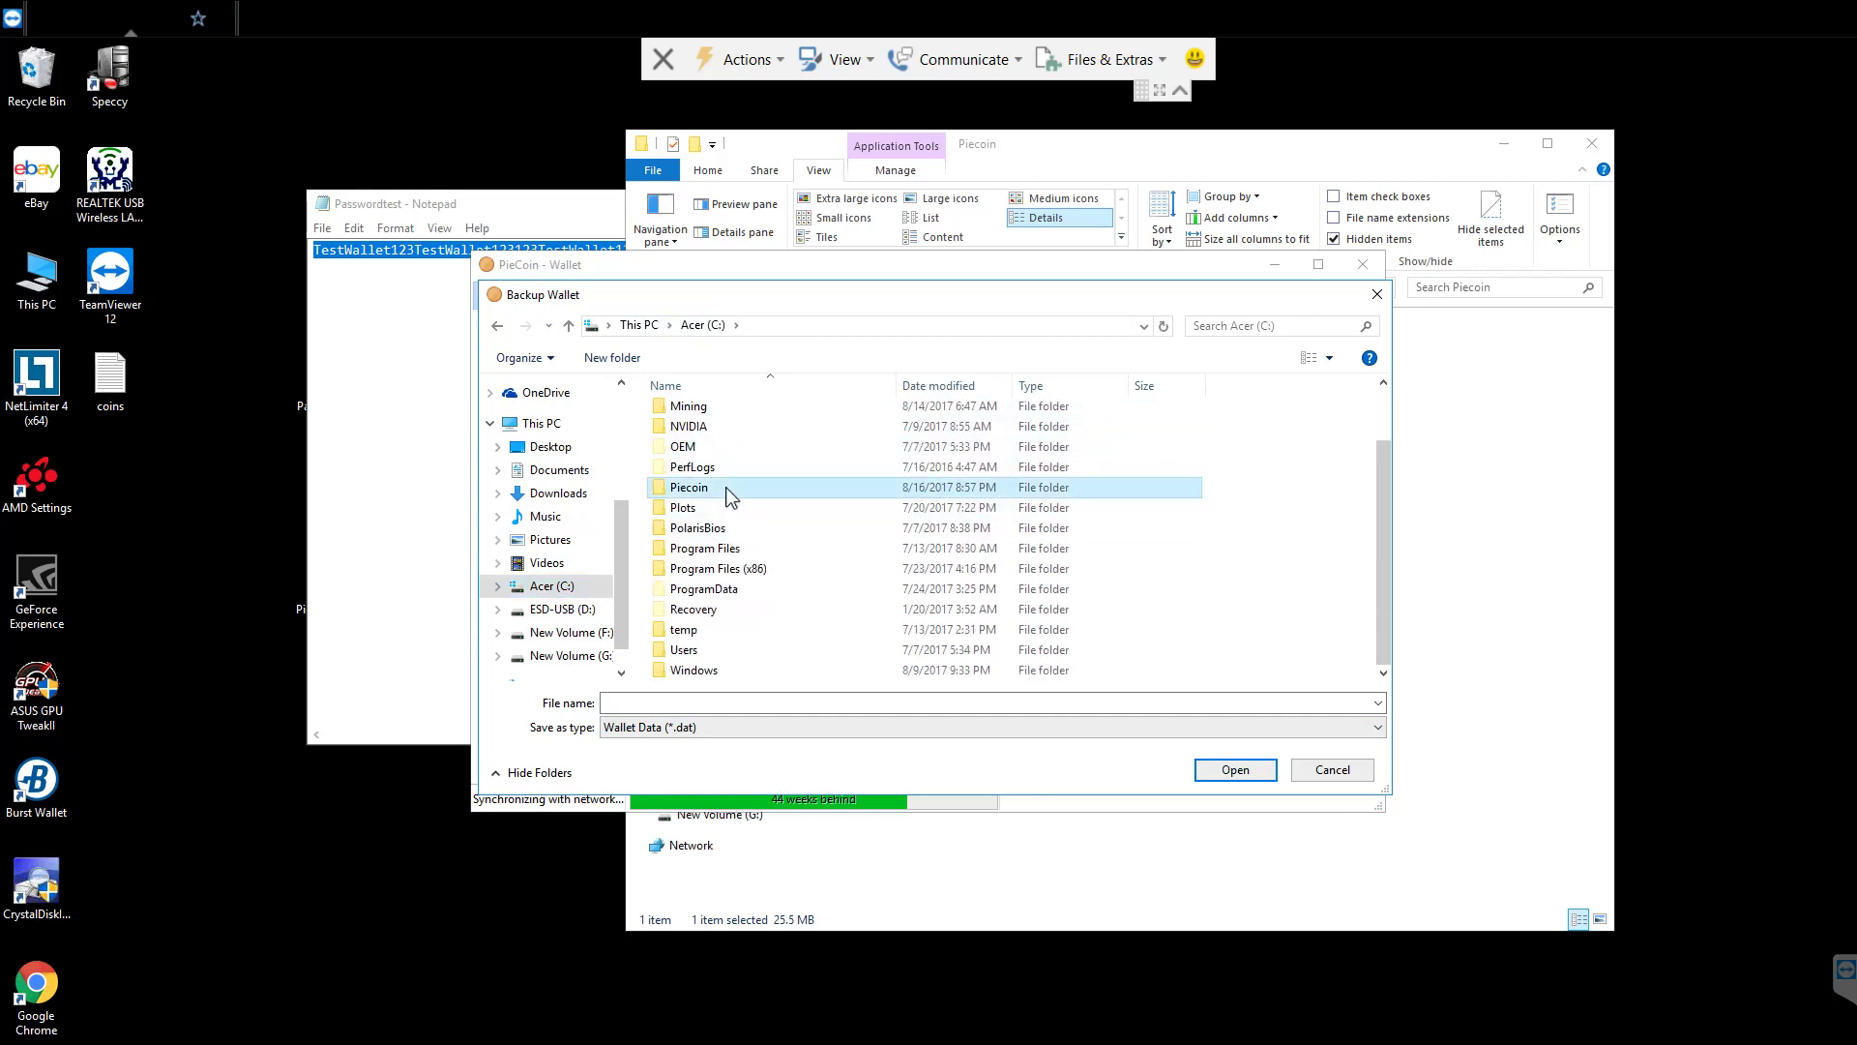
double_click(689, 488)
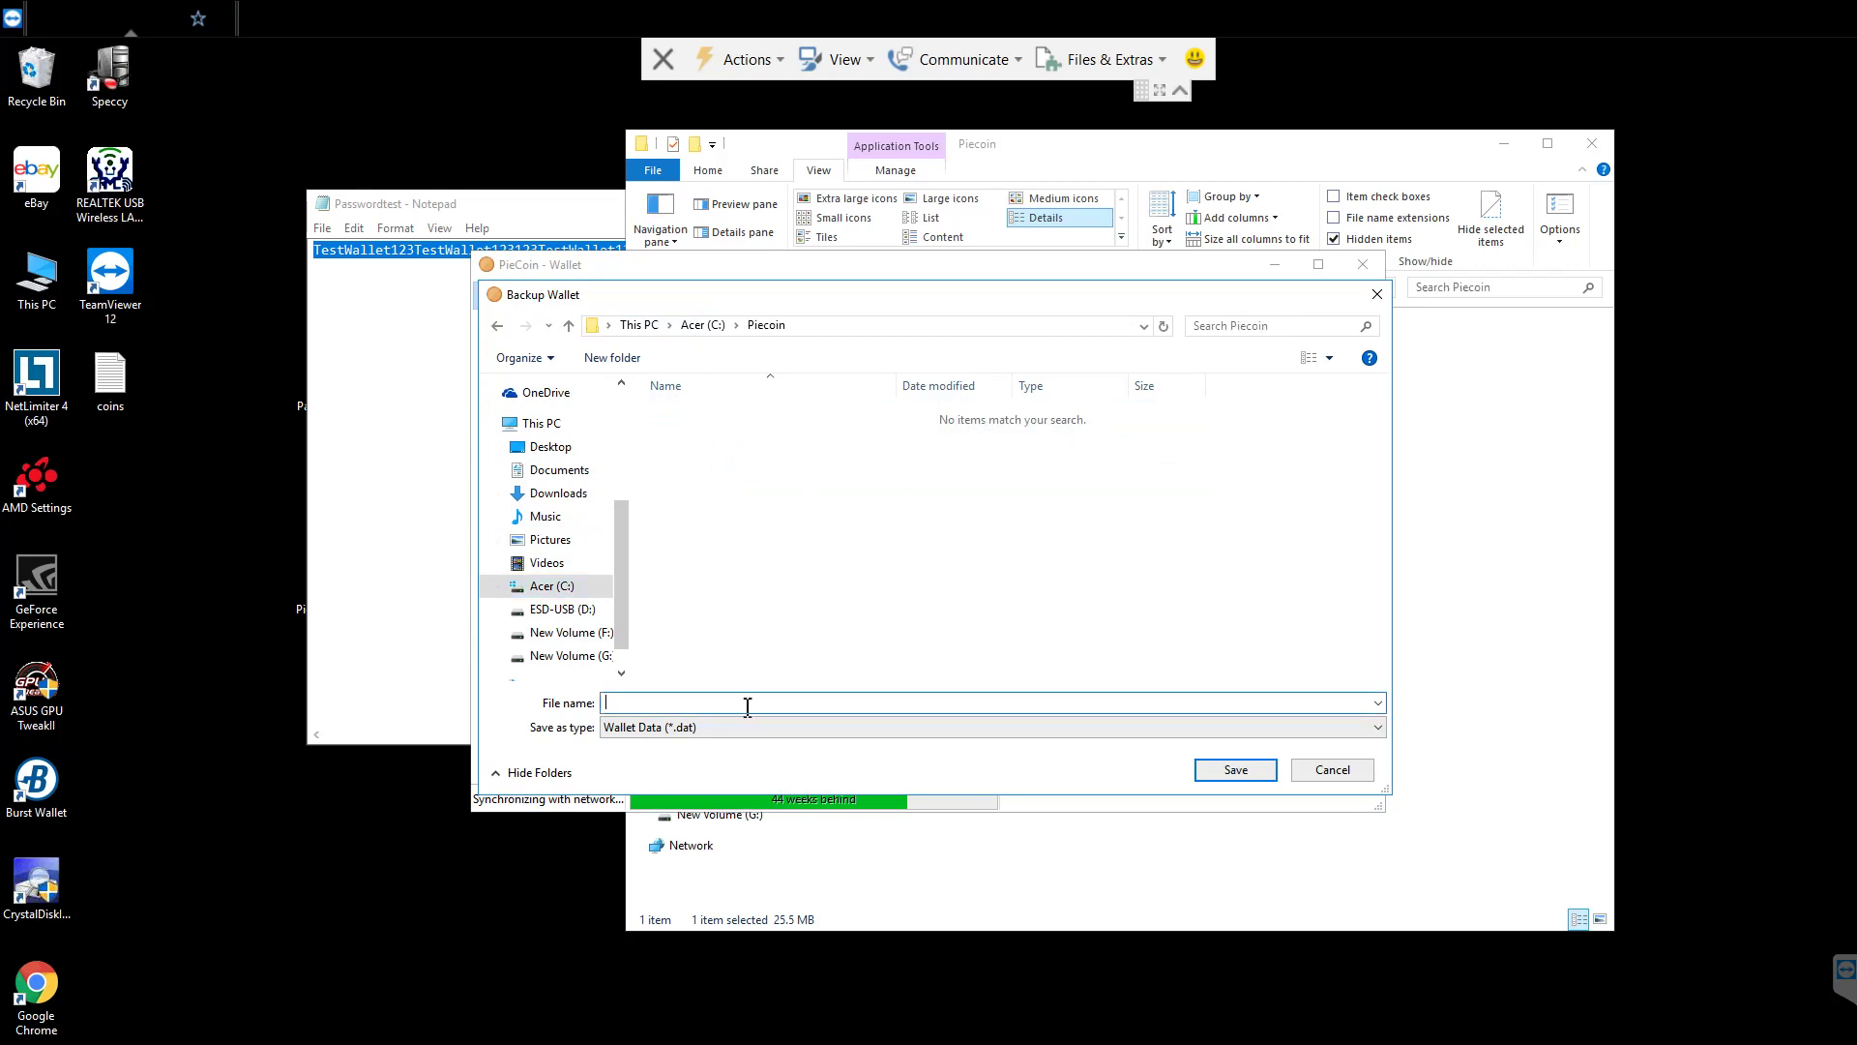
type("Walletbackup")
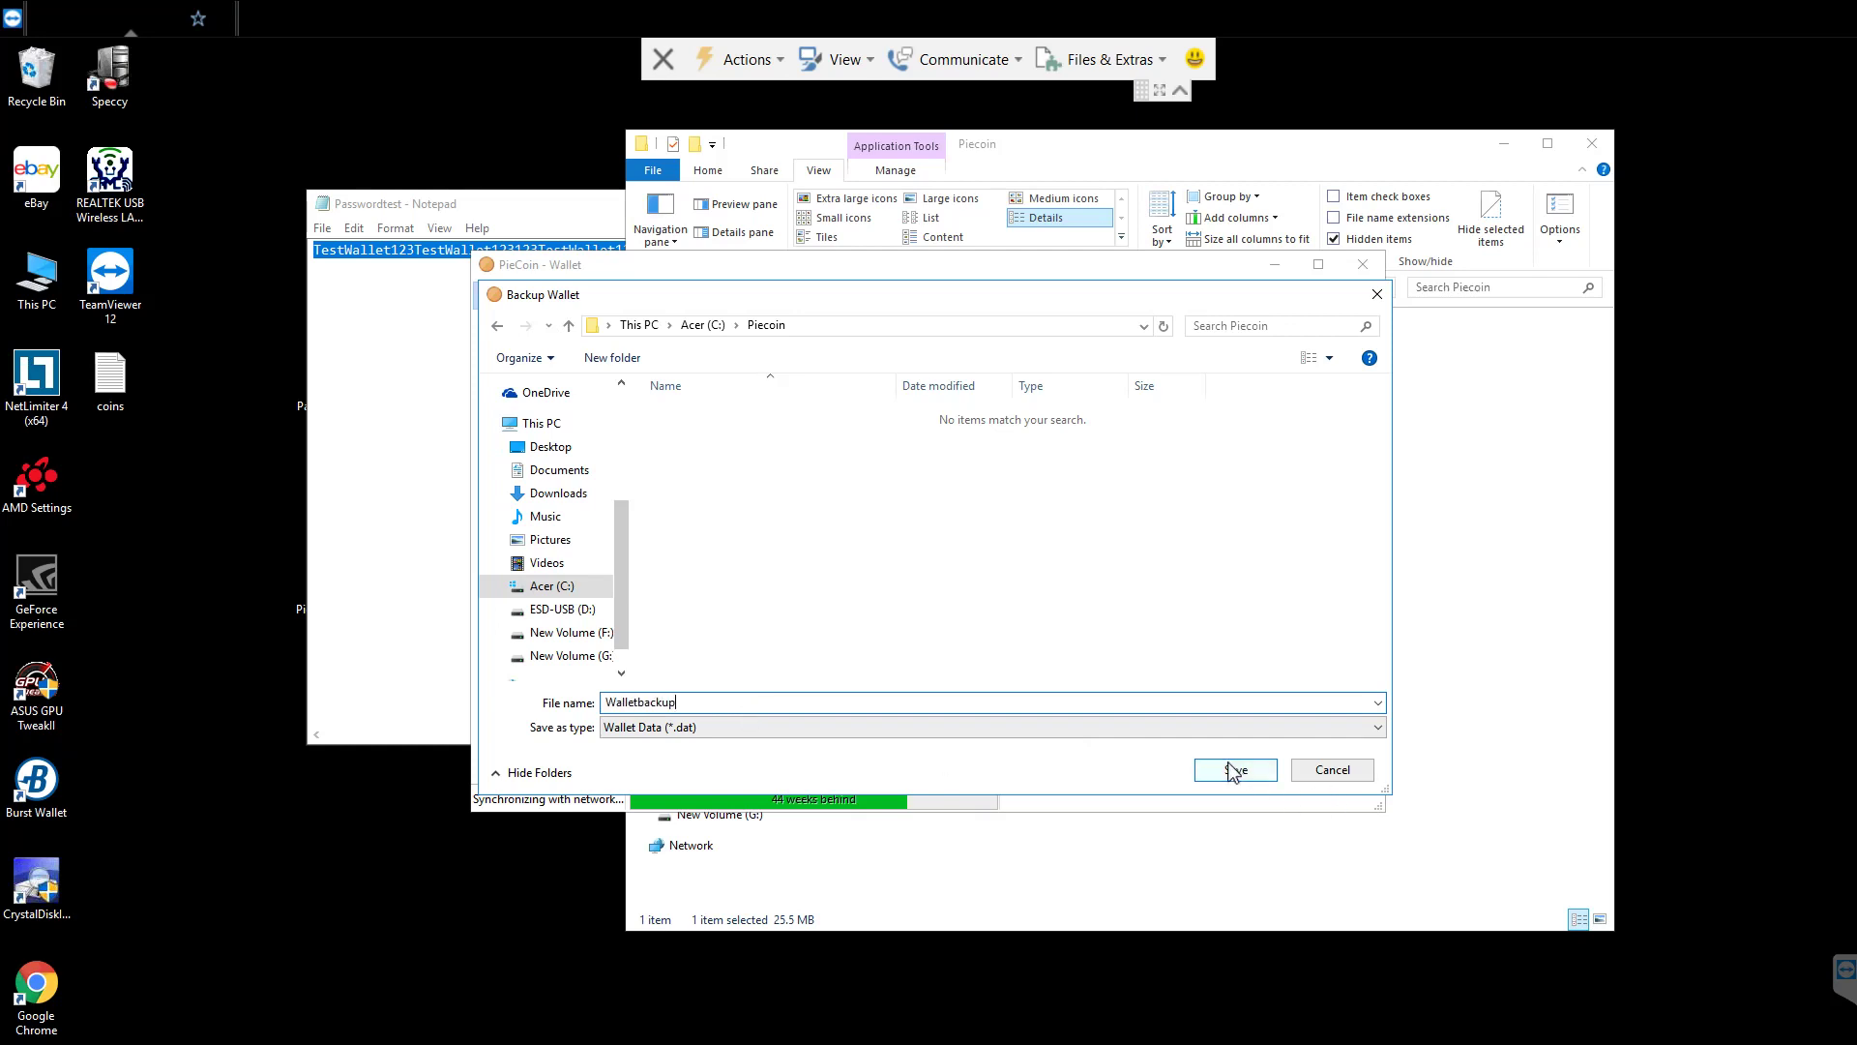
left_click(1233, 768)
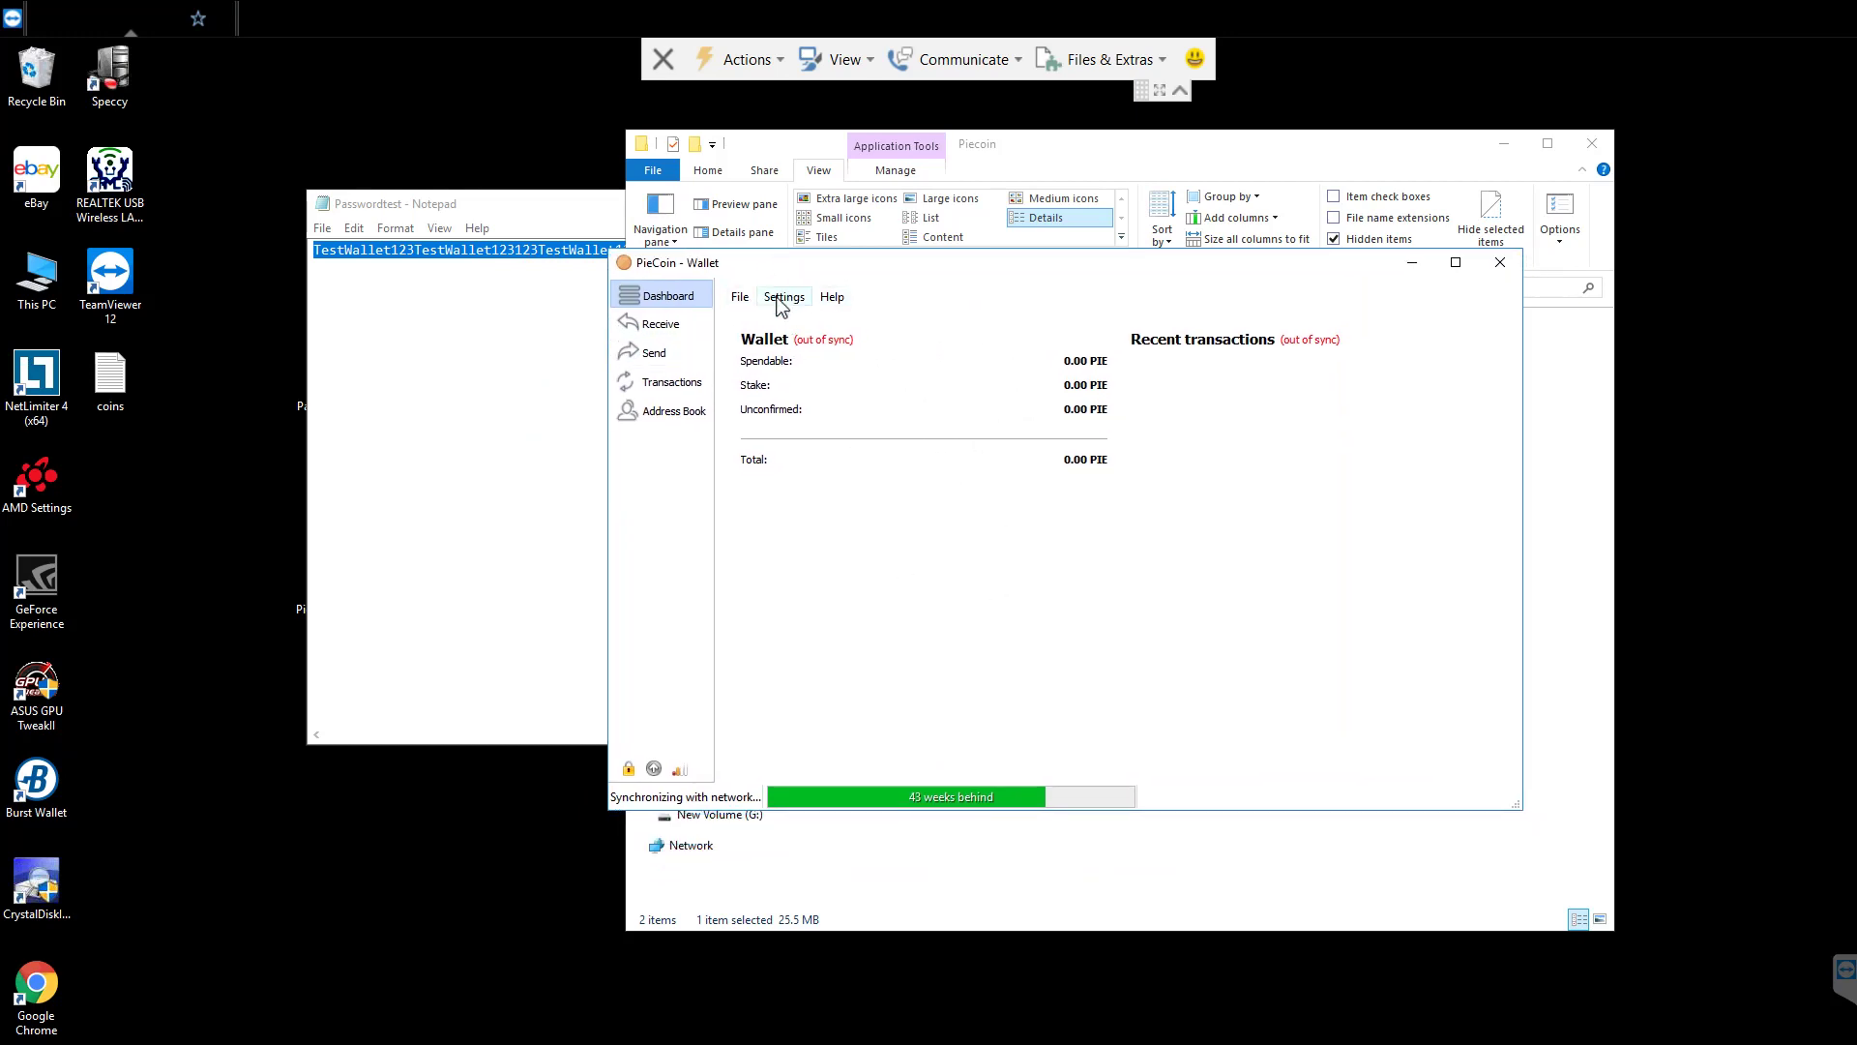
- Open the wallet's Settings menu to check on the network connection
left_click(739, 296)
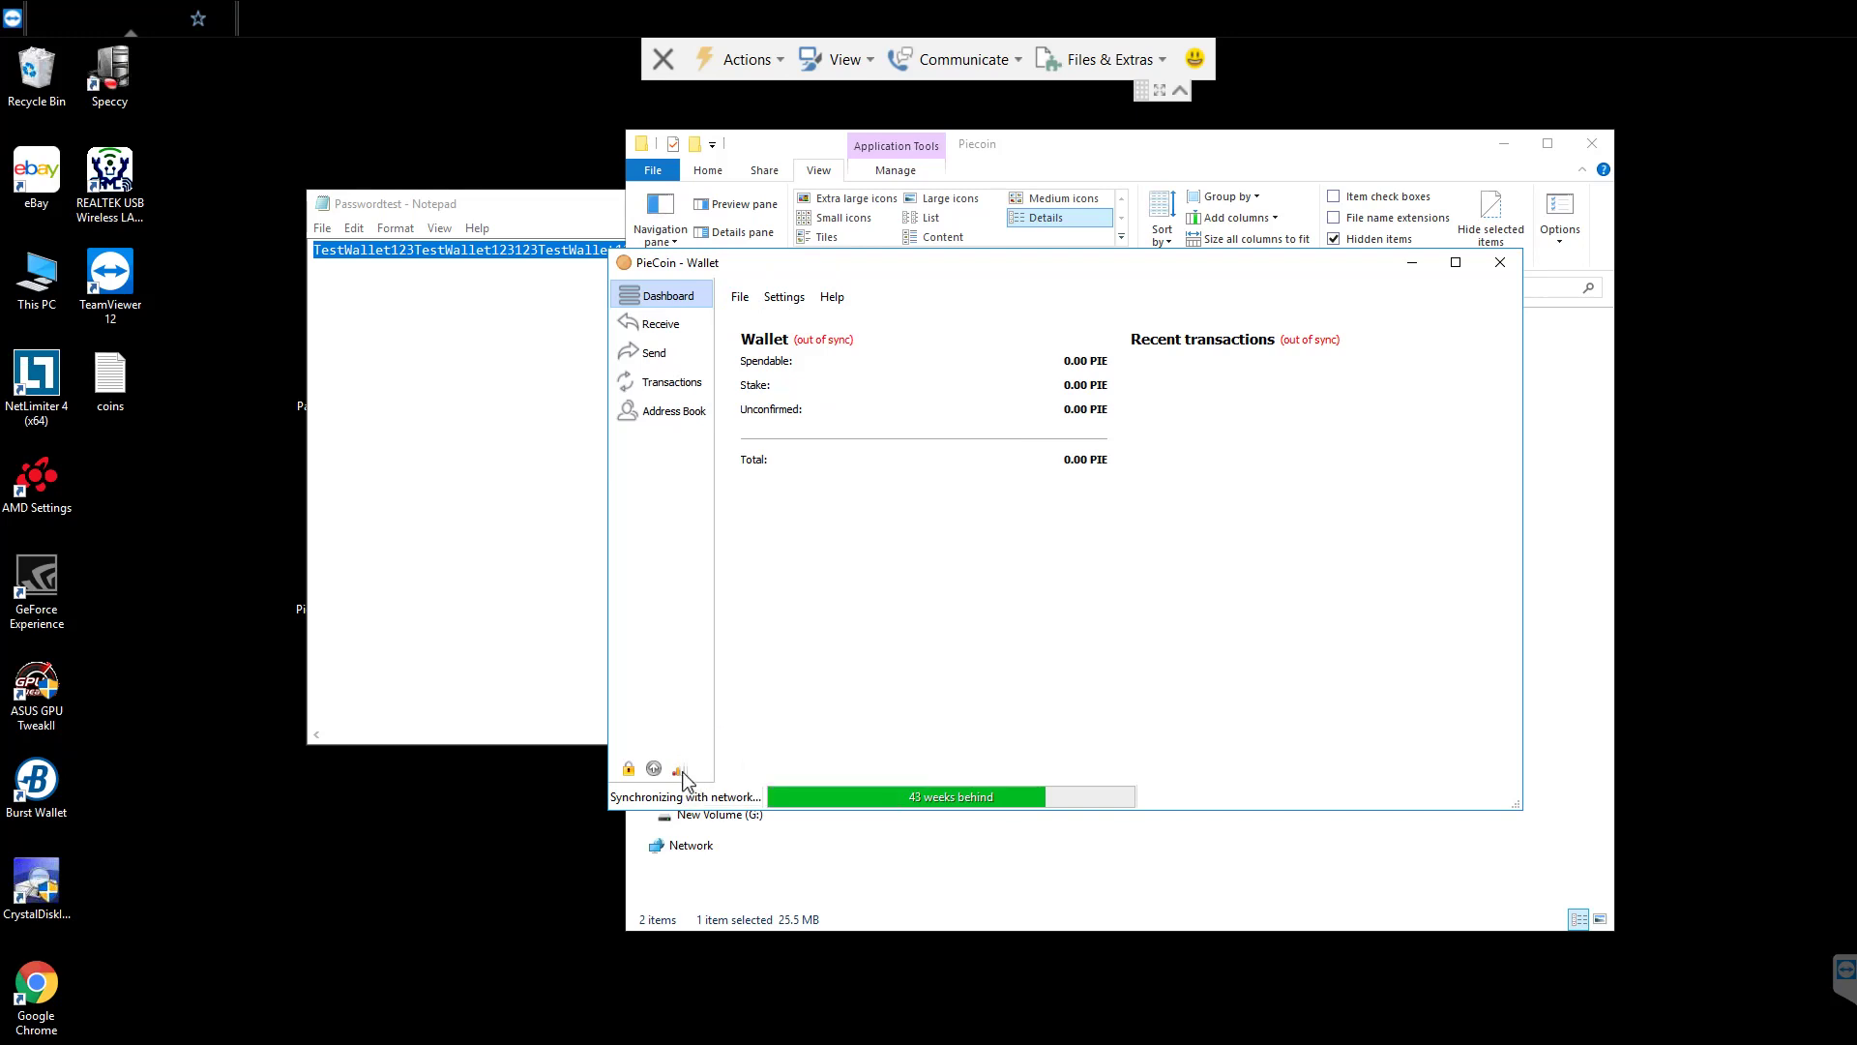
mouse_move(677, 768)
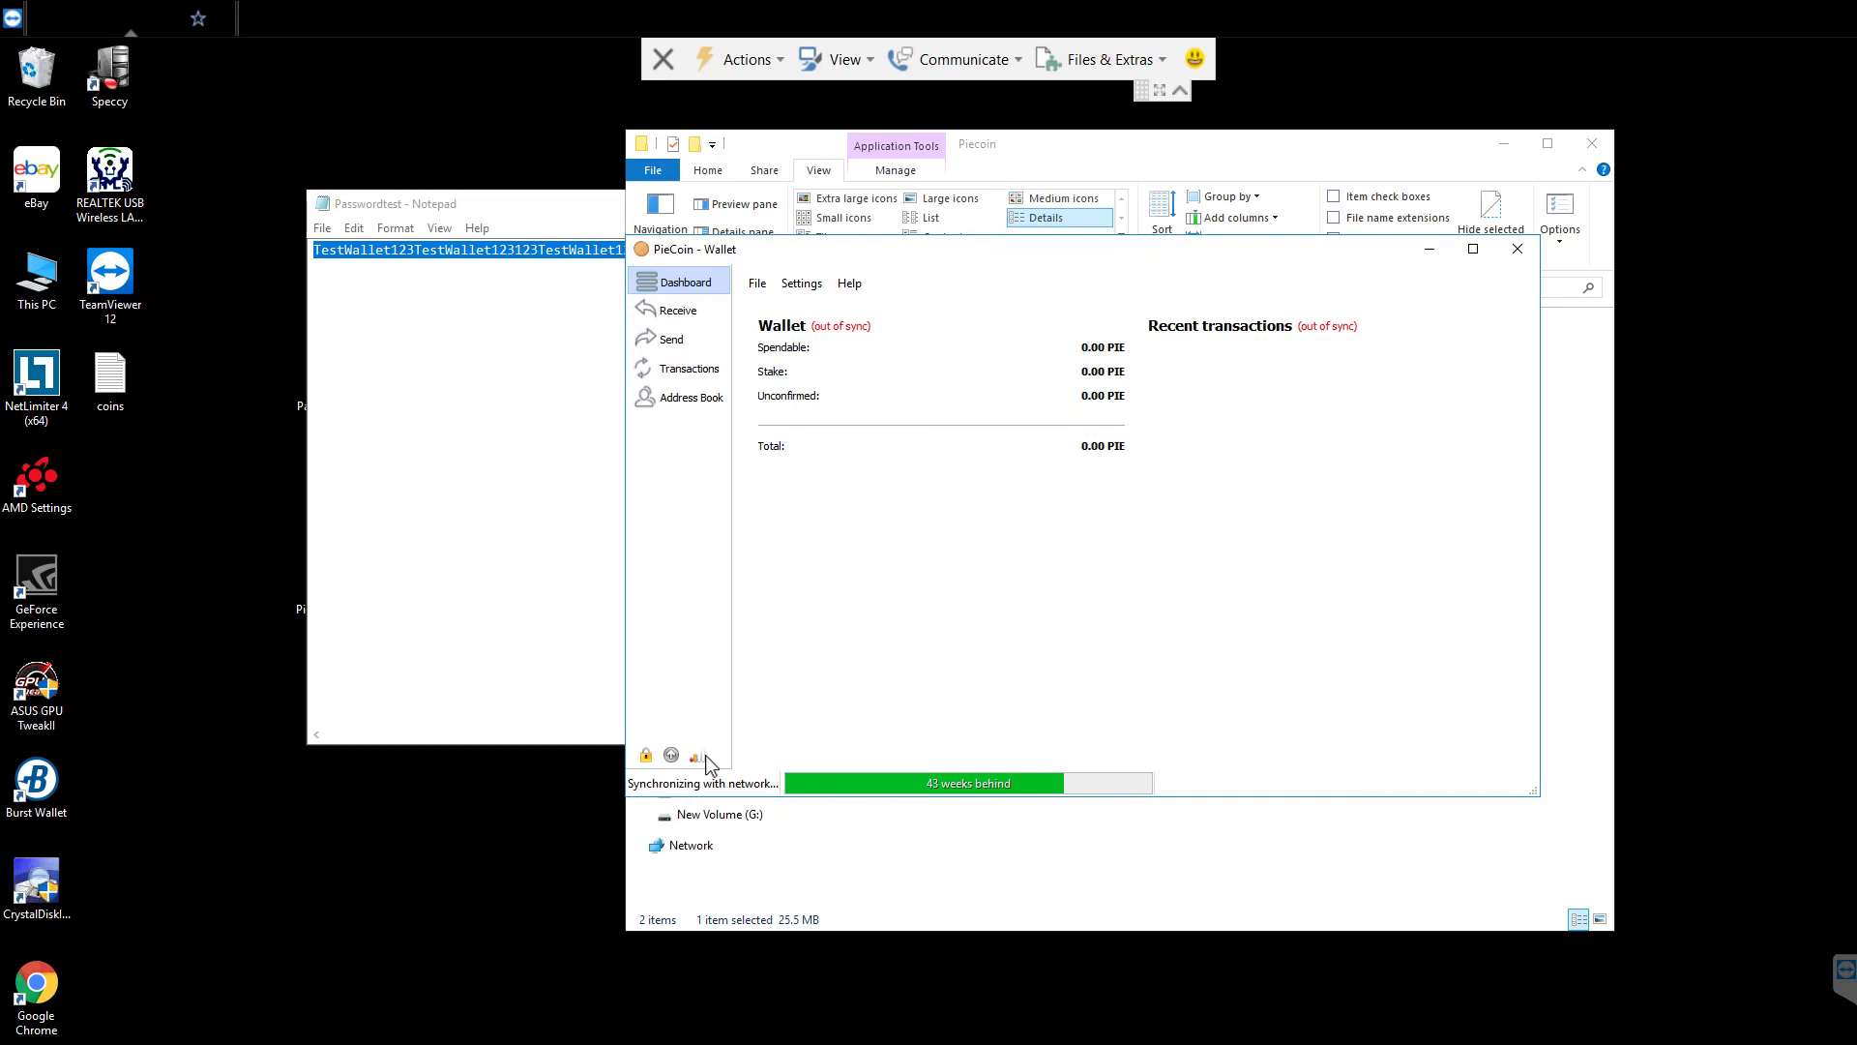
mouse_move(1242, 790)
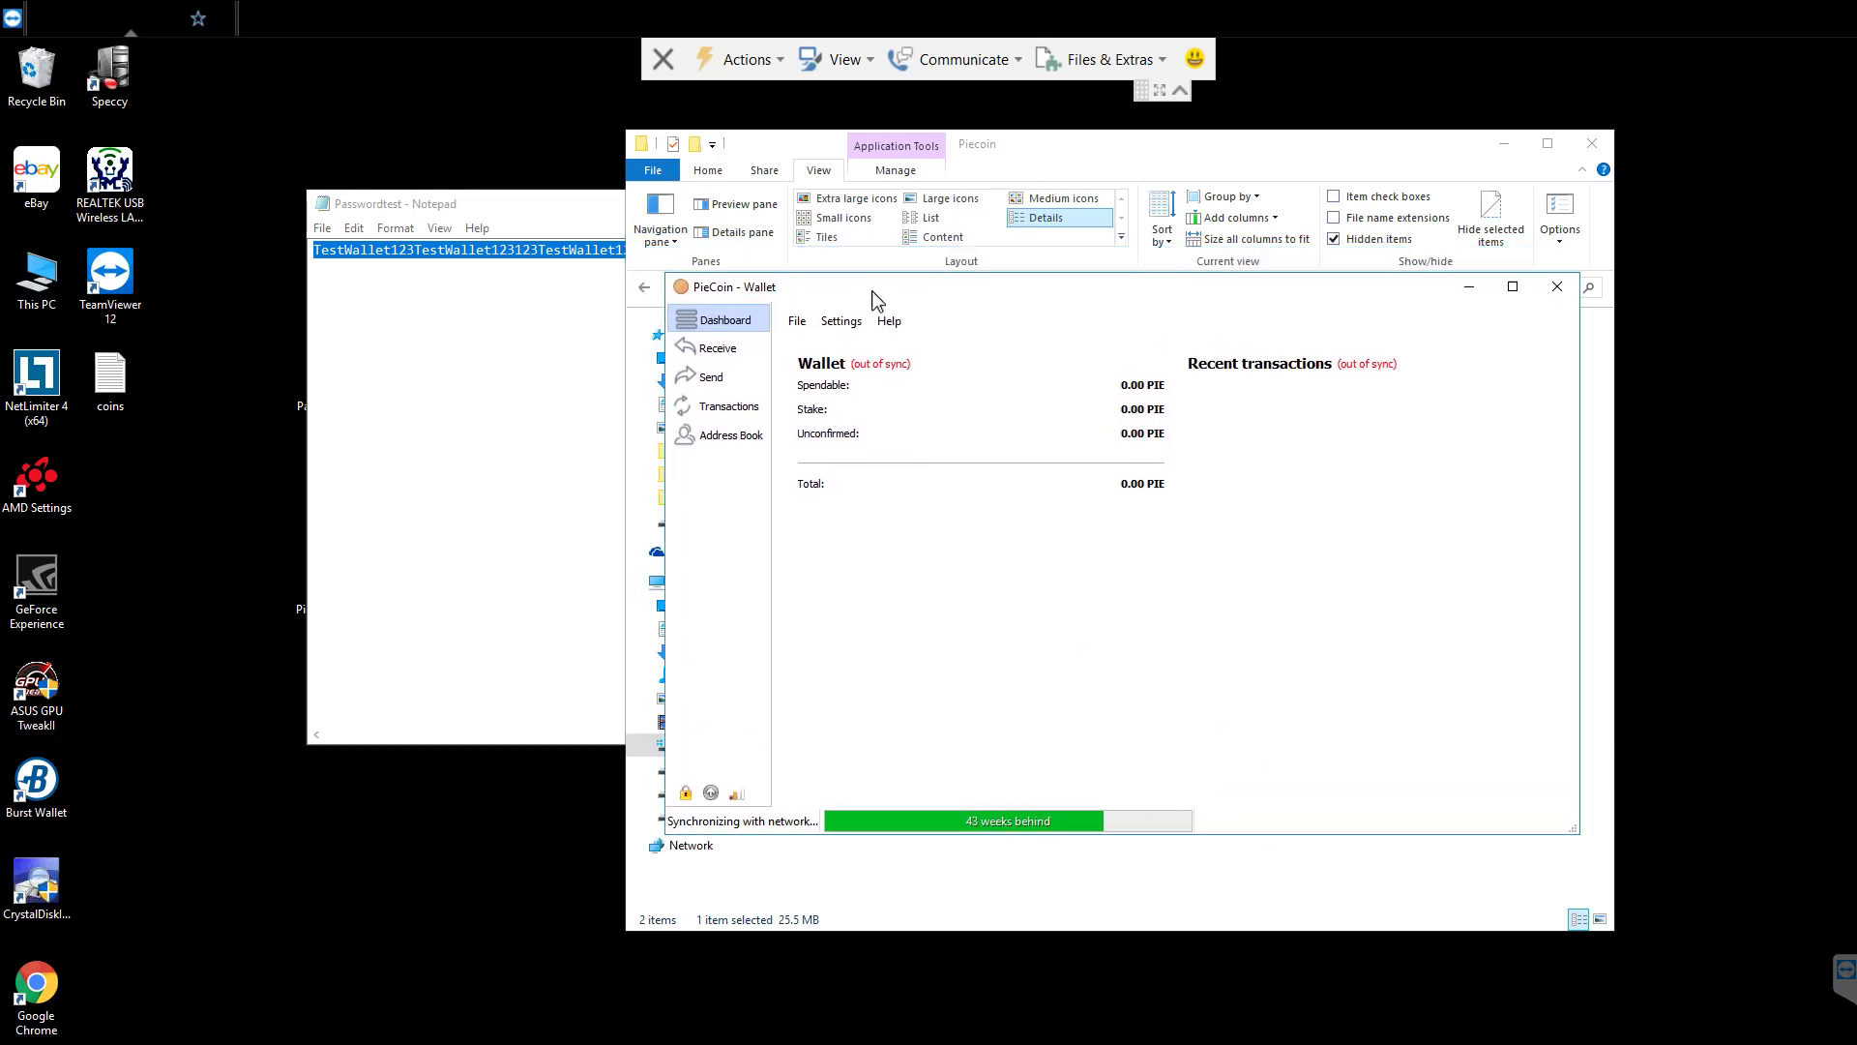
mouse_move(1311, 392)
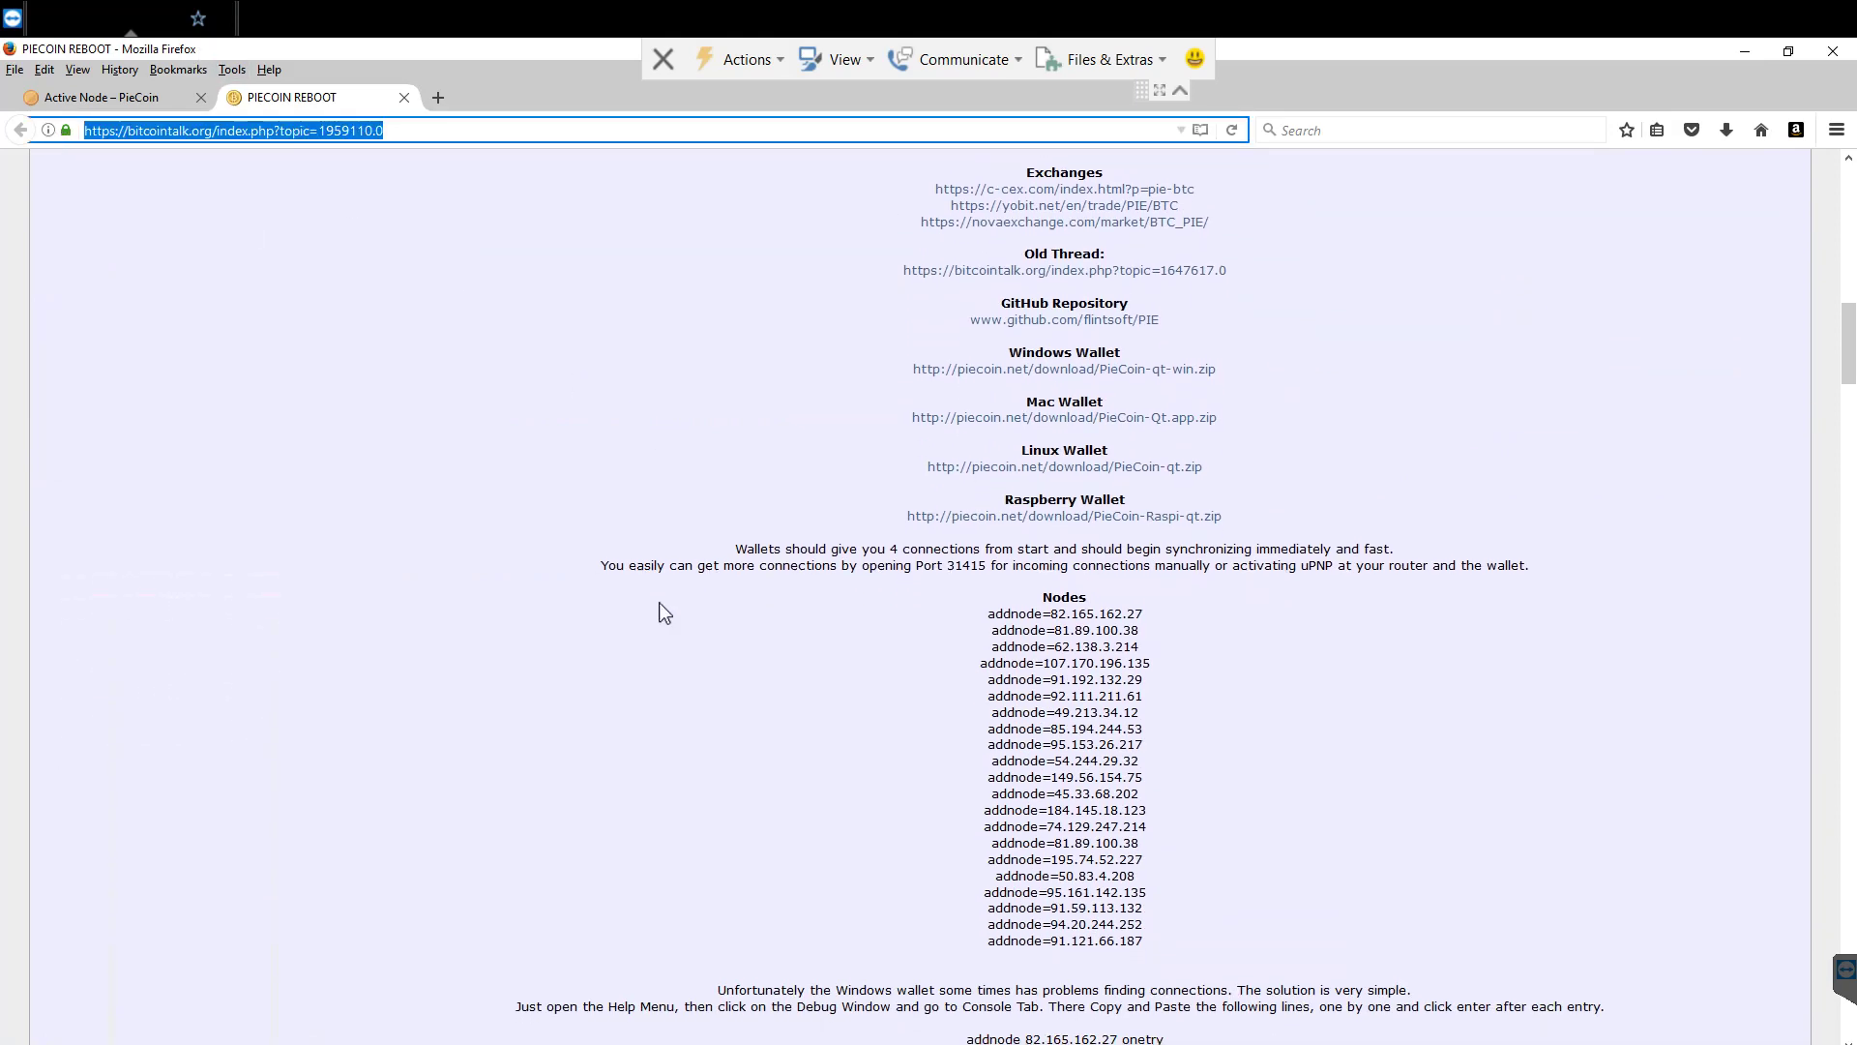
- Scroll to the Nodes section and briefly highlight the sentence about getting 4 connections
scroll("down", 3)
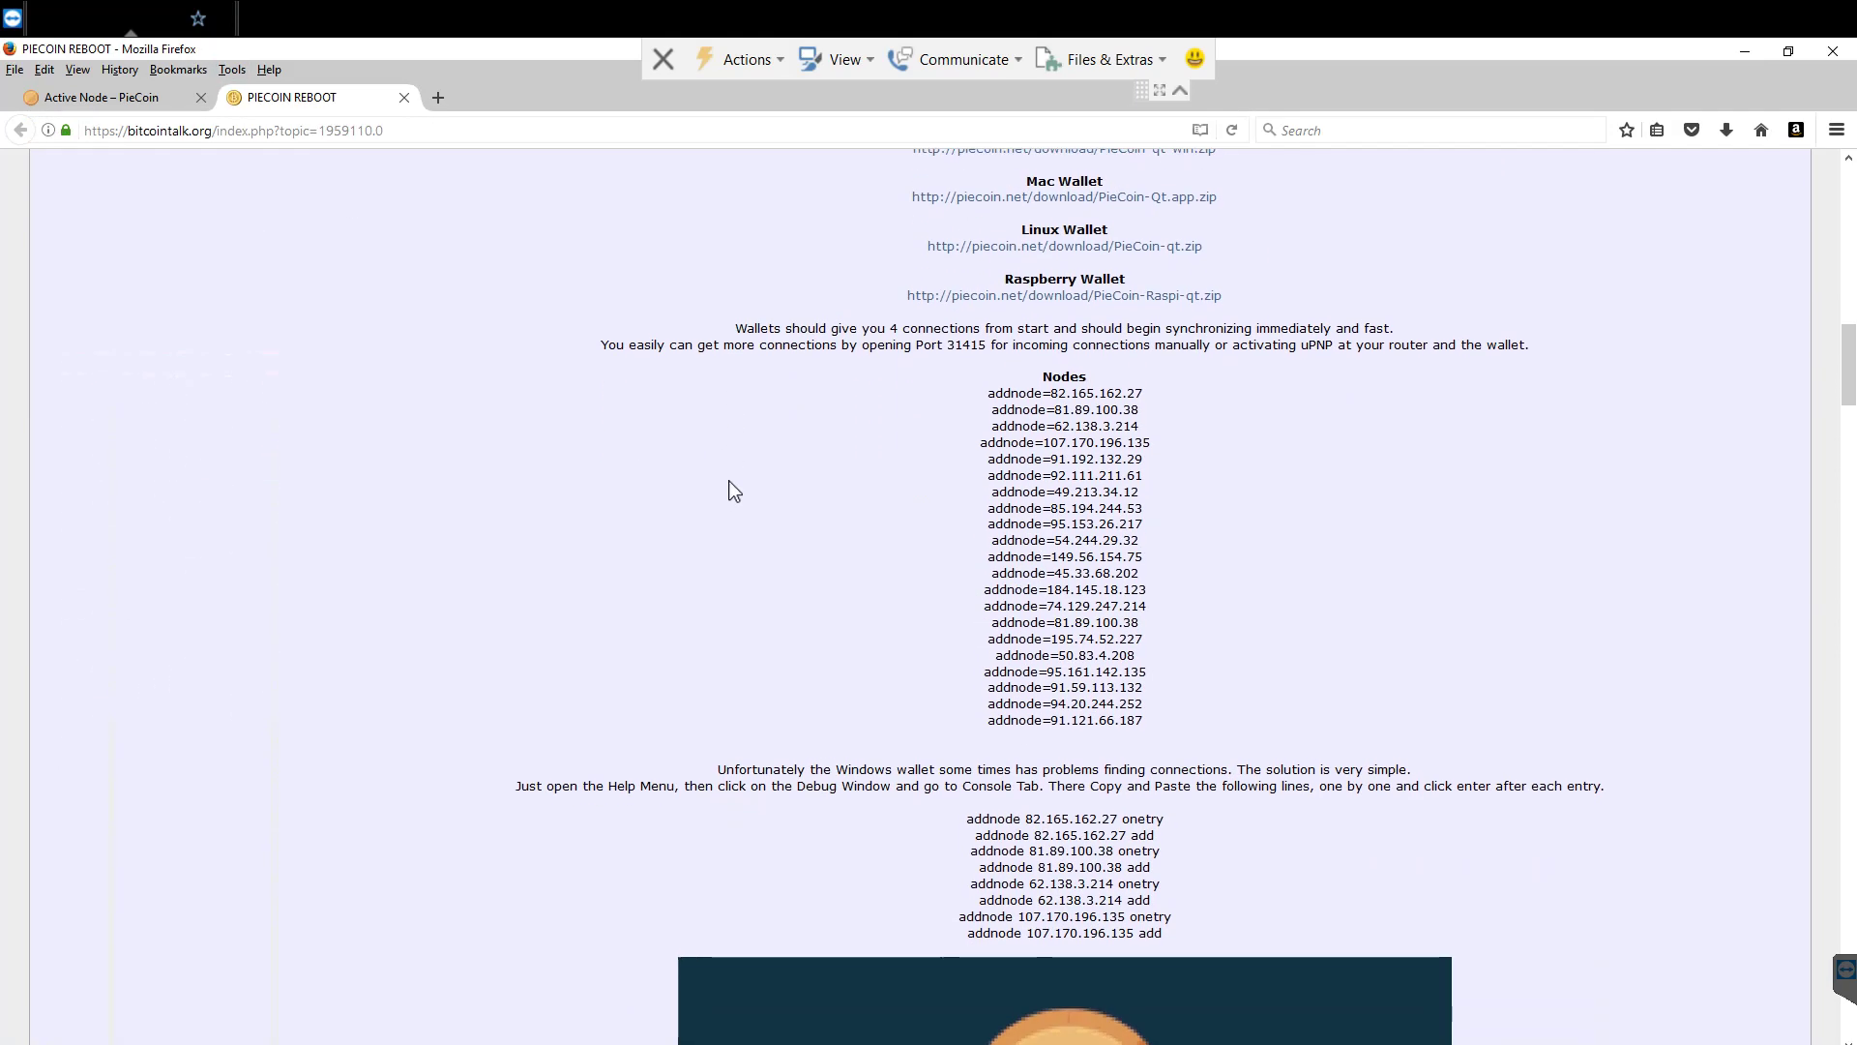
mouse_move(731, 331)
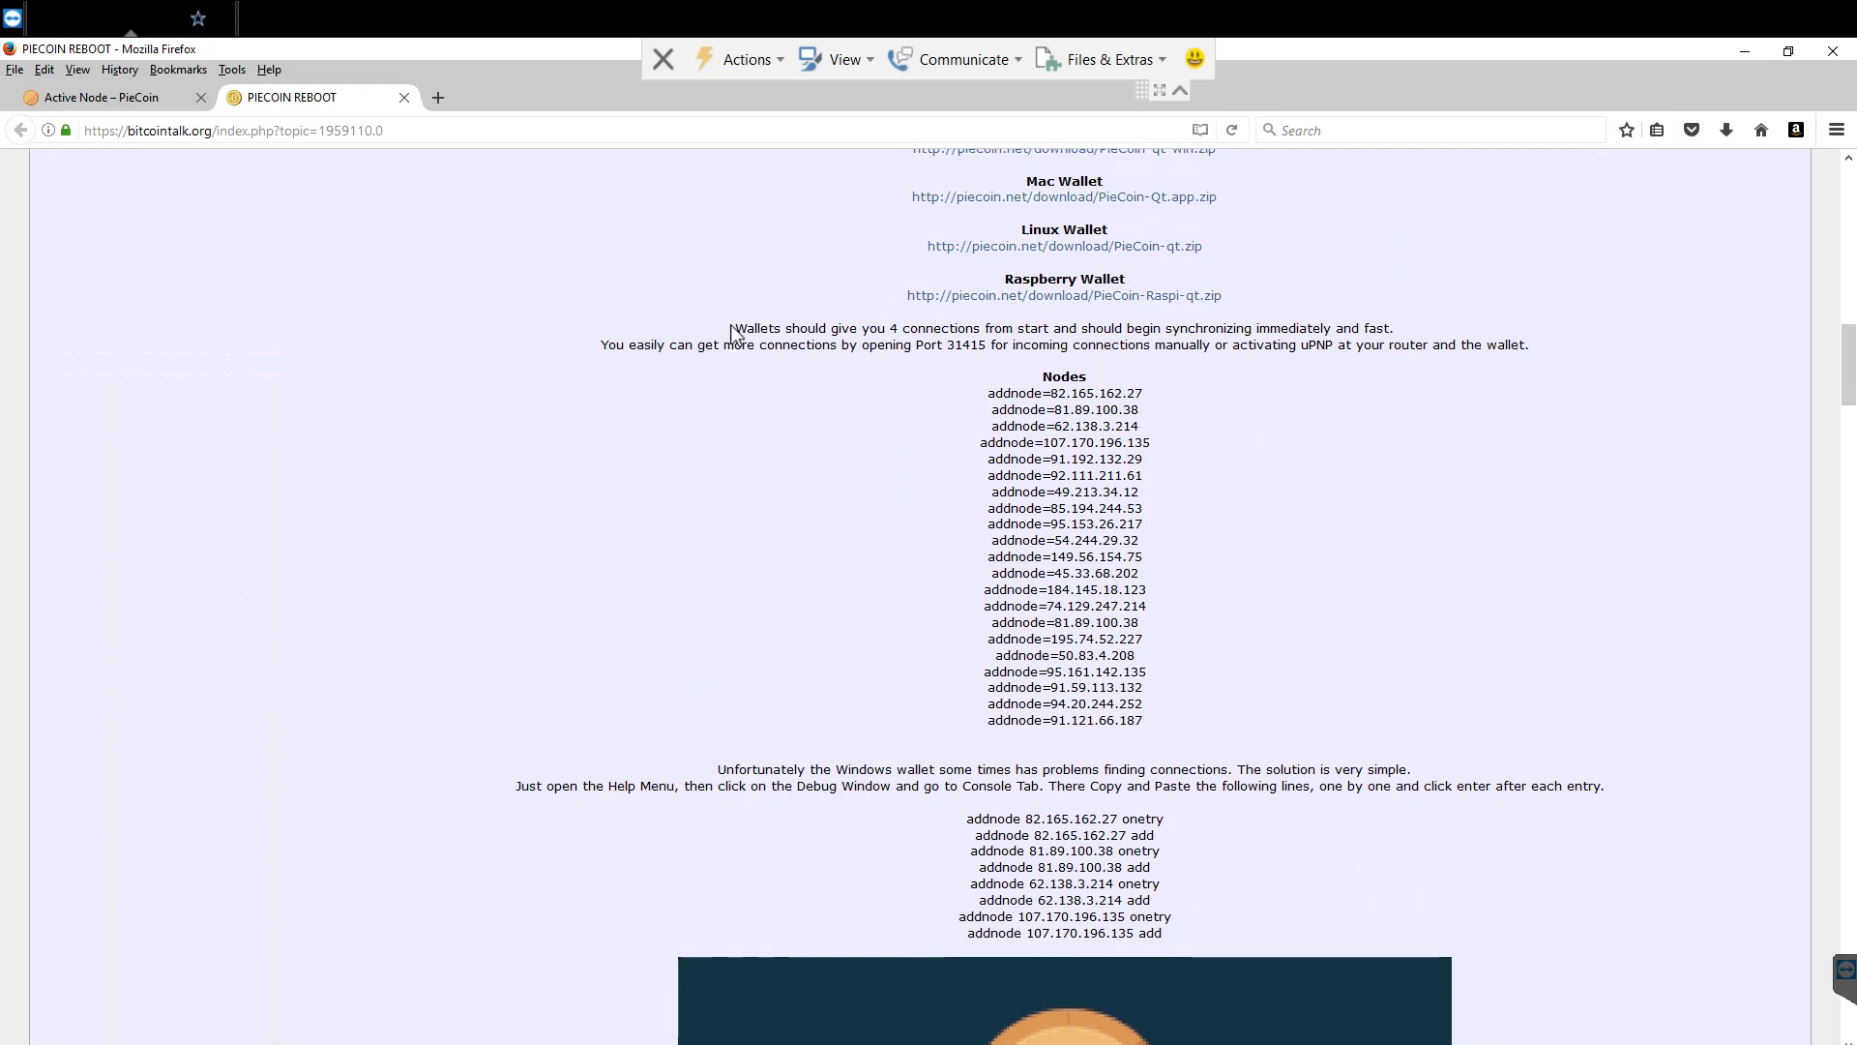
left_click_drag(732, 329, 1393, 328)
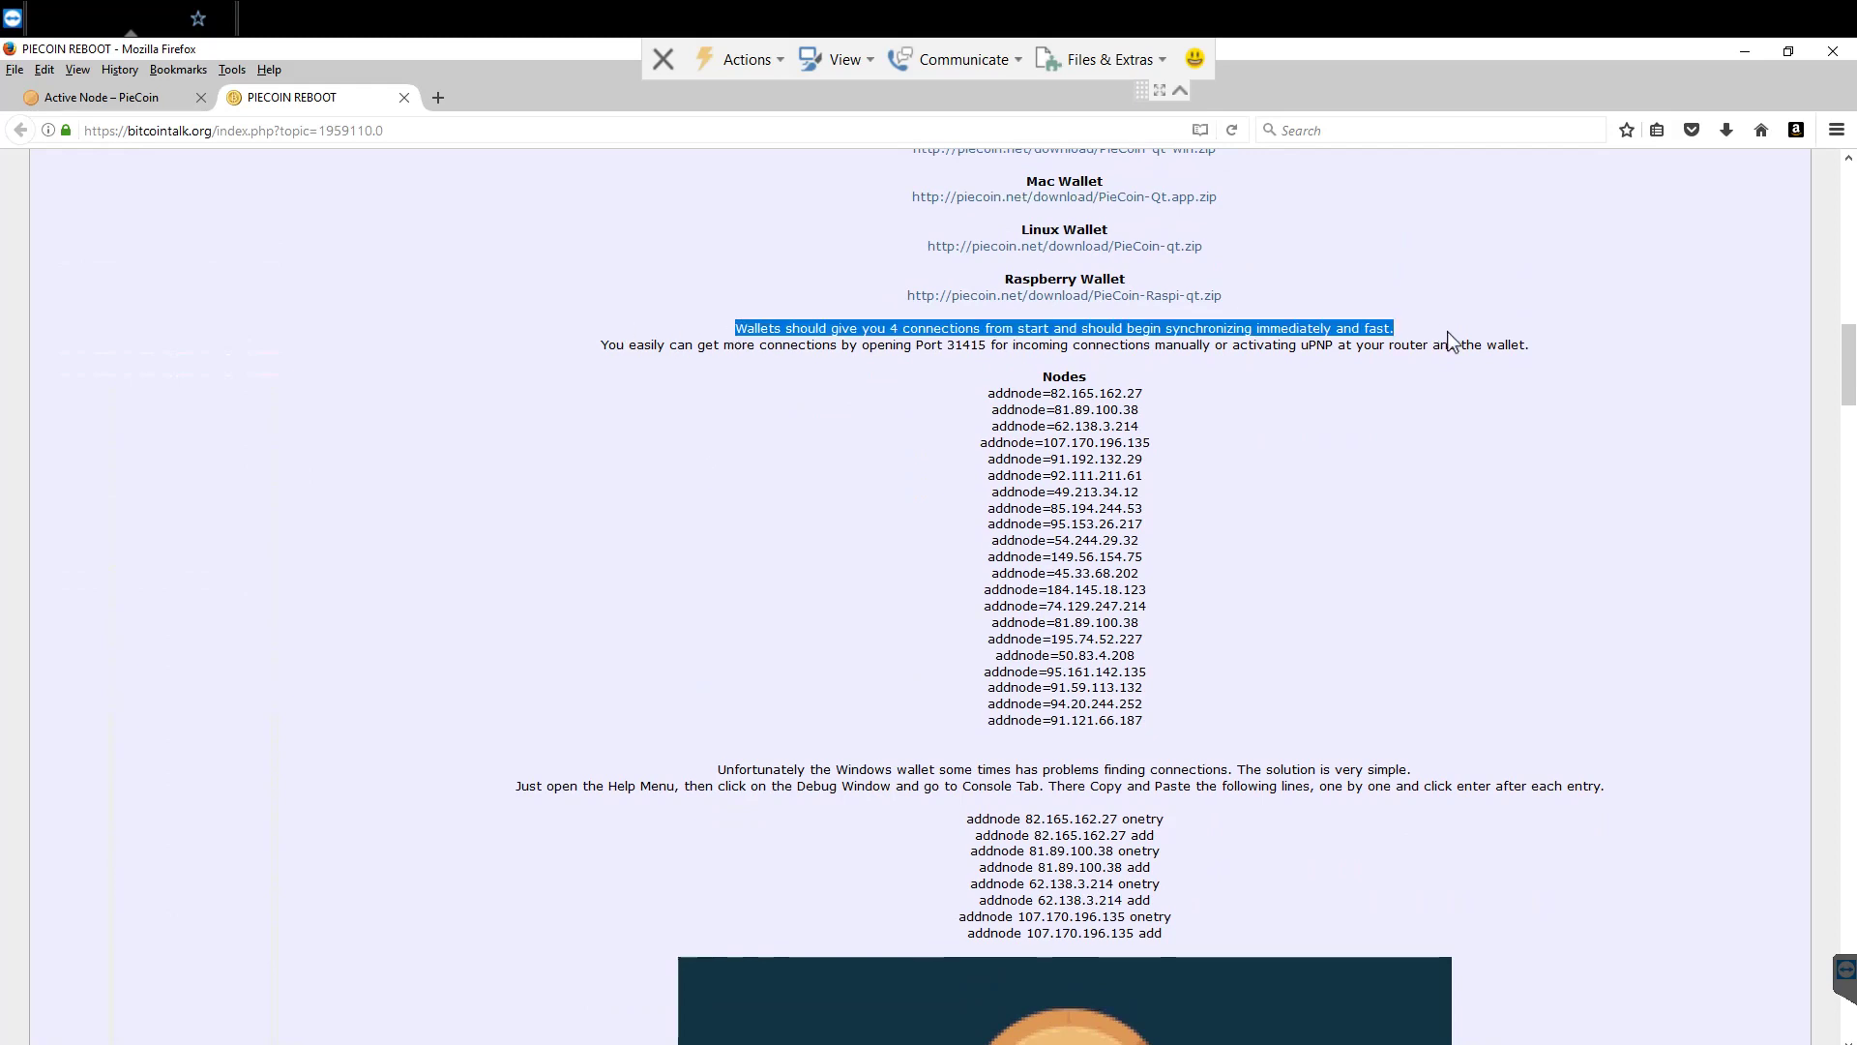
left_click(954, 344)
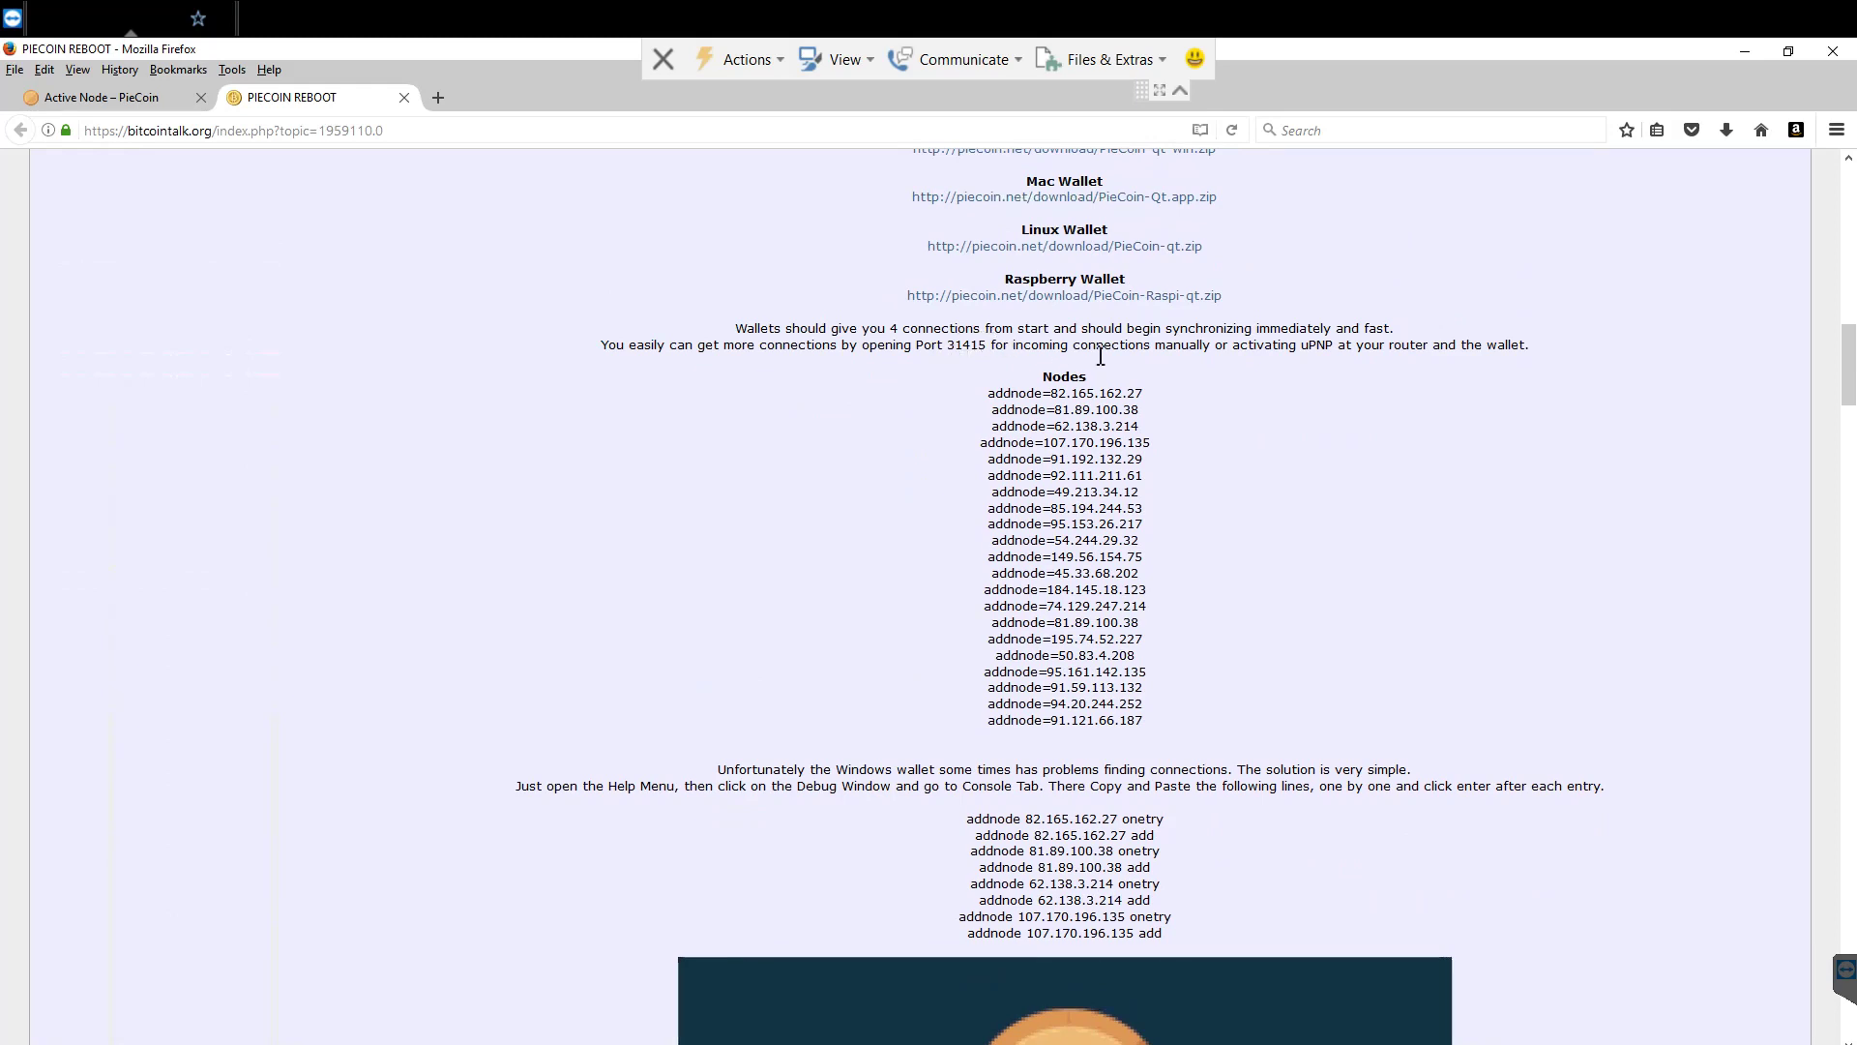
mouse_move(1384, 356)
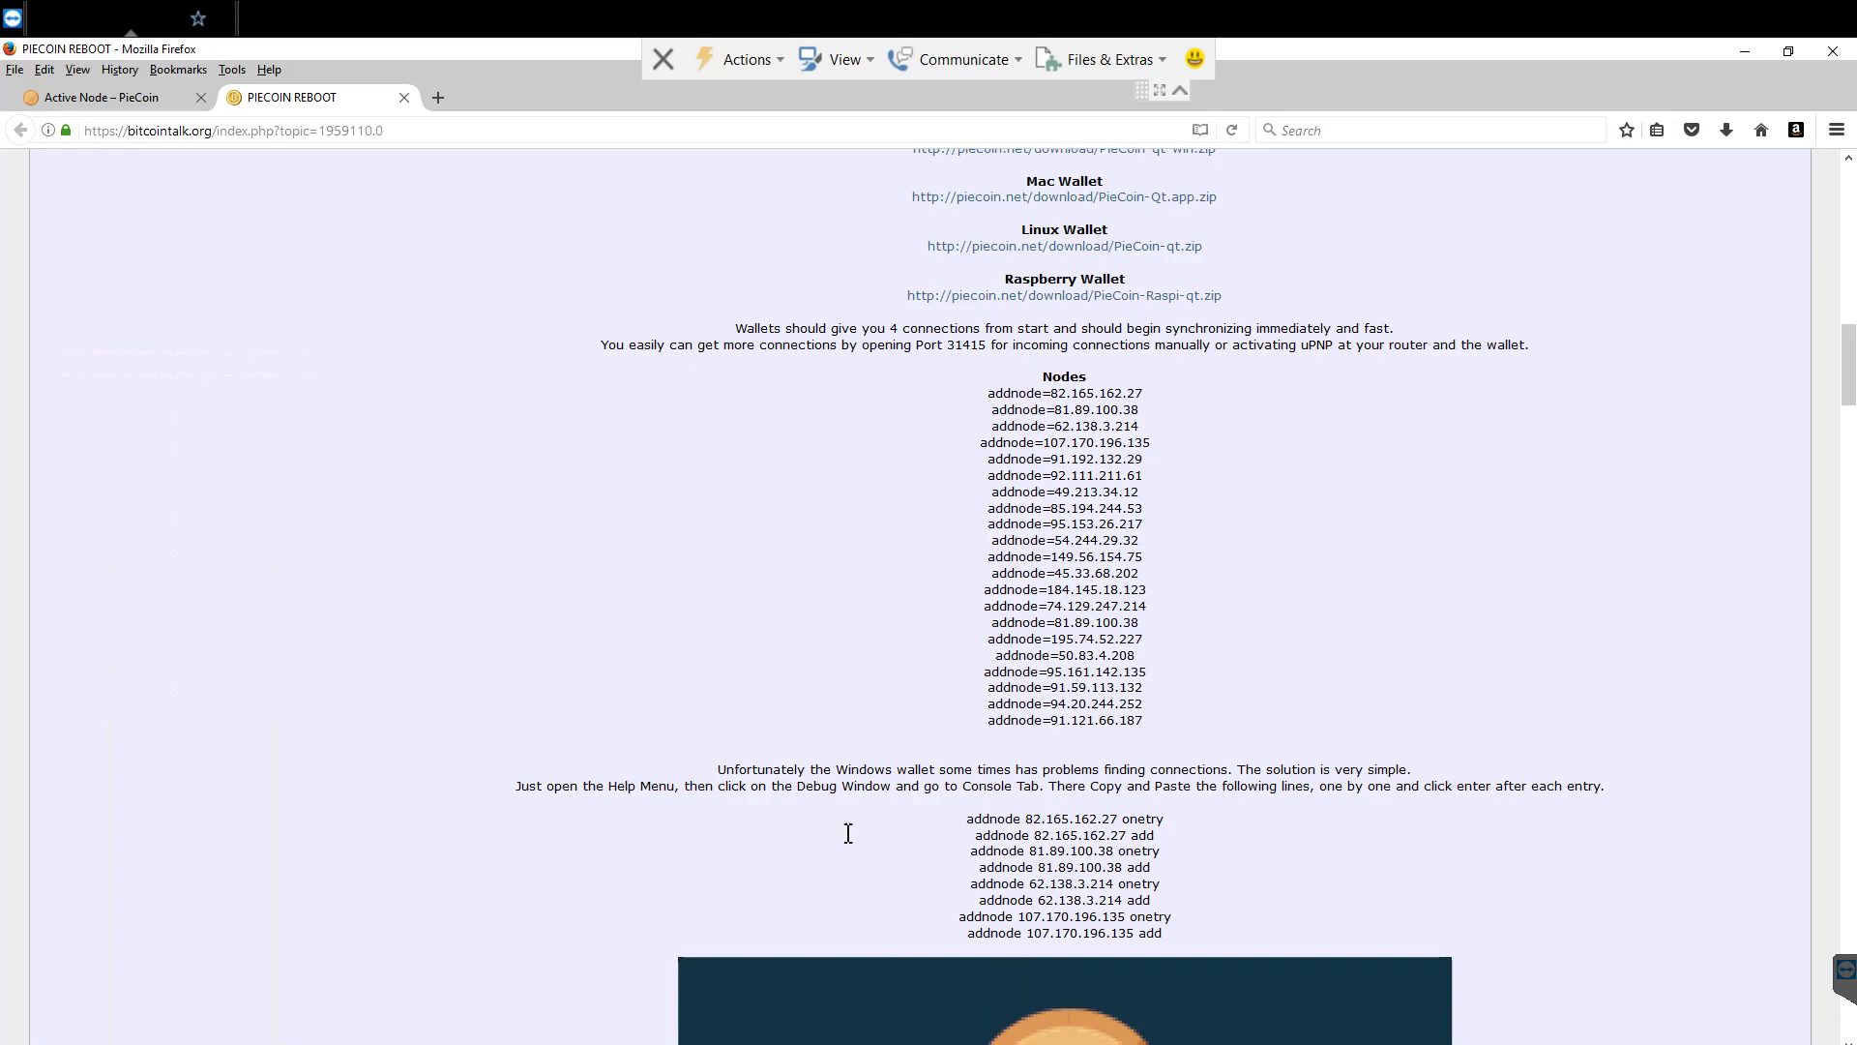
mouse_move(833, 735)
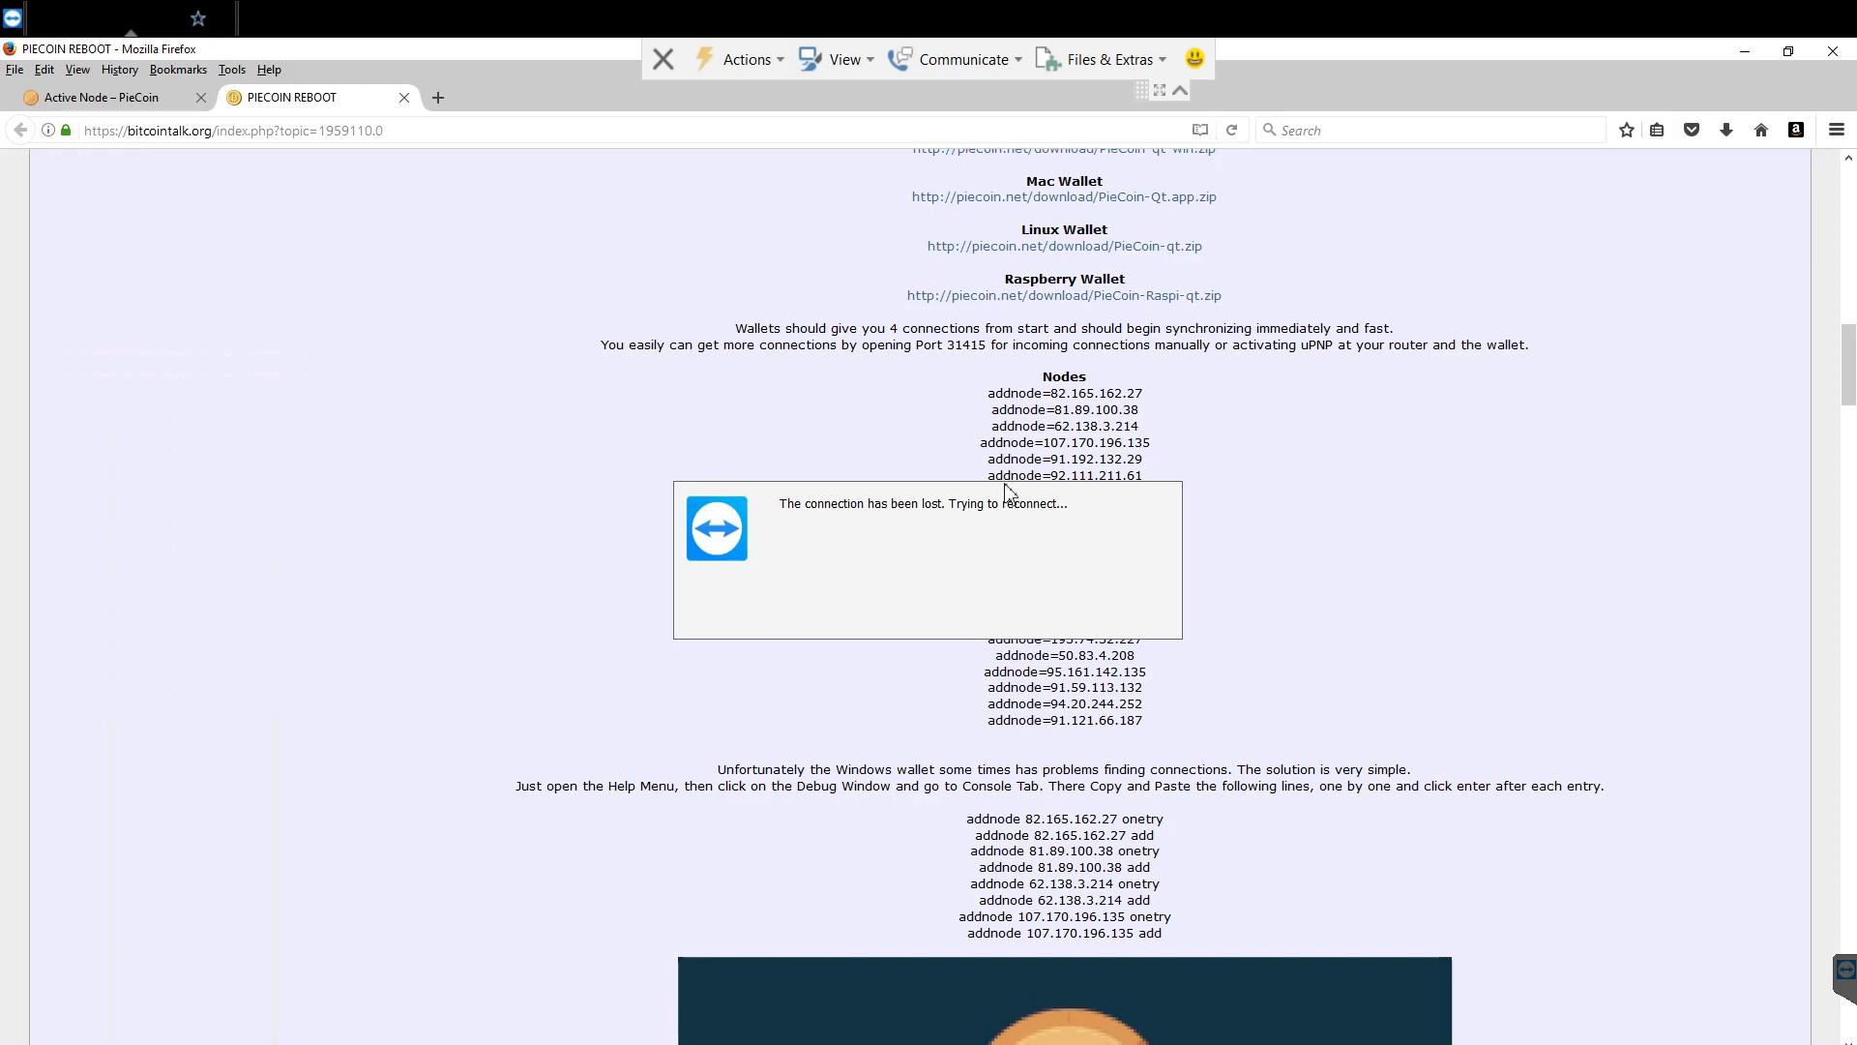
mouse_move(758, 646)
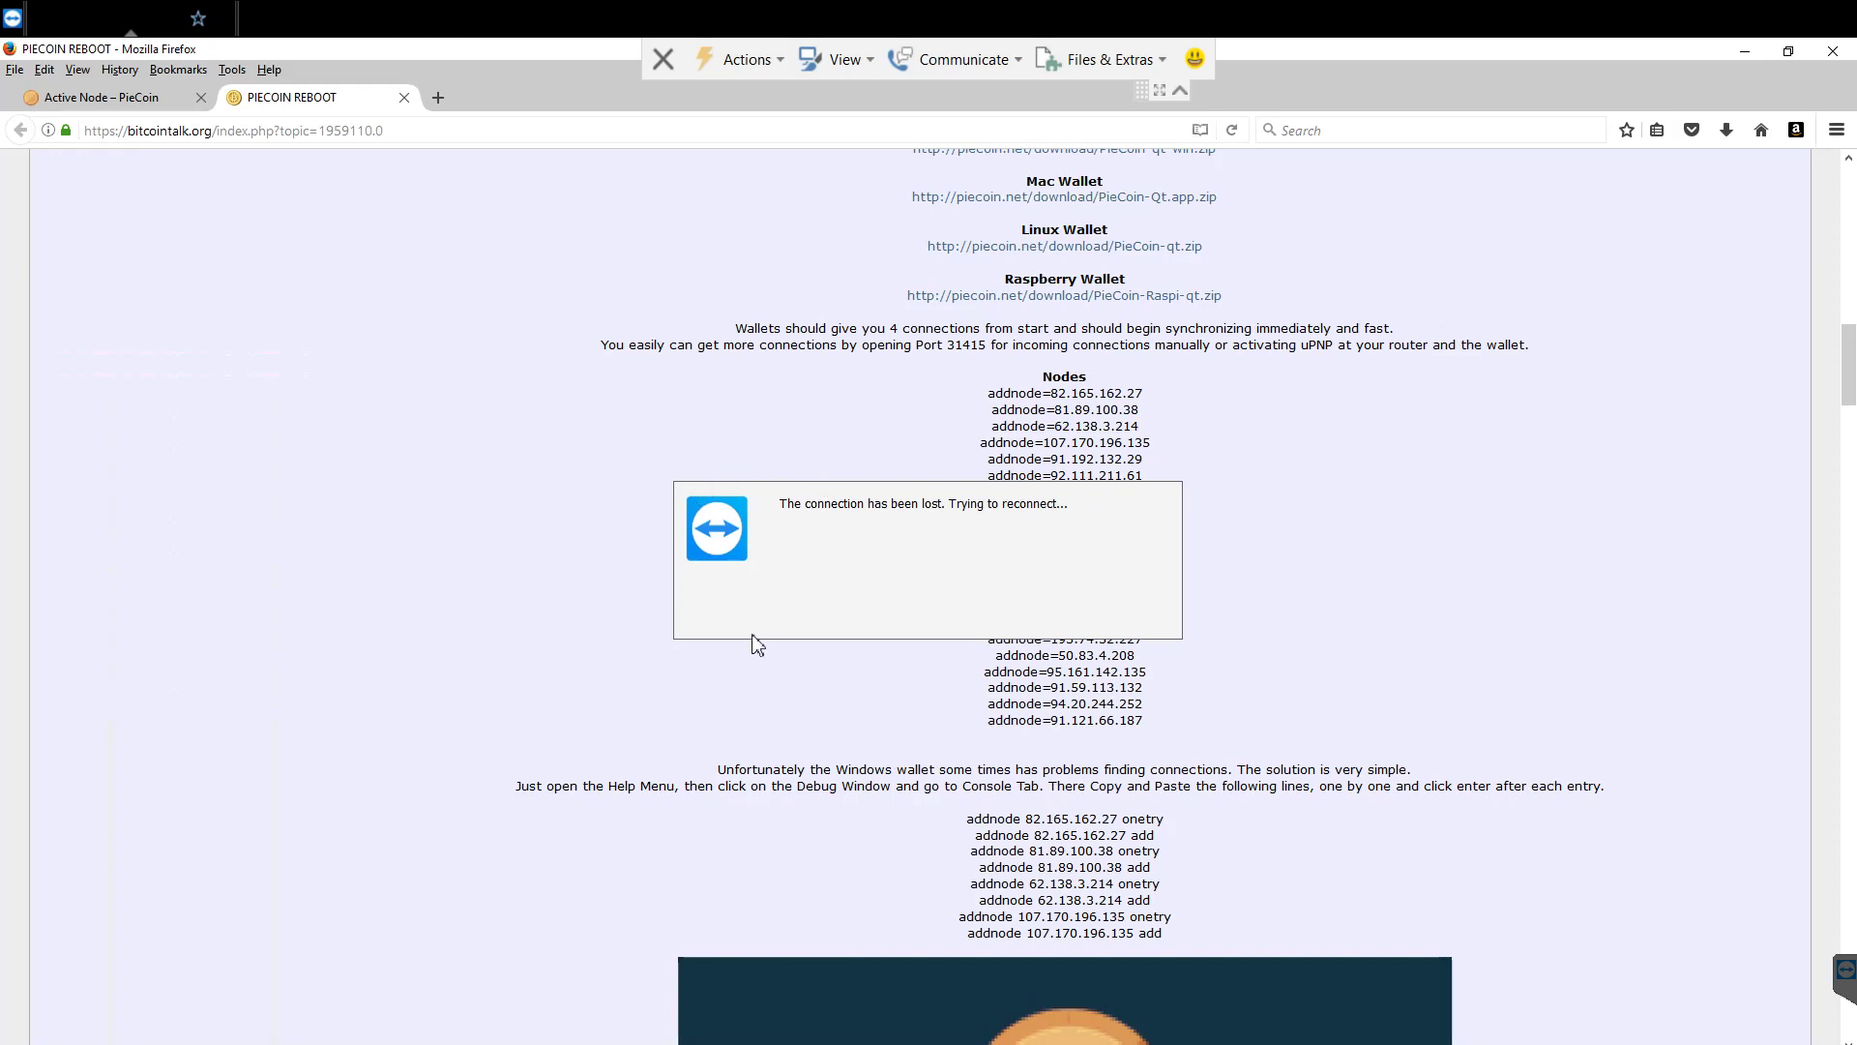
mouse_move(735, 294)
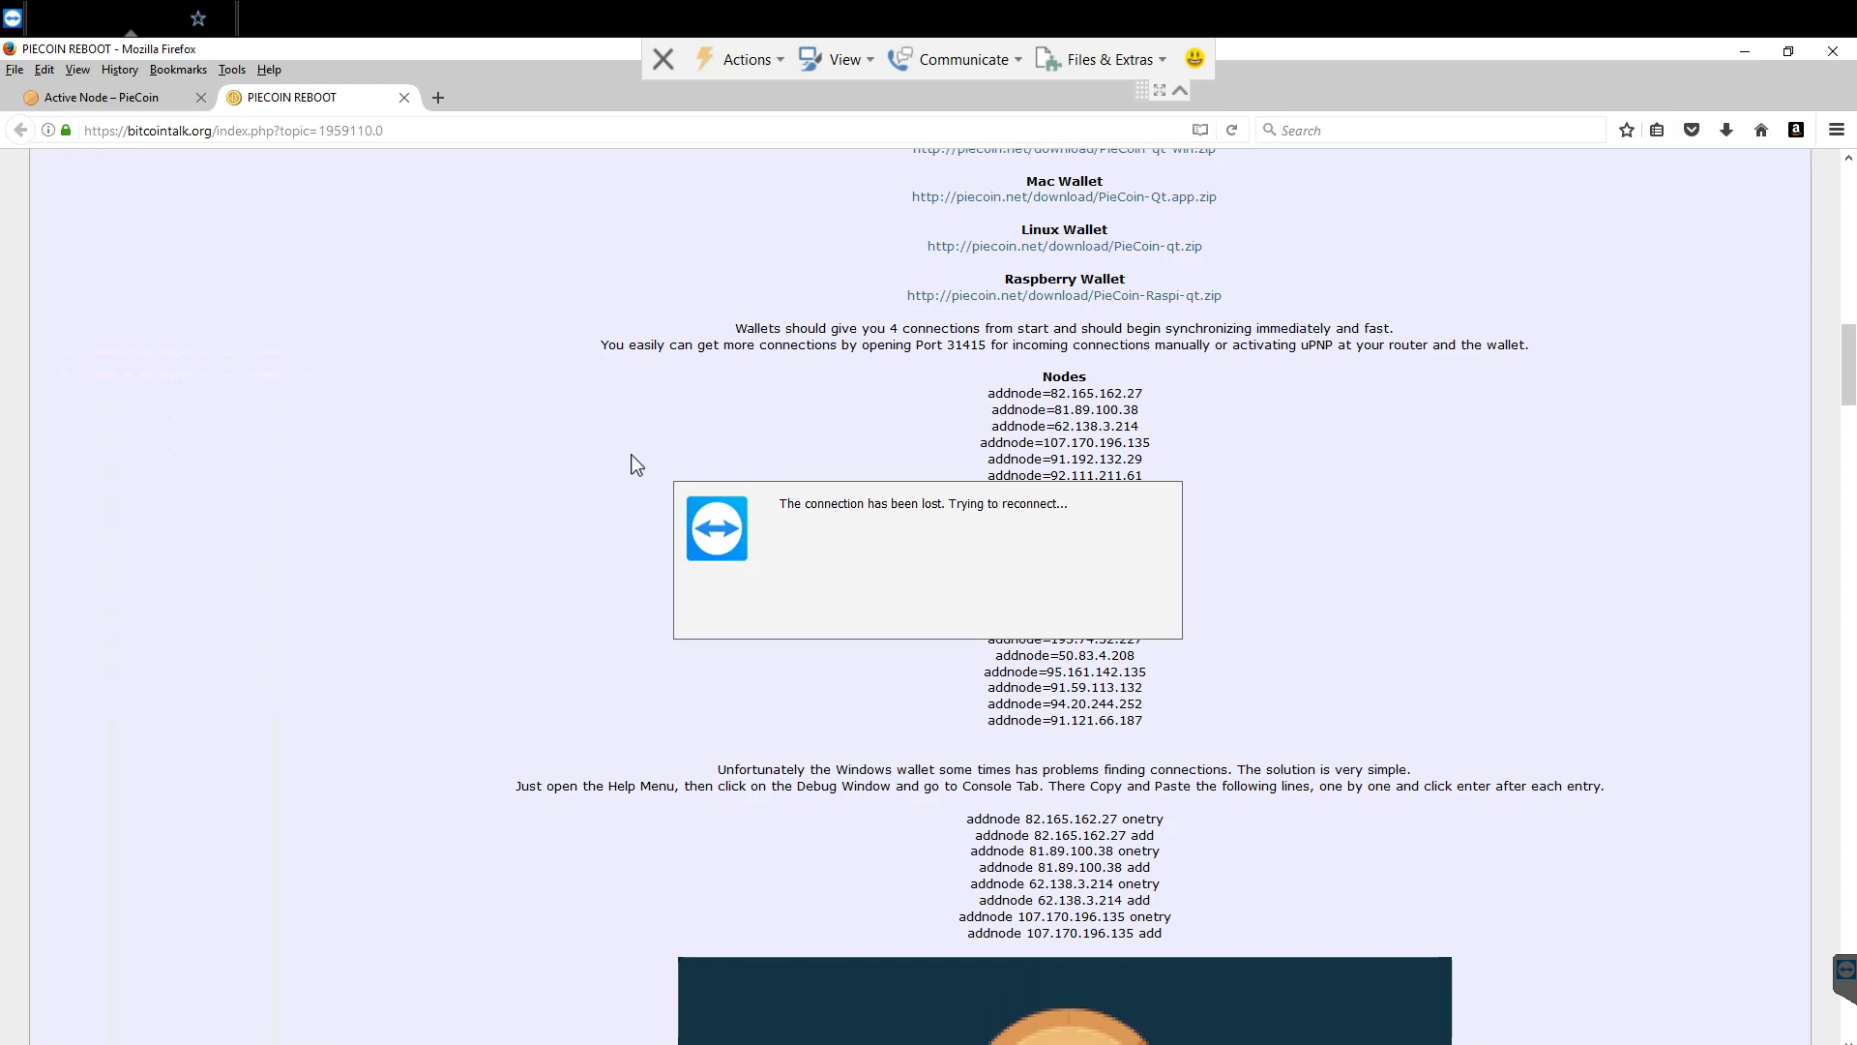
mouse_move(627, 325)
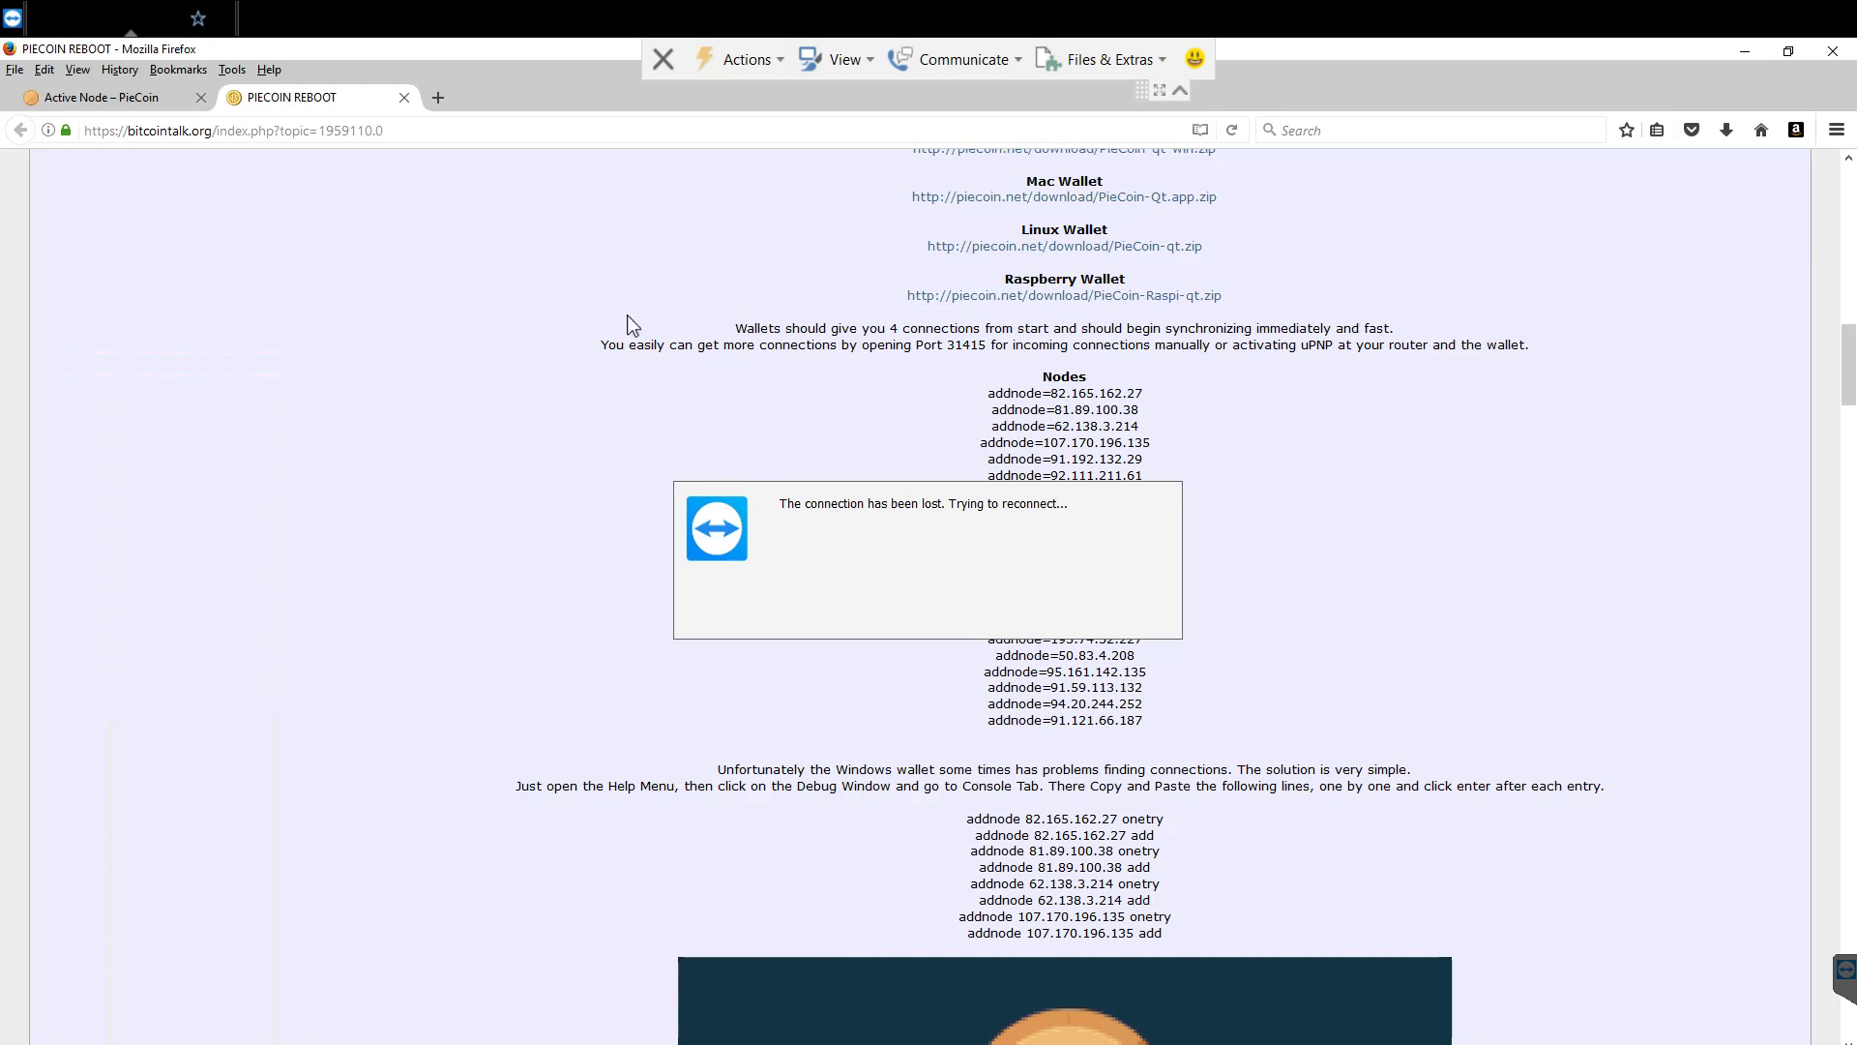
mouse_move(114, 147)
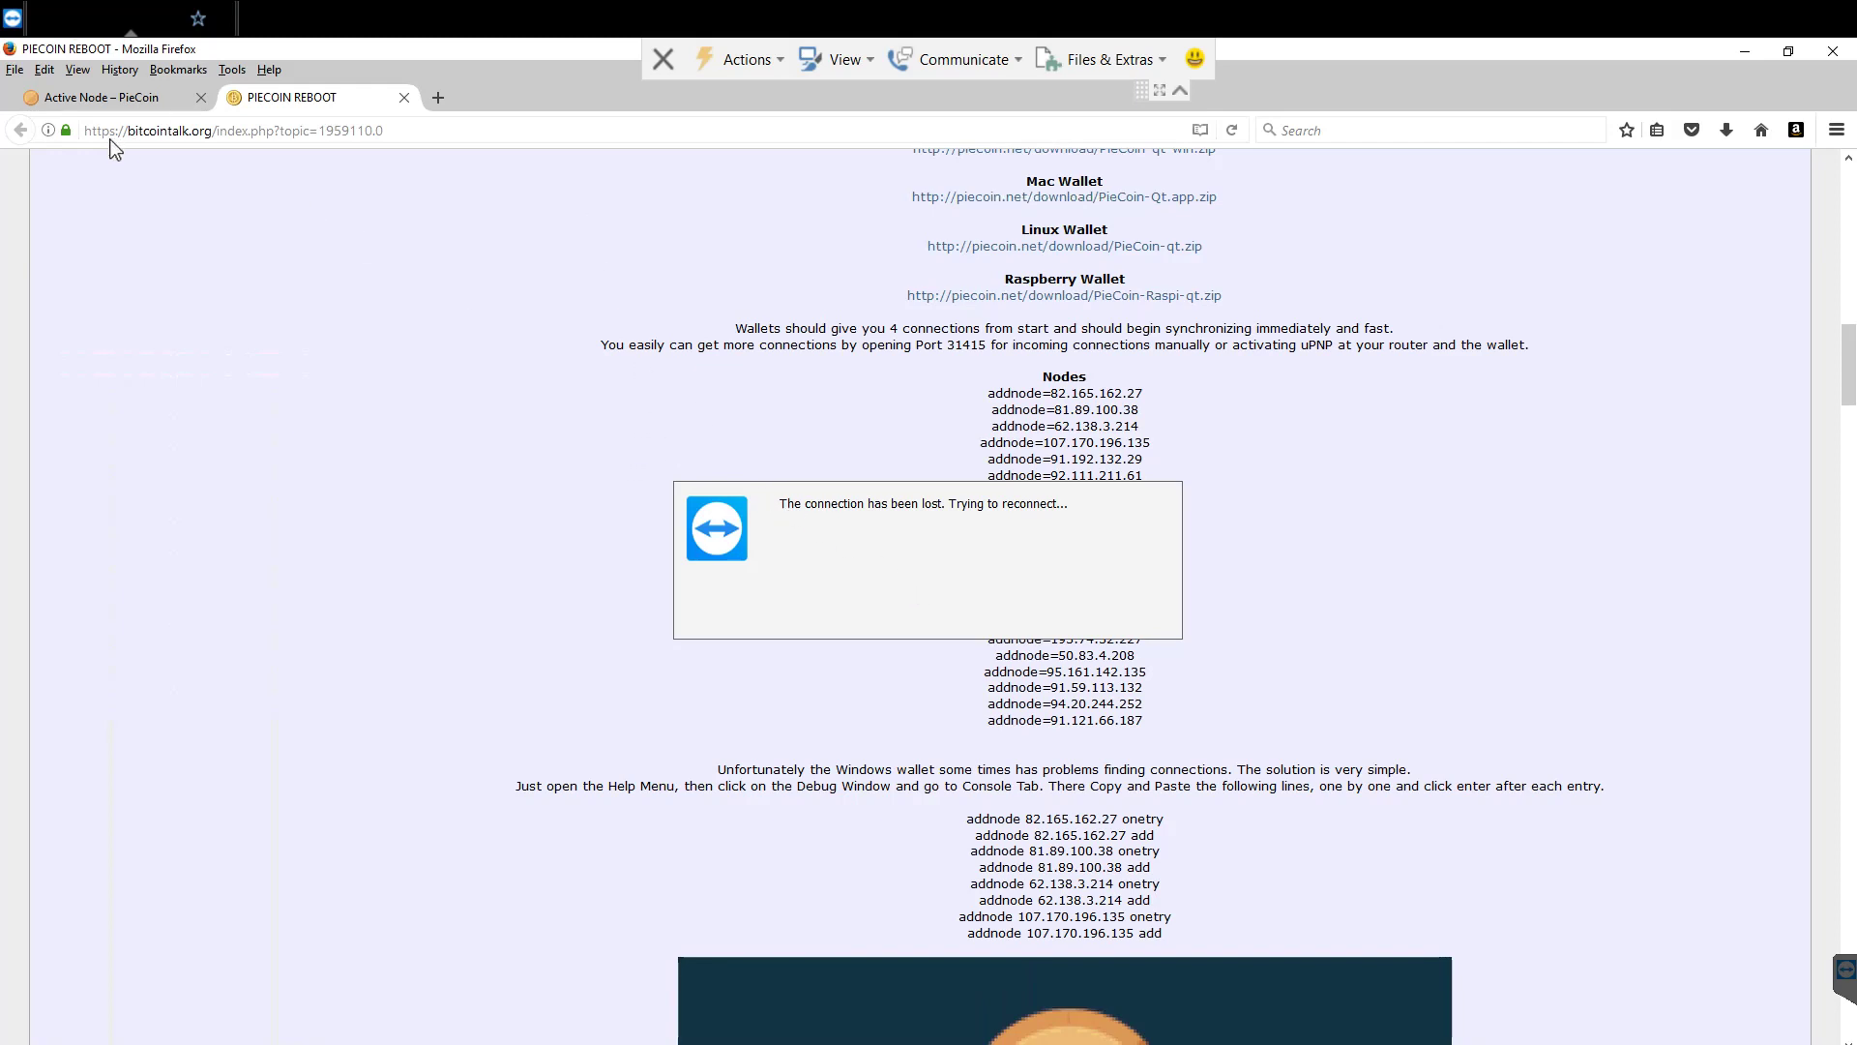
mouse_move(1120, 582)
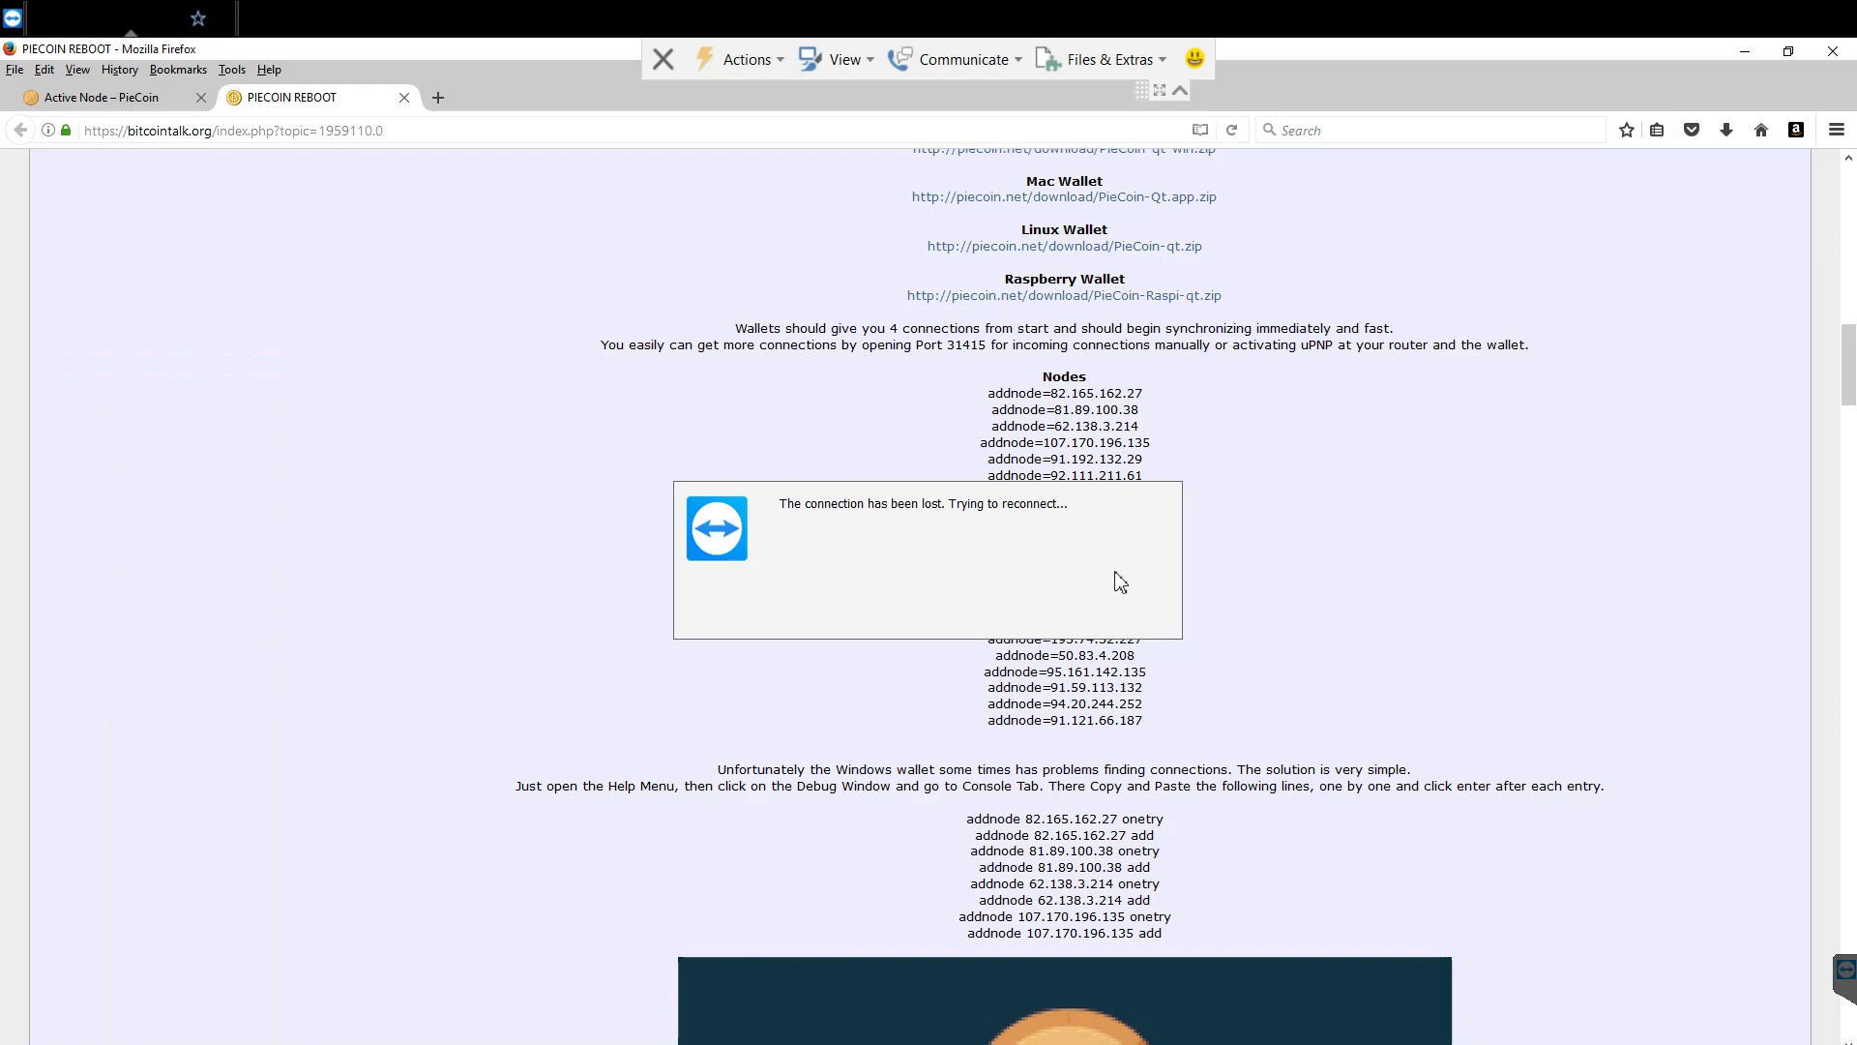
mouse_move(701, 490)
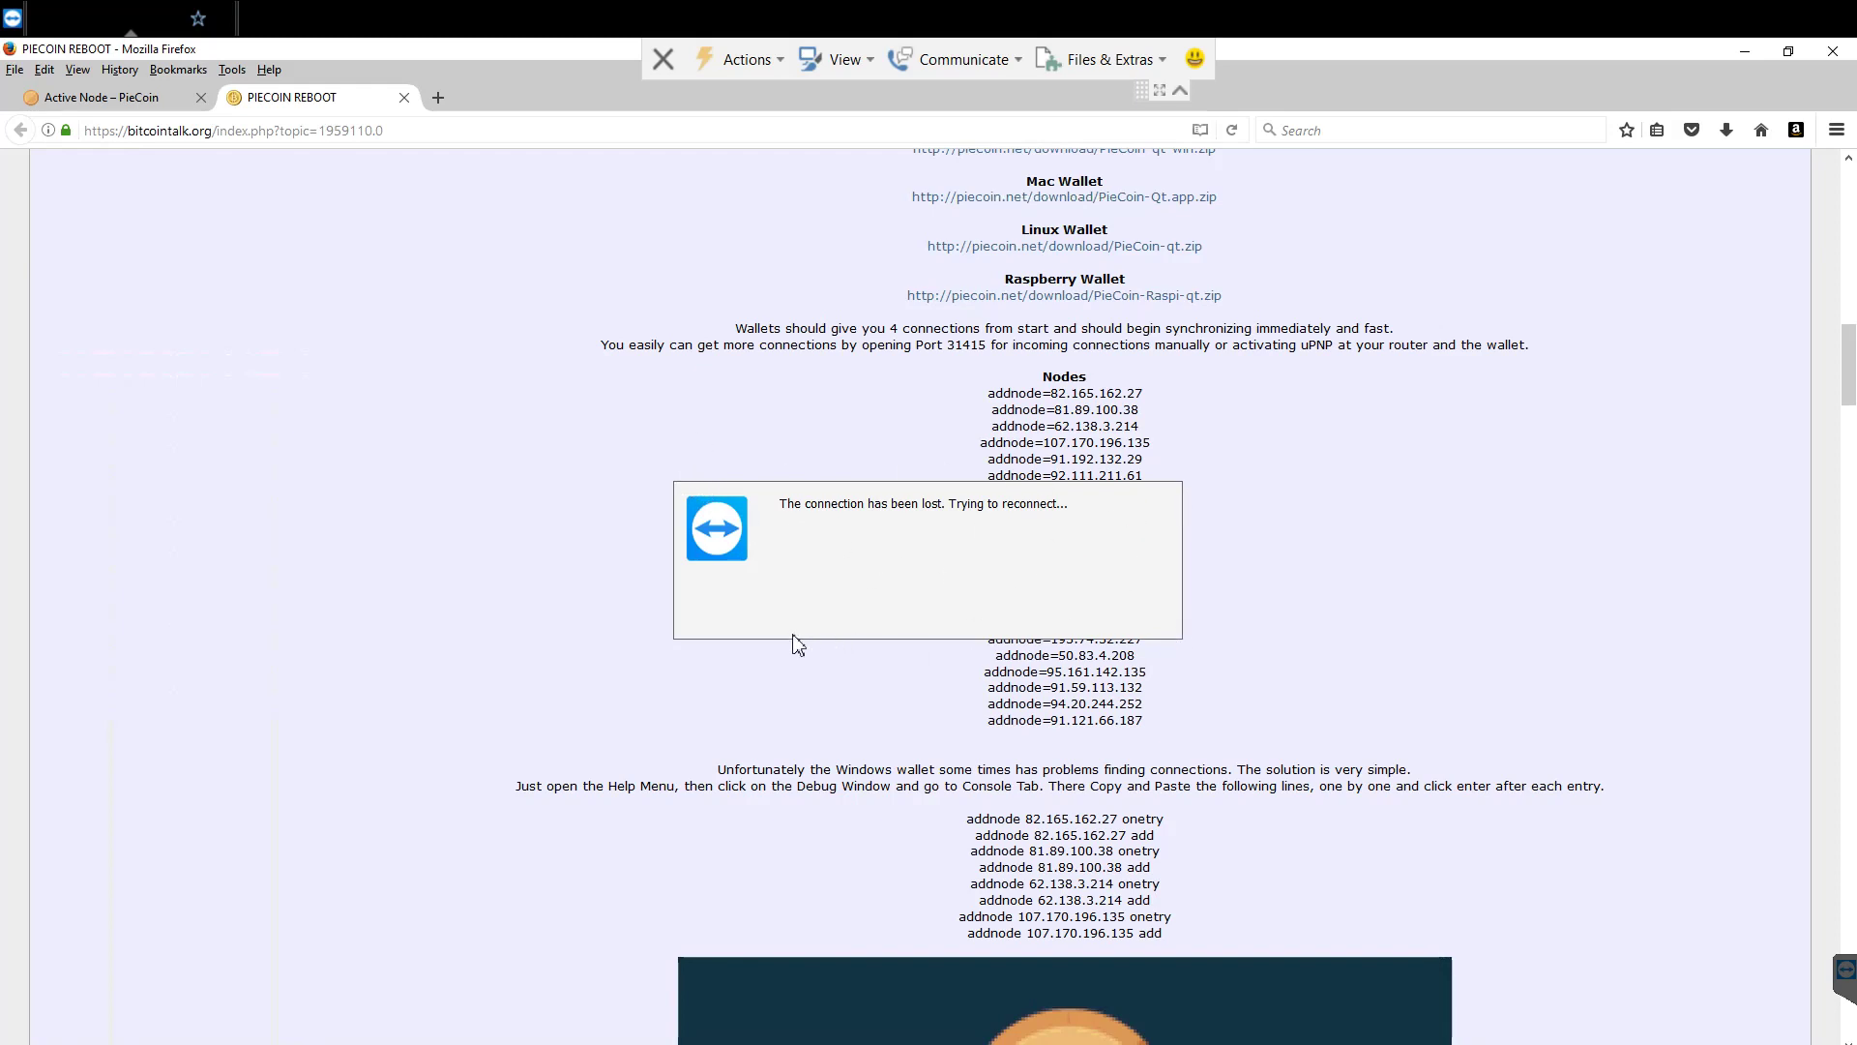
mouse_move(449, 147)
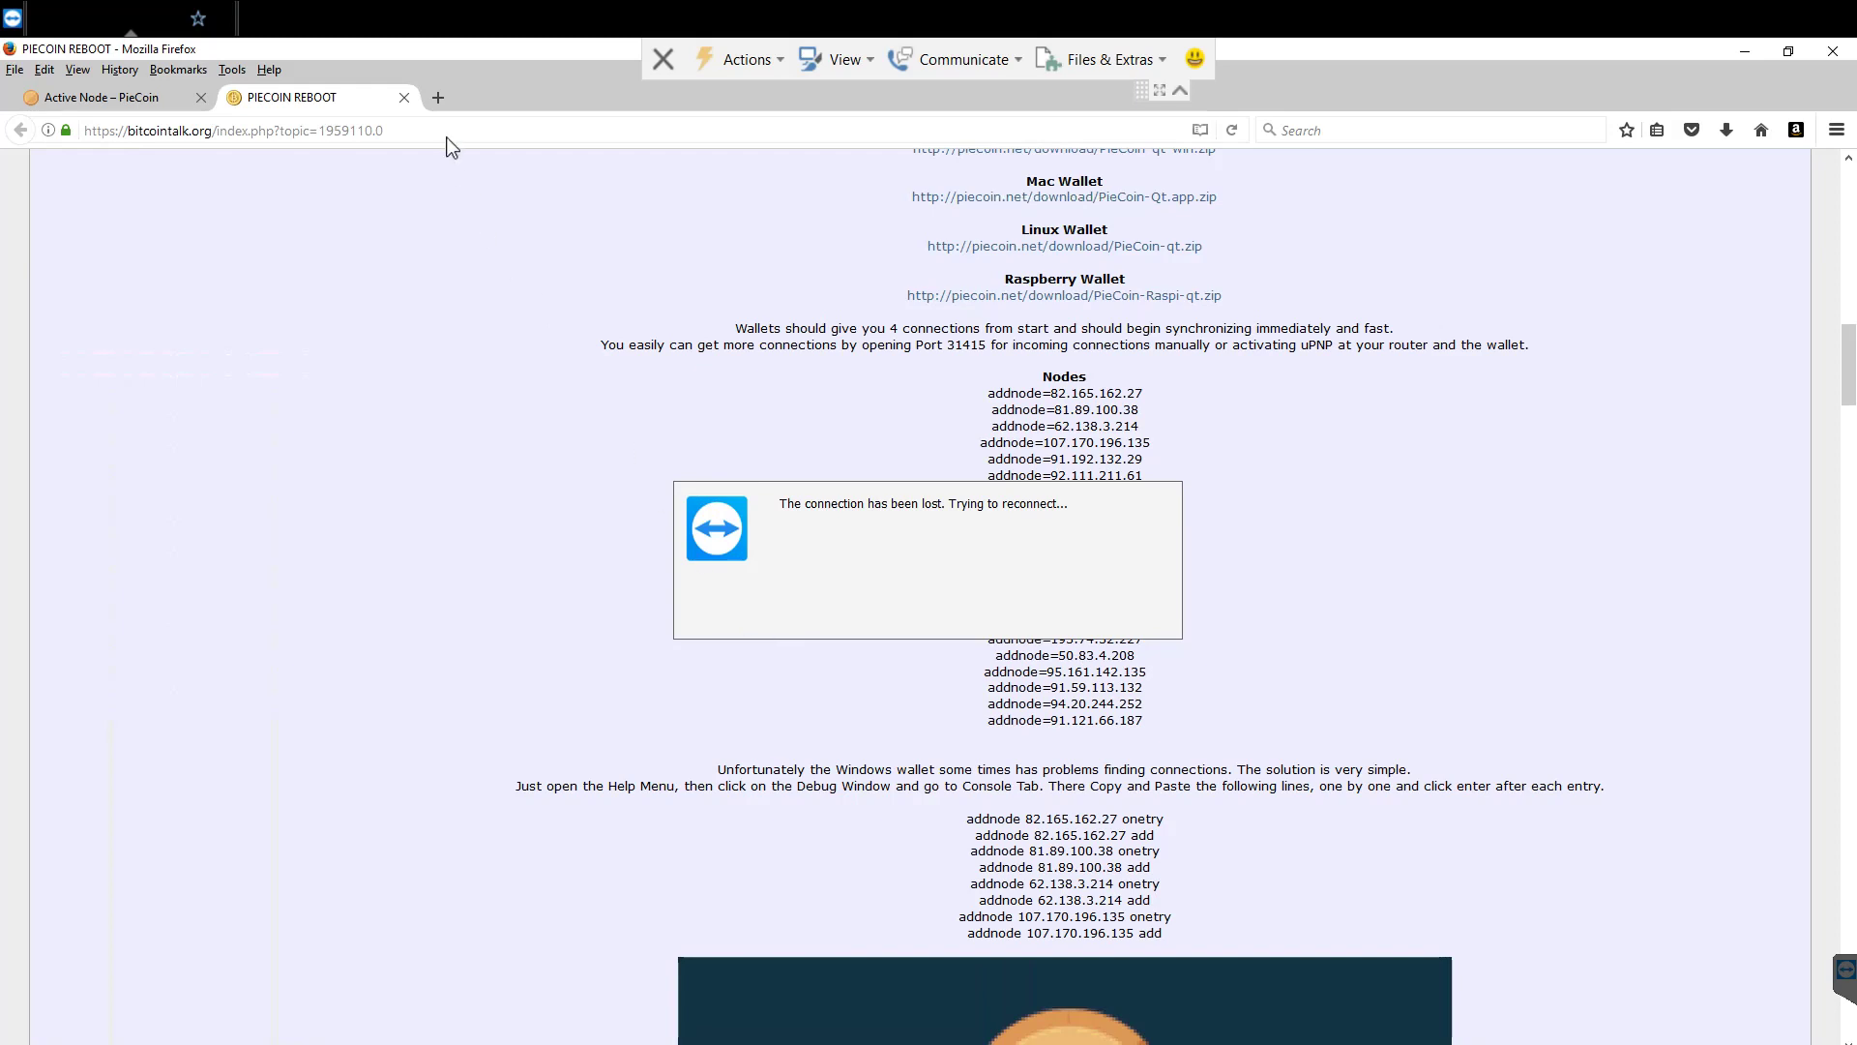
mouse_move(787, 389)
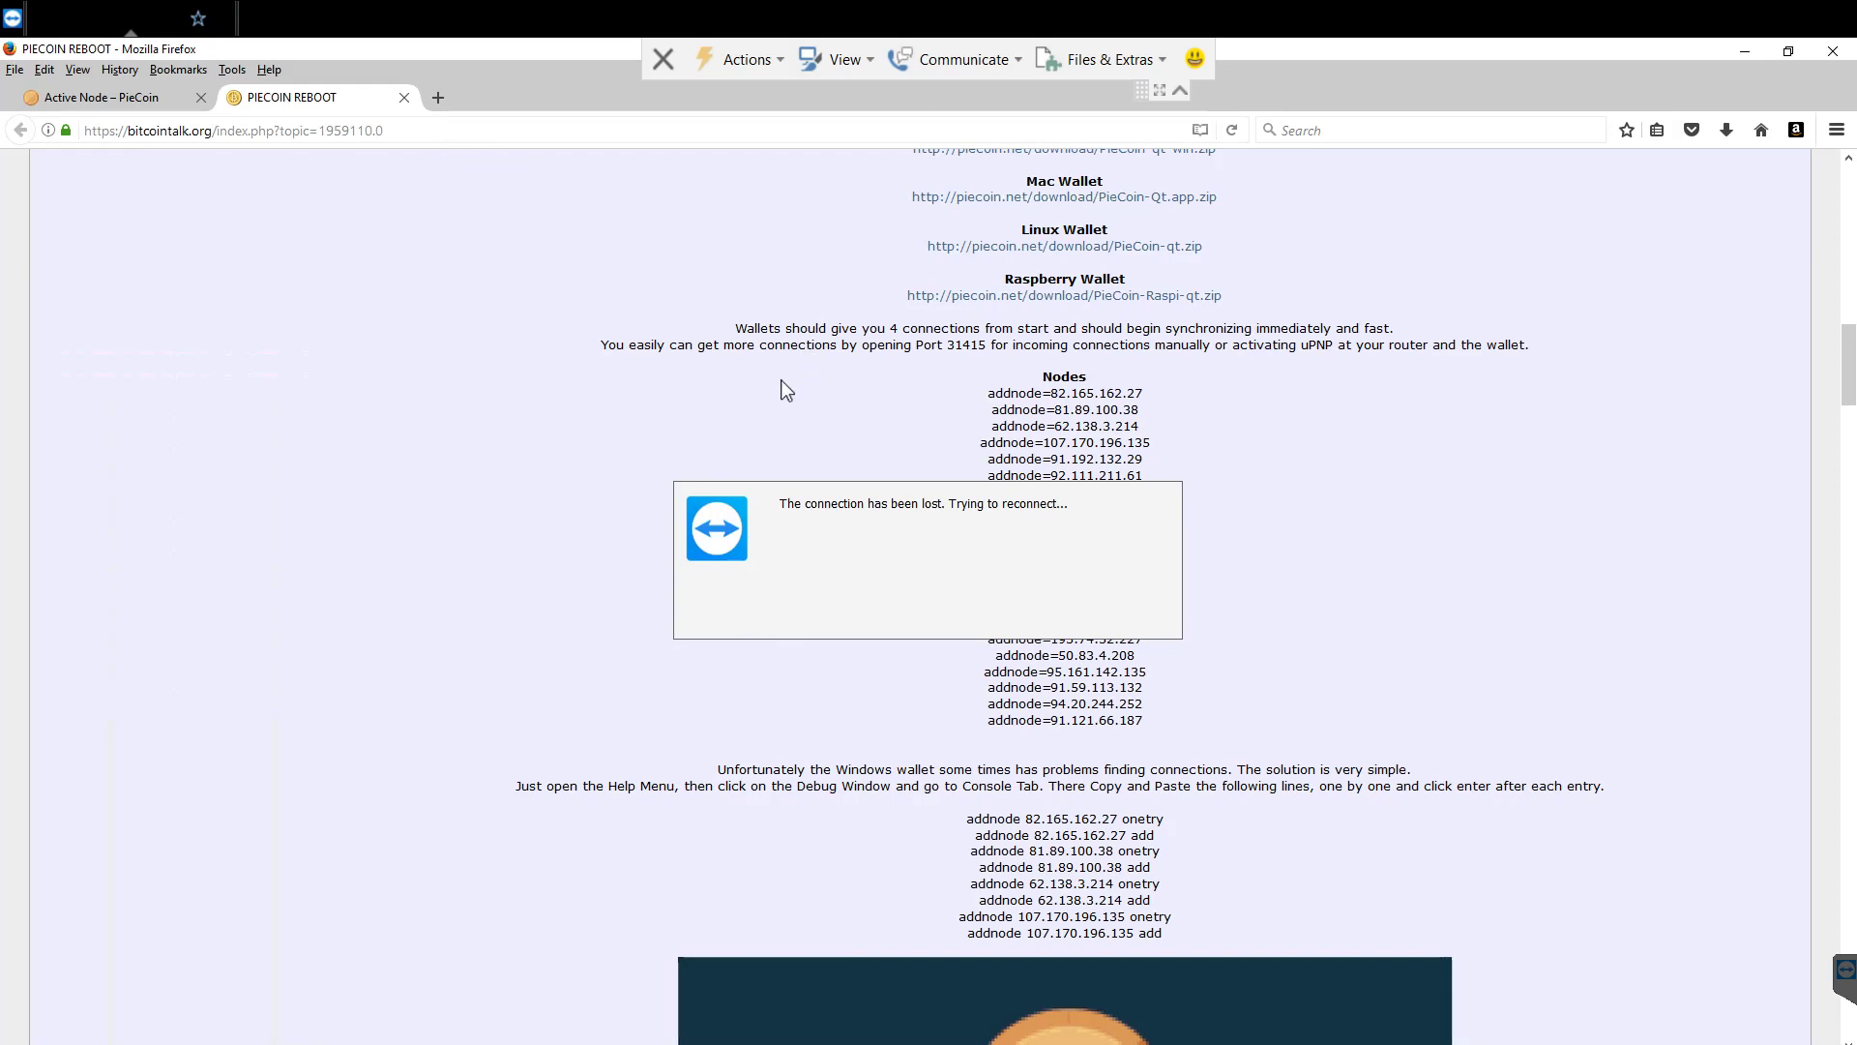